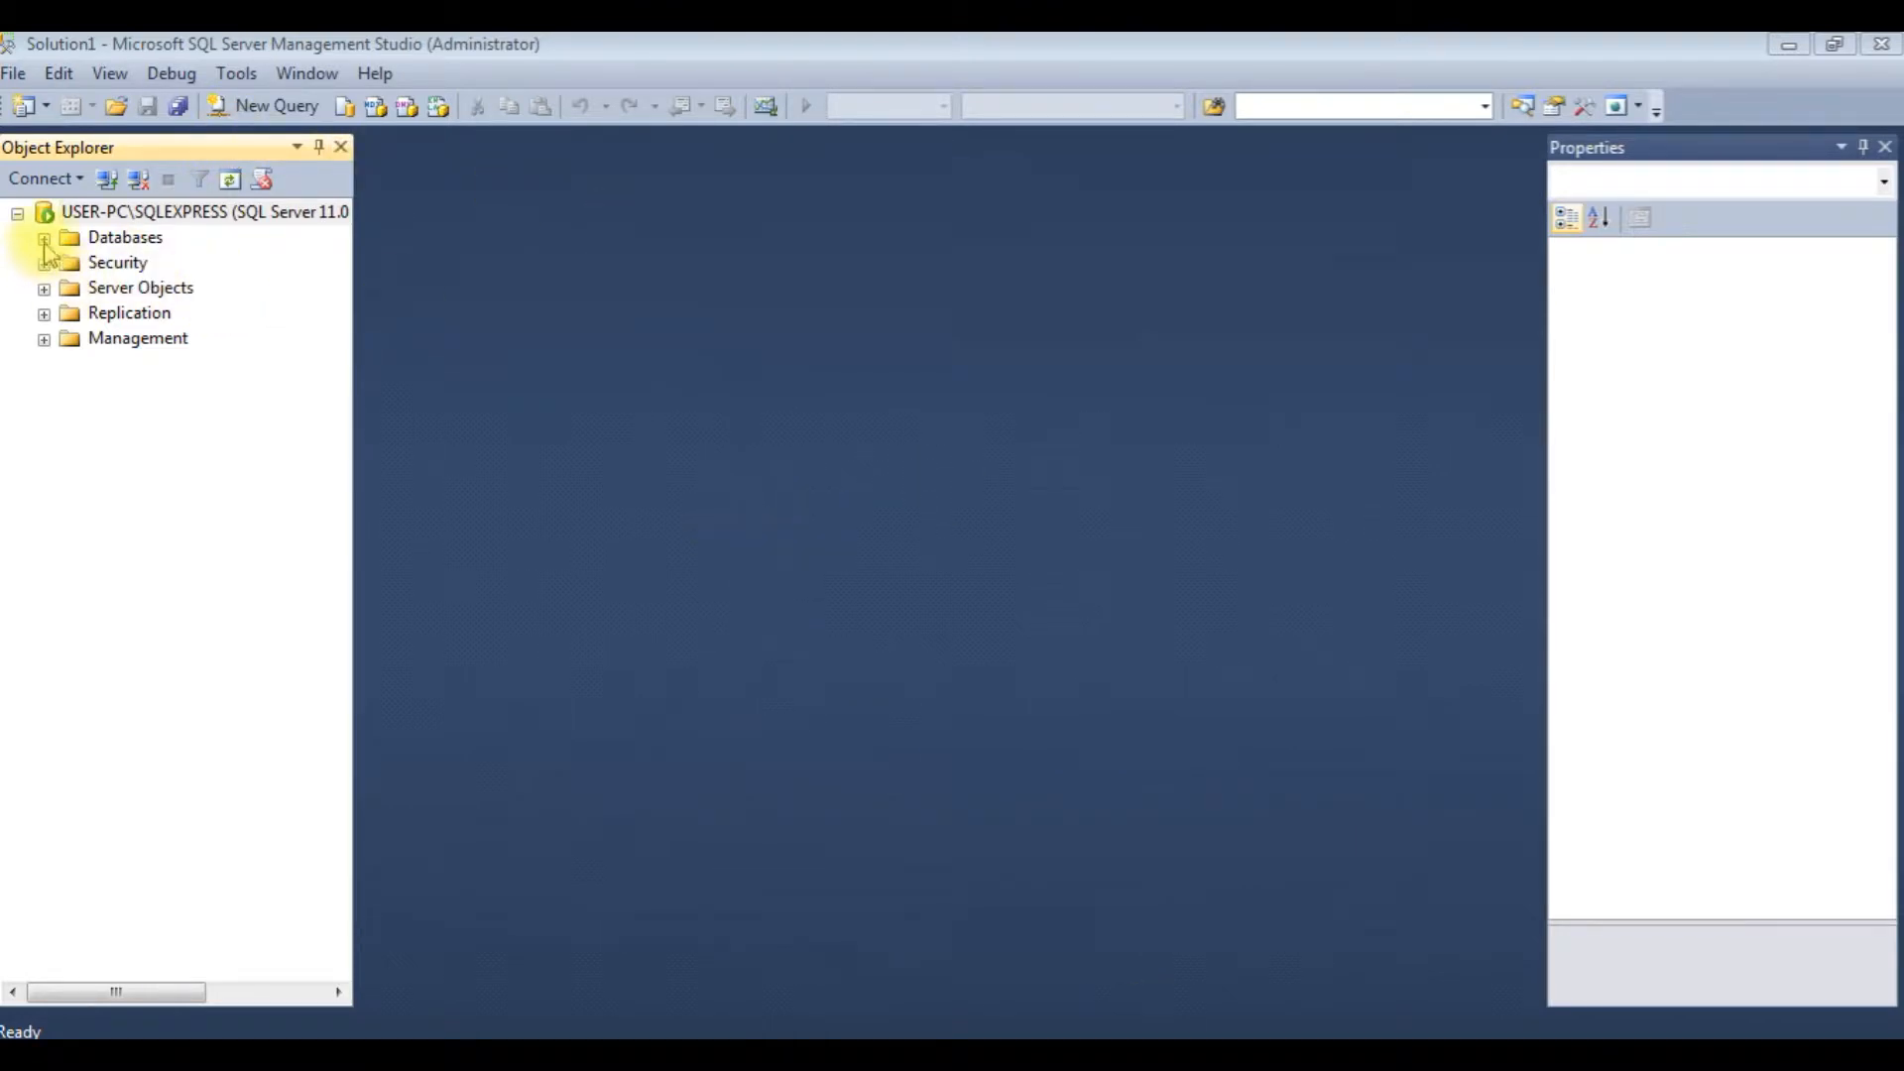
Step: Run Select Top 1000 Rows on SampleDB's dbo.Employee table, showing EmpId, EmpName, JoinDate
left_click(44, 236)
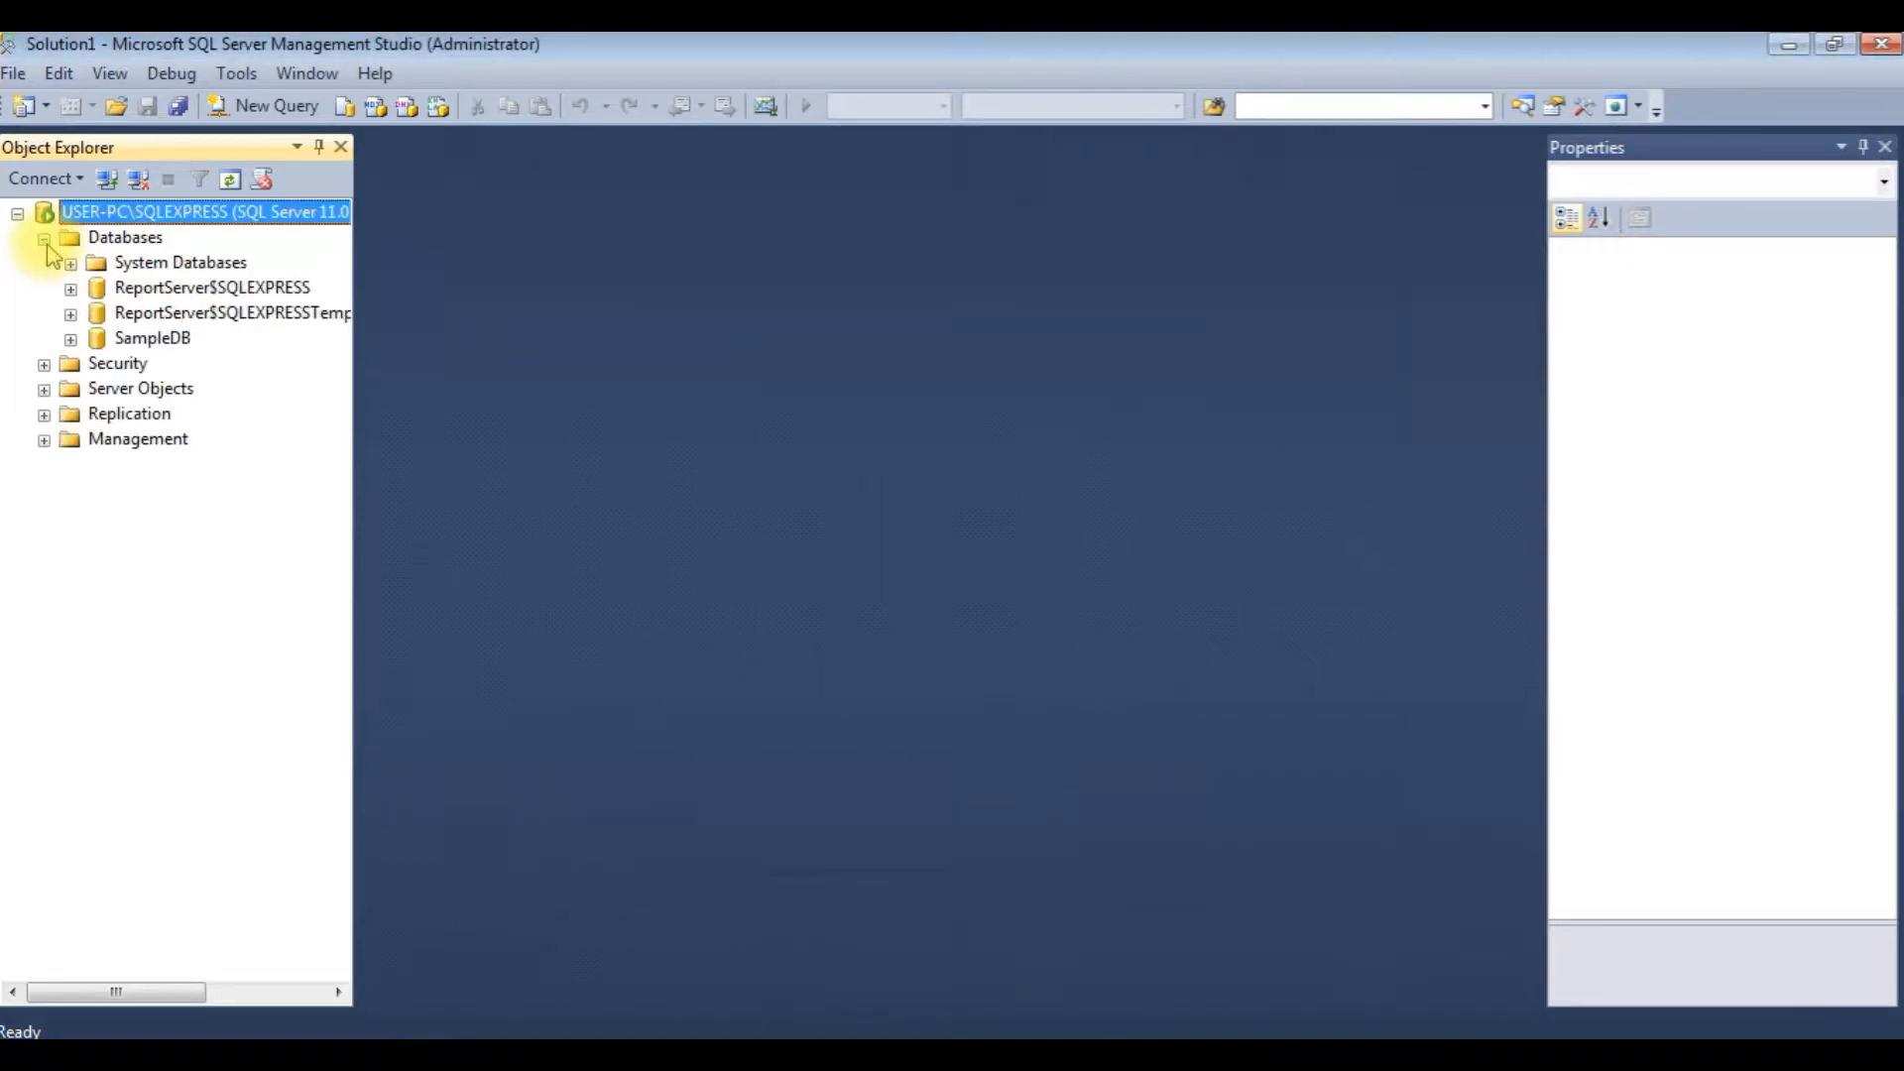
left_click(43, 237)
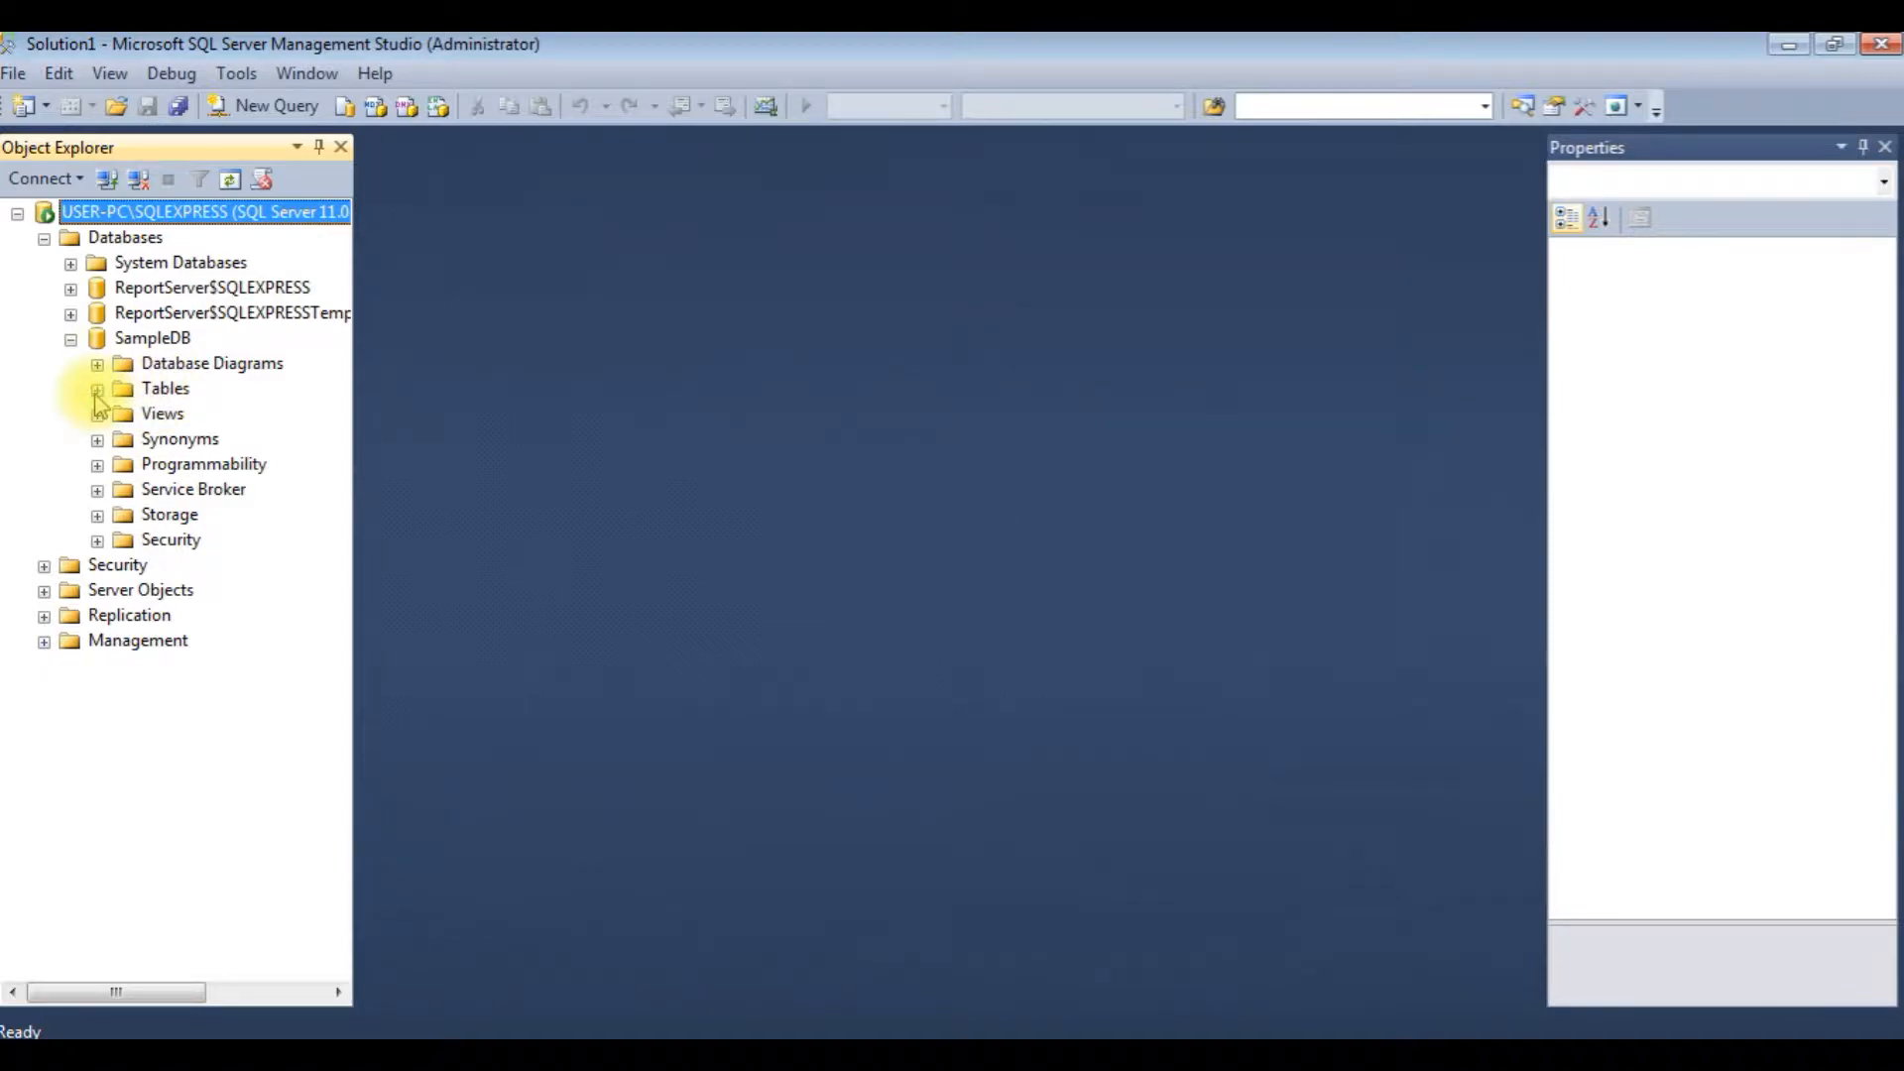
left_click(97, 389)
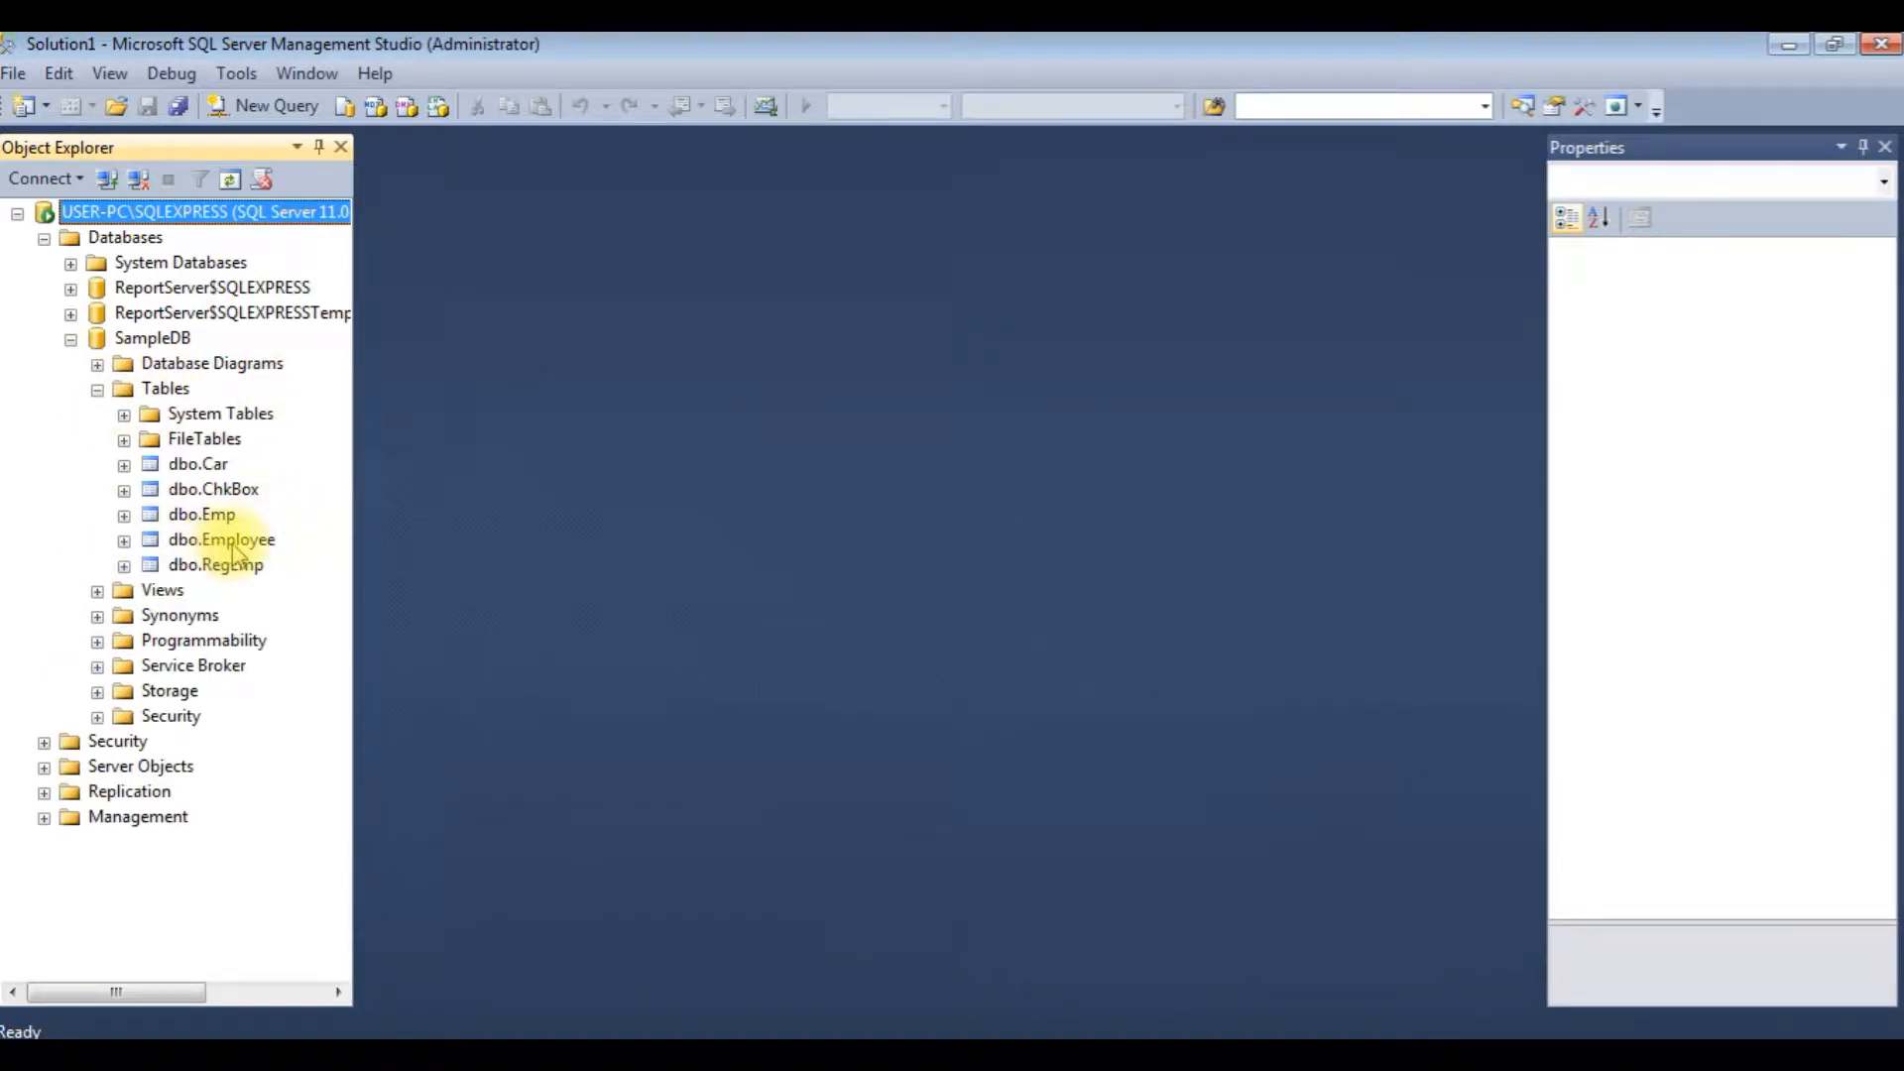
left_click(222, 540)
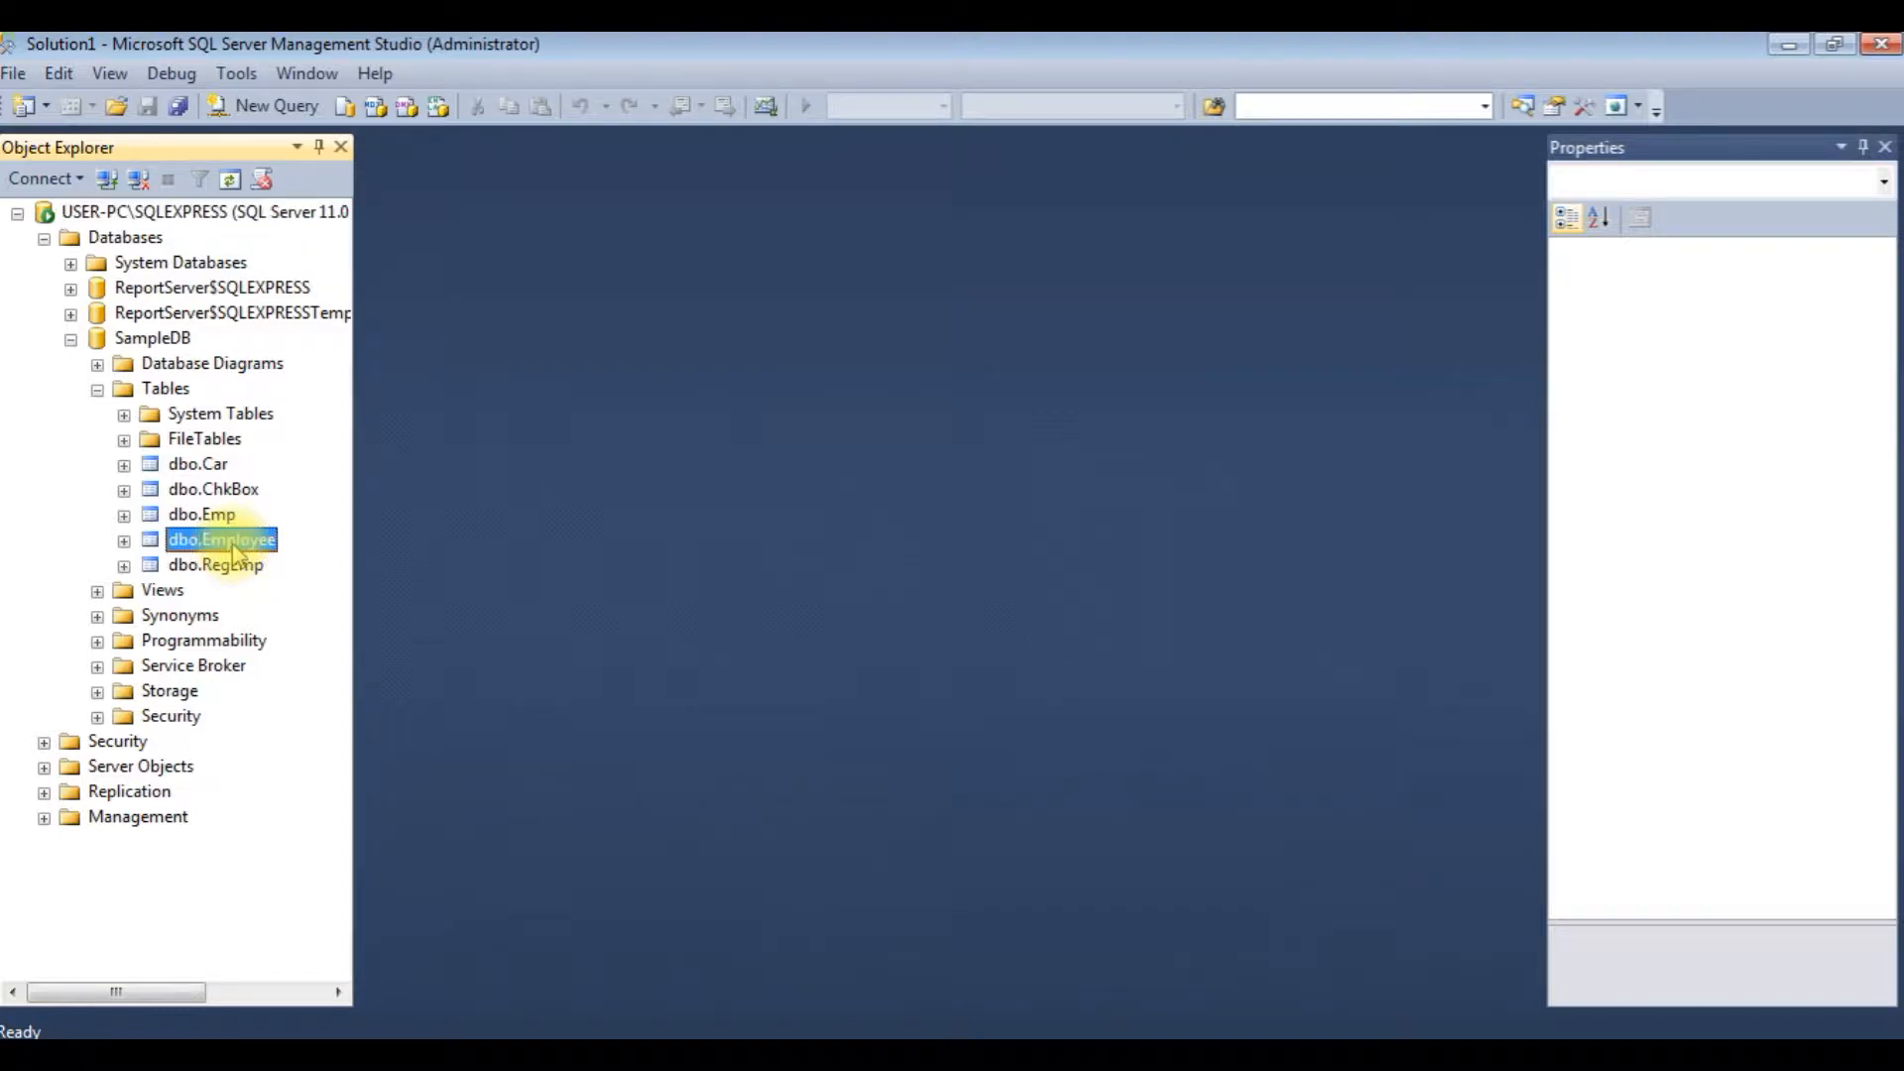
right_click(222, 539)
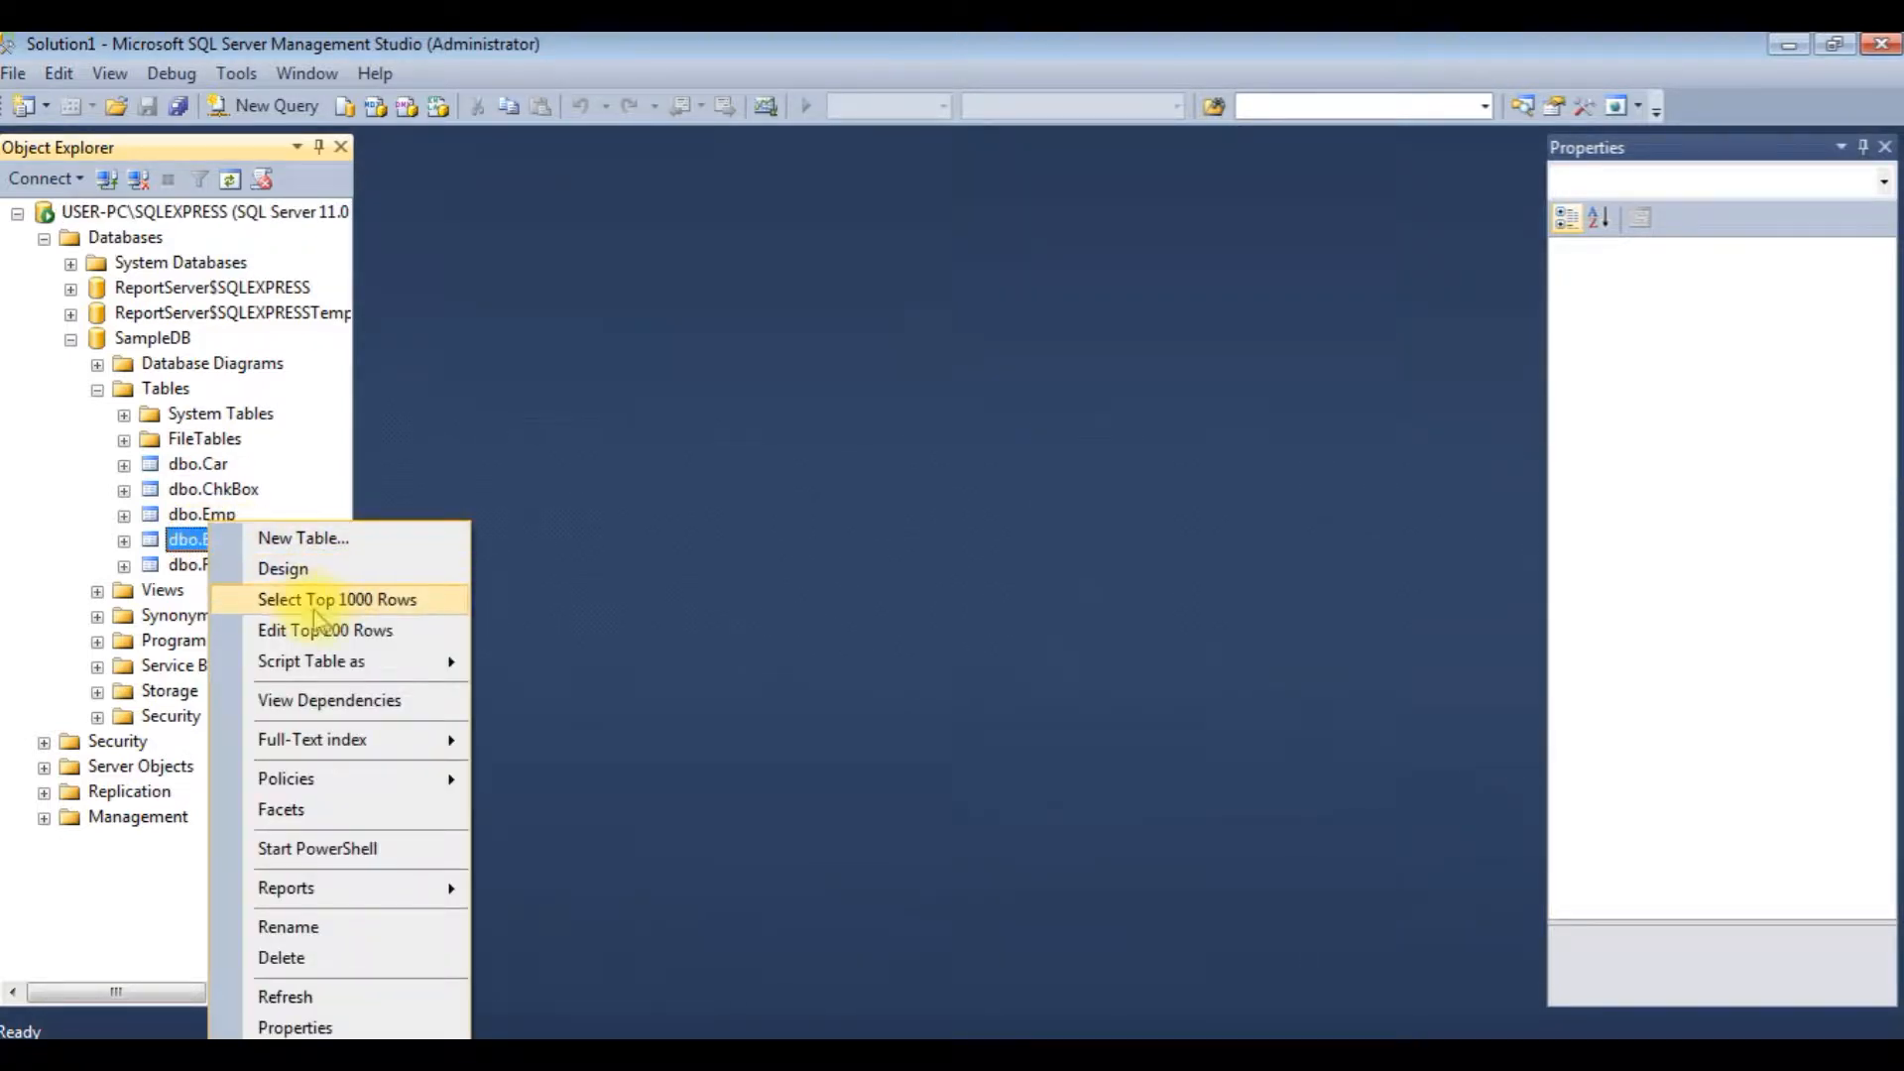
left_click(336, 599)
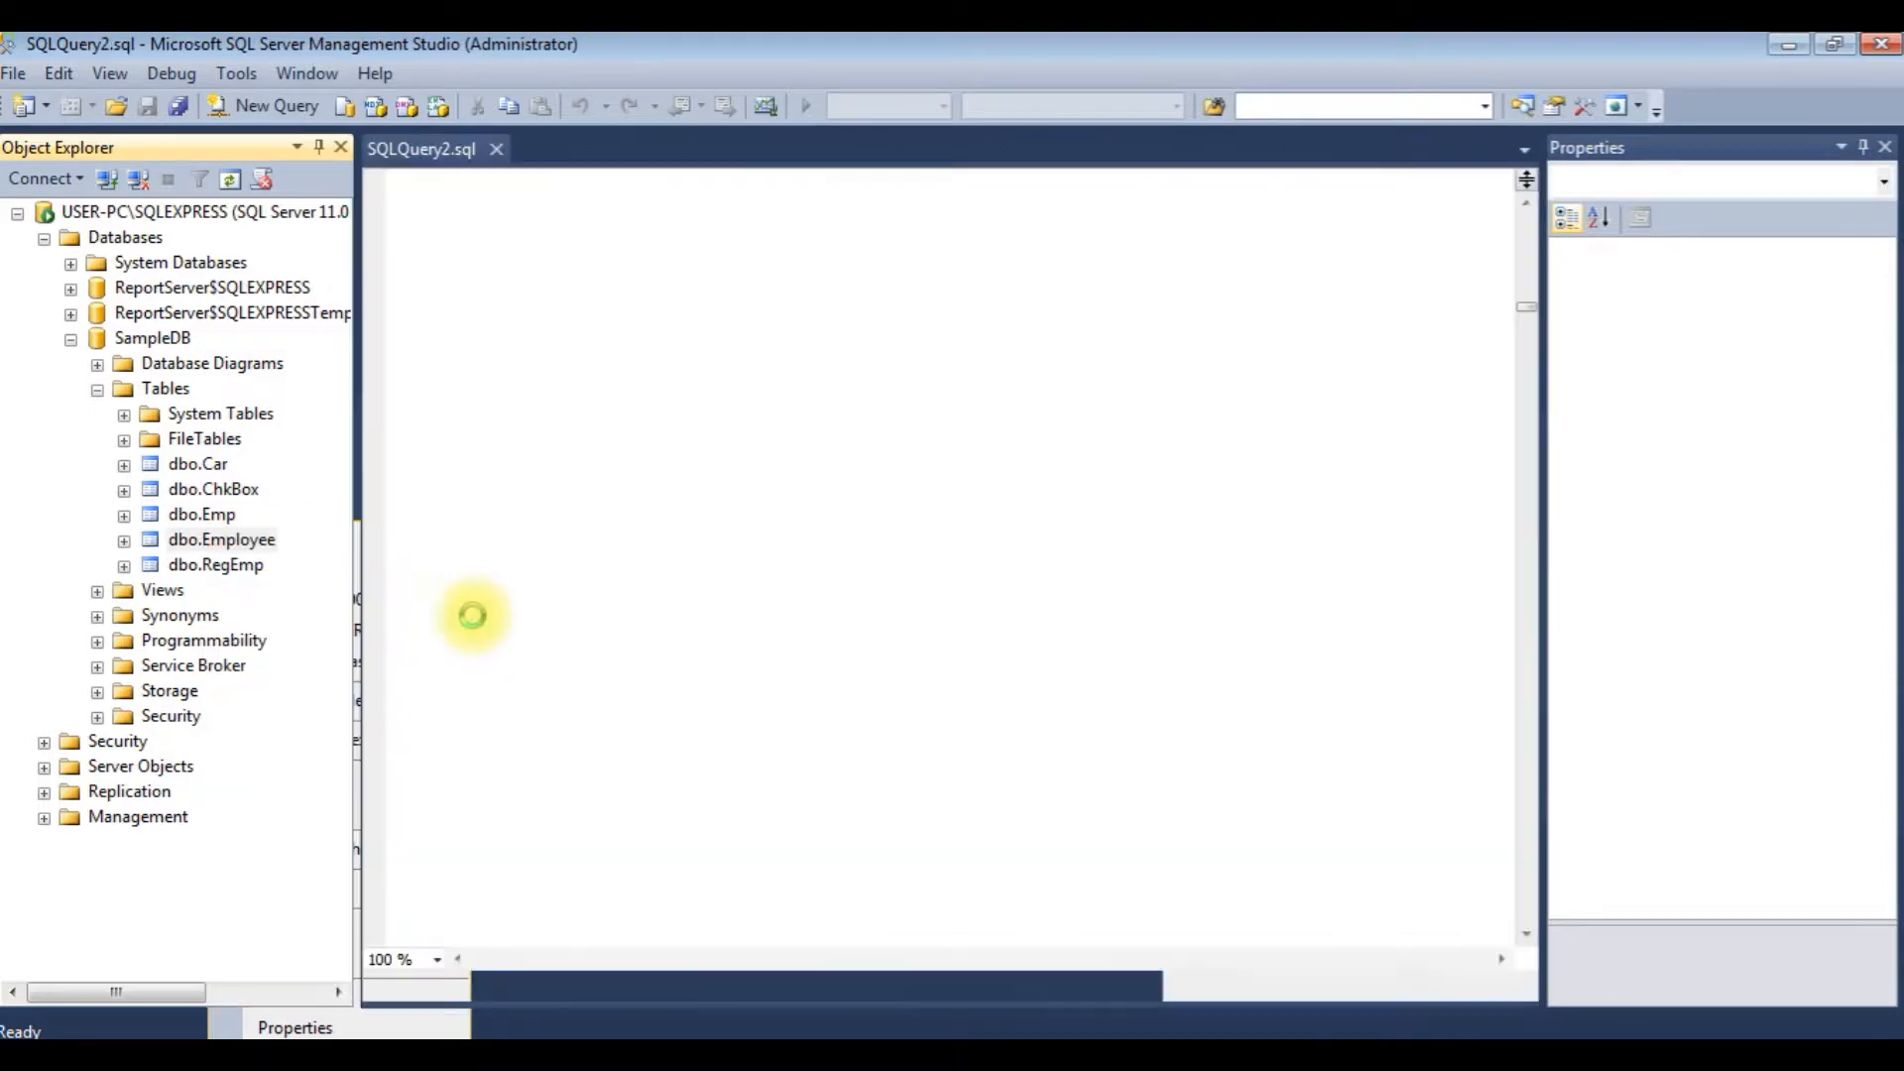
left_click(804, 107)
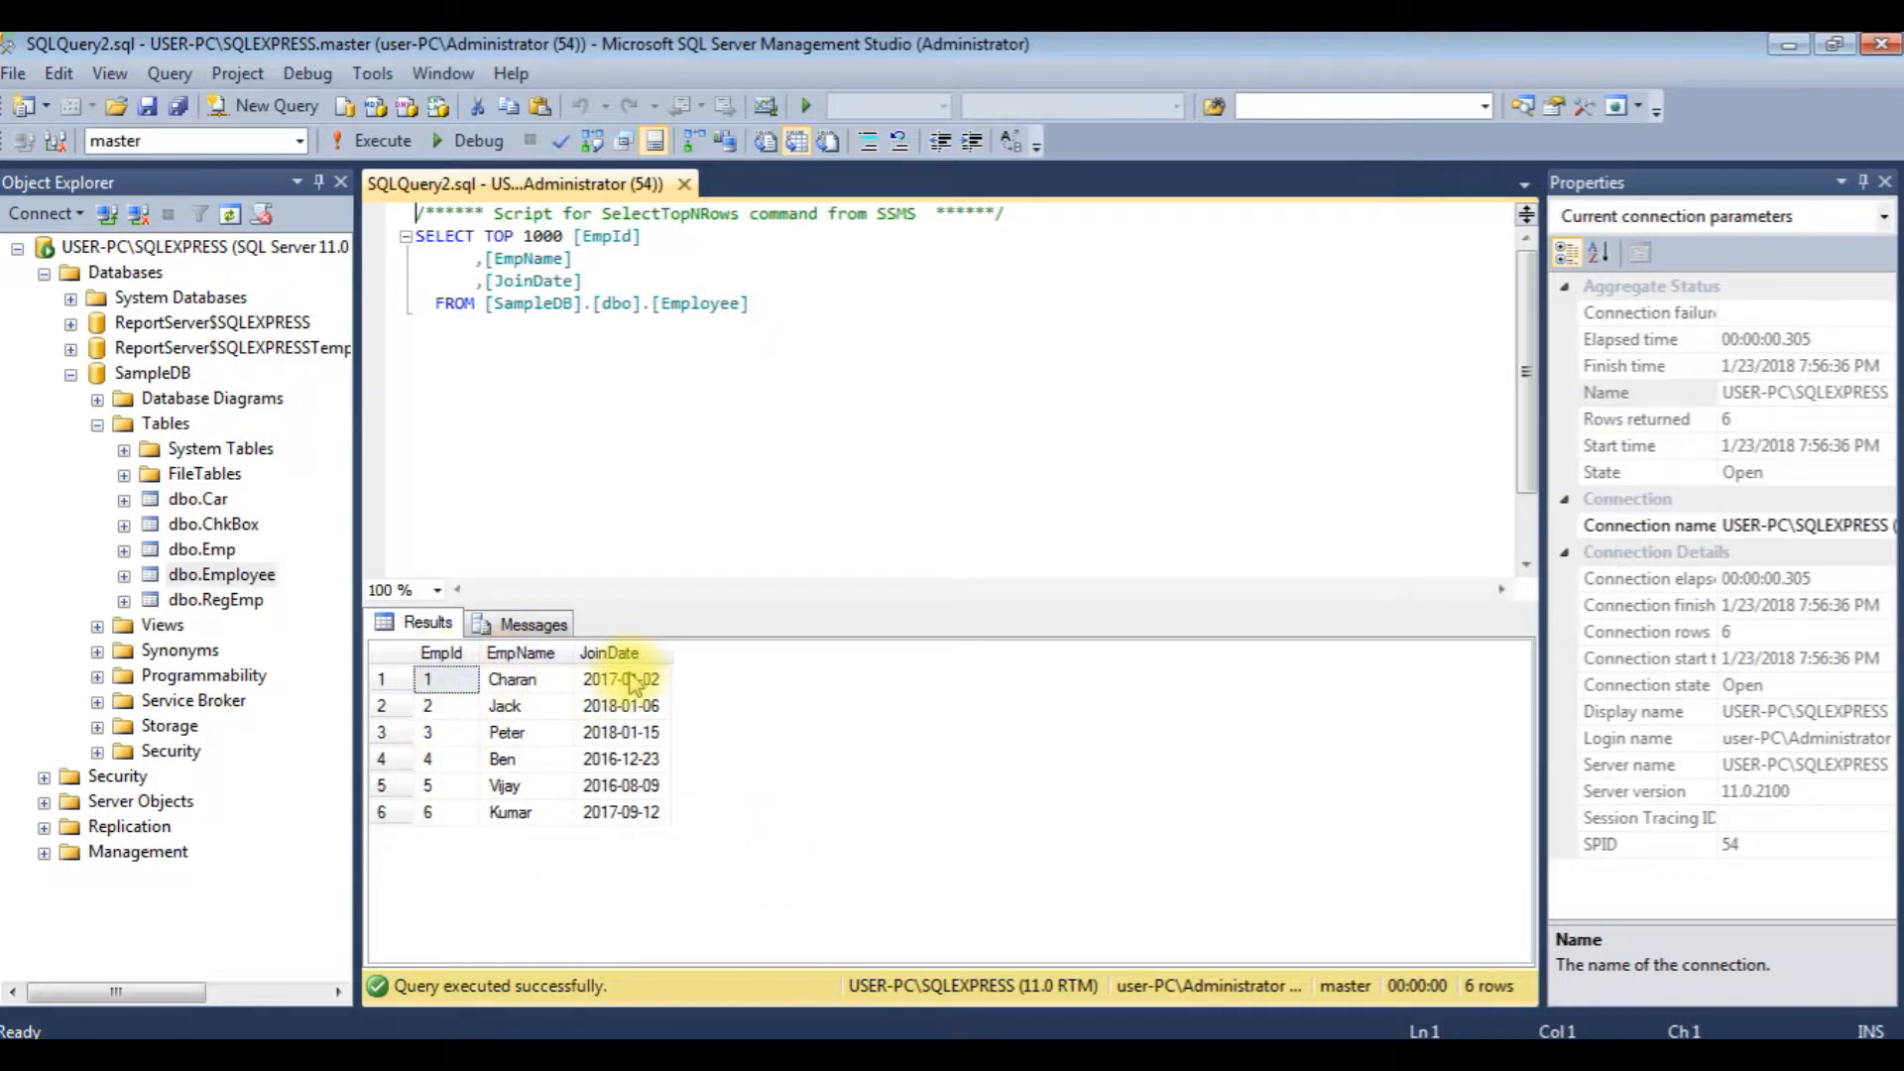
mouse_move(784, 752)
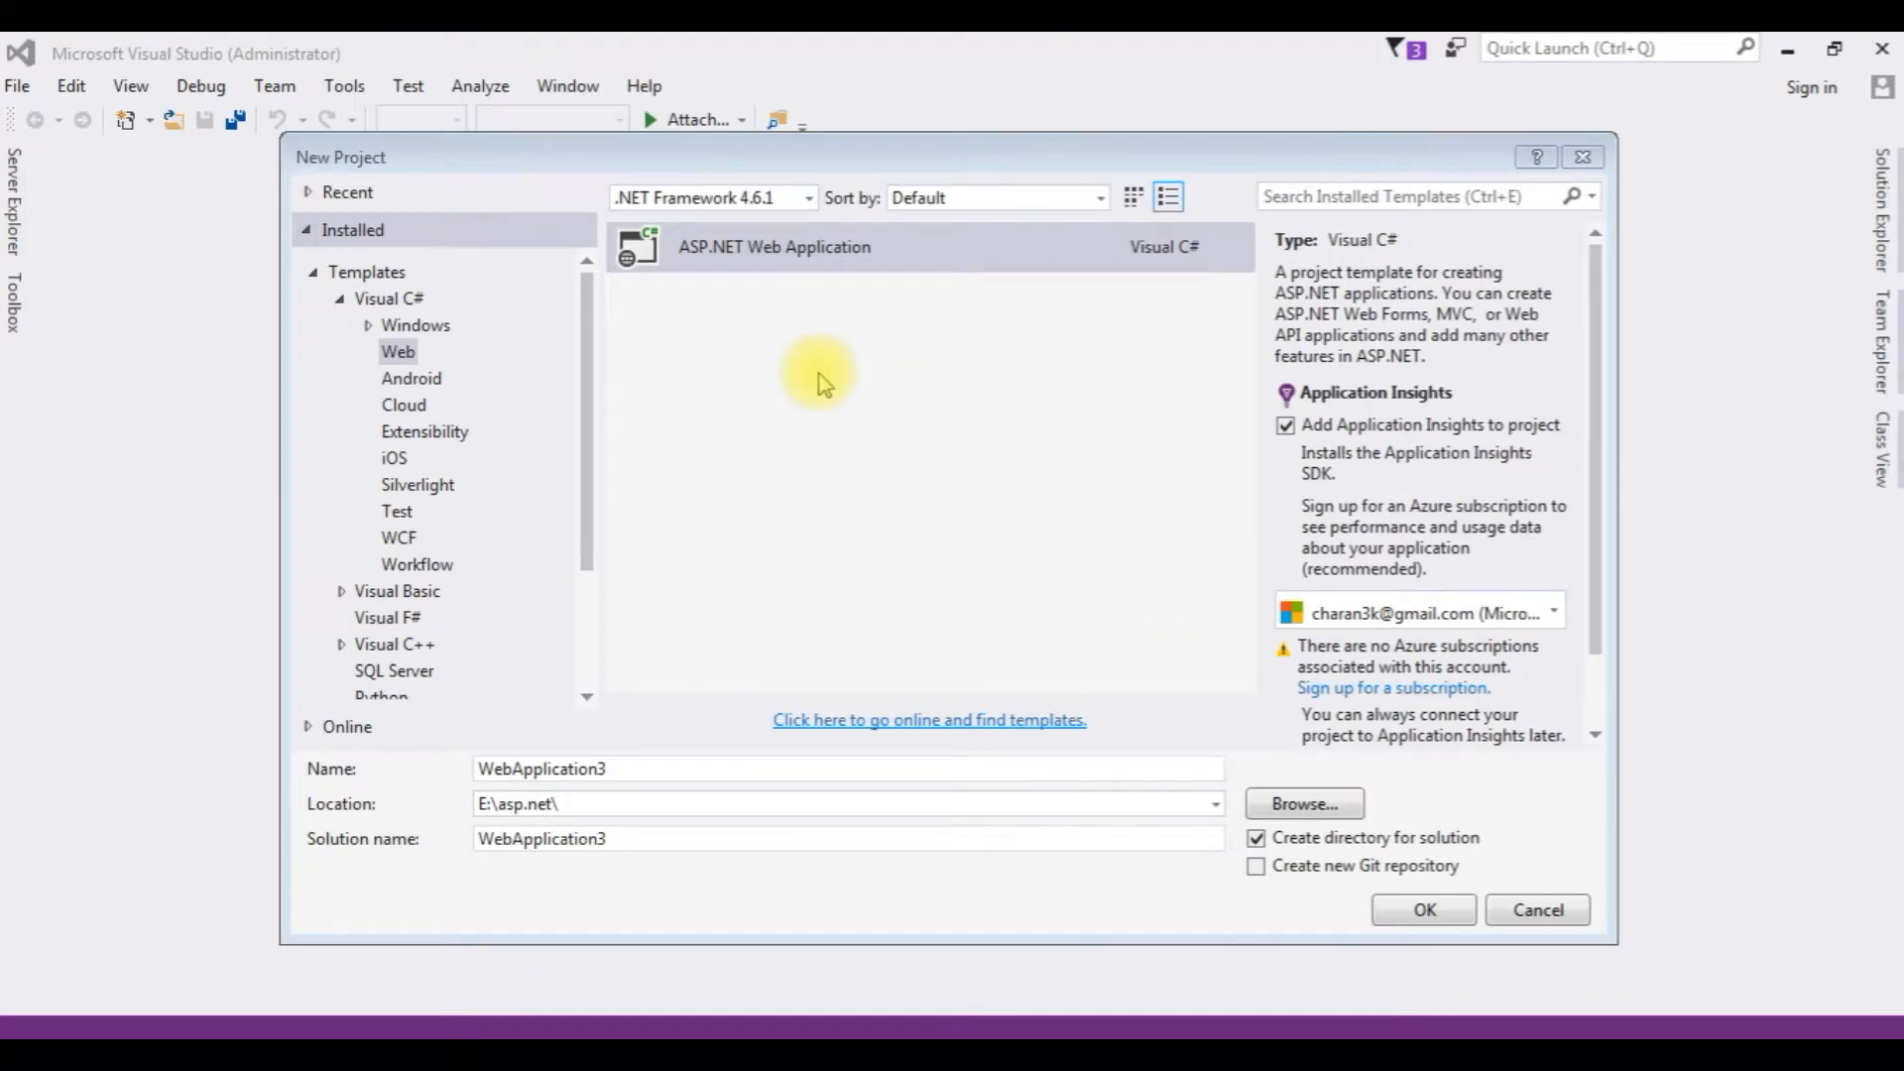
mouse_move(741, 358)
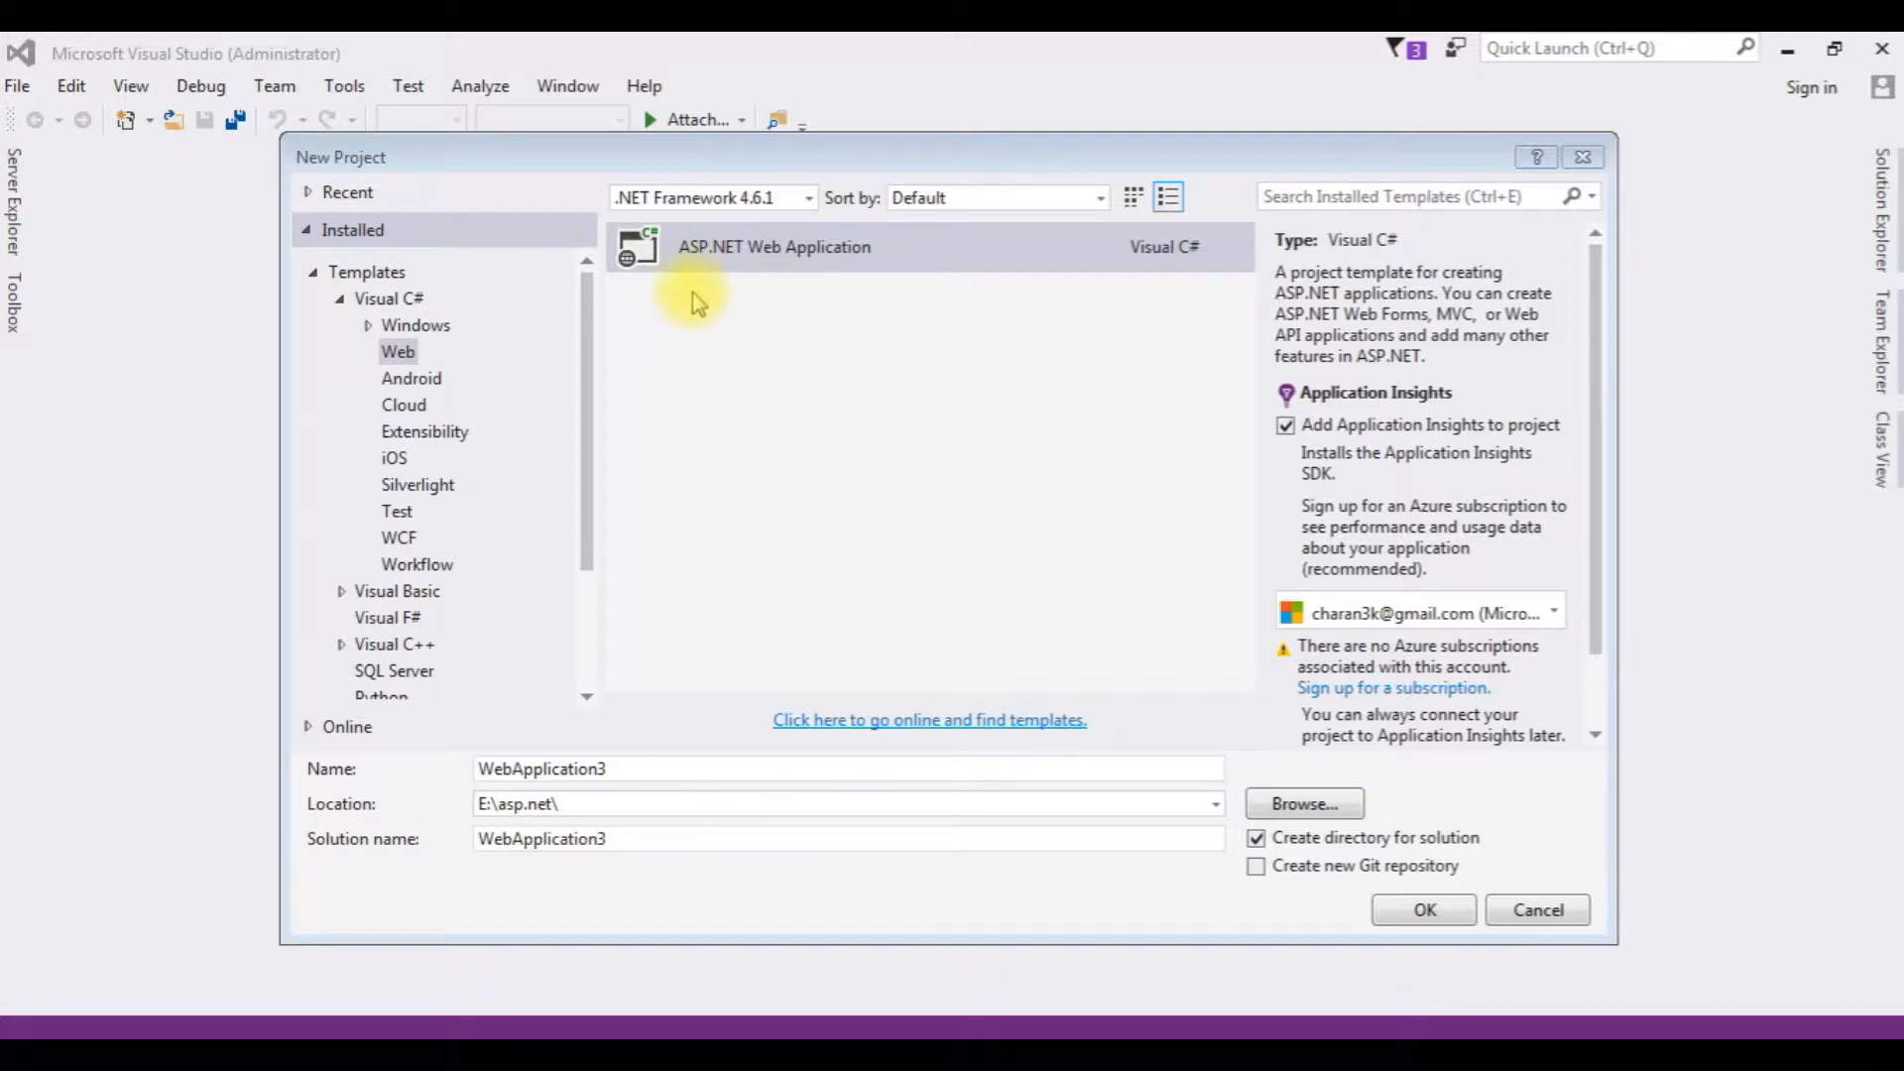
Step: Create an ASP.NET Web Application named EmpDetailsWebApi using the Web API template
left_click(774, 247)
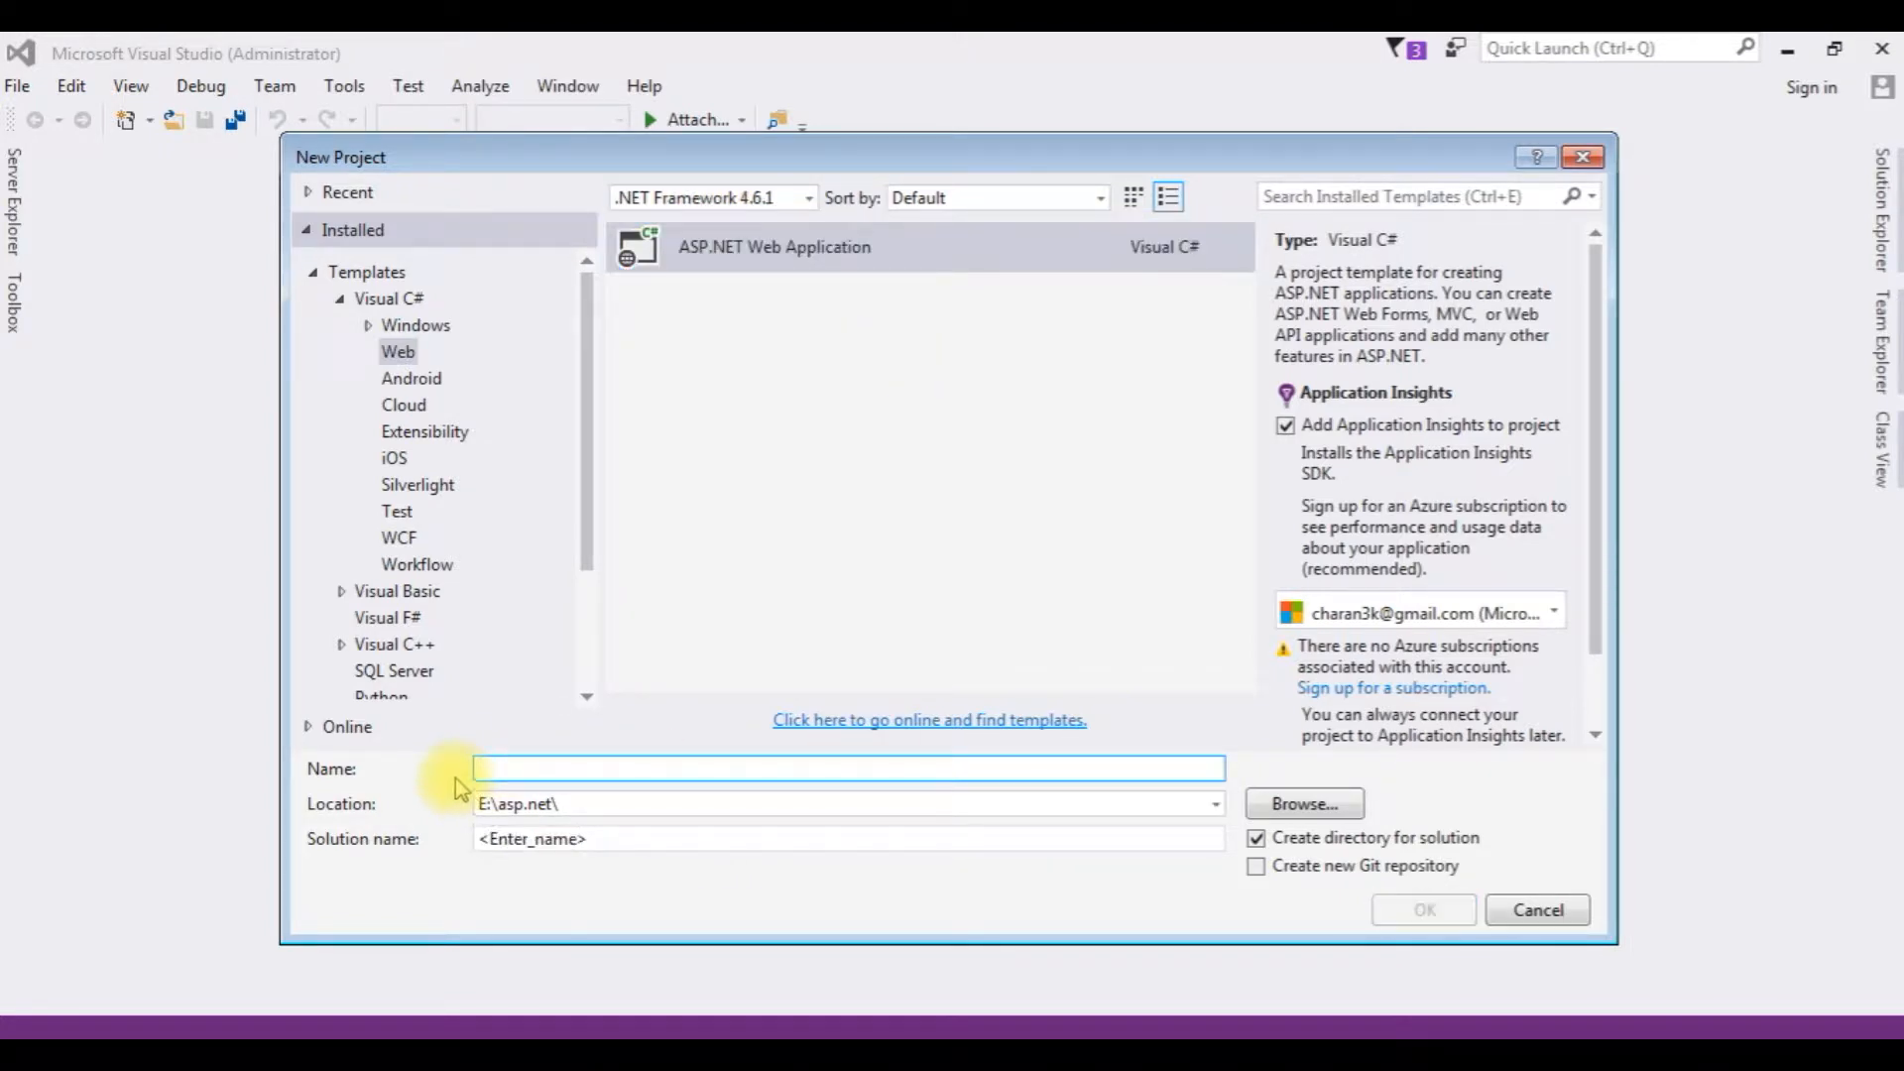
type("EmpDetailsWebApi")
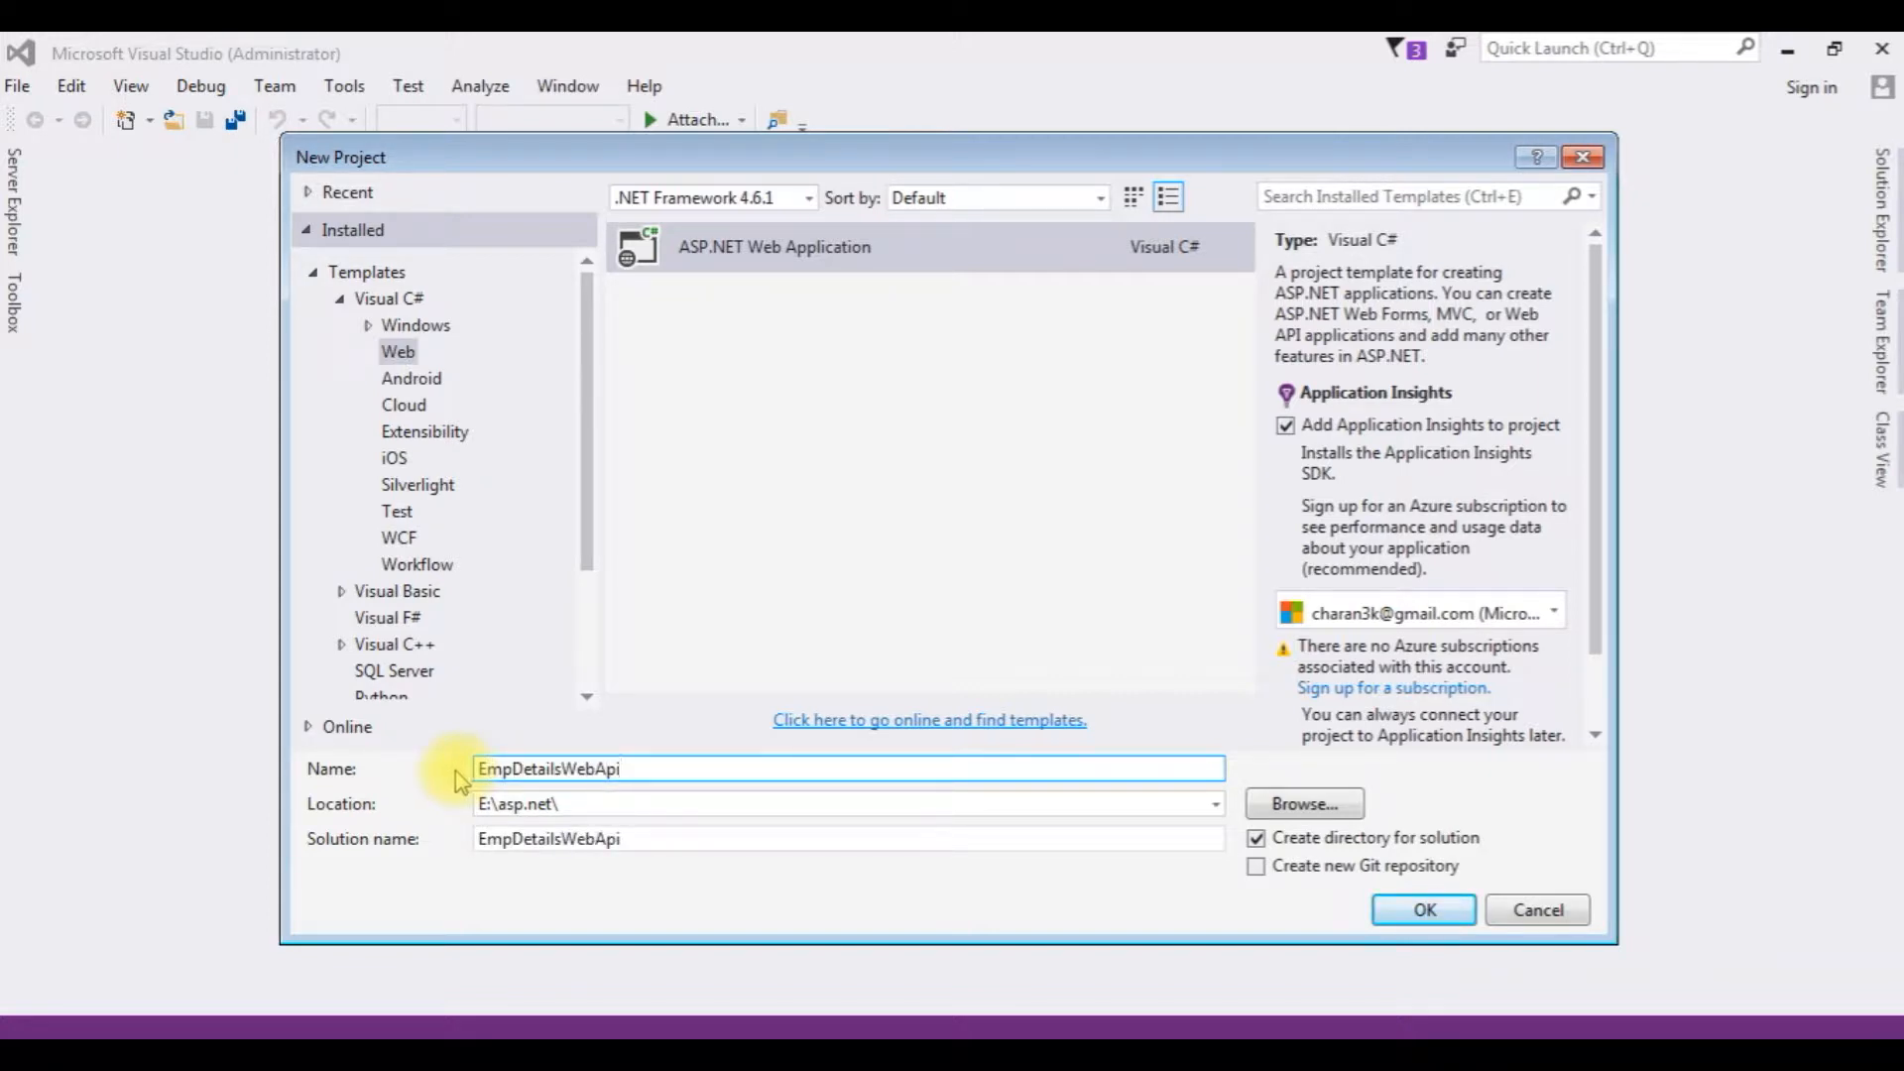
left_click(1423, 909)
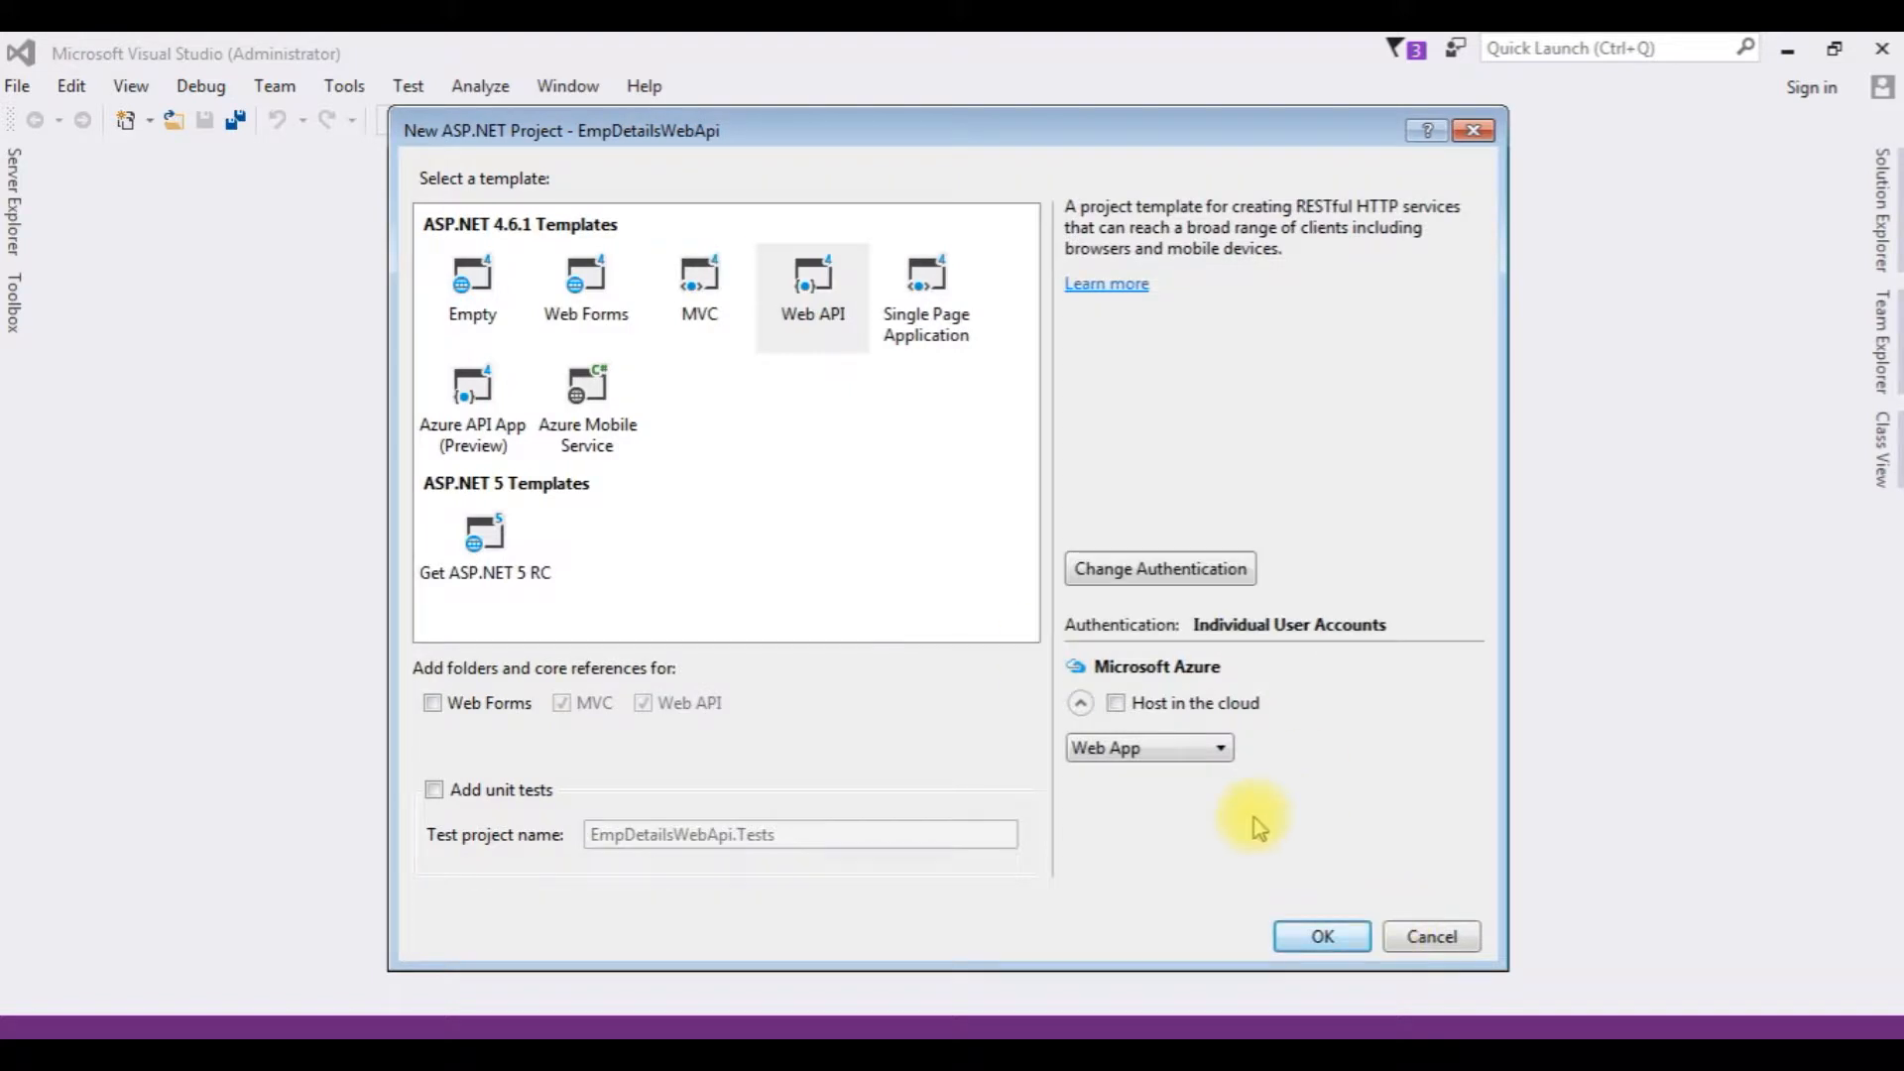
left_click(811, 291)
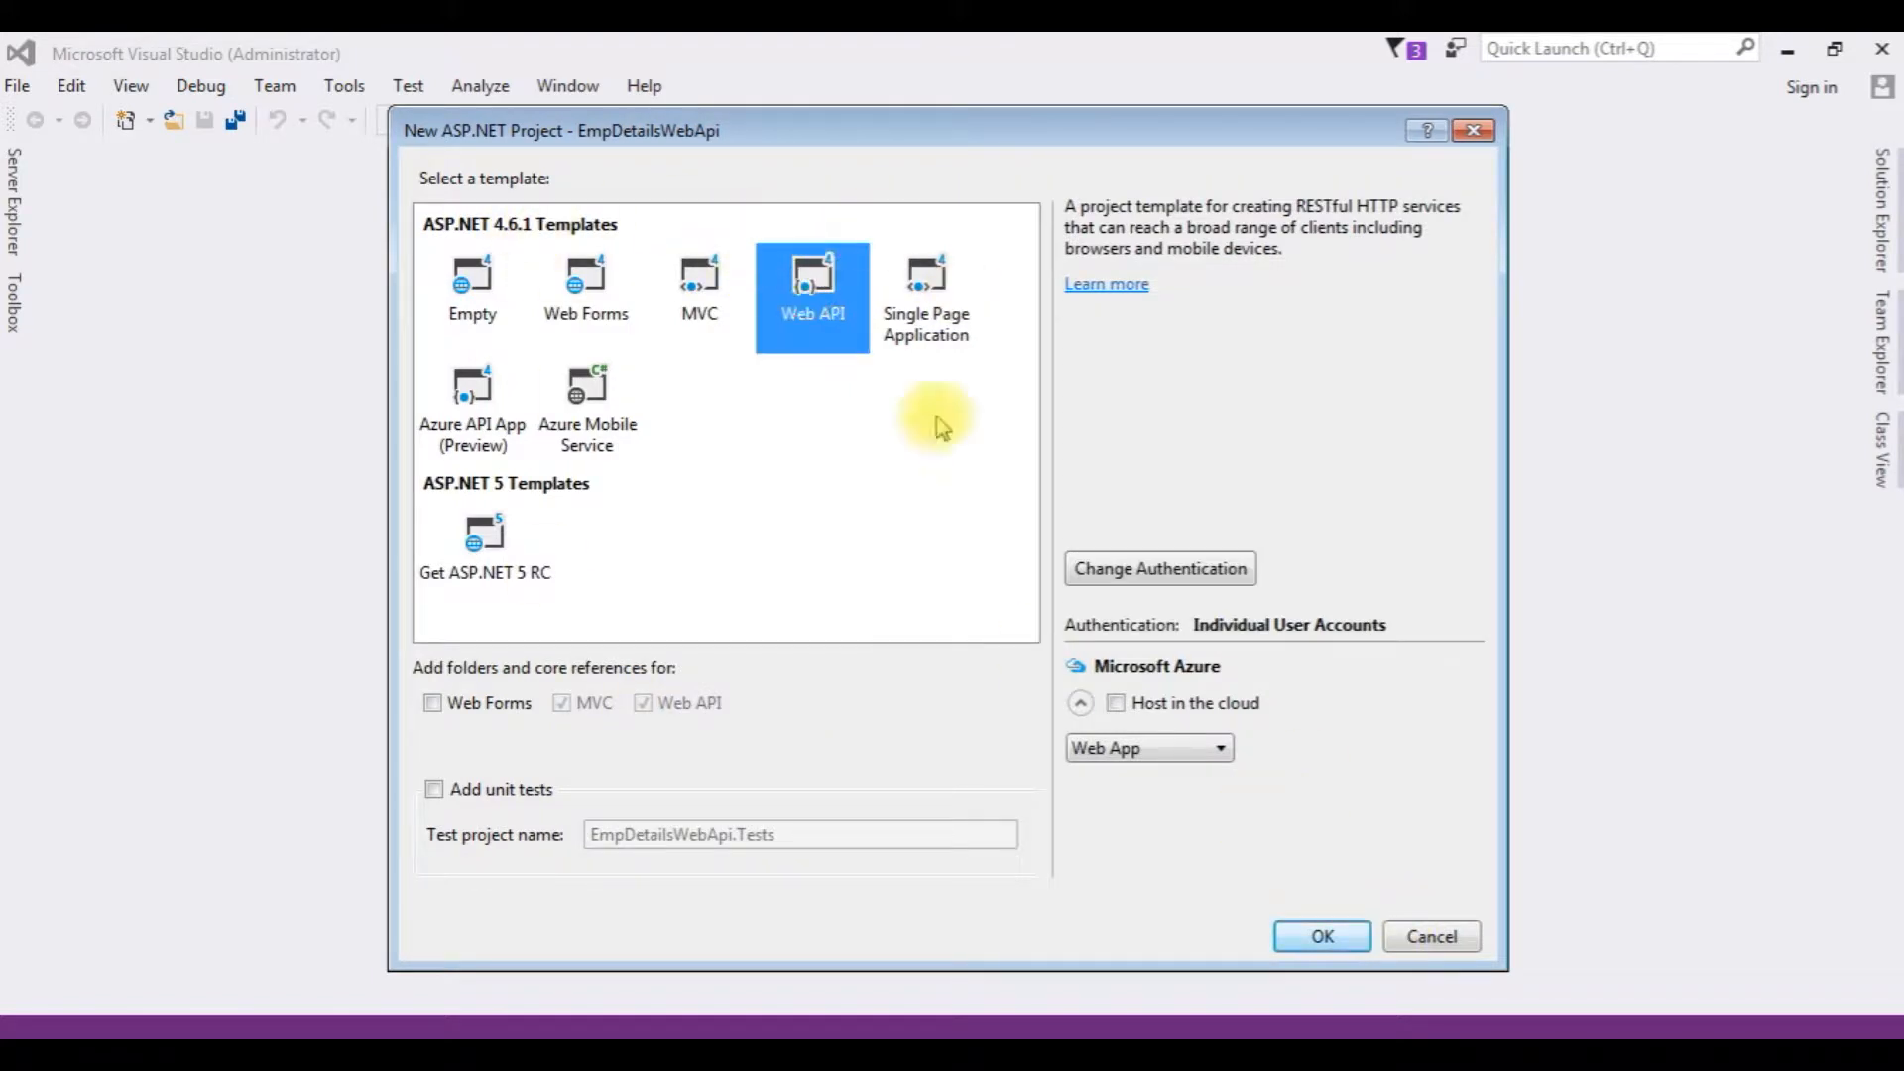
left_click(1320, 936)
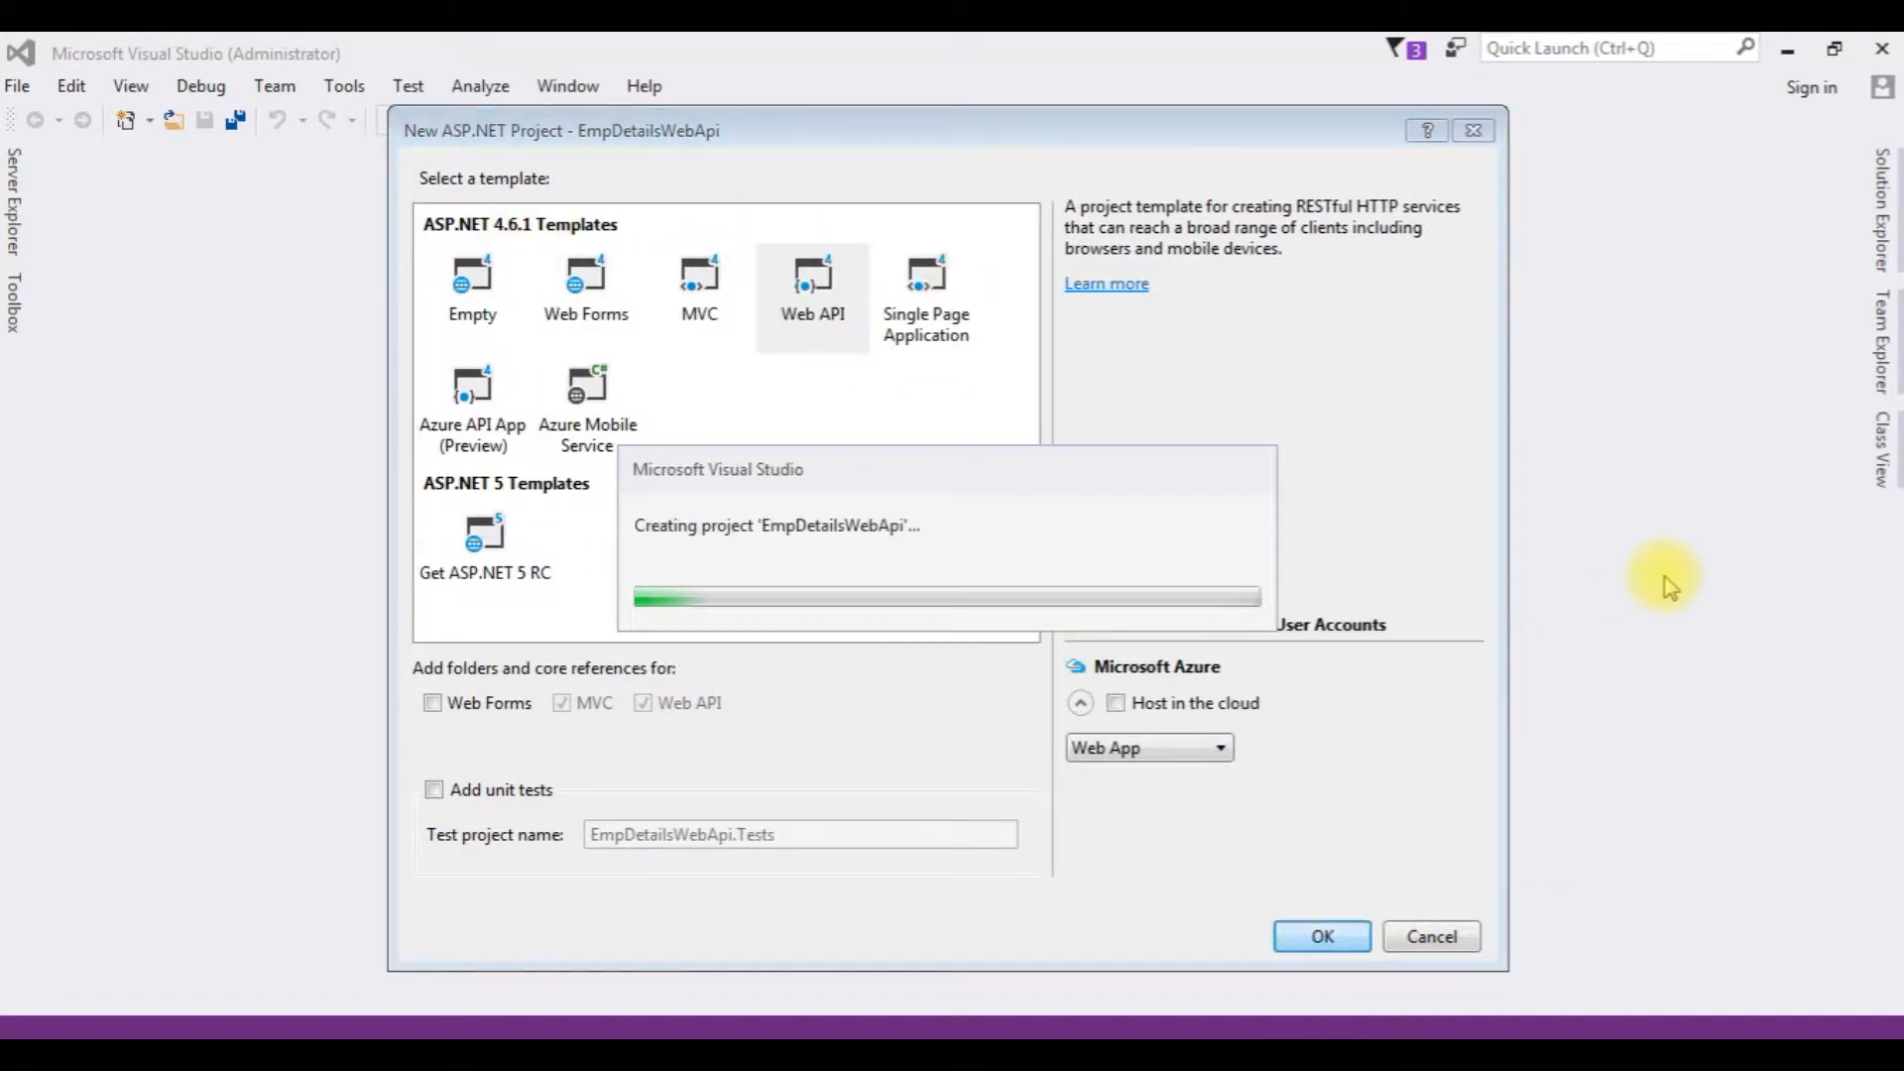
left_click(1320, 936)
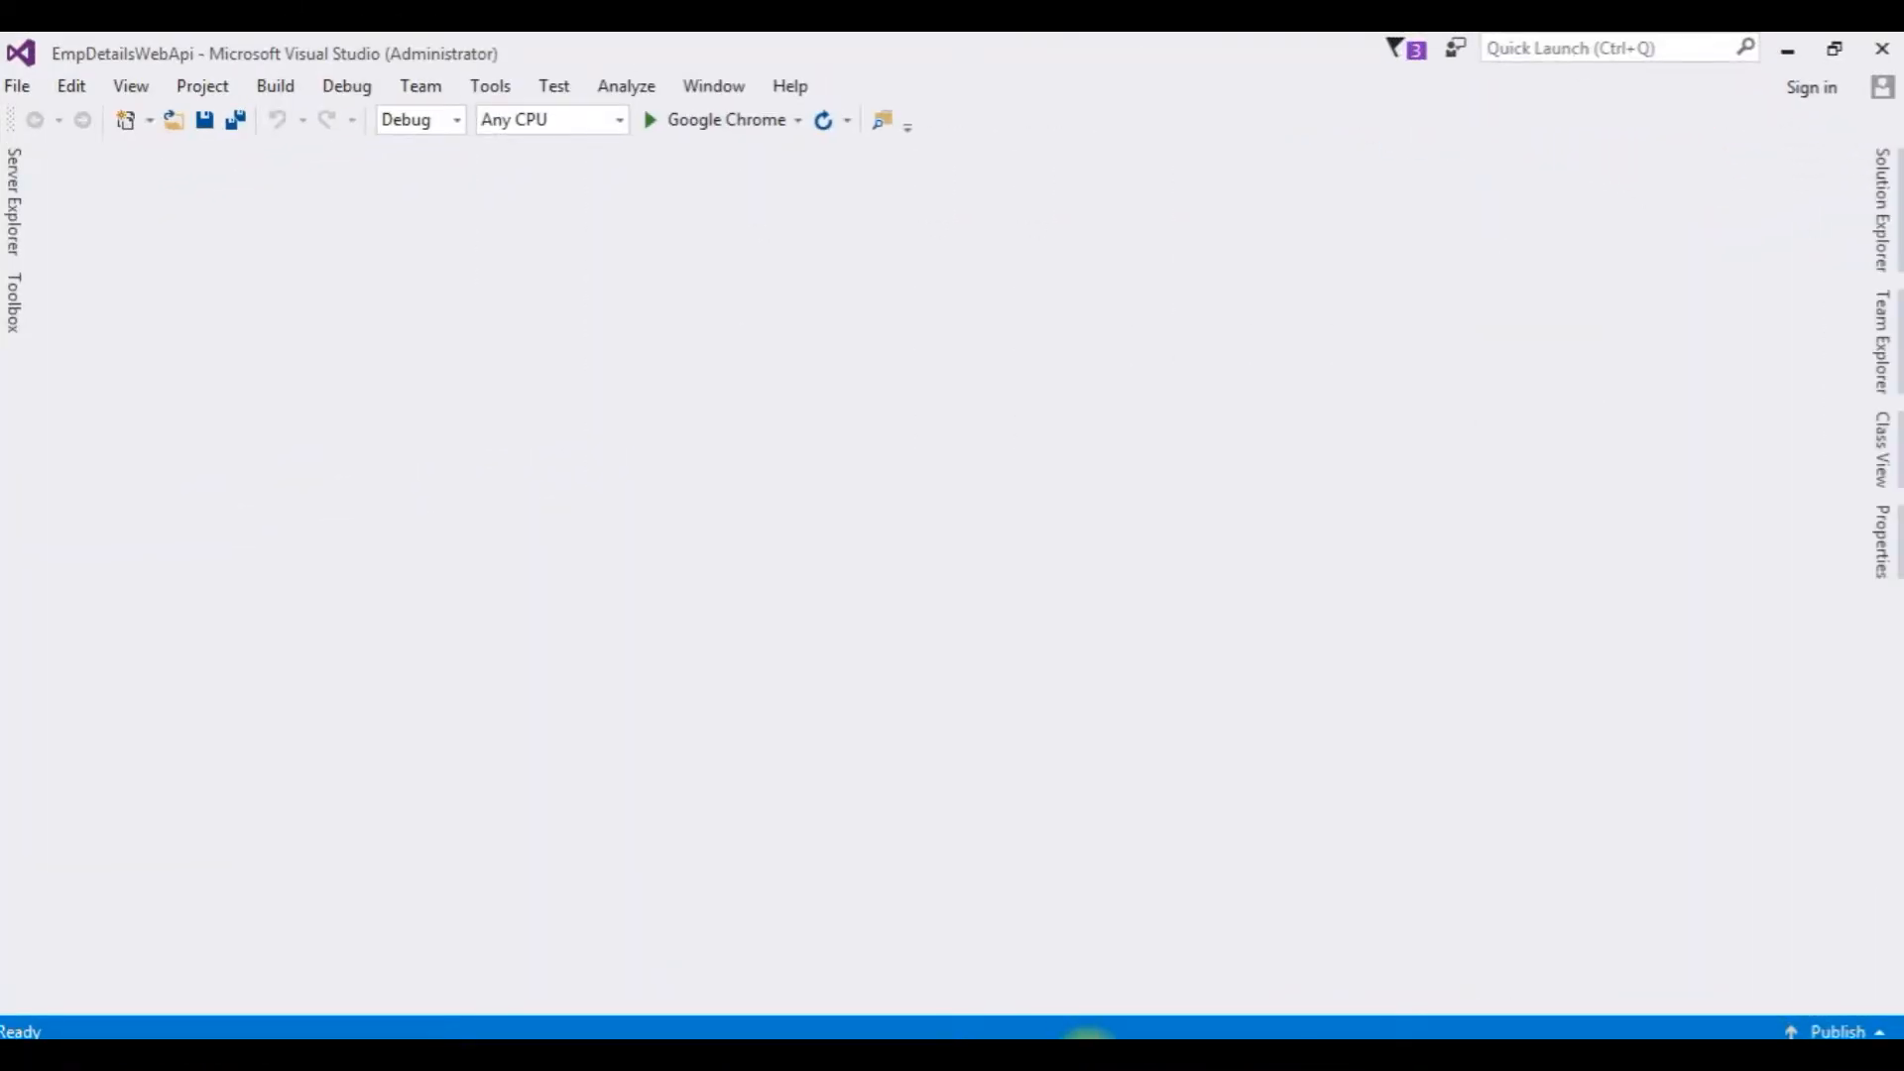
mouse_move(1882, 225)
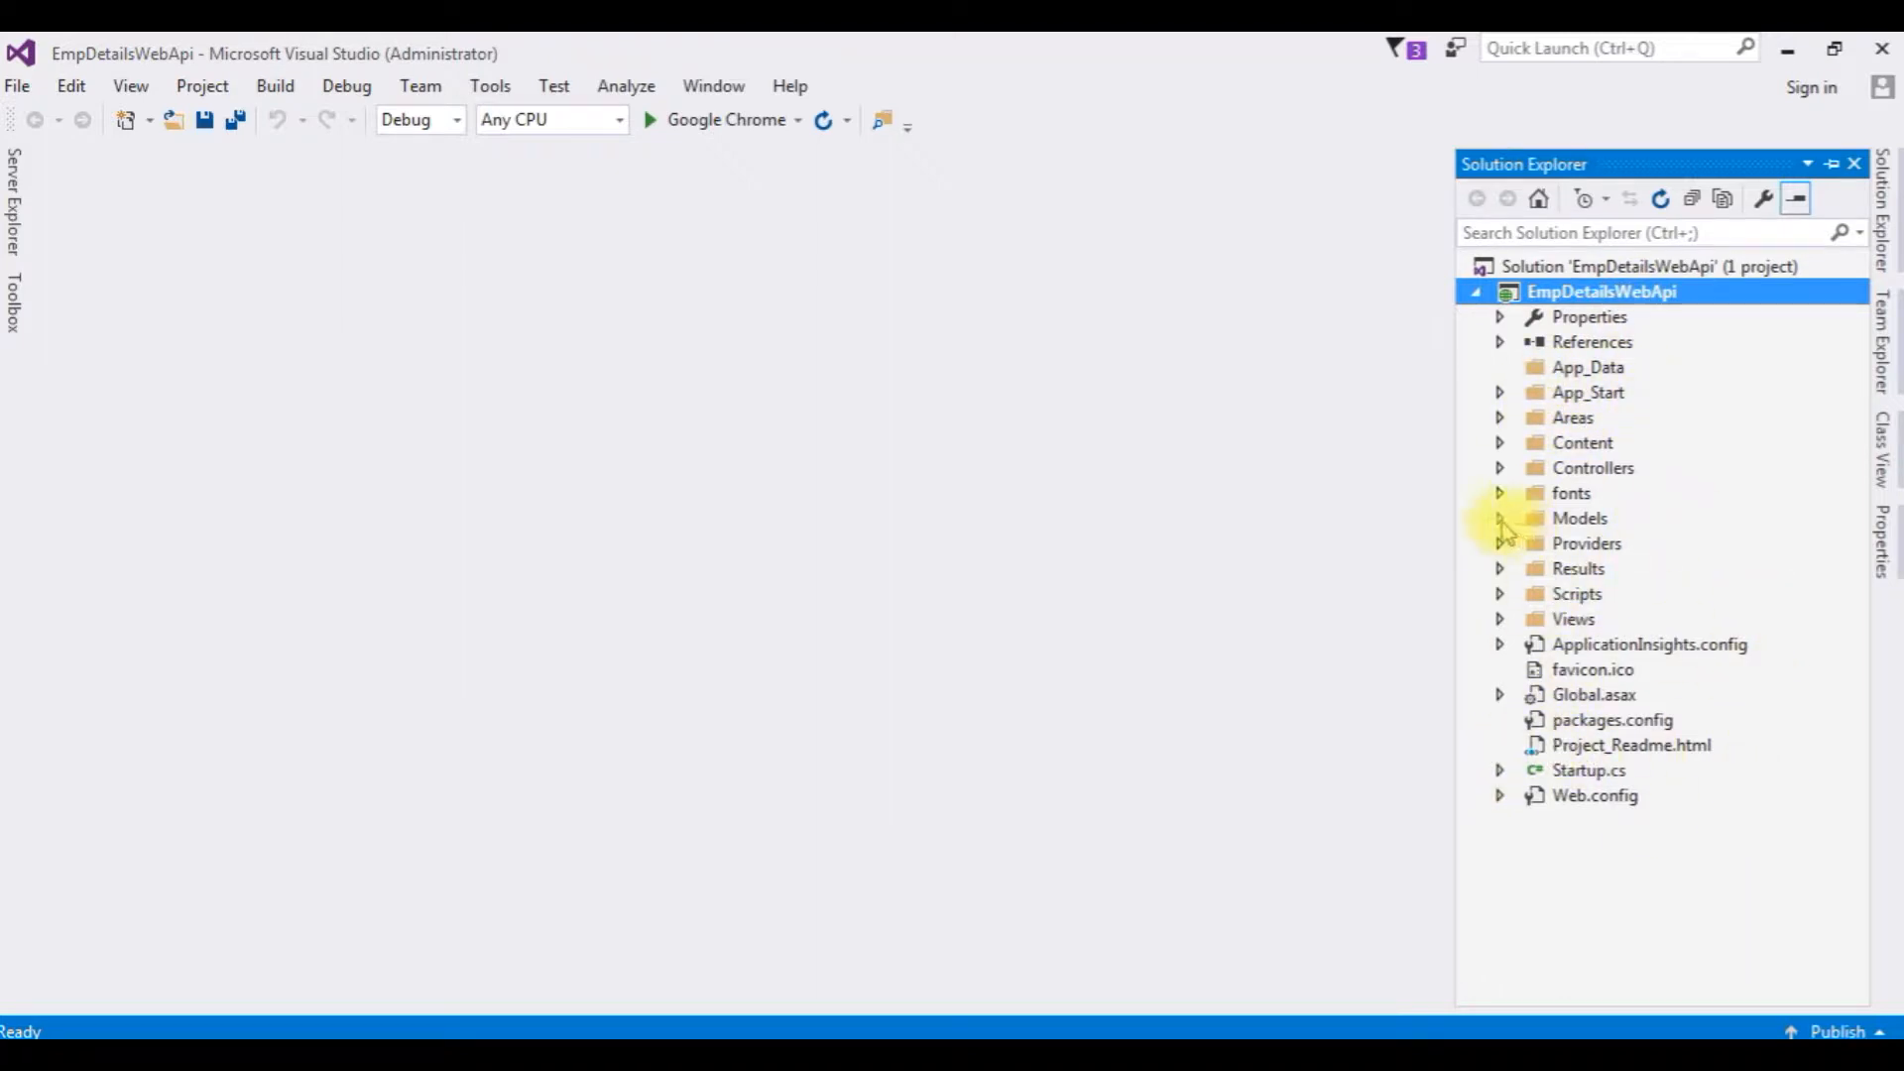
Step: Expand the Models and Controllers folders in Solution Explorer, then collapse them
left_click(1500, 517)
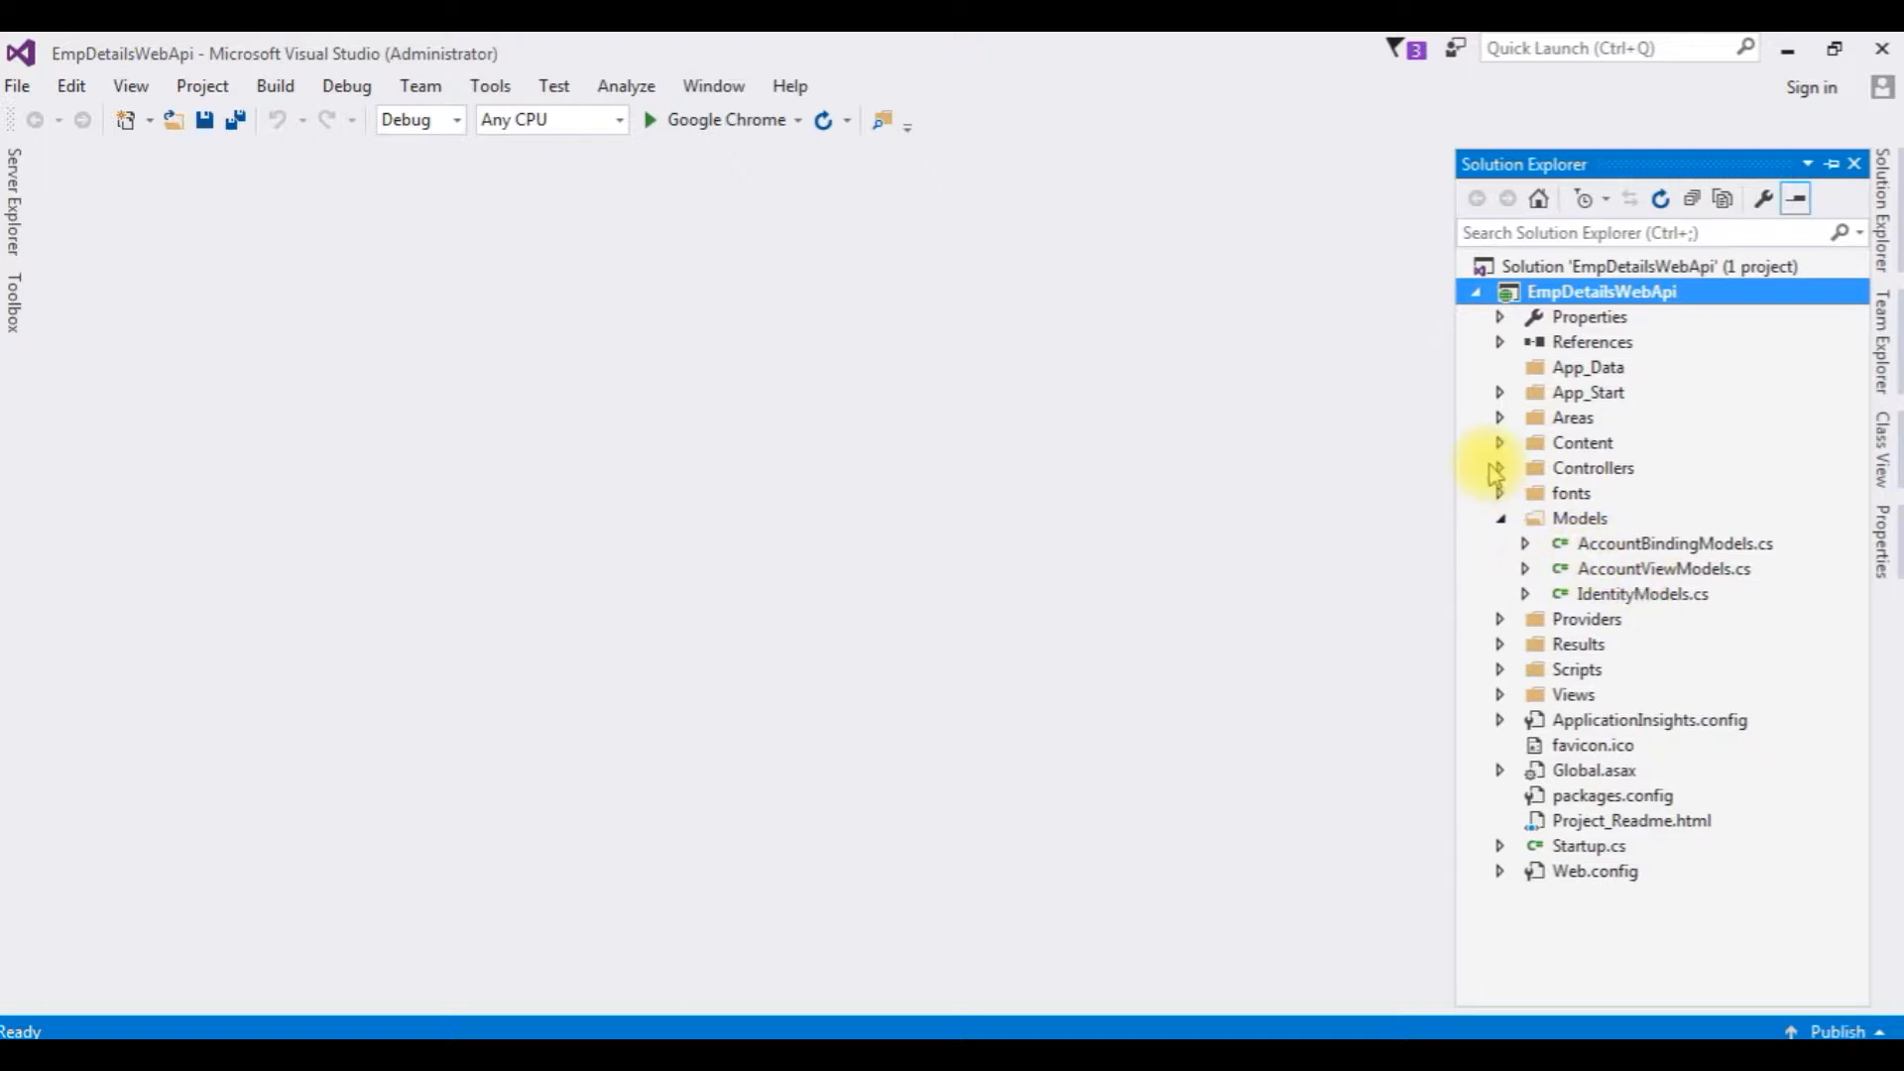
left_click(1499, 467)
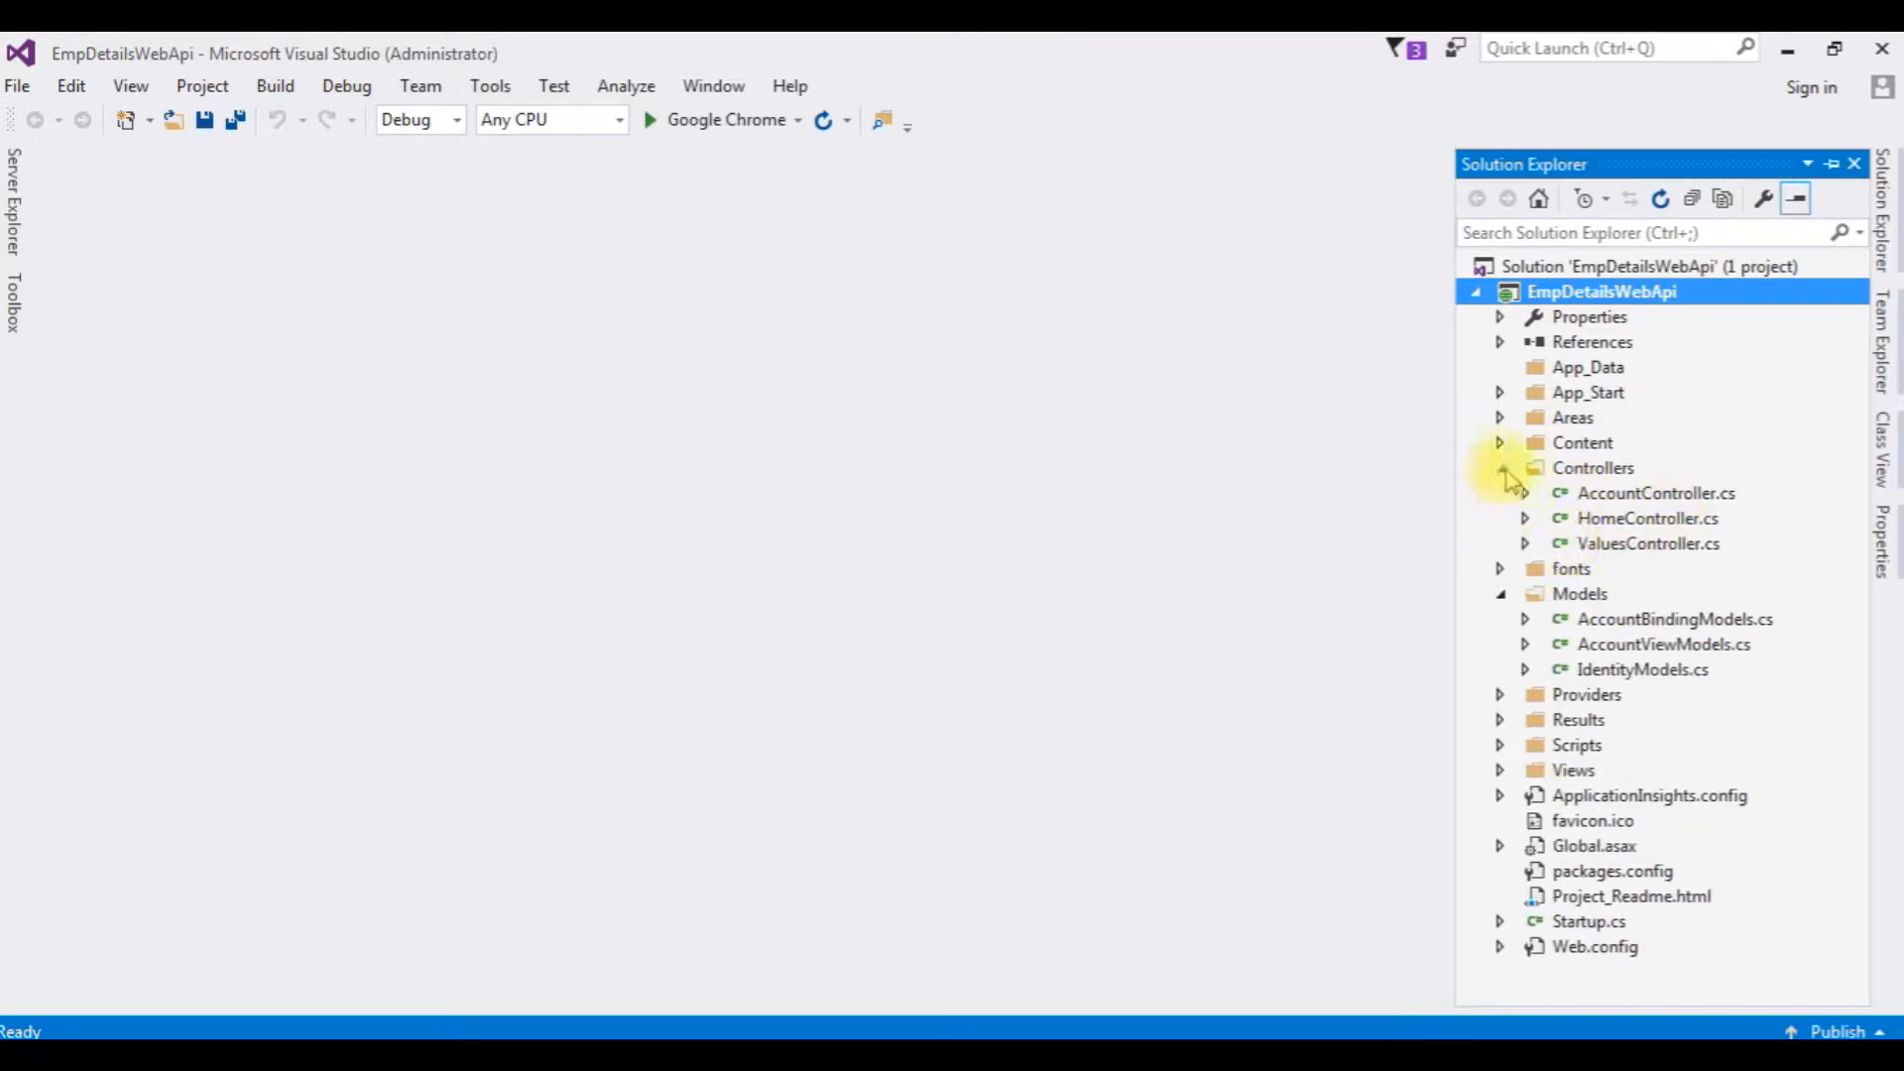
left_click(1500, 468)
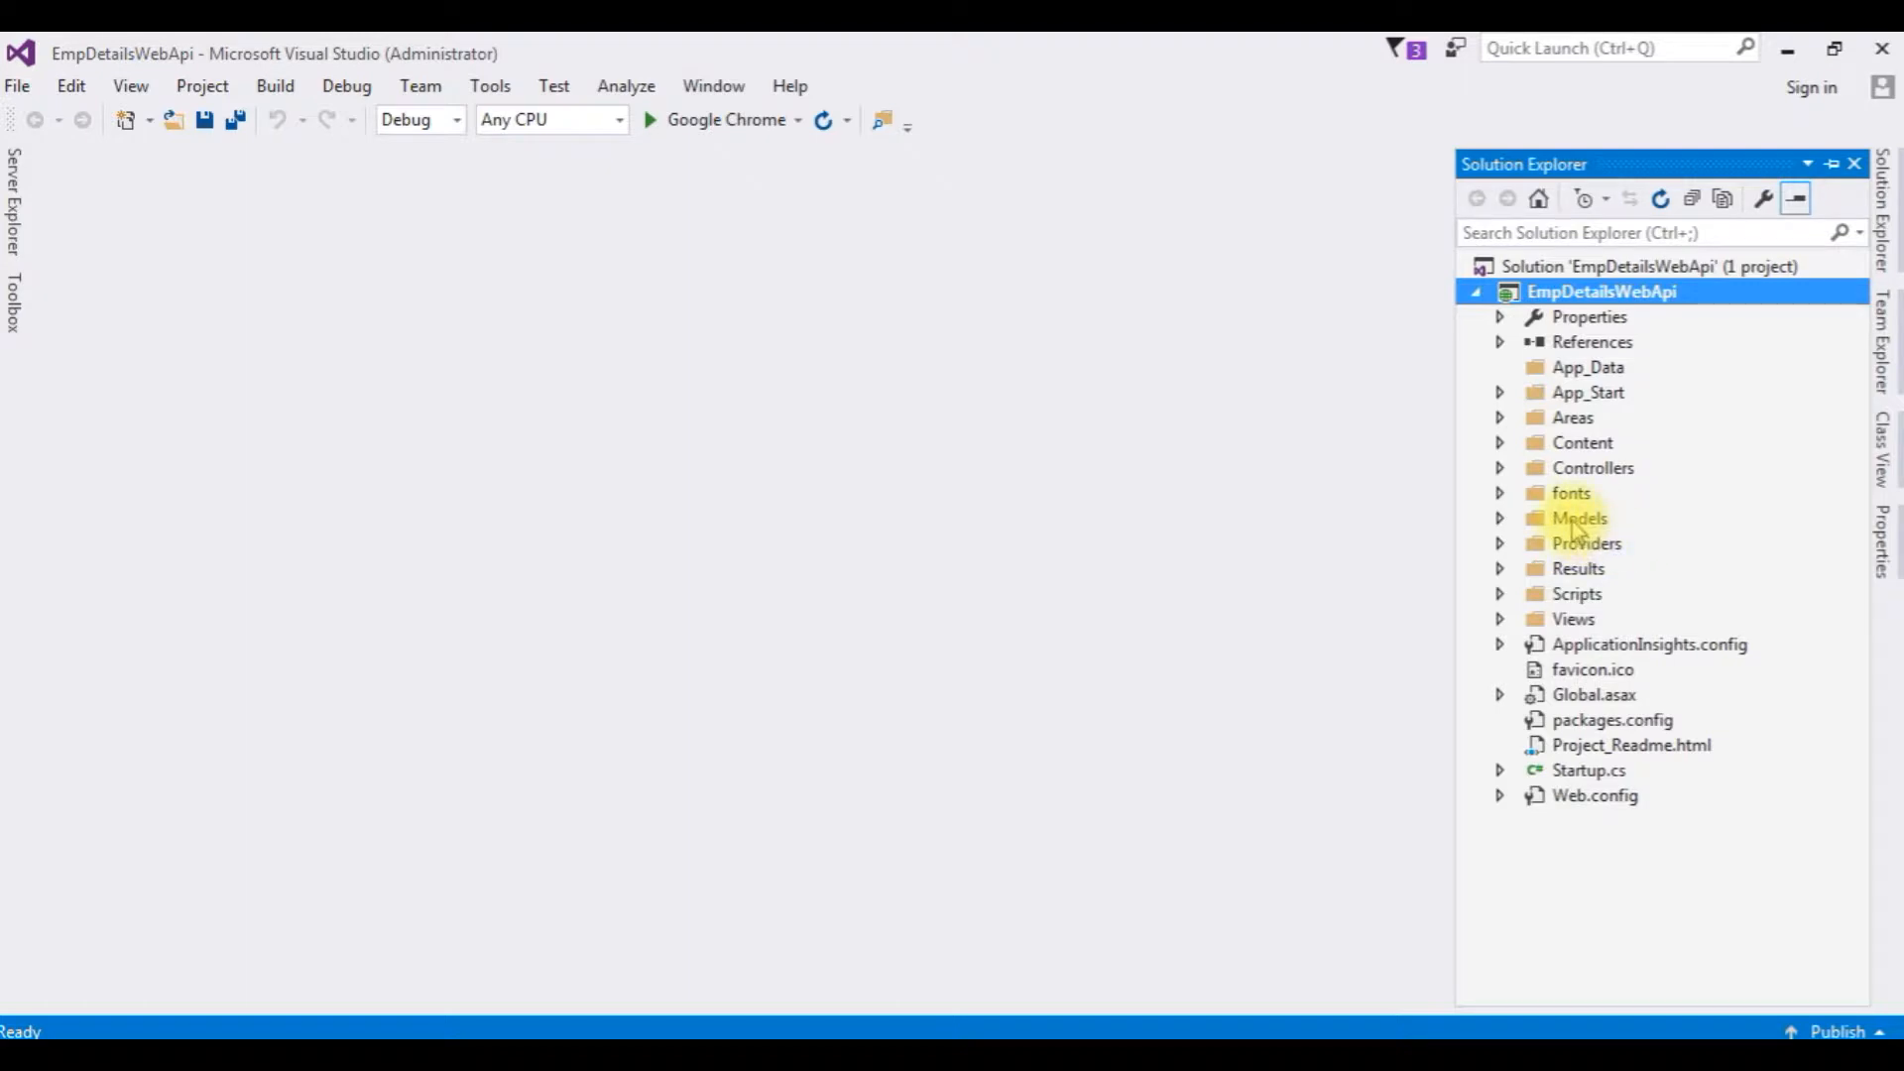
Step: Add a new ADO.NET Entity Data Model item named EmpModel to the Models folder
right_click(1580, 518)
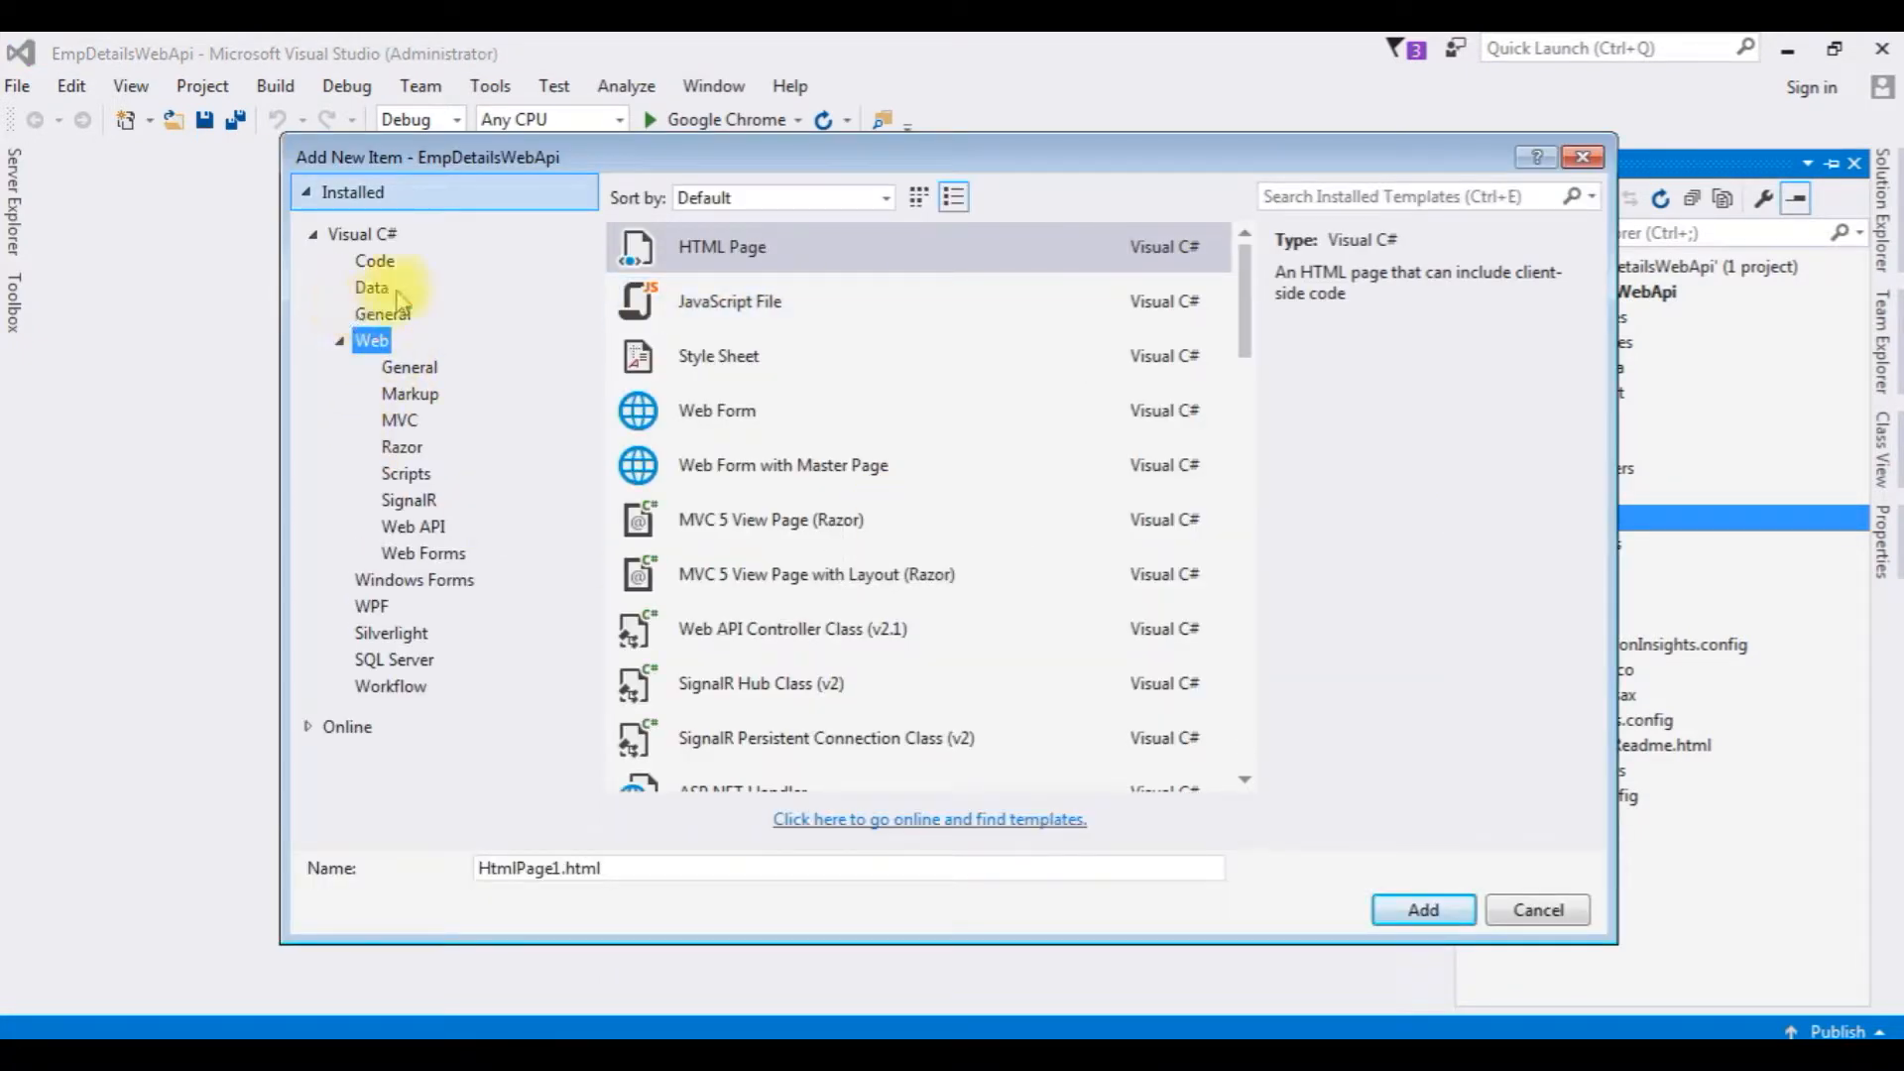
left_click(369, 287)
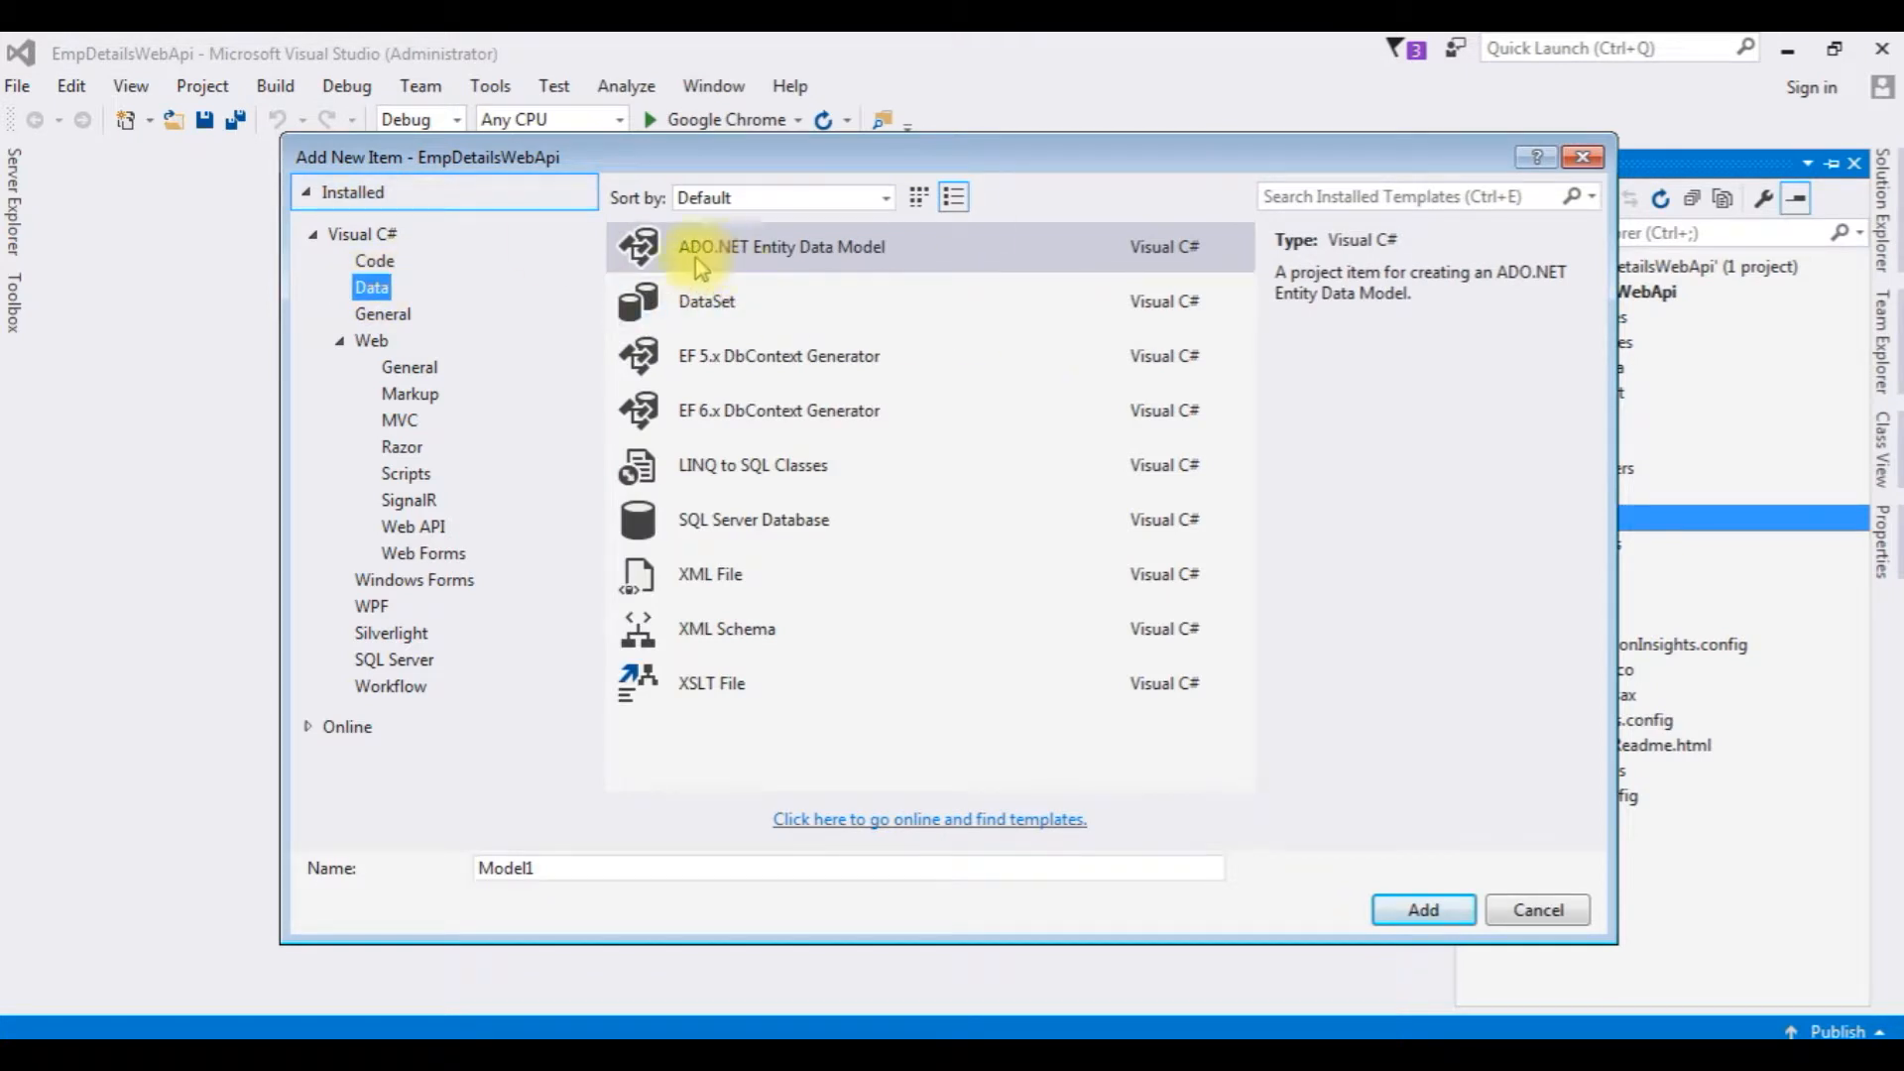
left_click(780, 247)
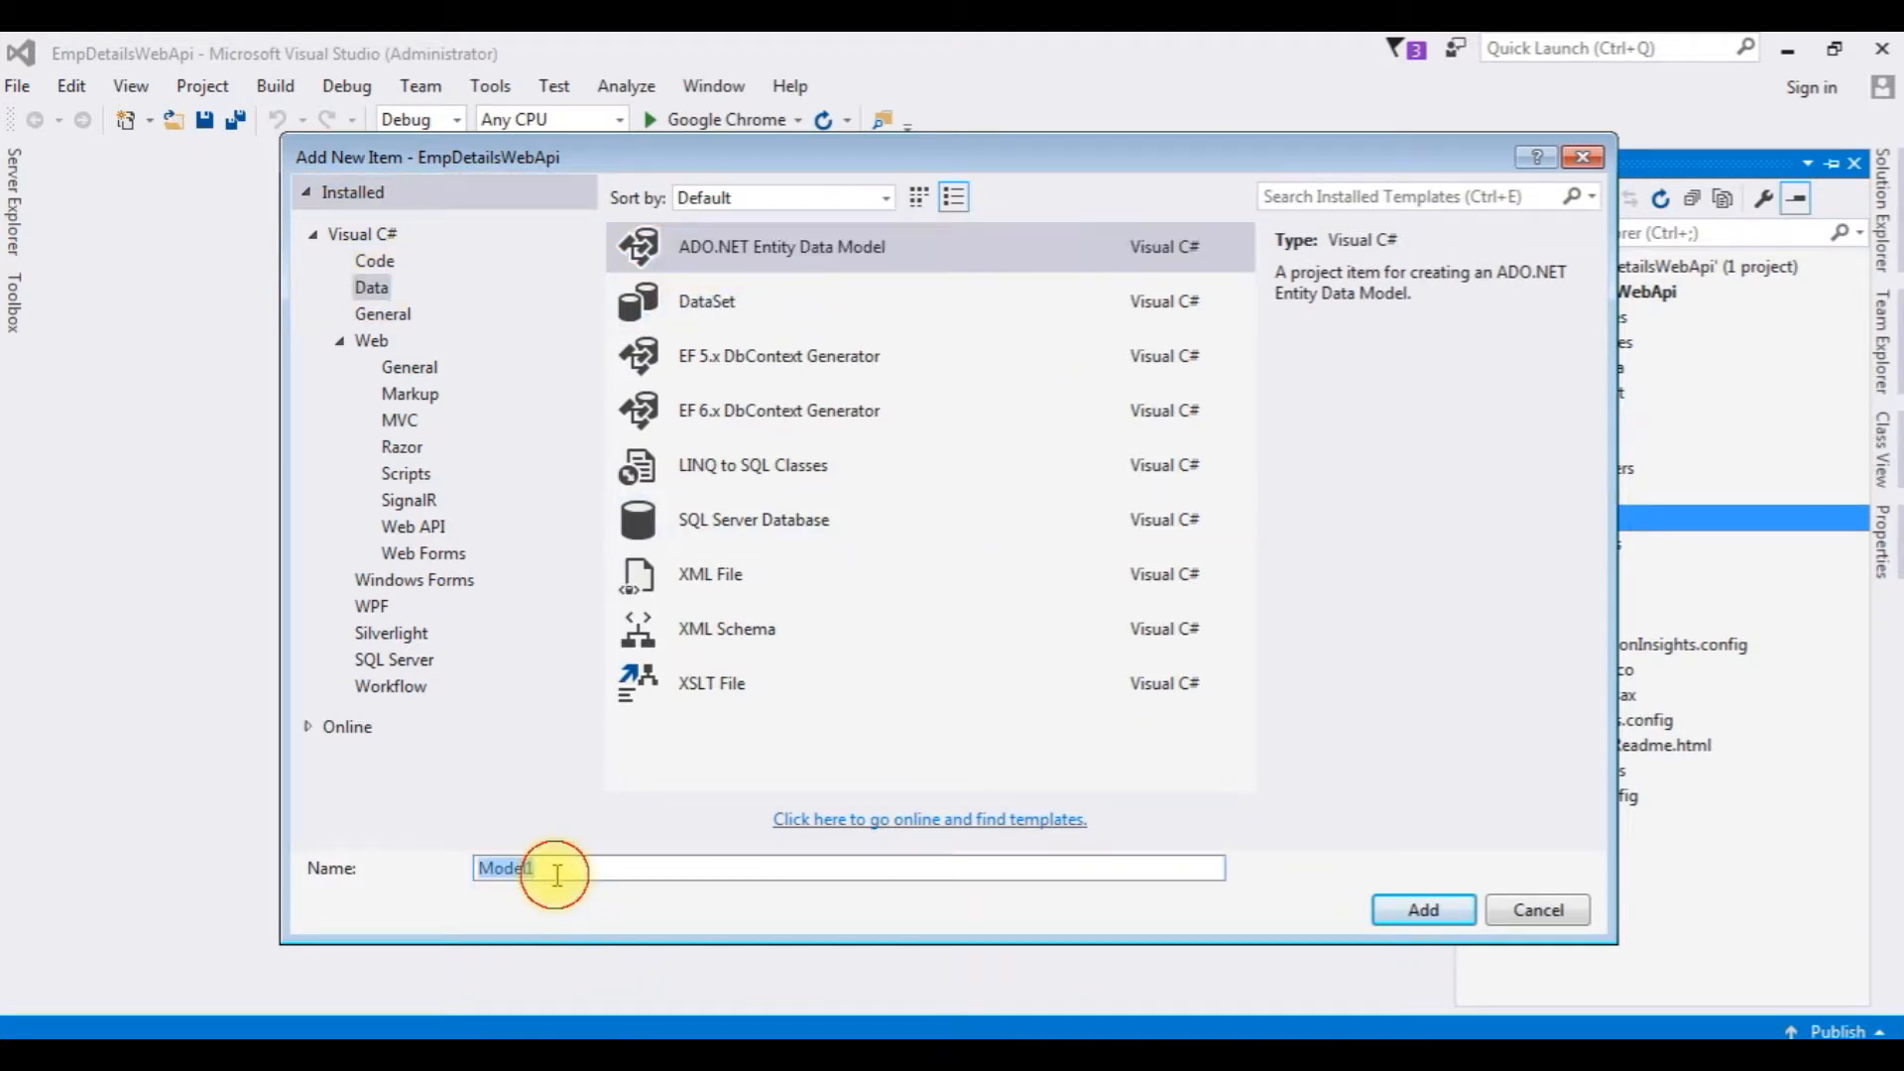
key("Delete")
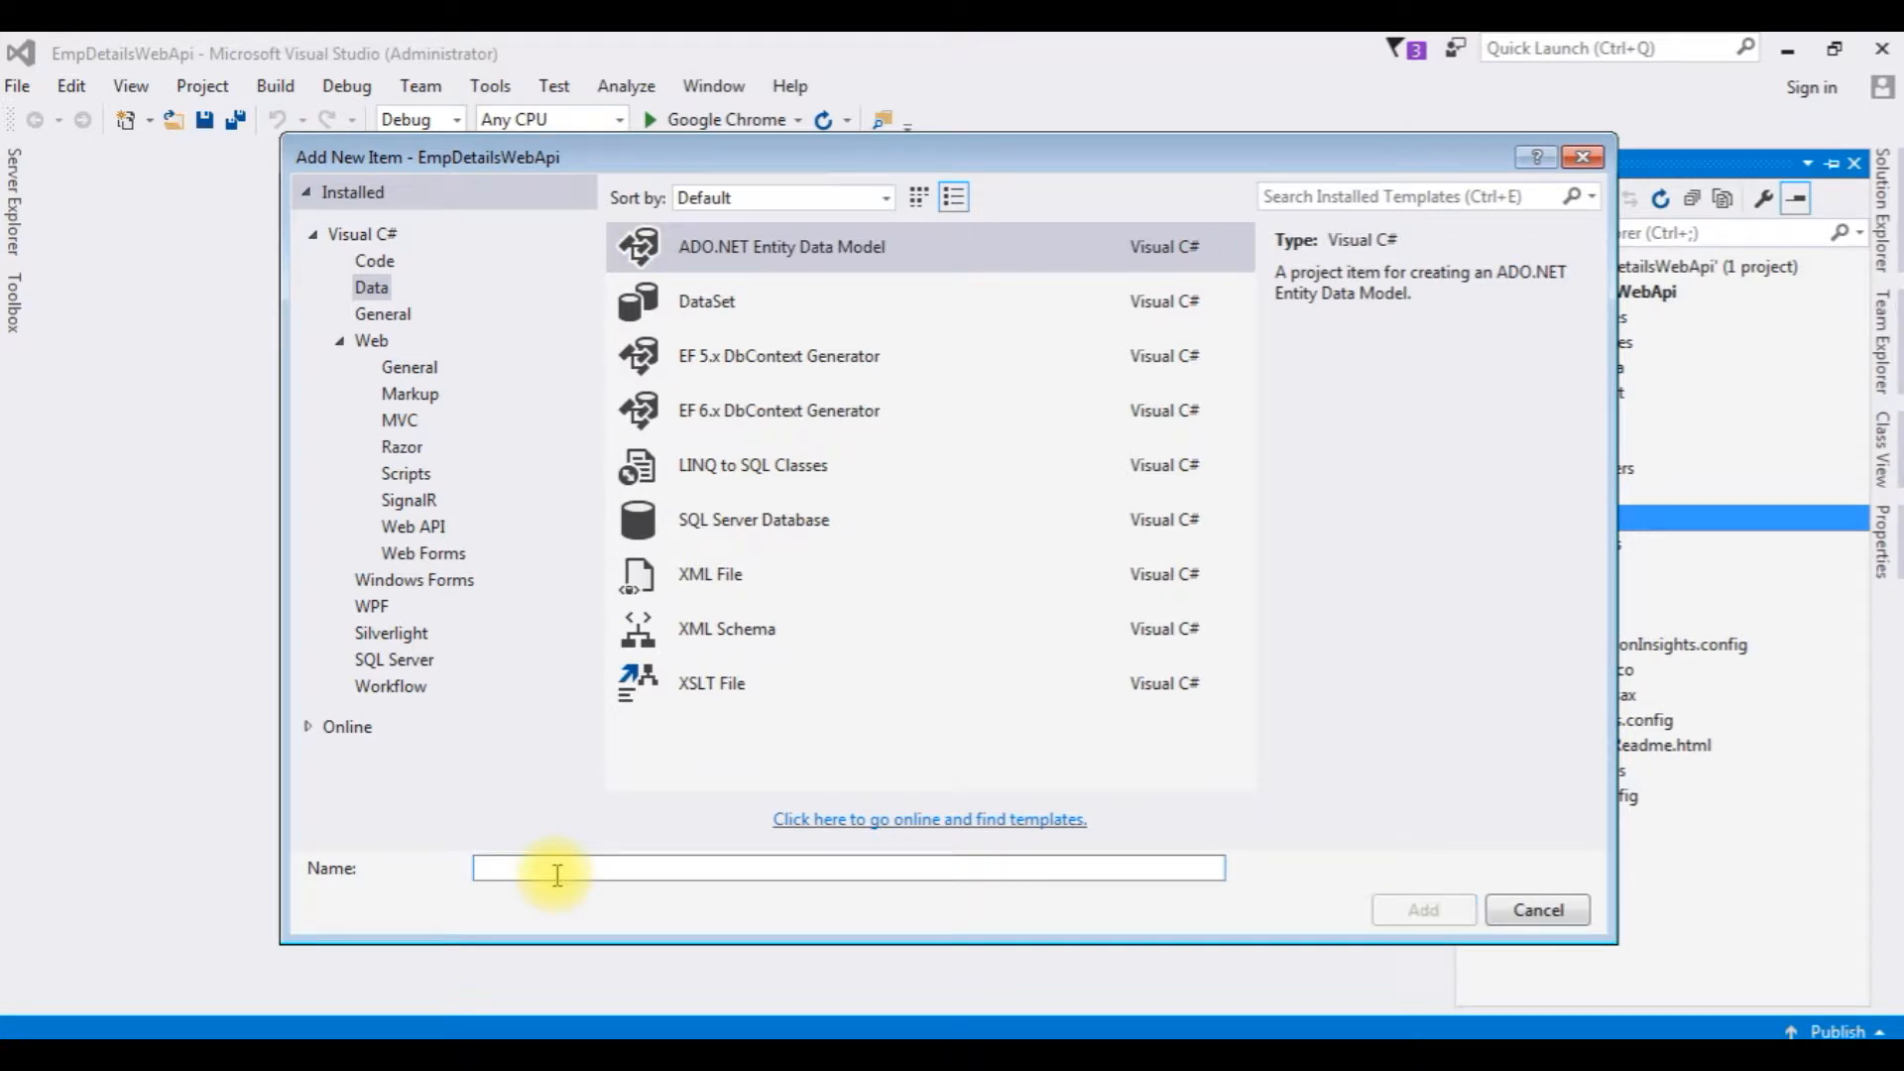
type("EmpModel")
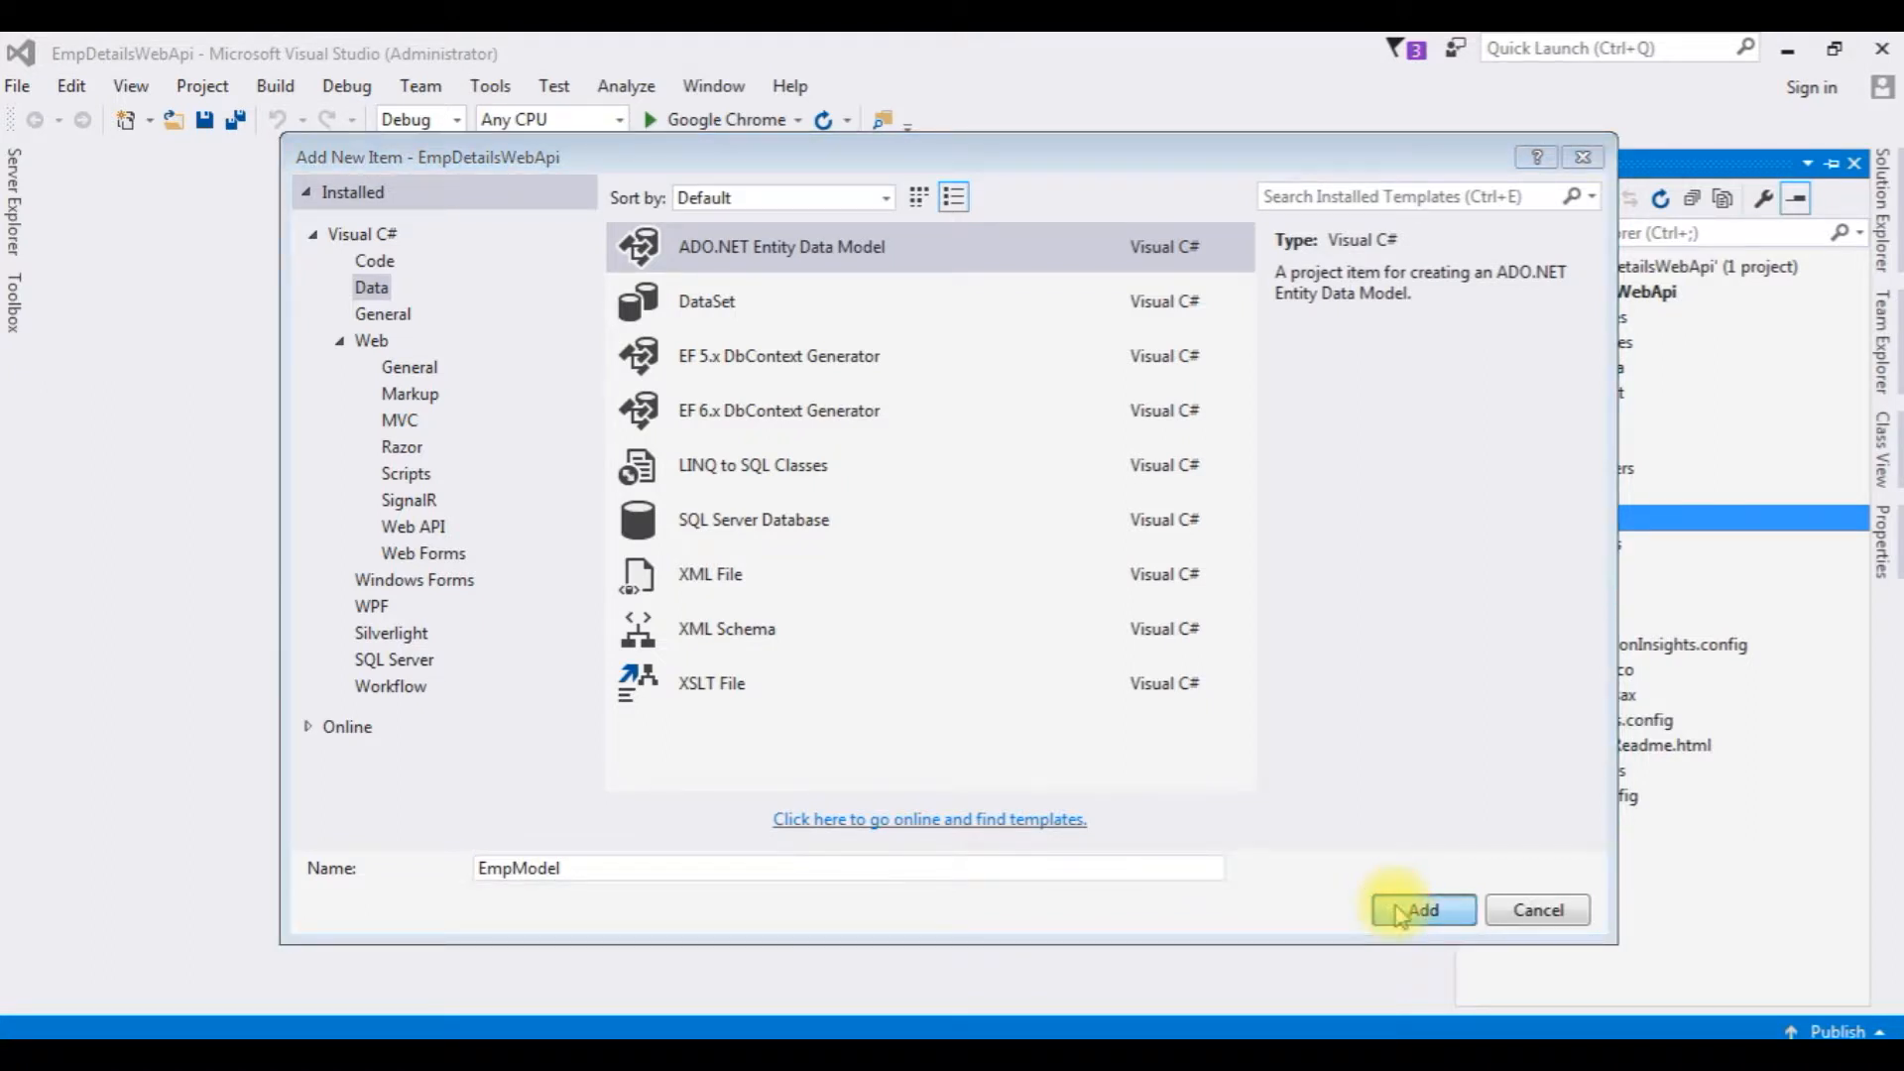
left_click(1419, 909)
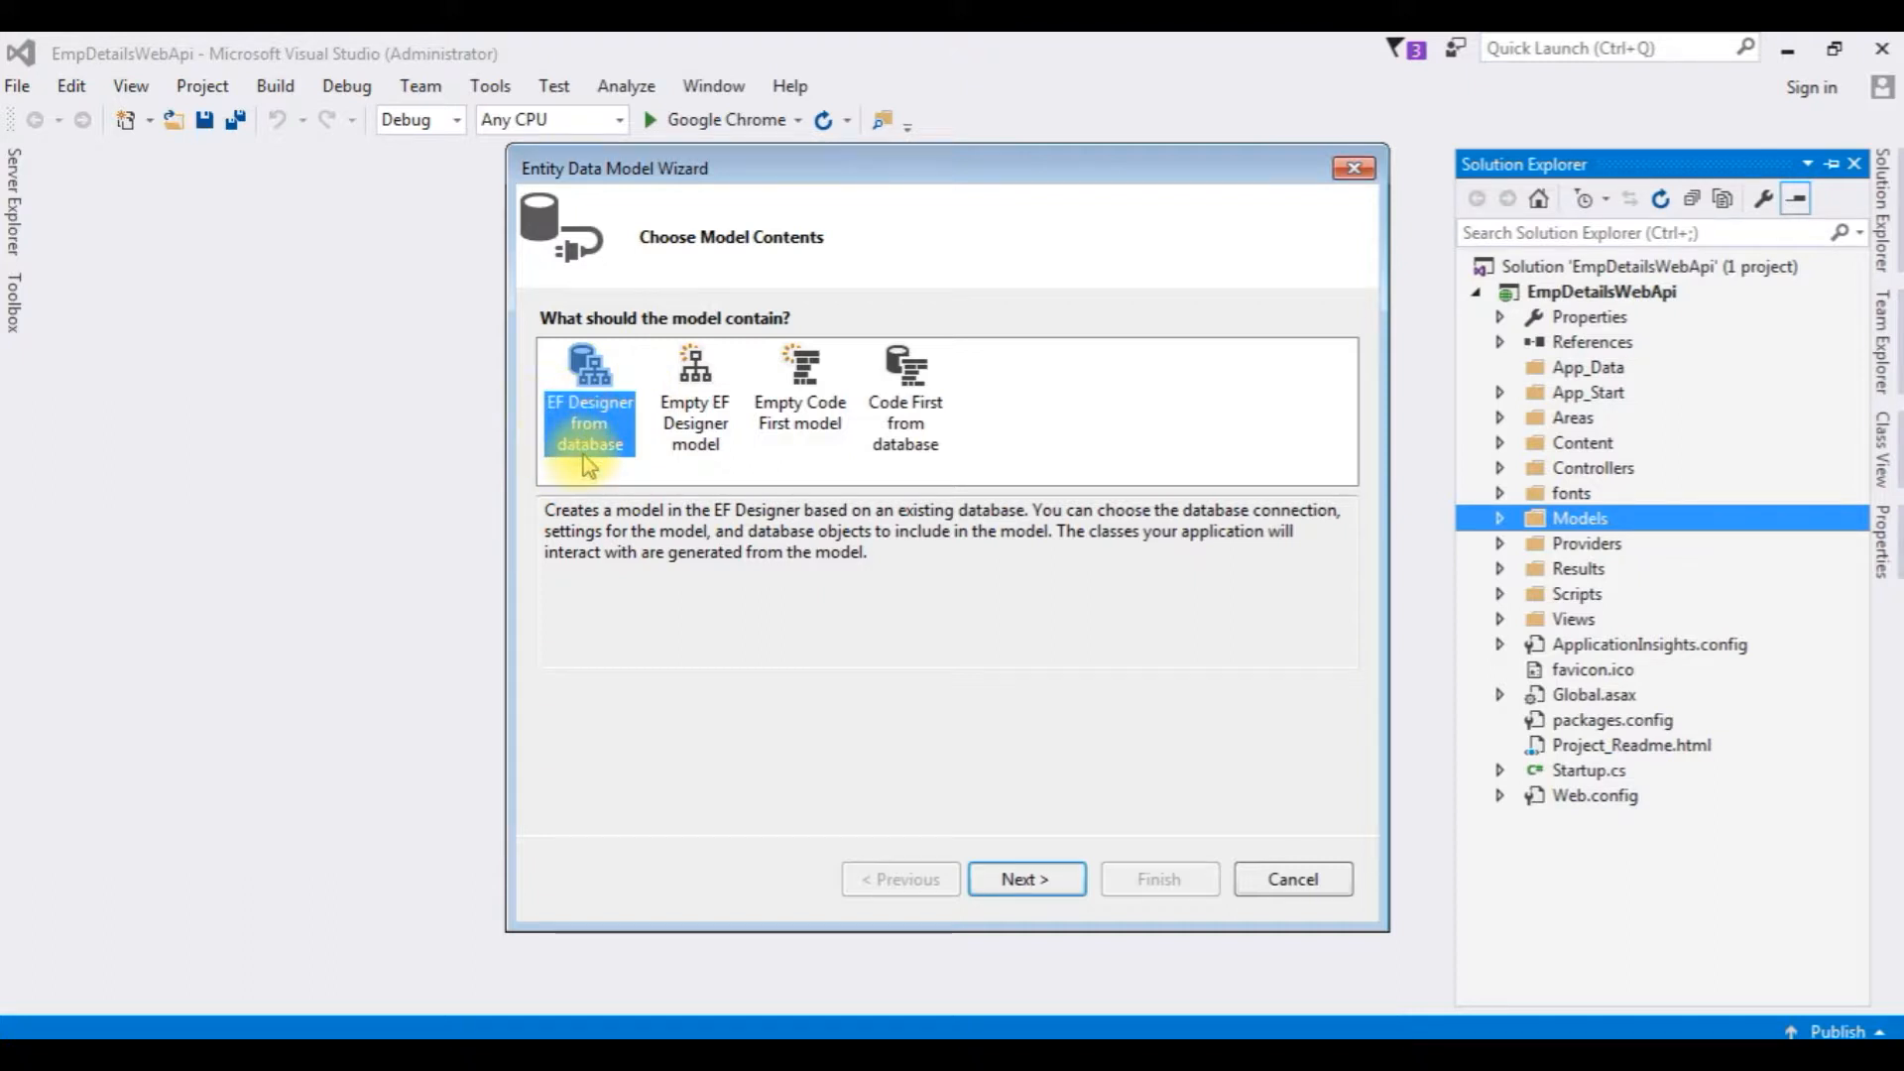
Step: Choose to build EmpModel from an existing database and begin a new connection
left_click(1024, 878)
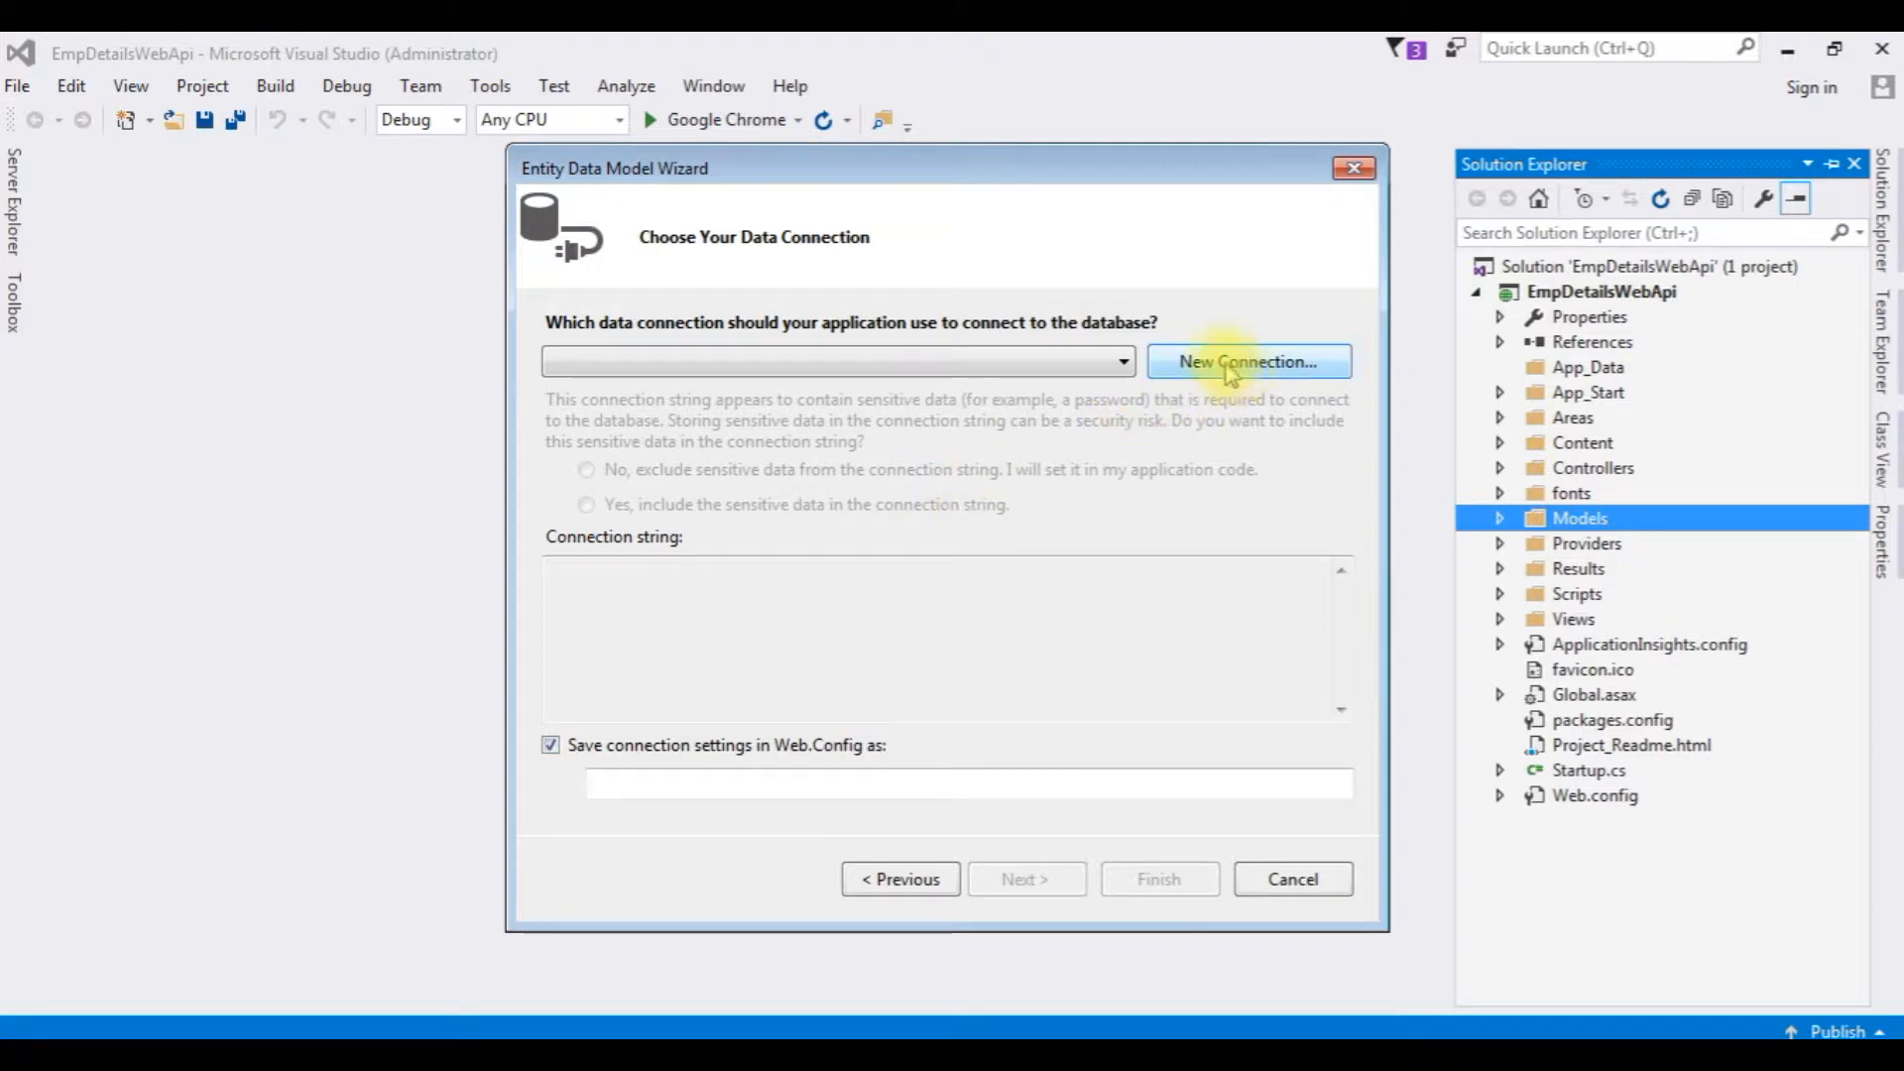
mouse_move(1008, 510)
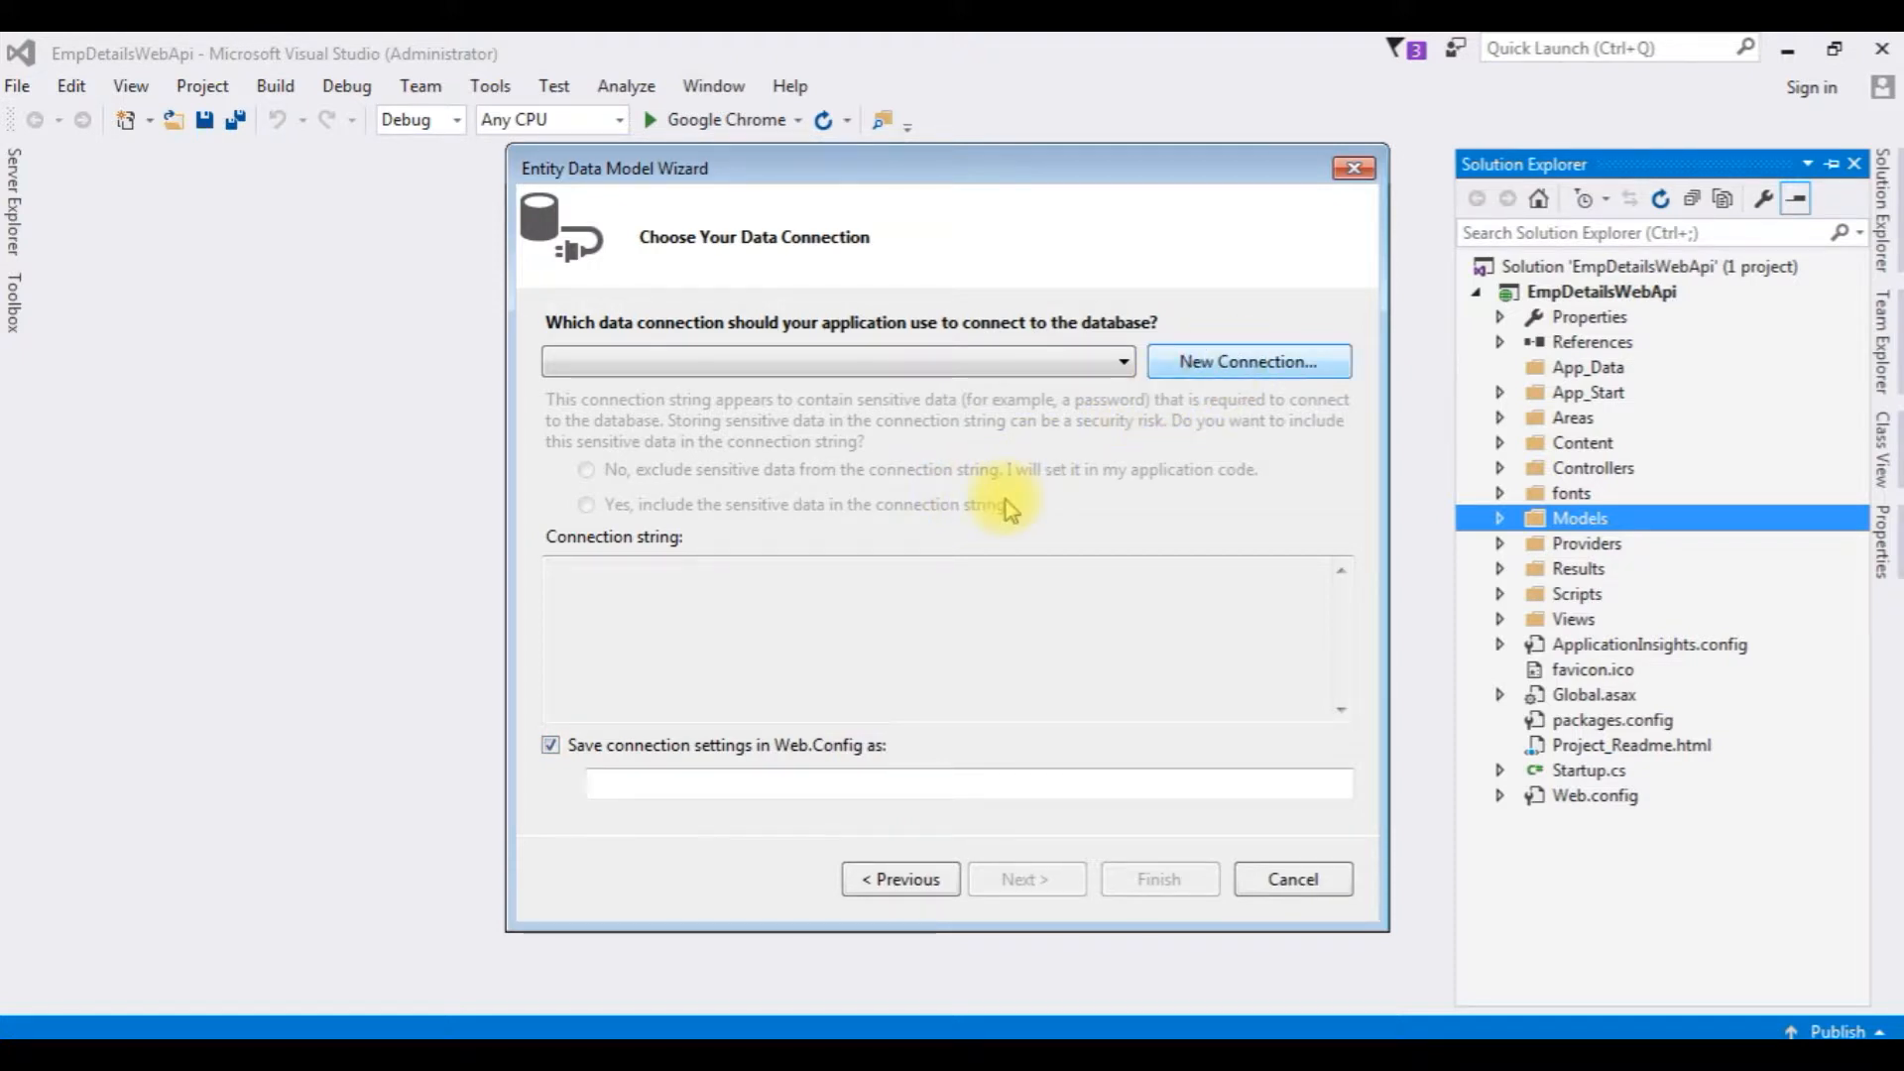
left_click(1247, 361)
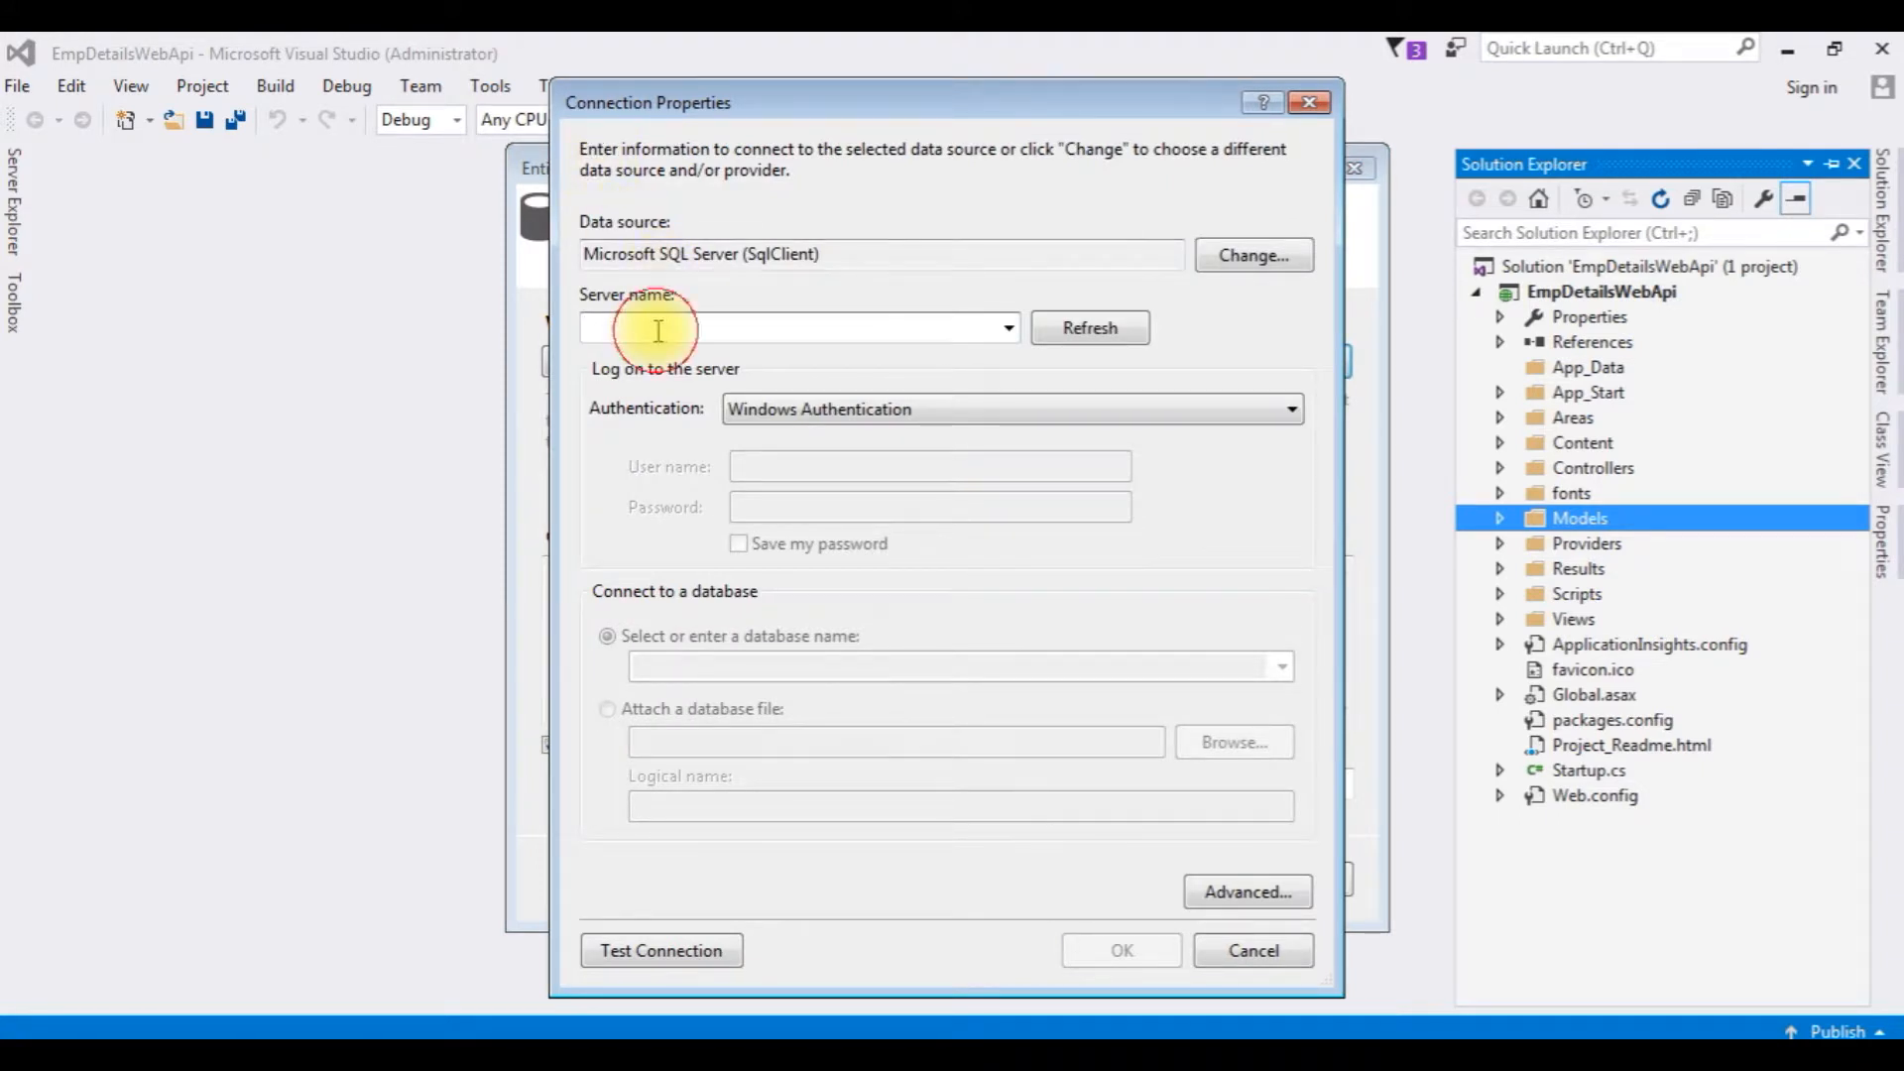
Step: Connect to SampleDB on user-PC\SQLEXPRESS, test it, save as SampleDBEntities, and advance
type("user-")
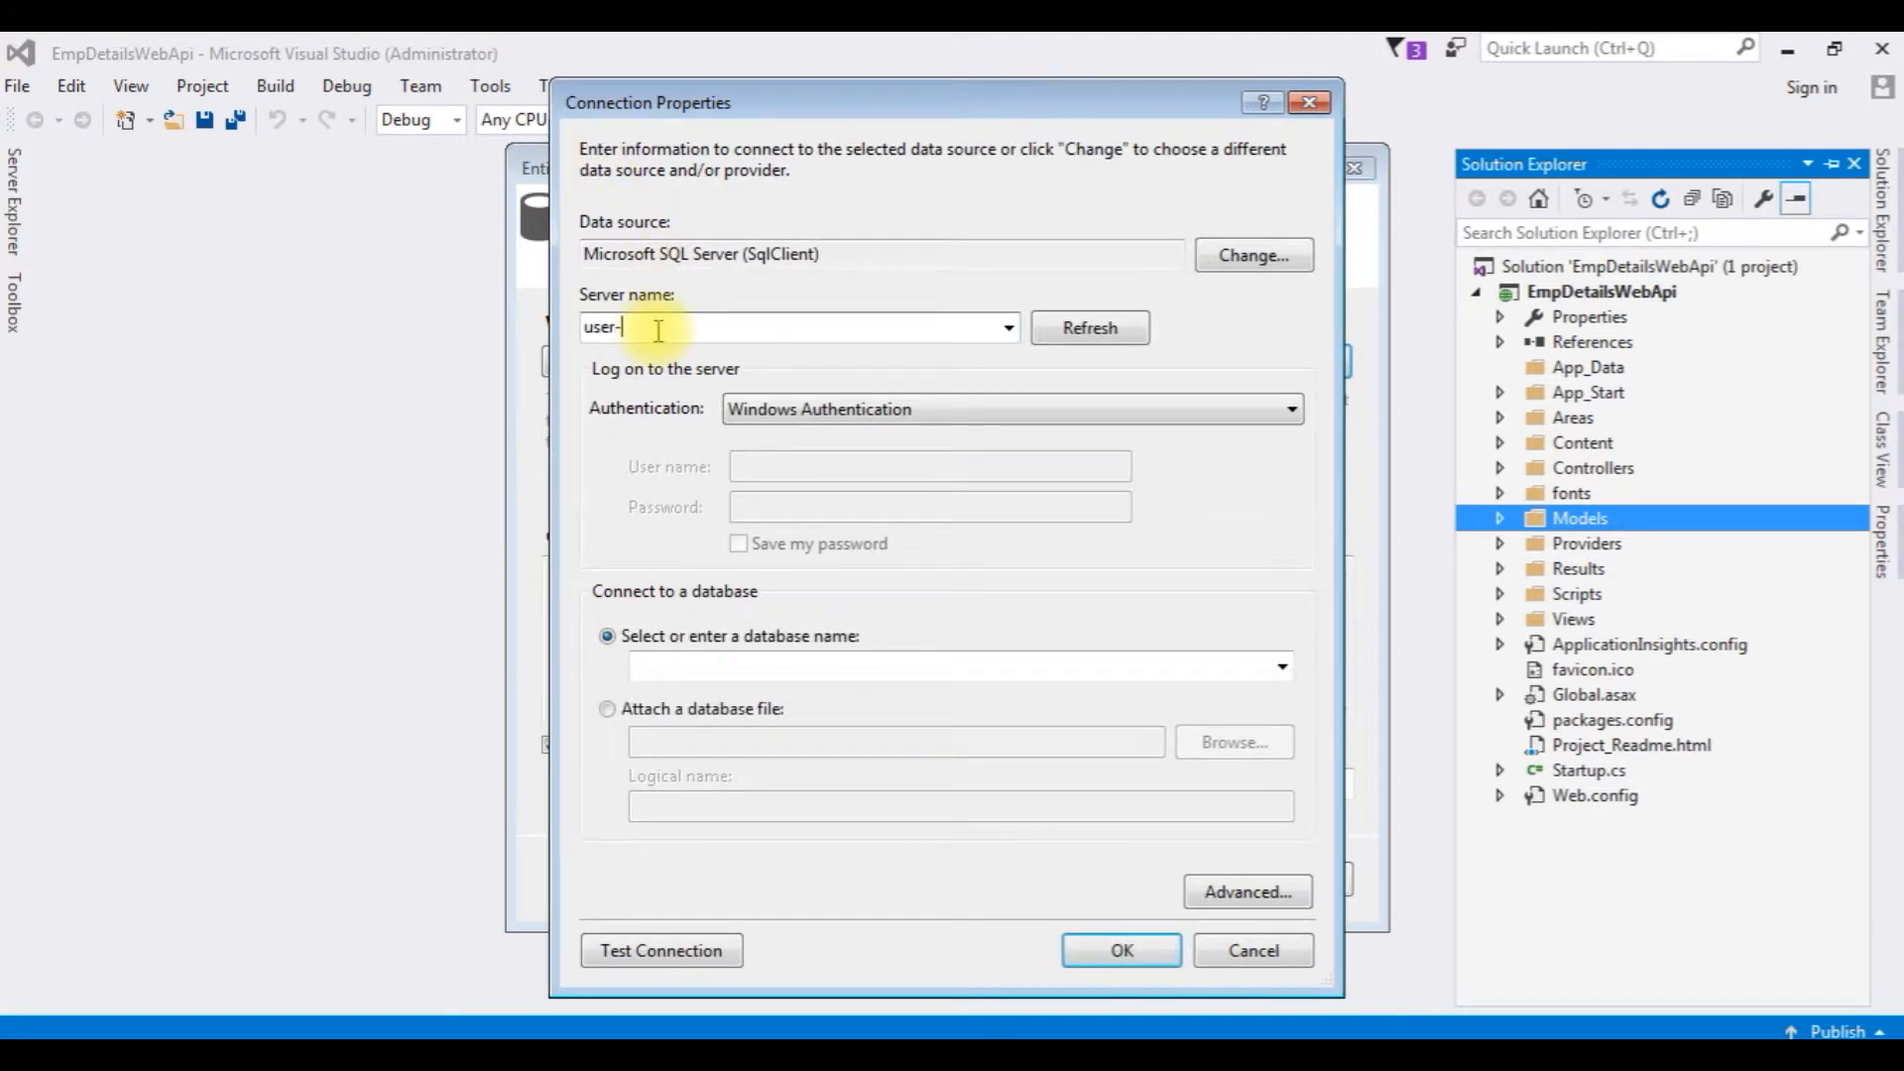
type("PC\\SQLEXPRESS")
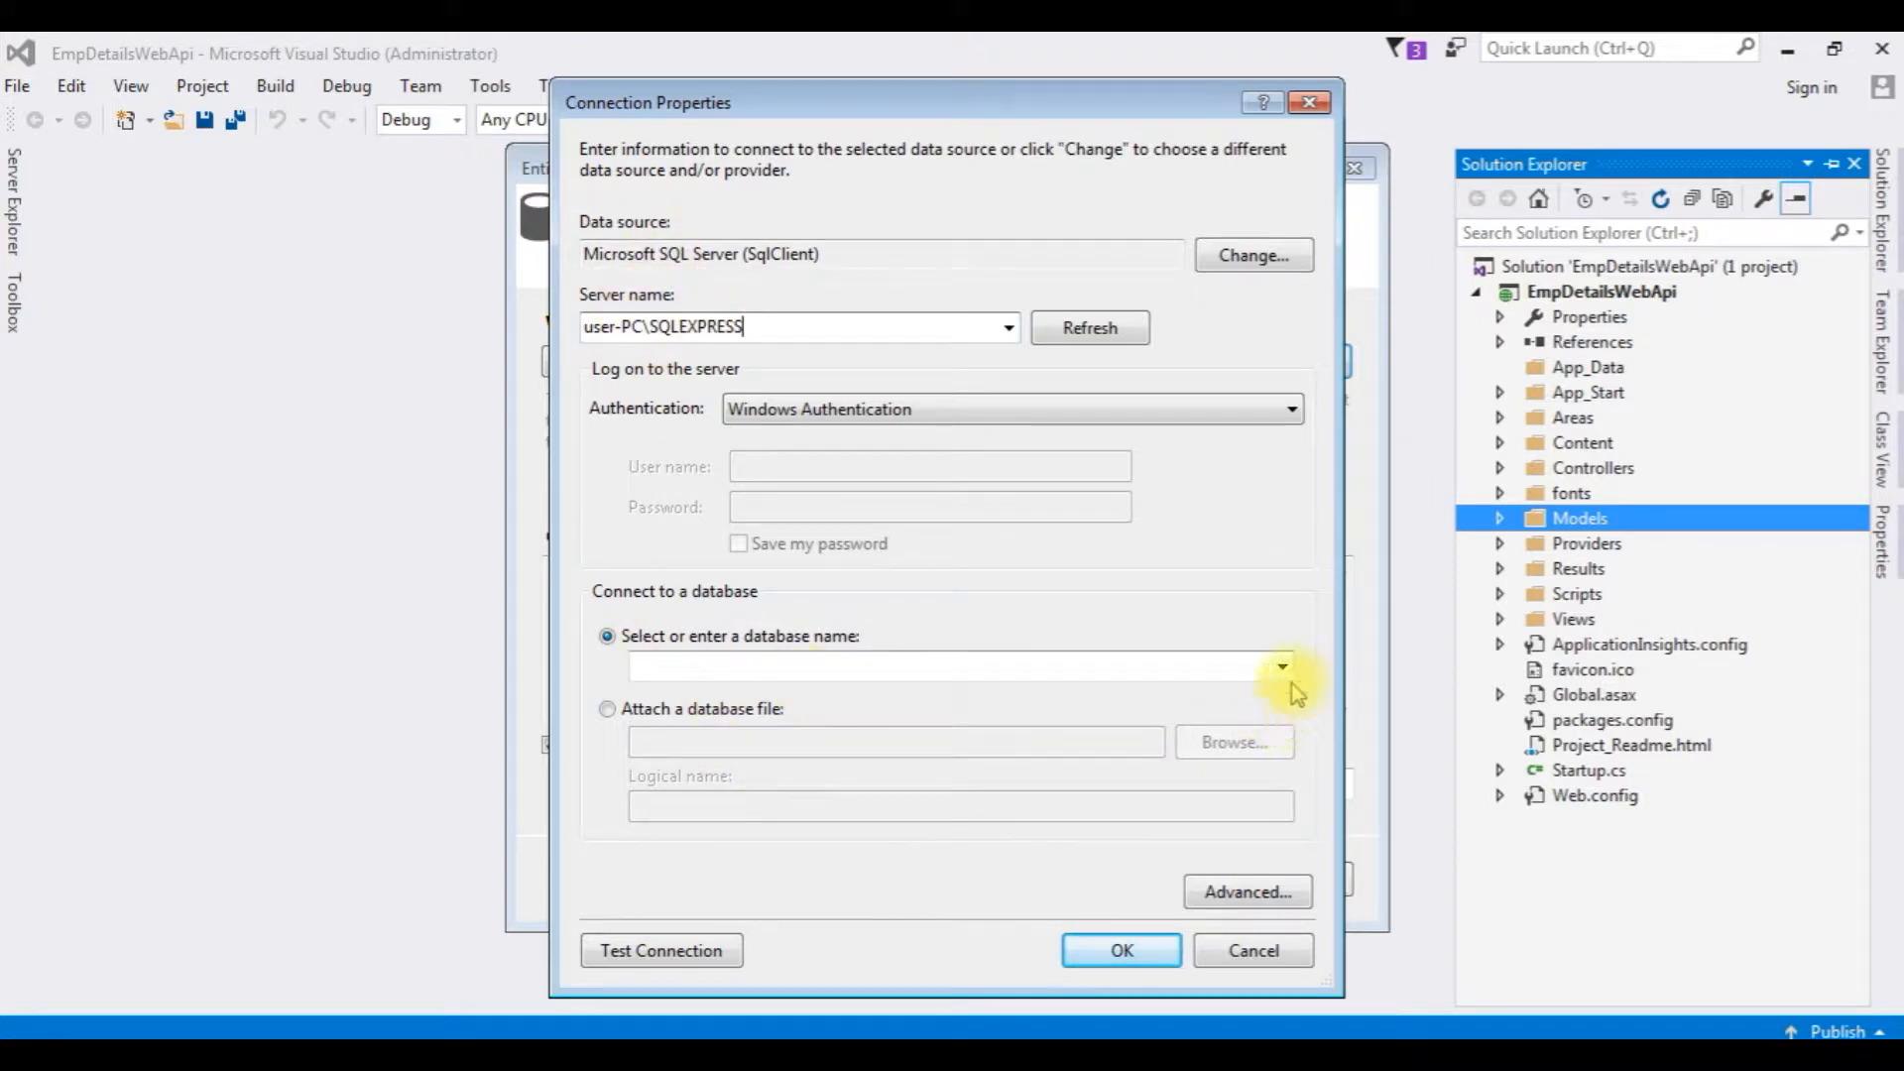
left_click(1282, 666)
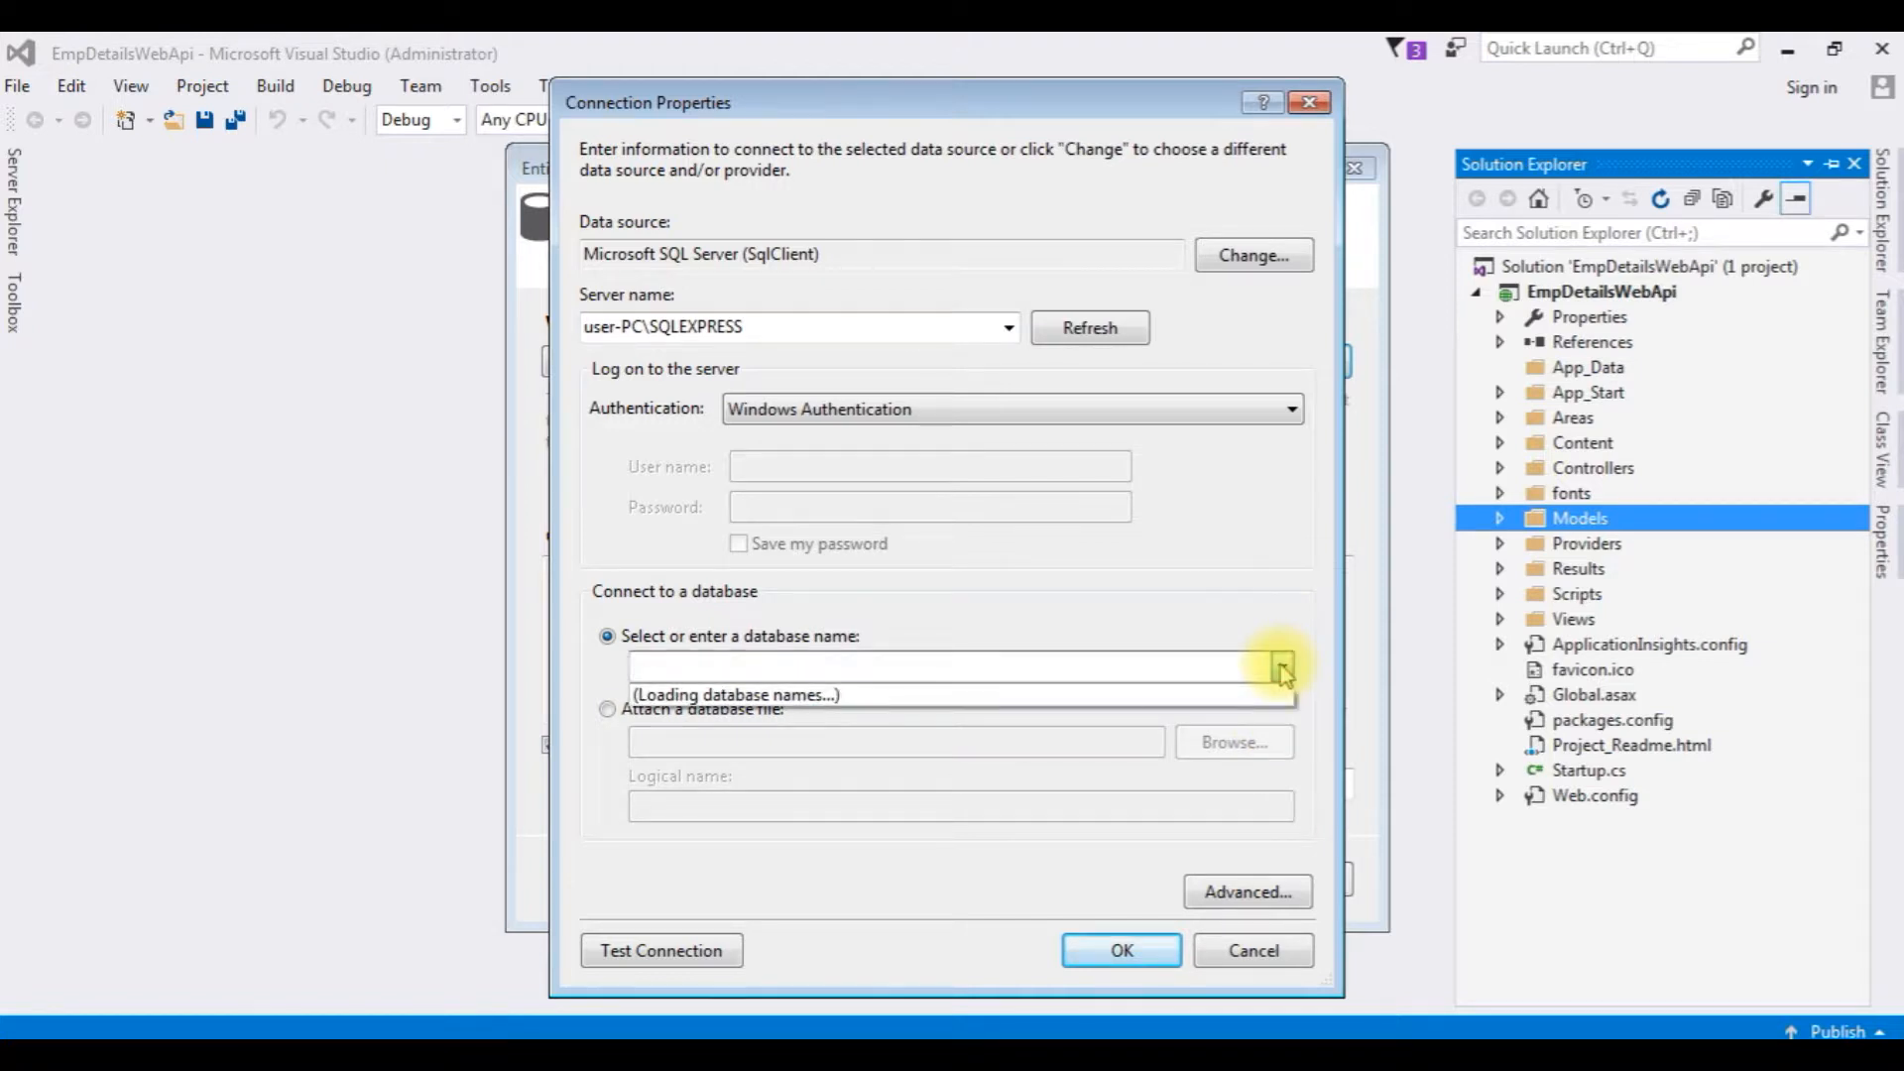
left_click(1281, 667)
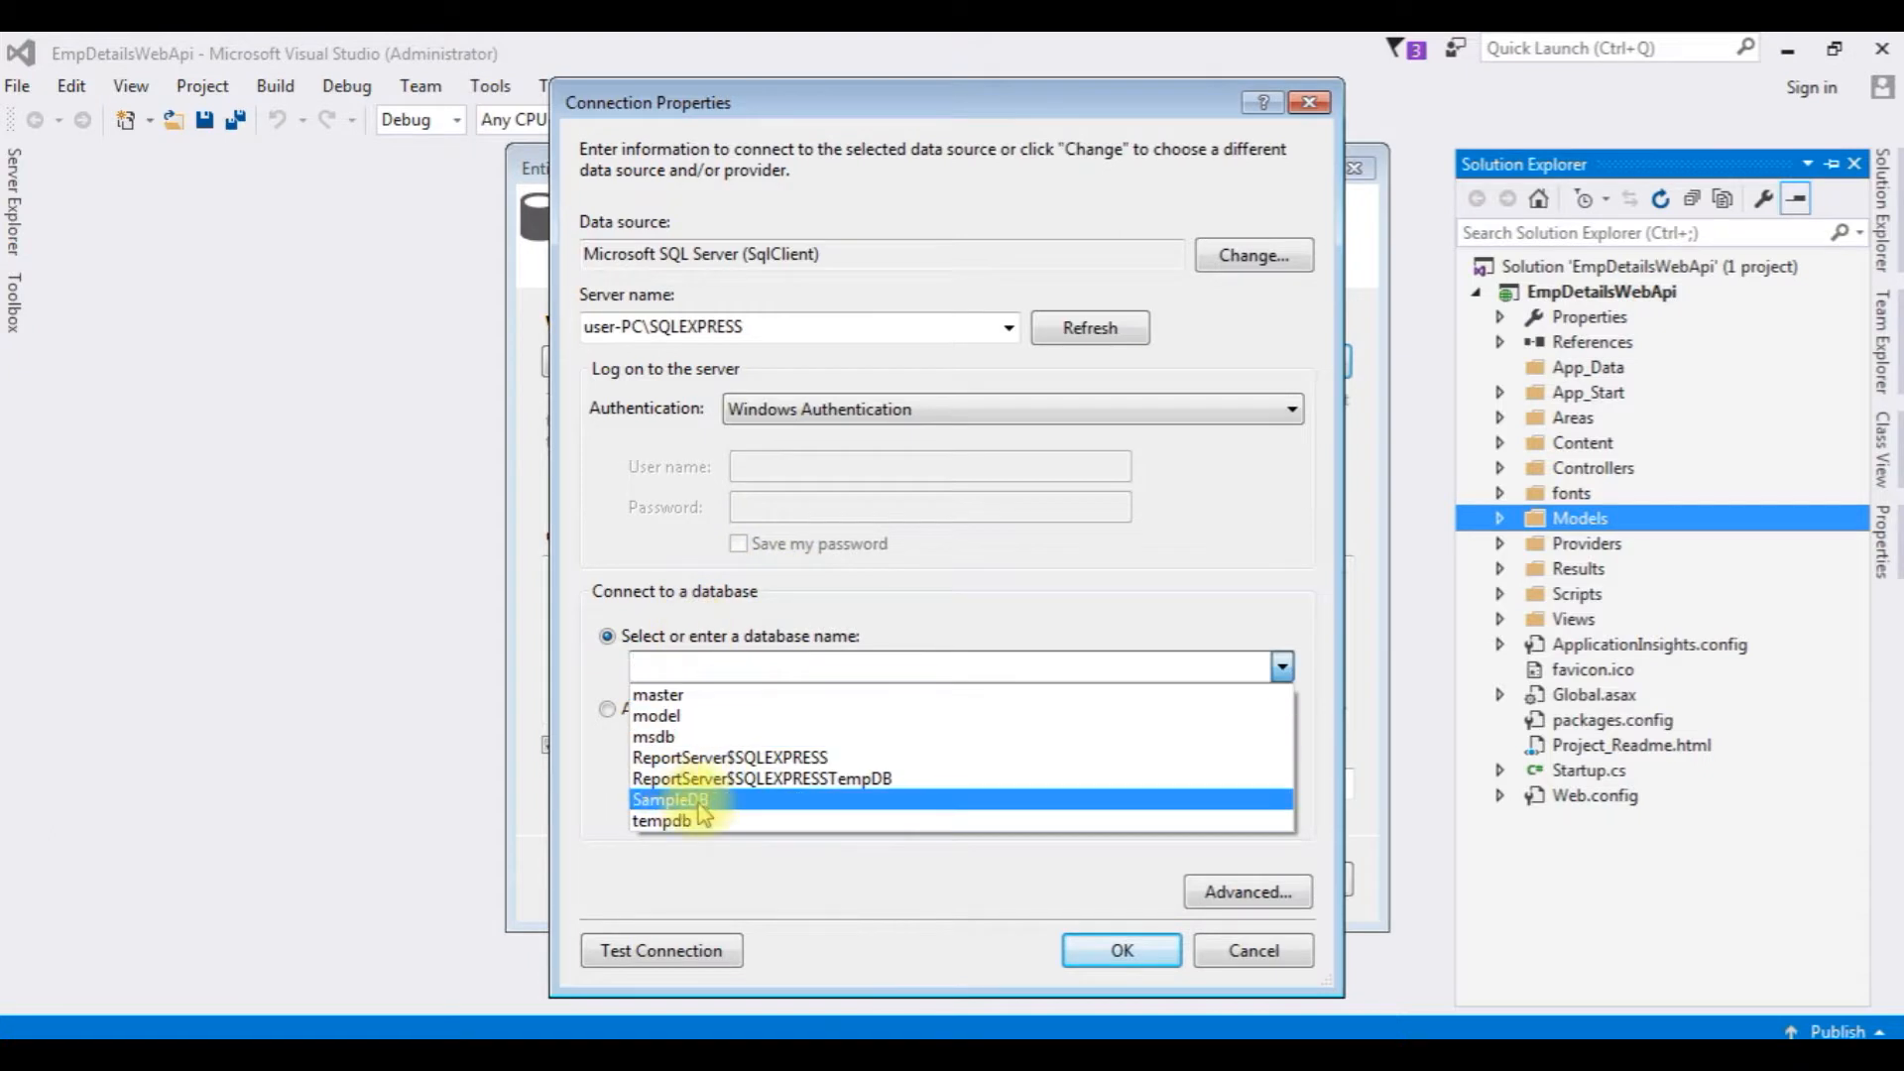
left_click(669, 799)
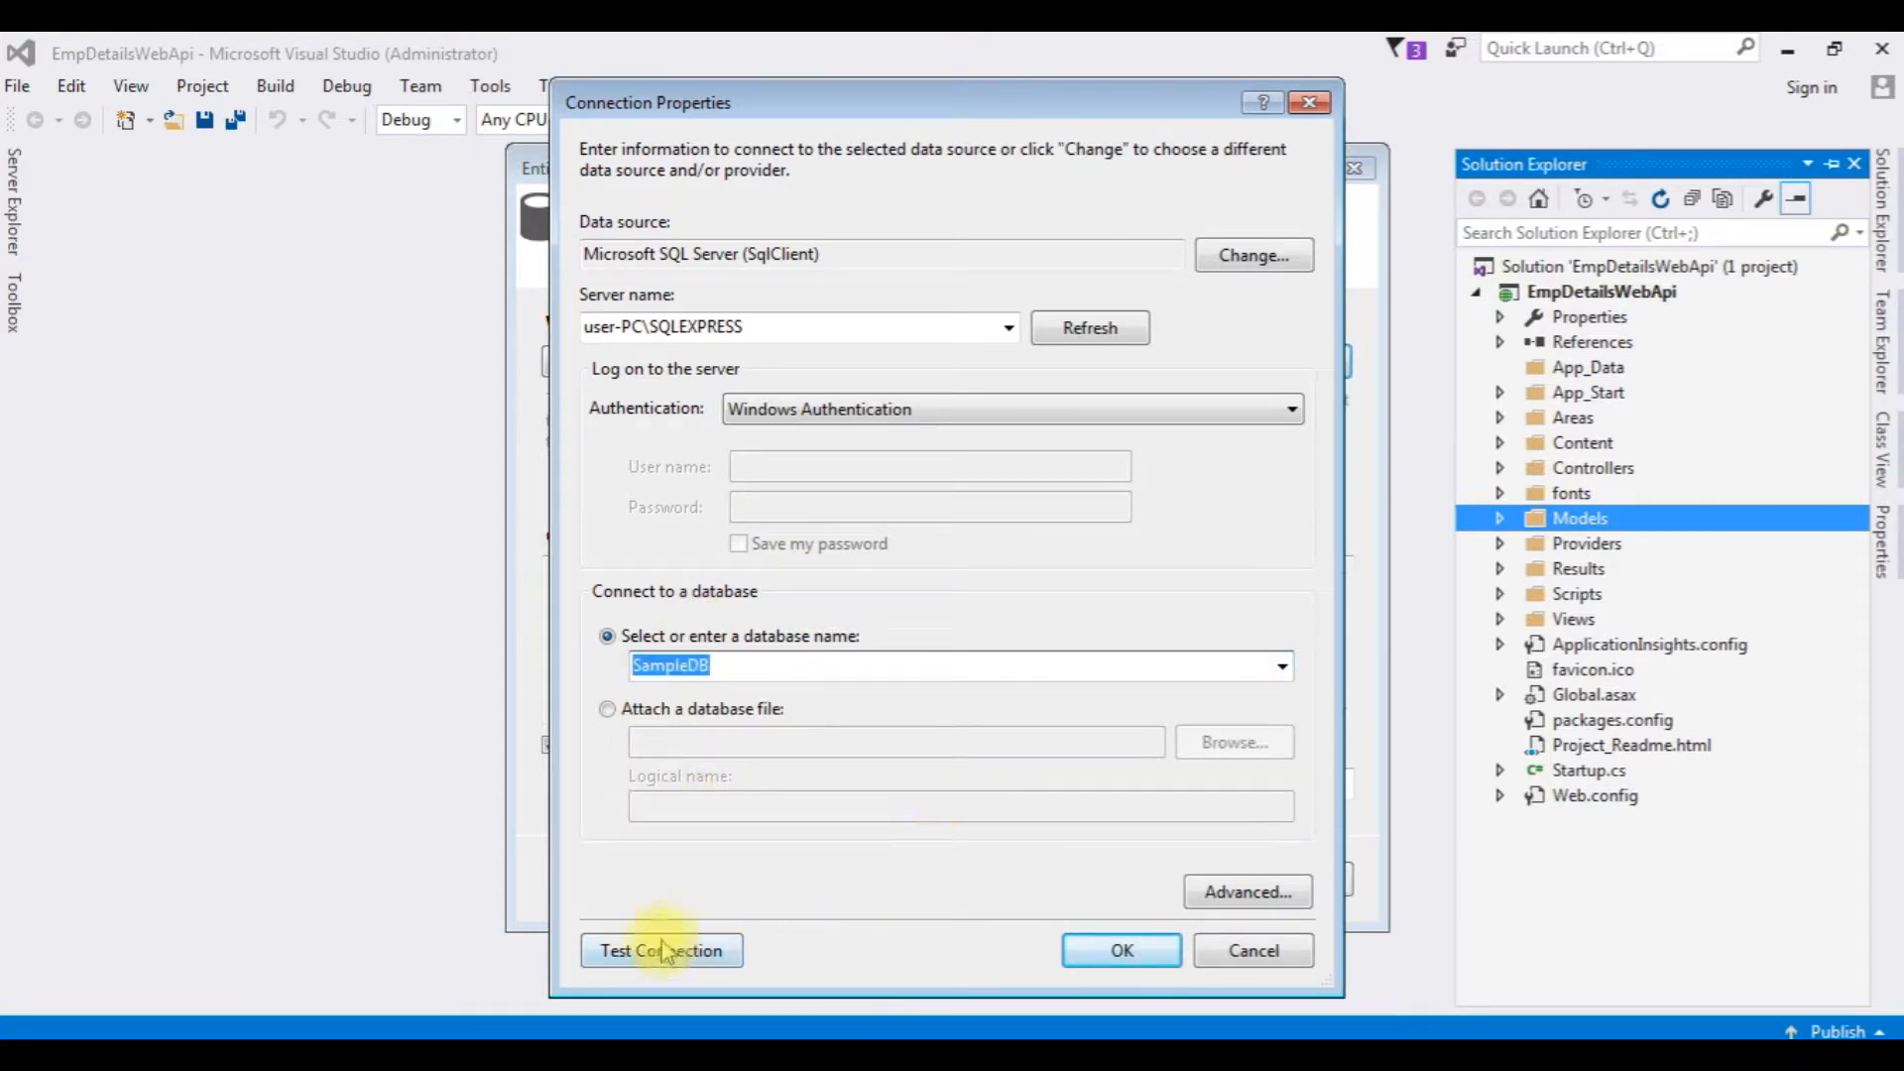
left_click(661, 950)
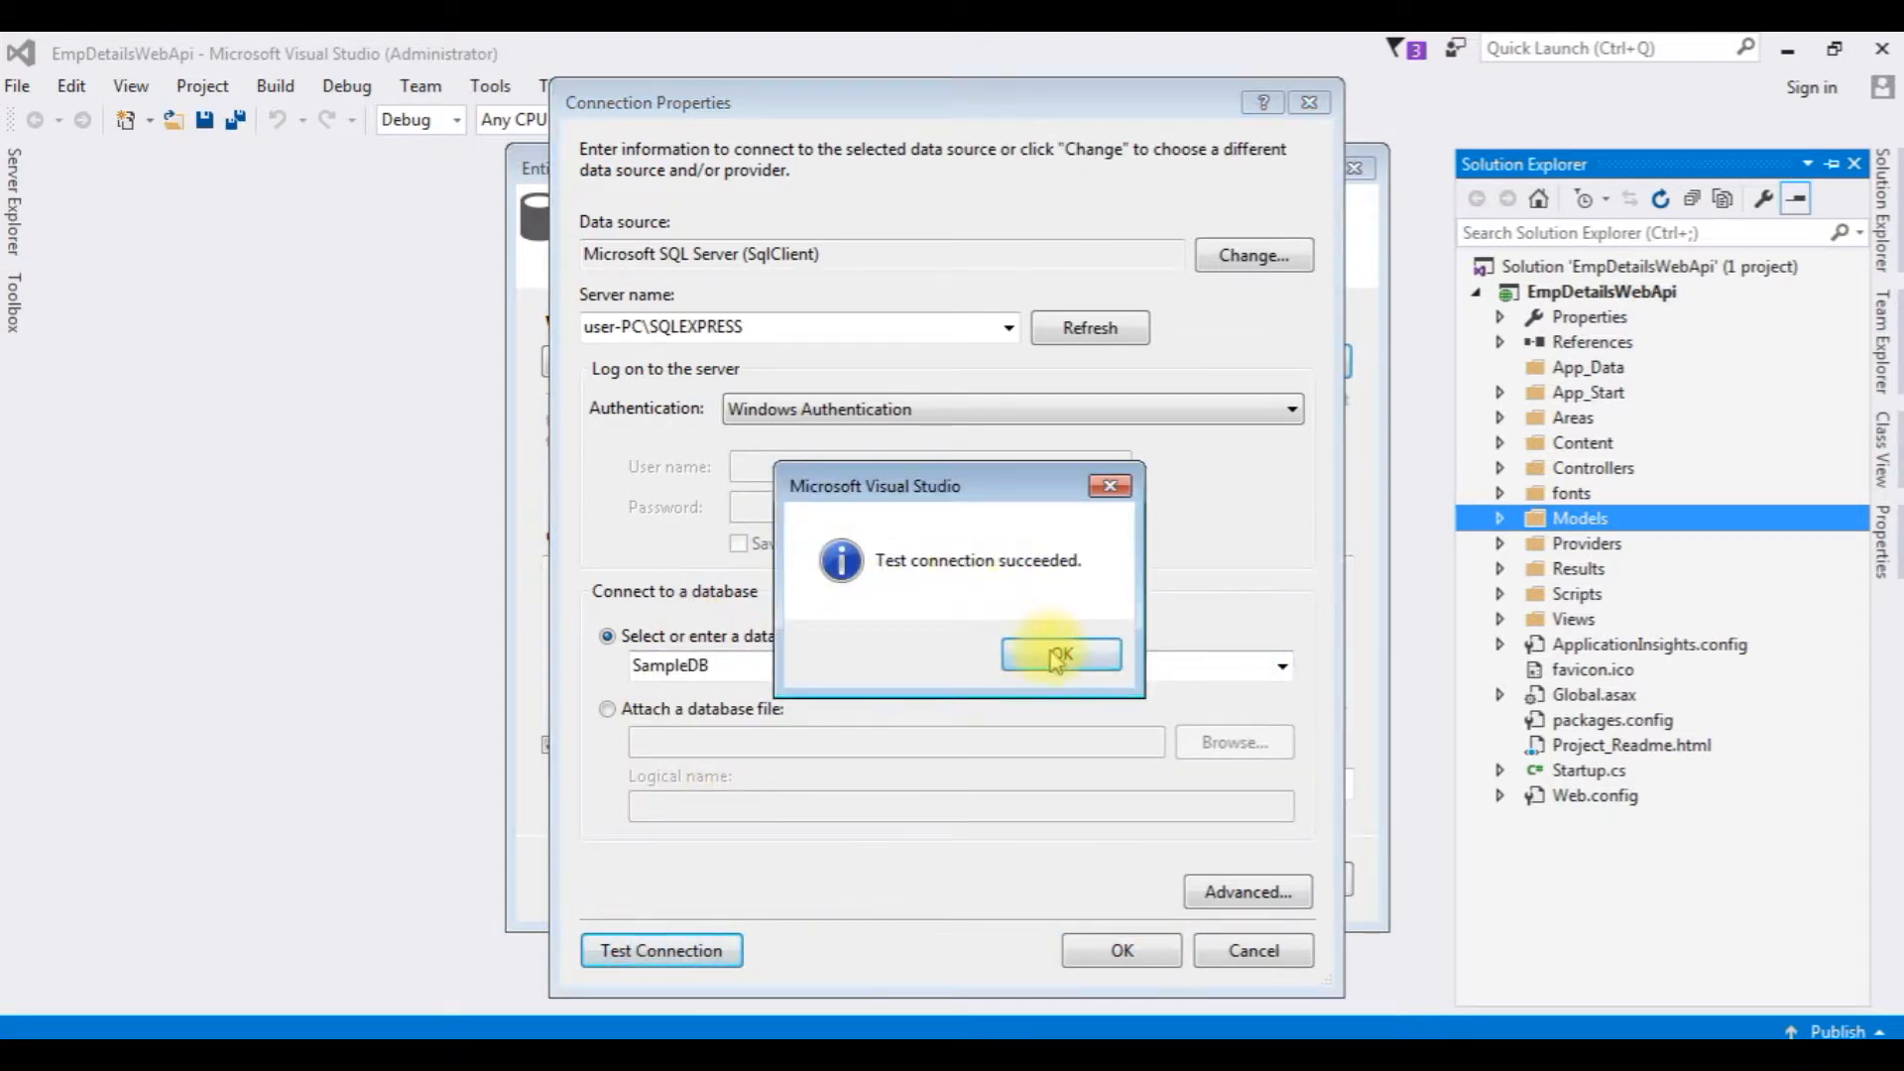
left_click(1060, 654)
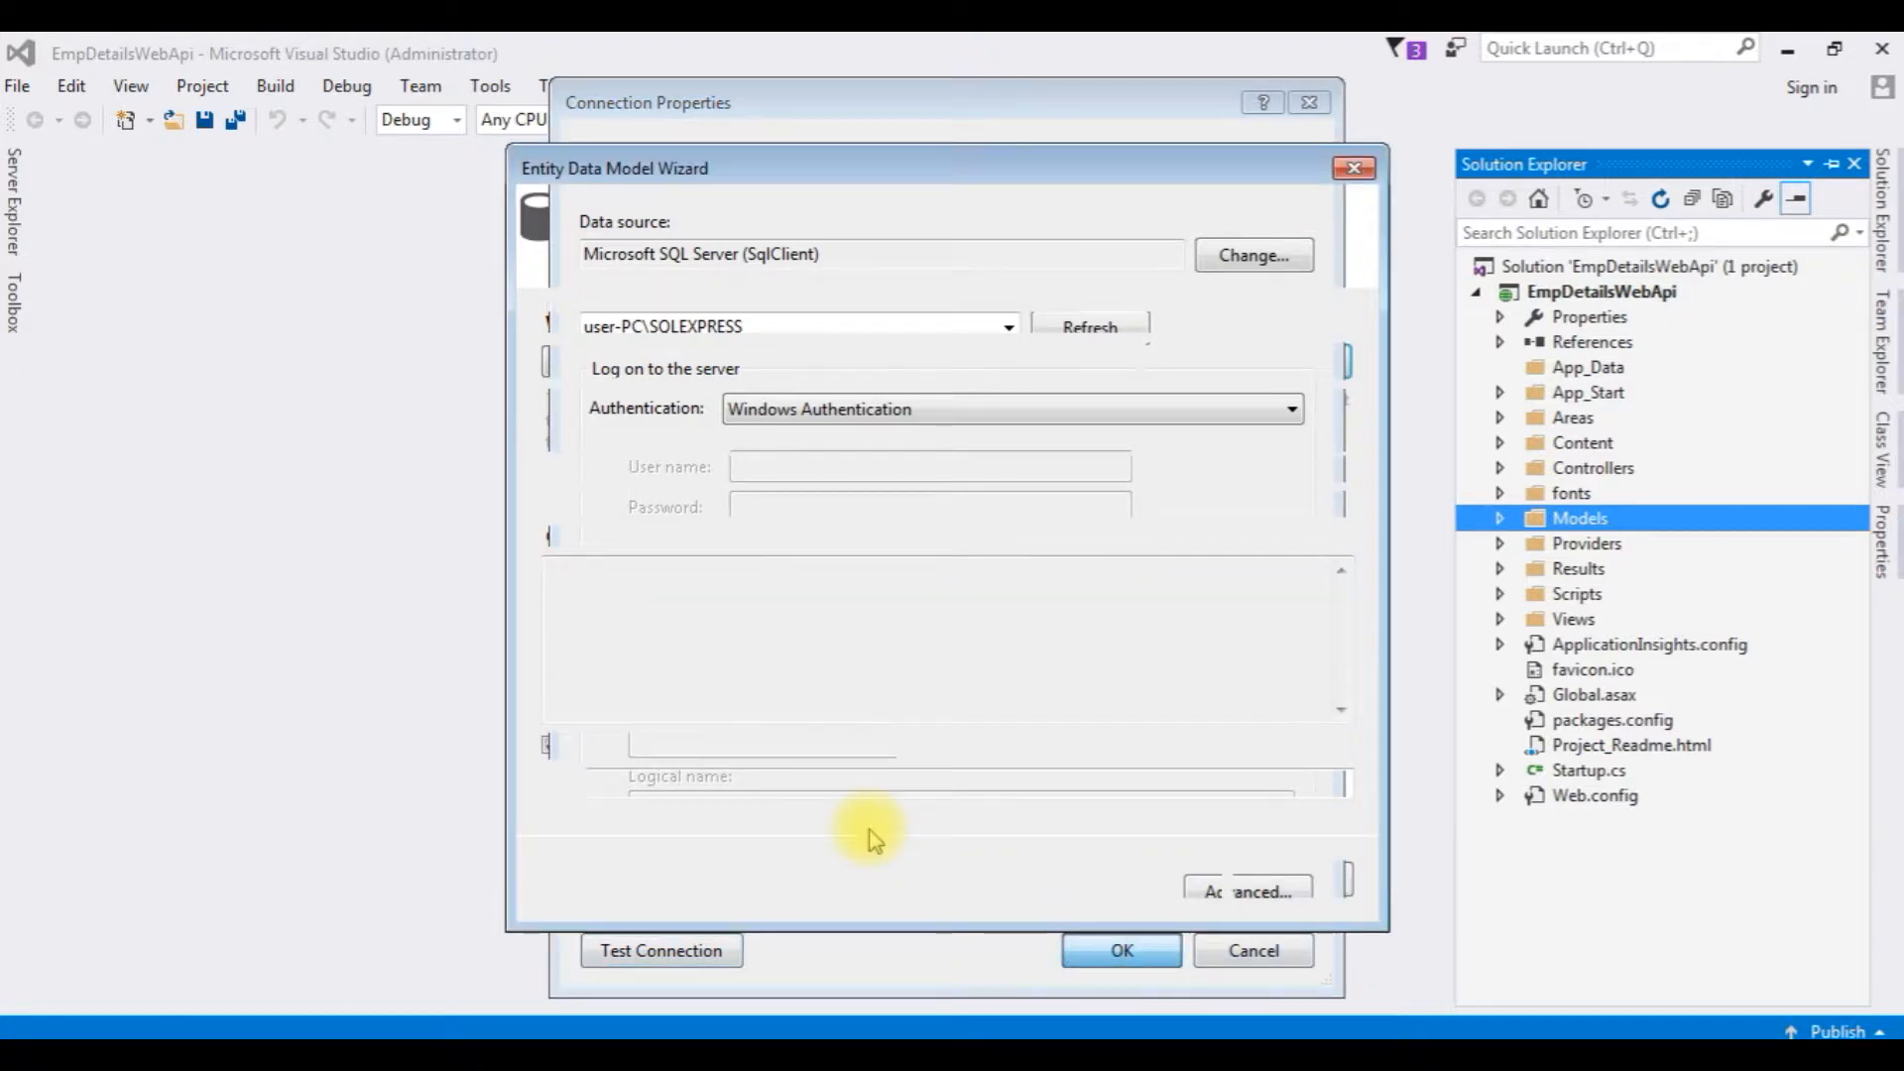
left_click(1119, 950)
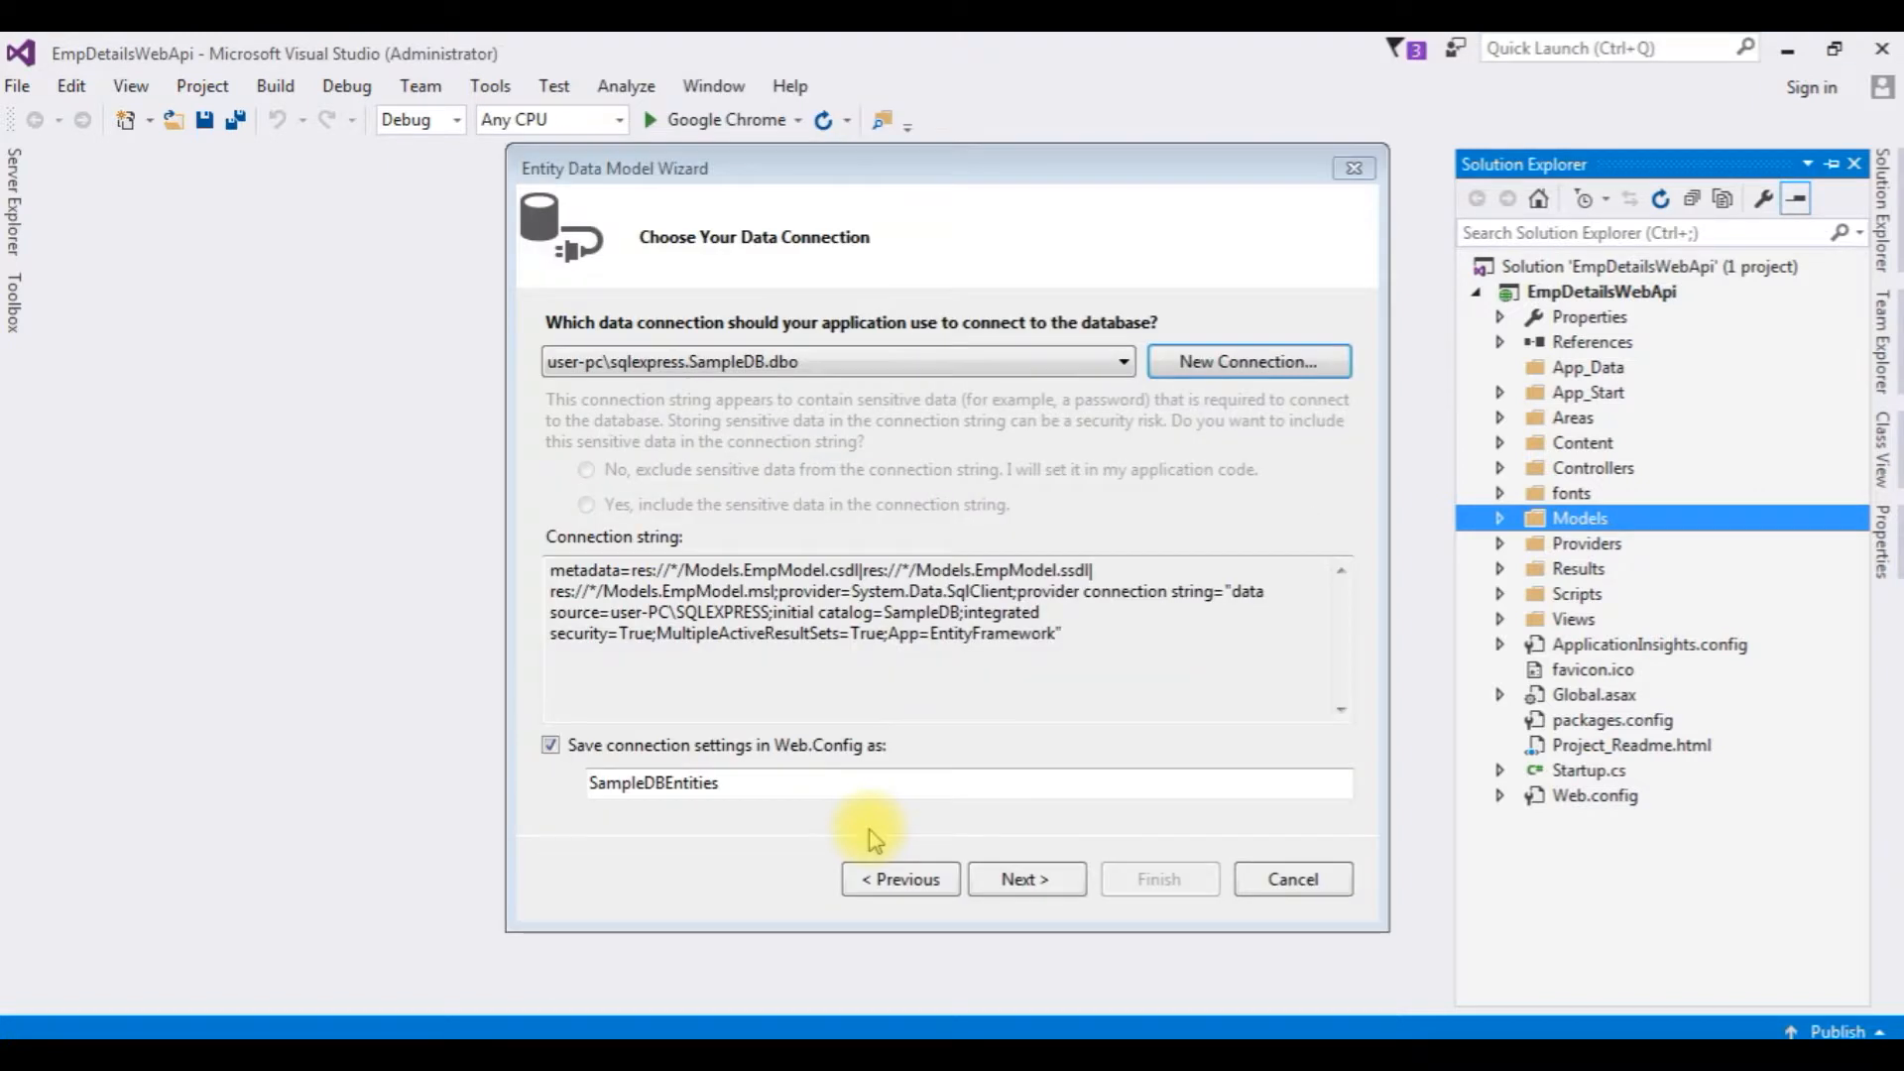
mouse_move(741, 772)
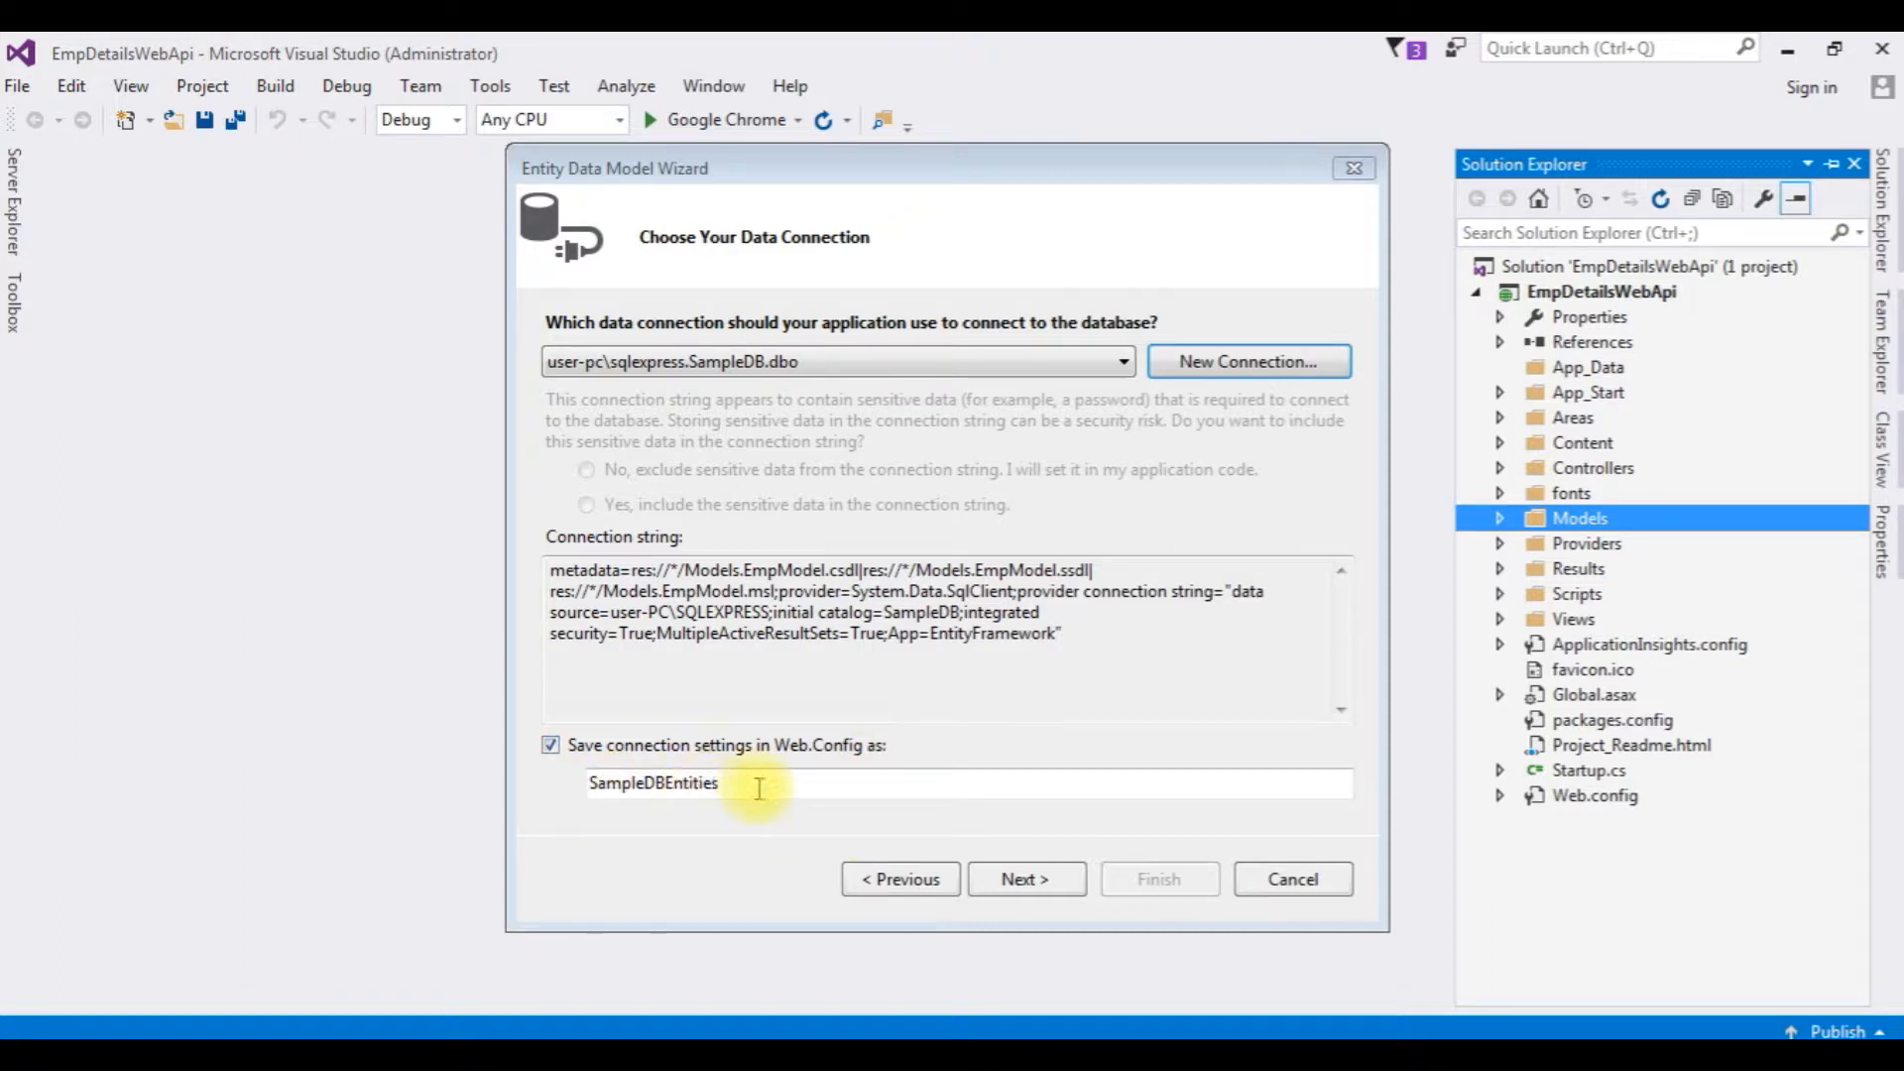
left_click(1026, 877)
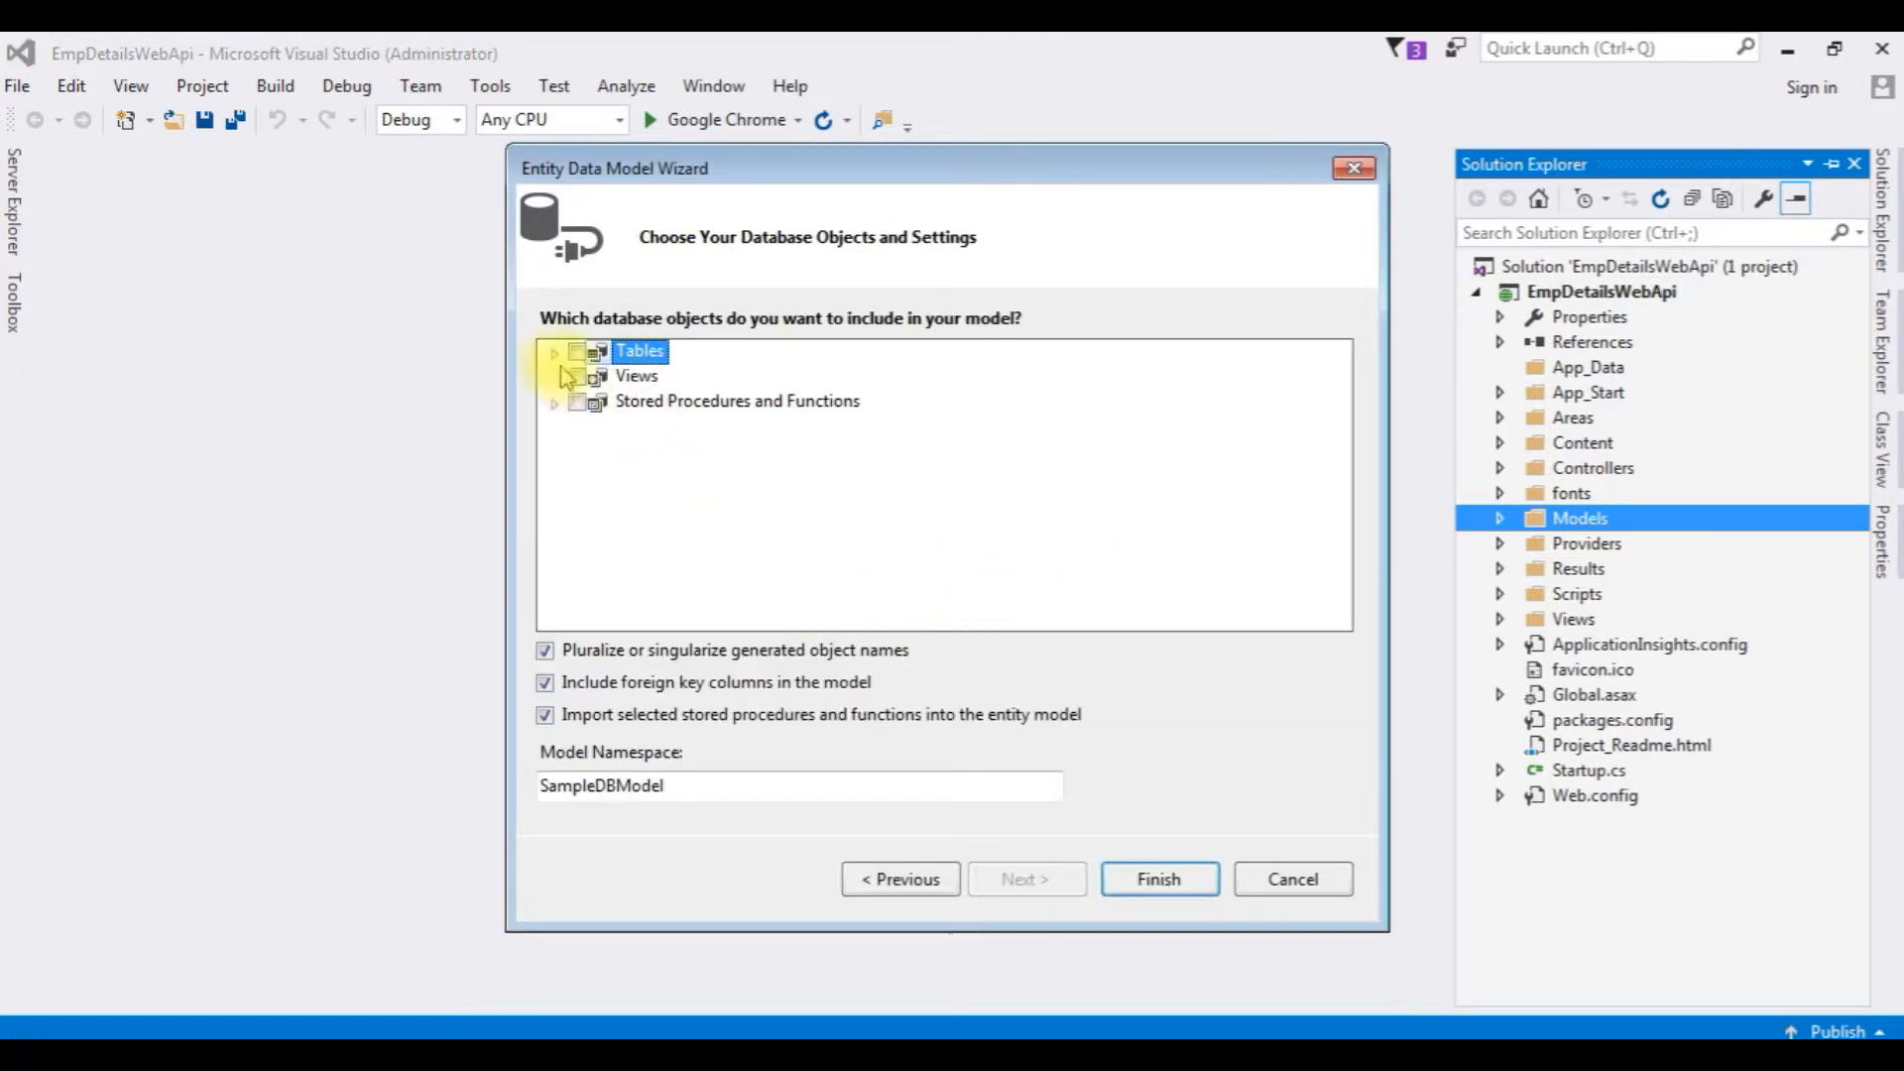
Step: Tick only the dbo.Employee table and finish generating the EmpModel data model
left_click(553, 352)
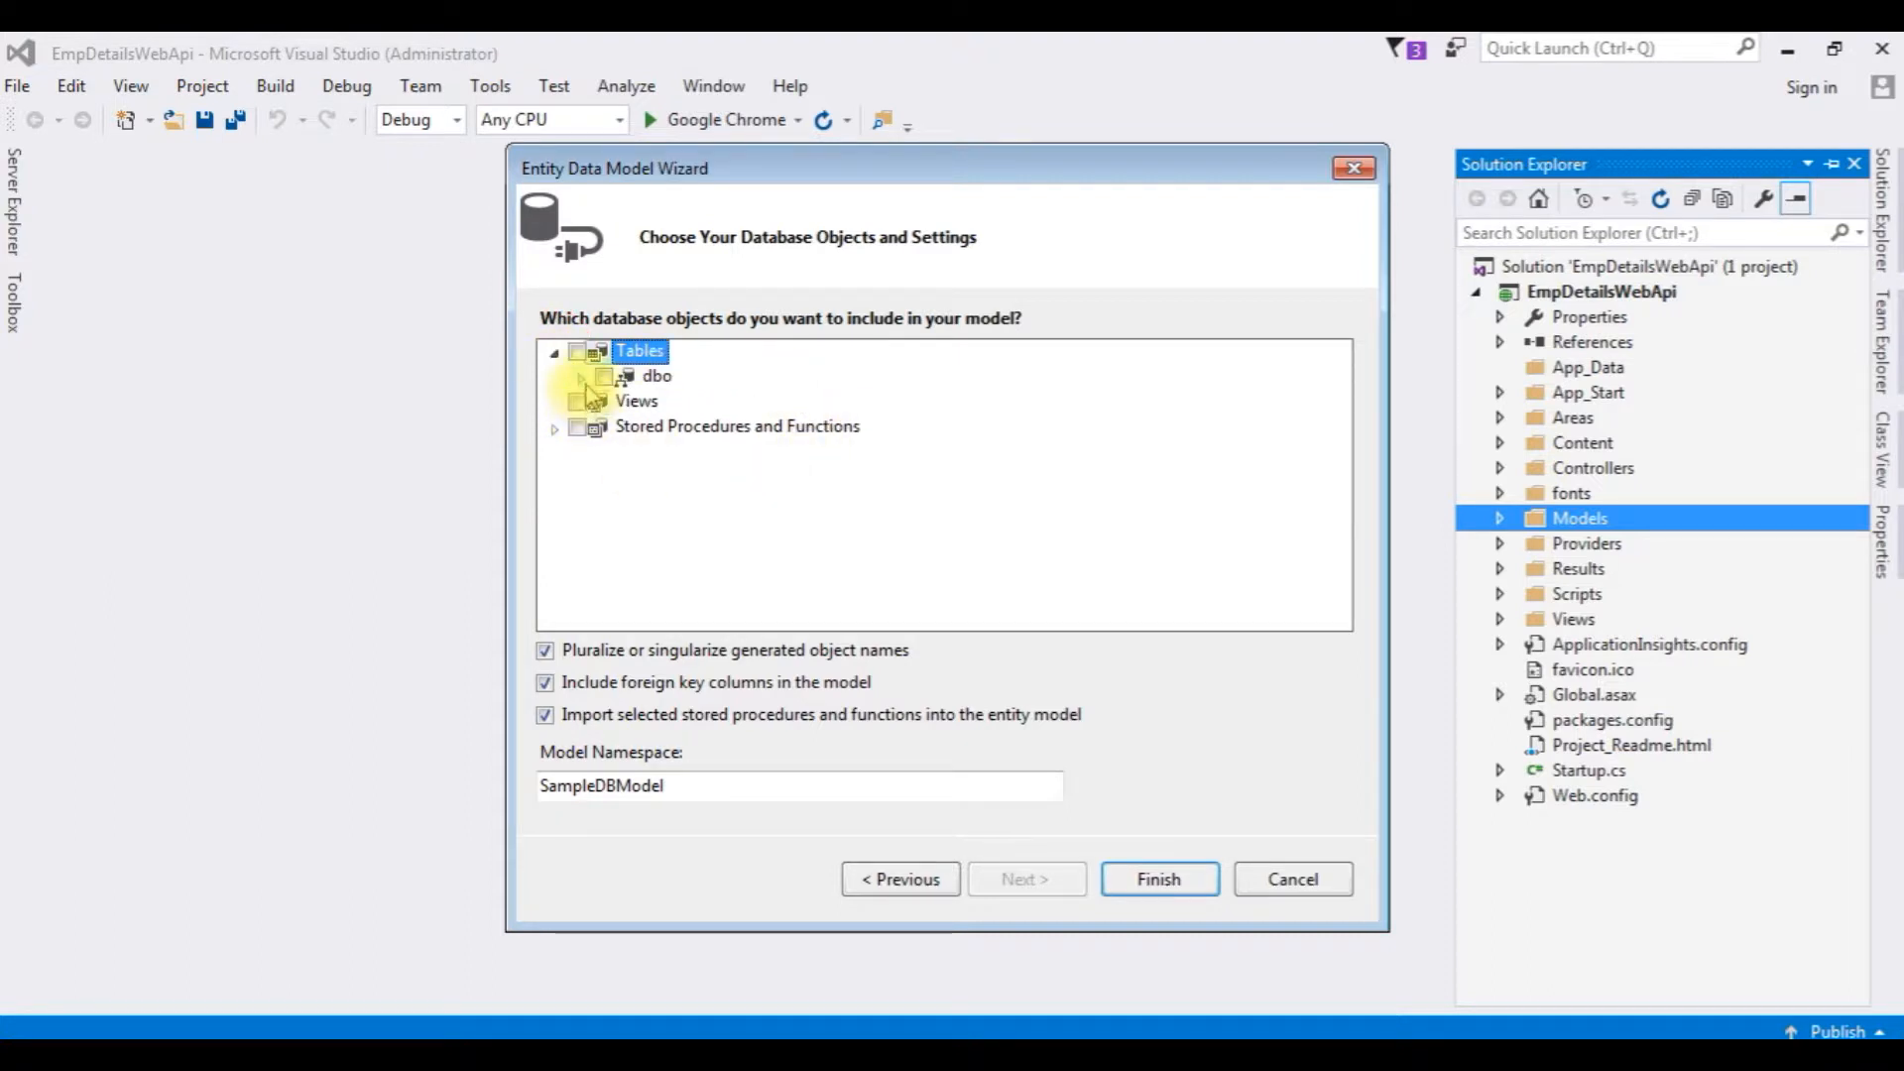
left_click(606, 375)
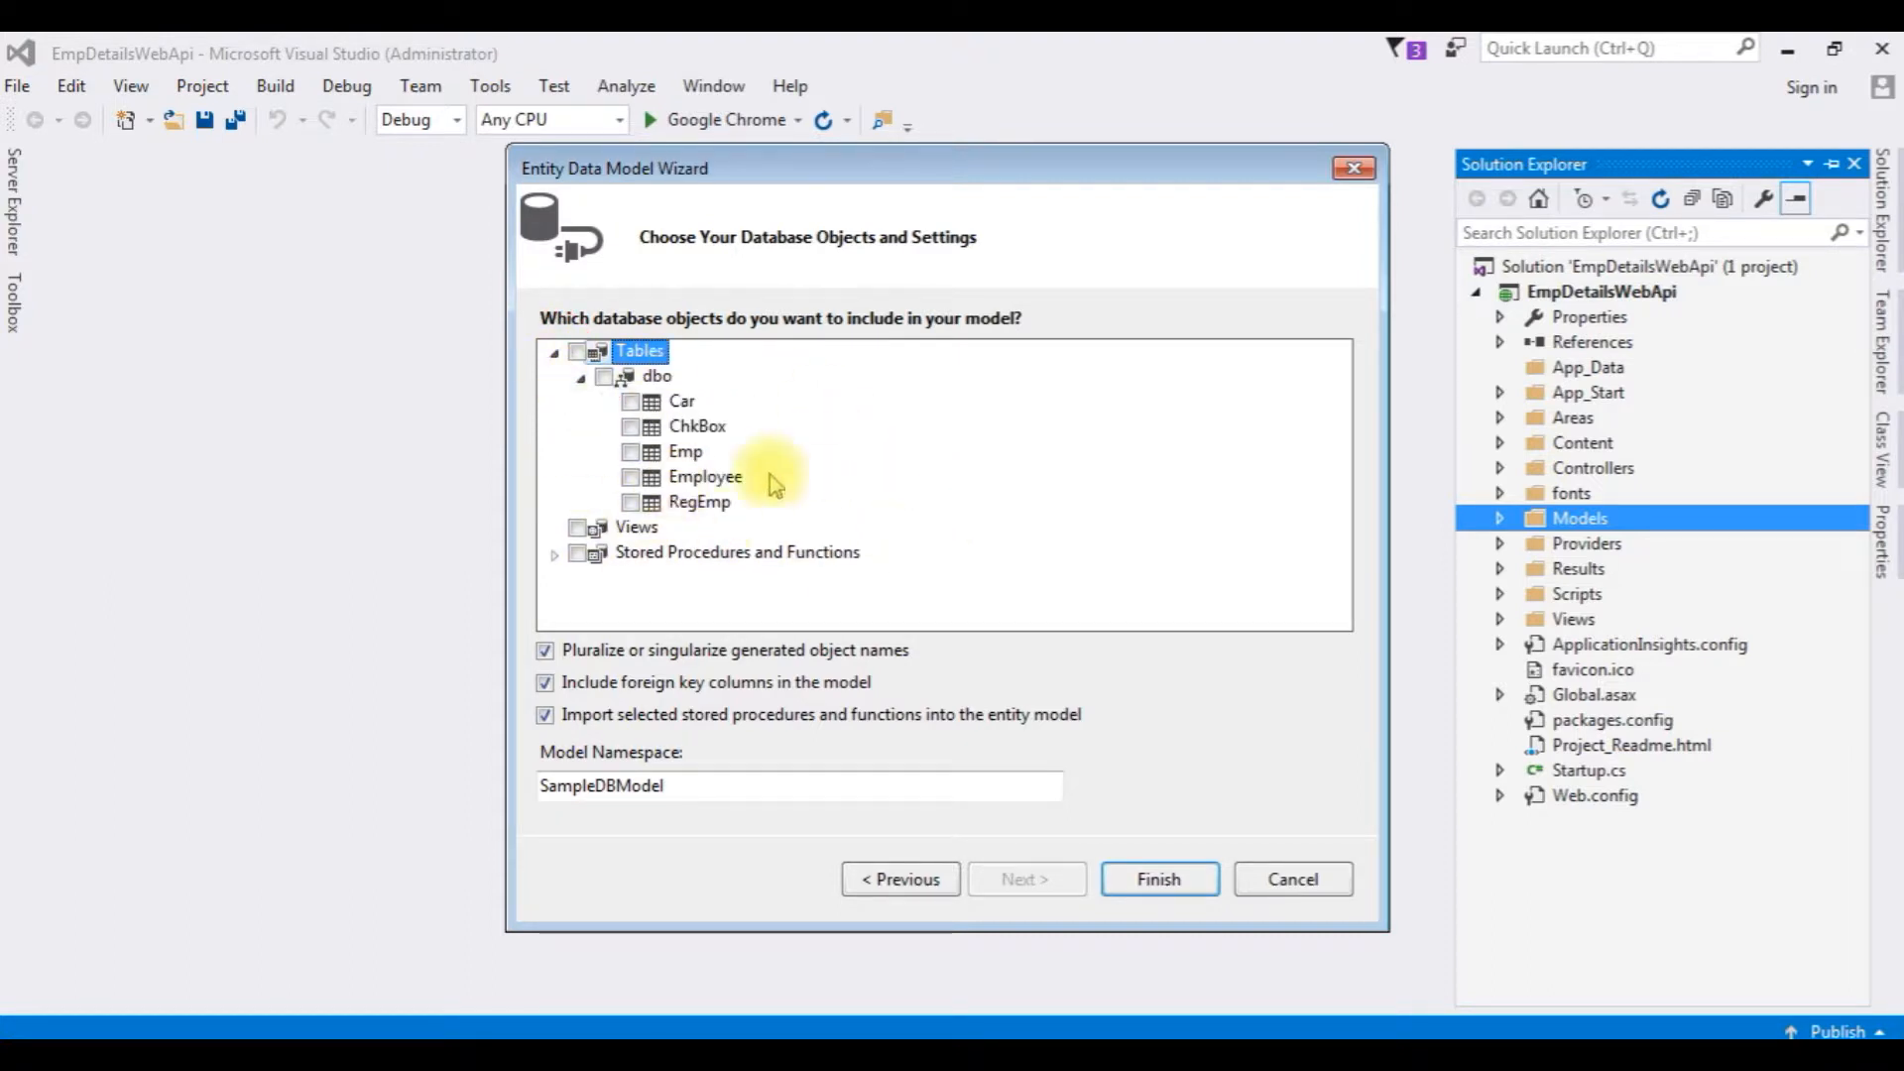
left_click(630, 476)
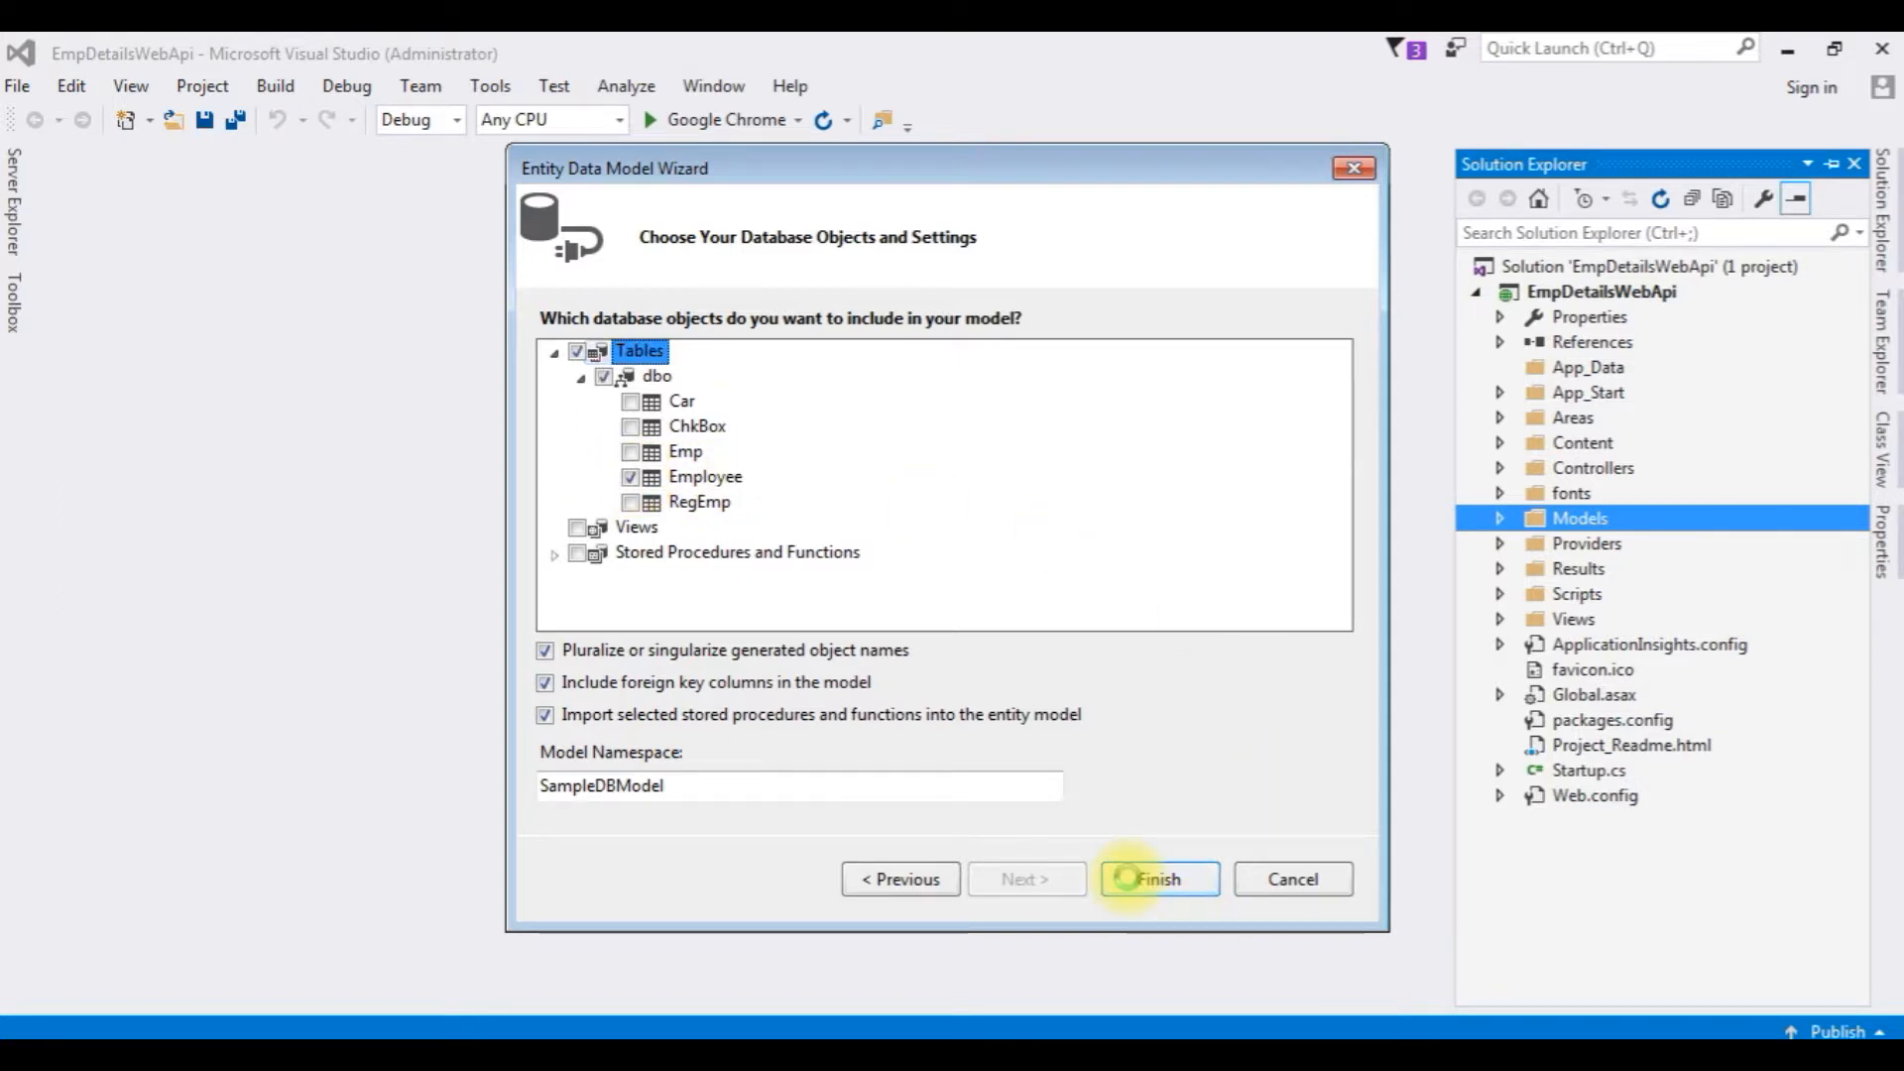
left_click(1156, 879)
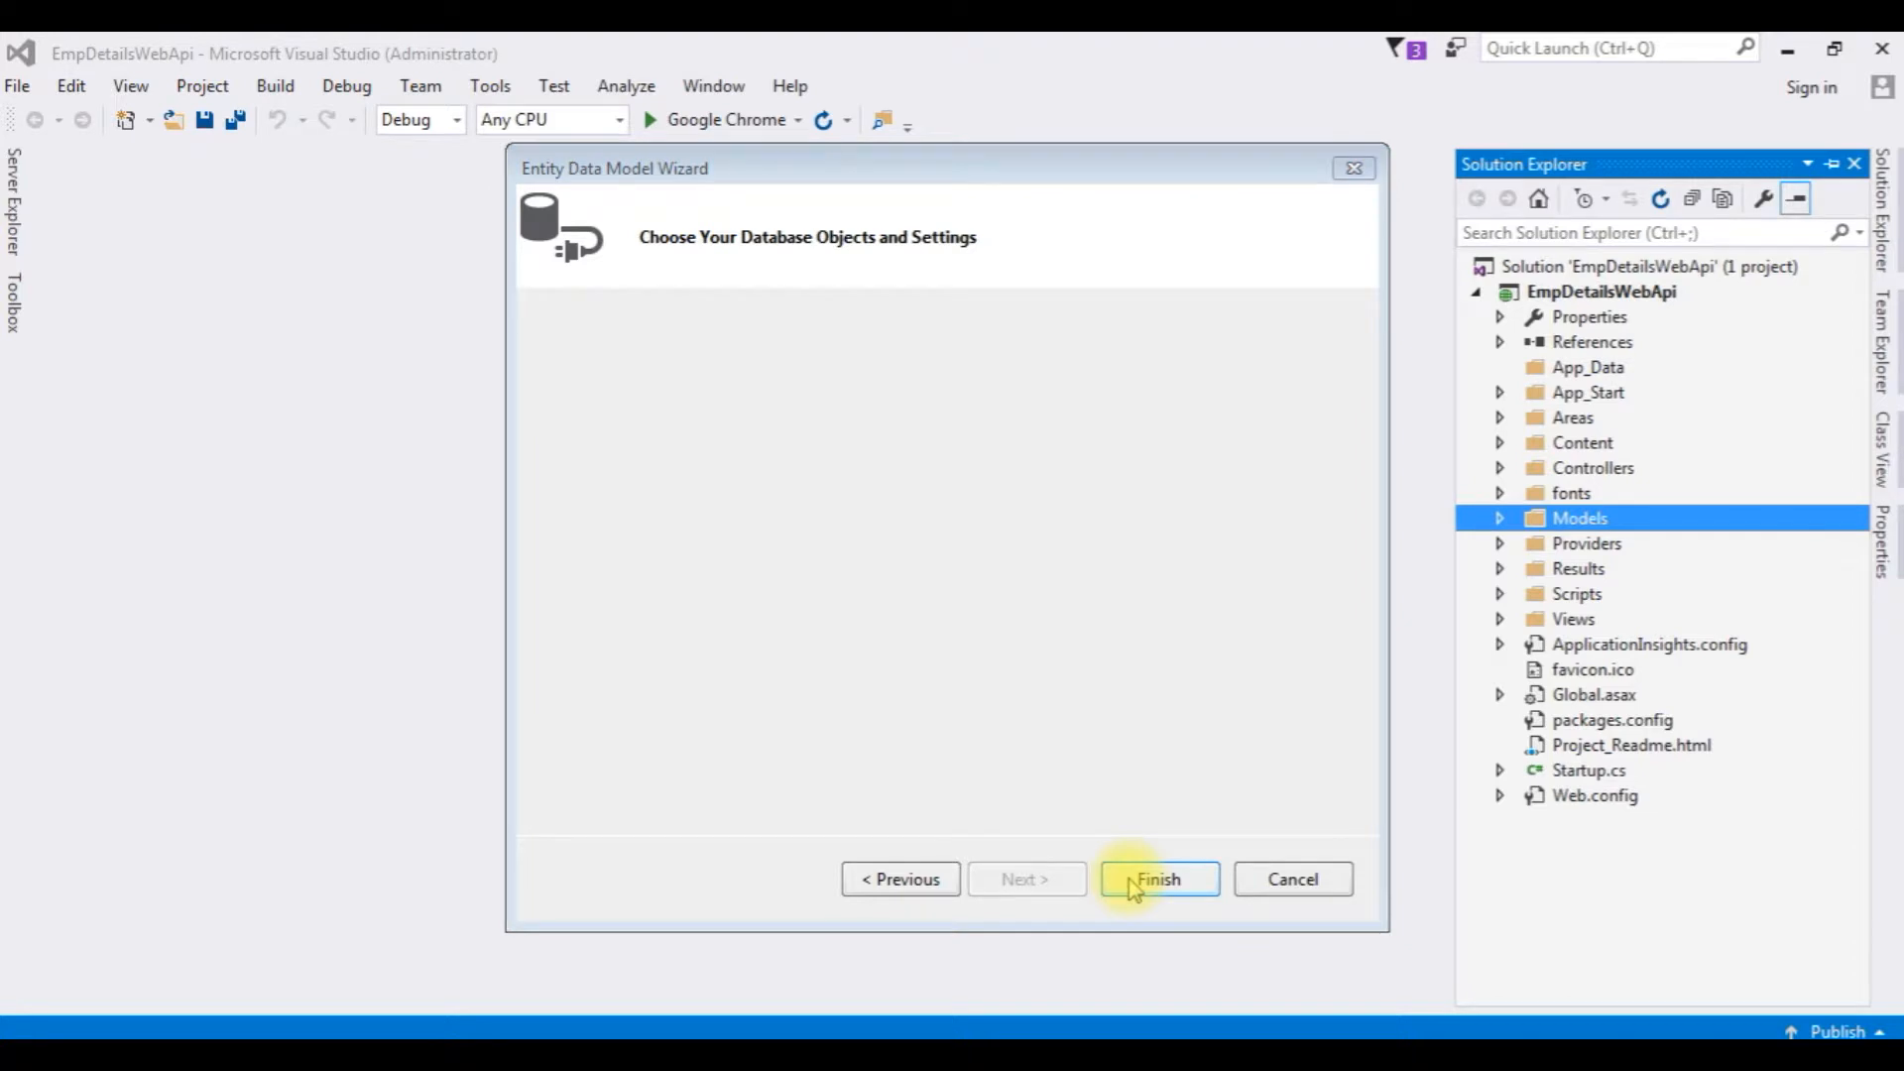
left_click(1156, 878)
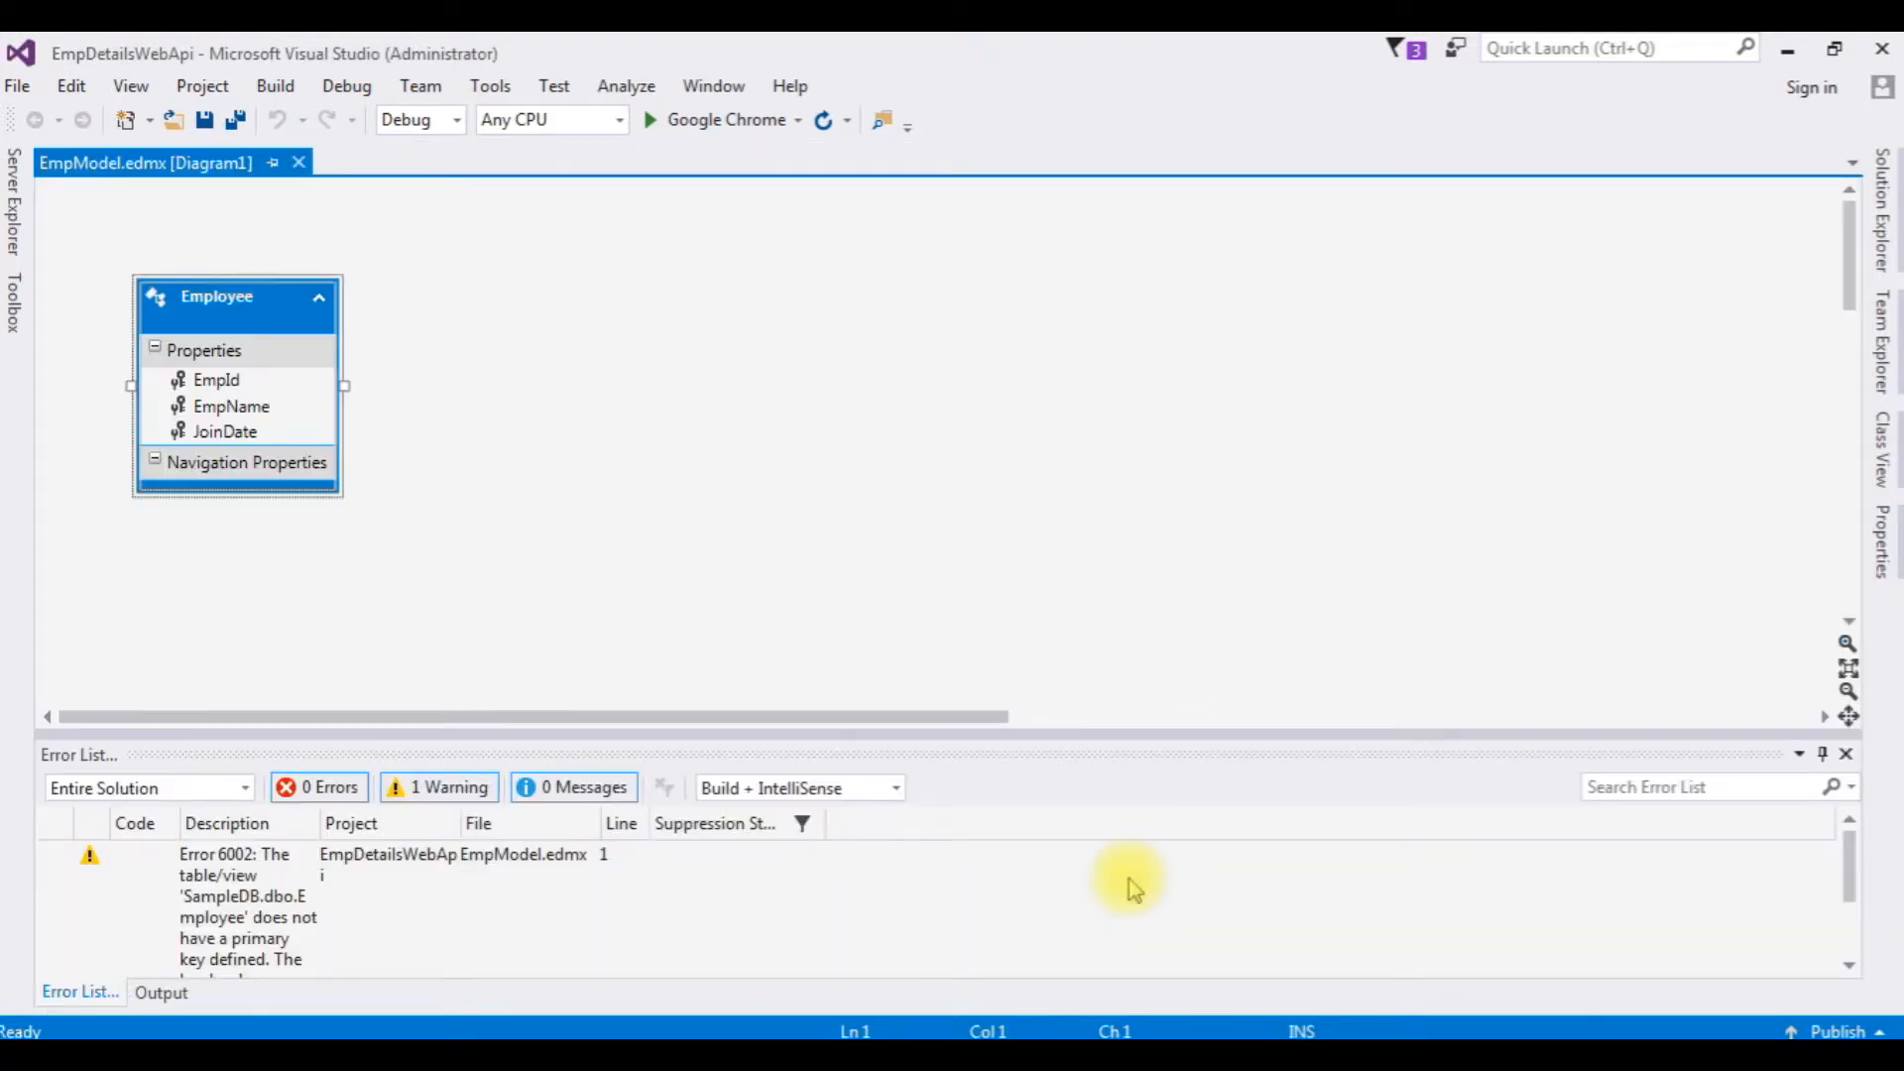
Step: Show the Output log and Solution Explorer, then select HomeController.cs under Controllers
left_click(215, 297)
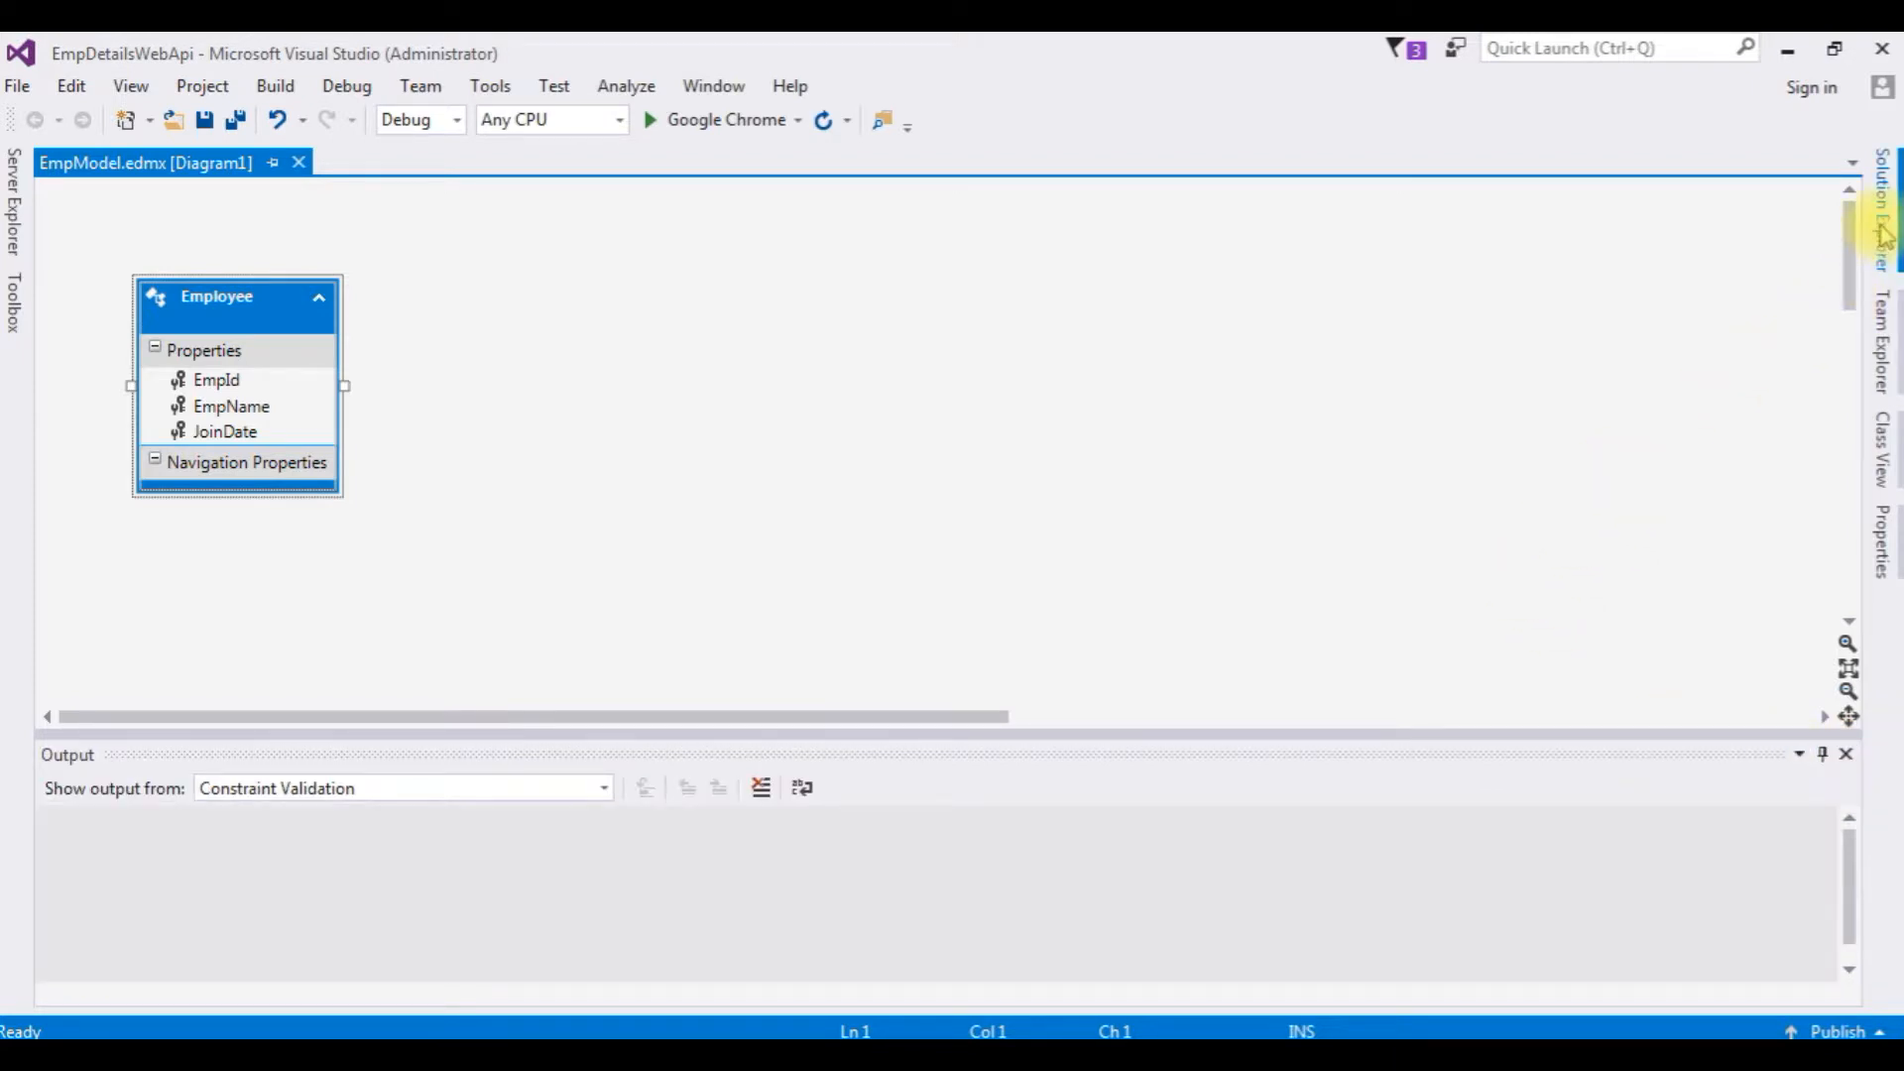
left_click(1880, 219)
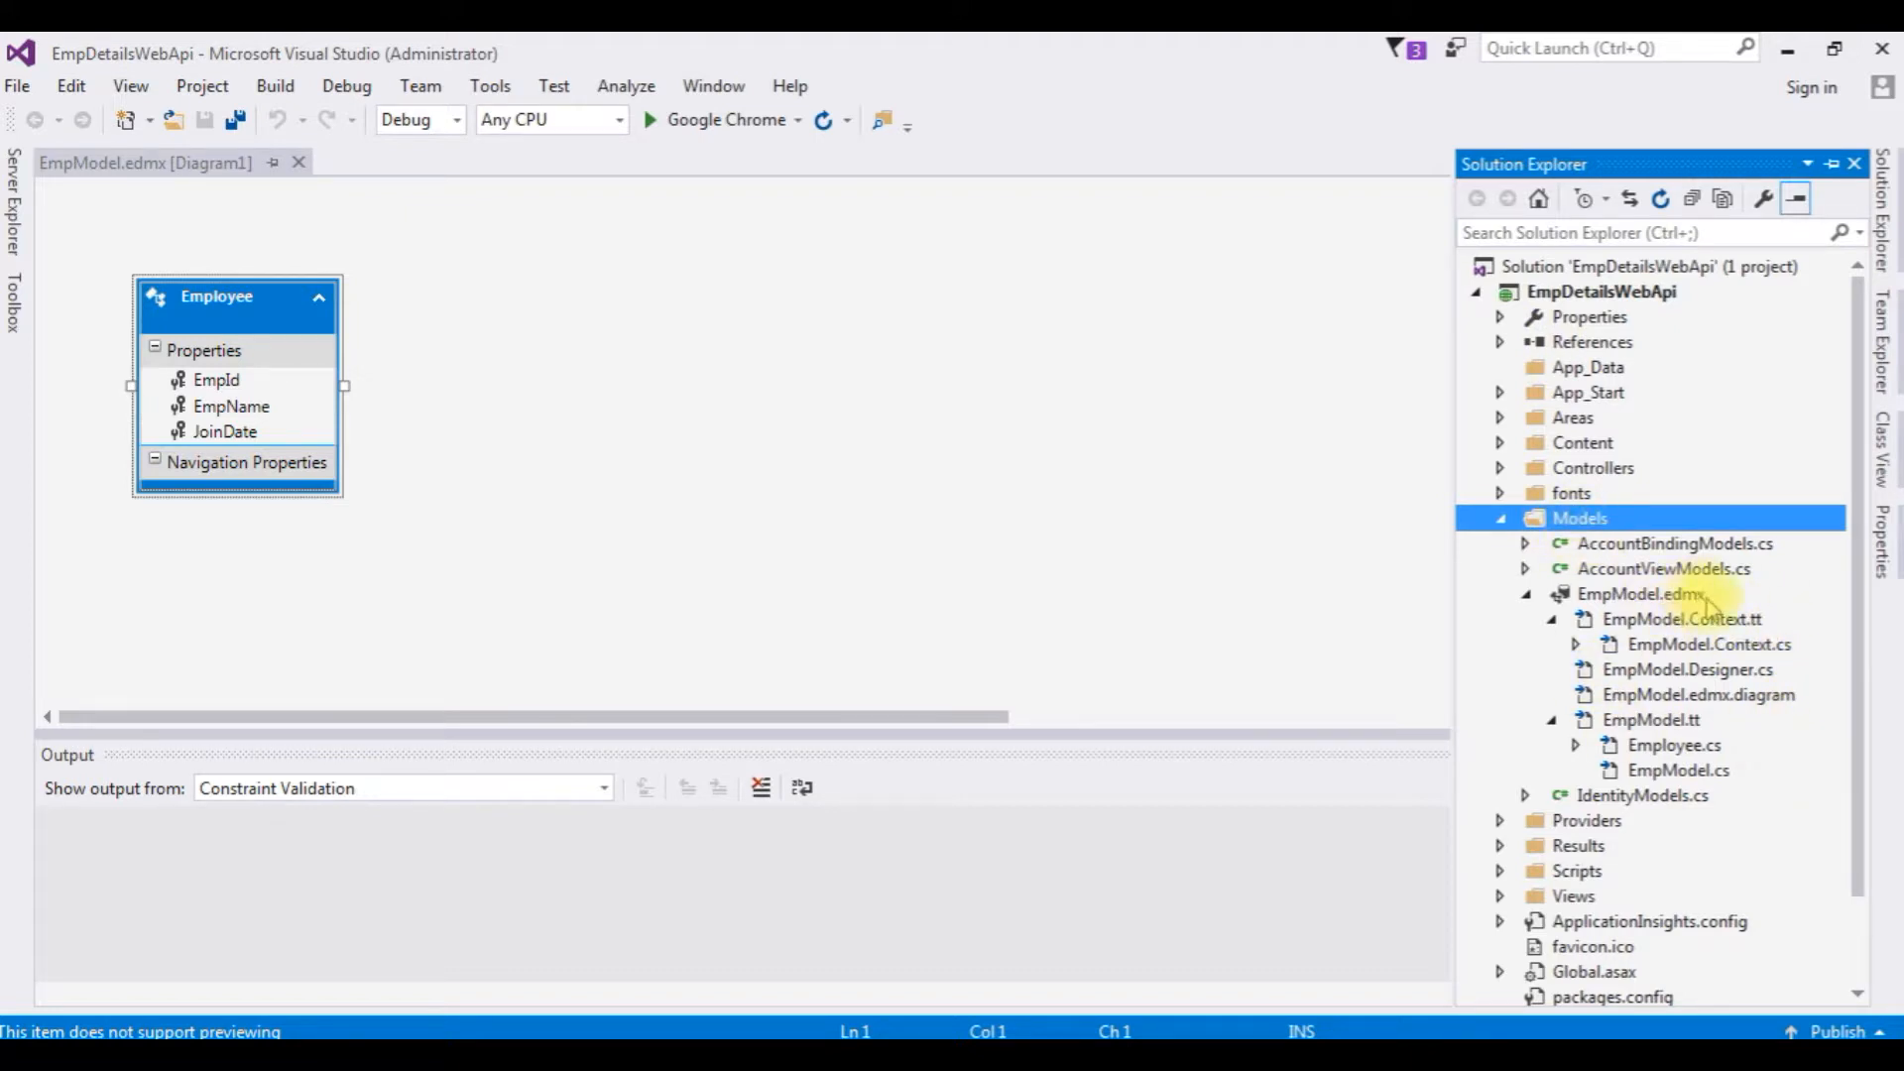
mouse_move(1785, 764)
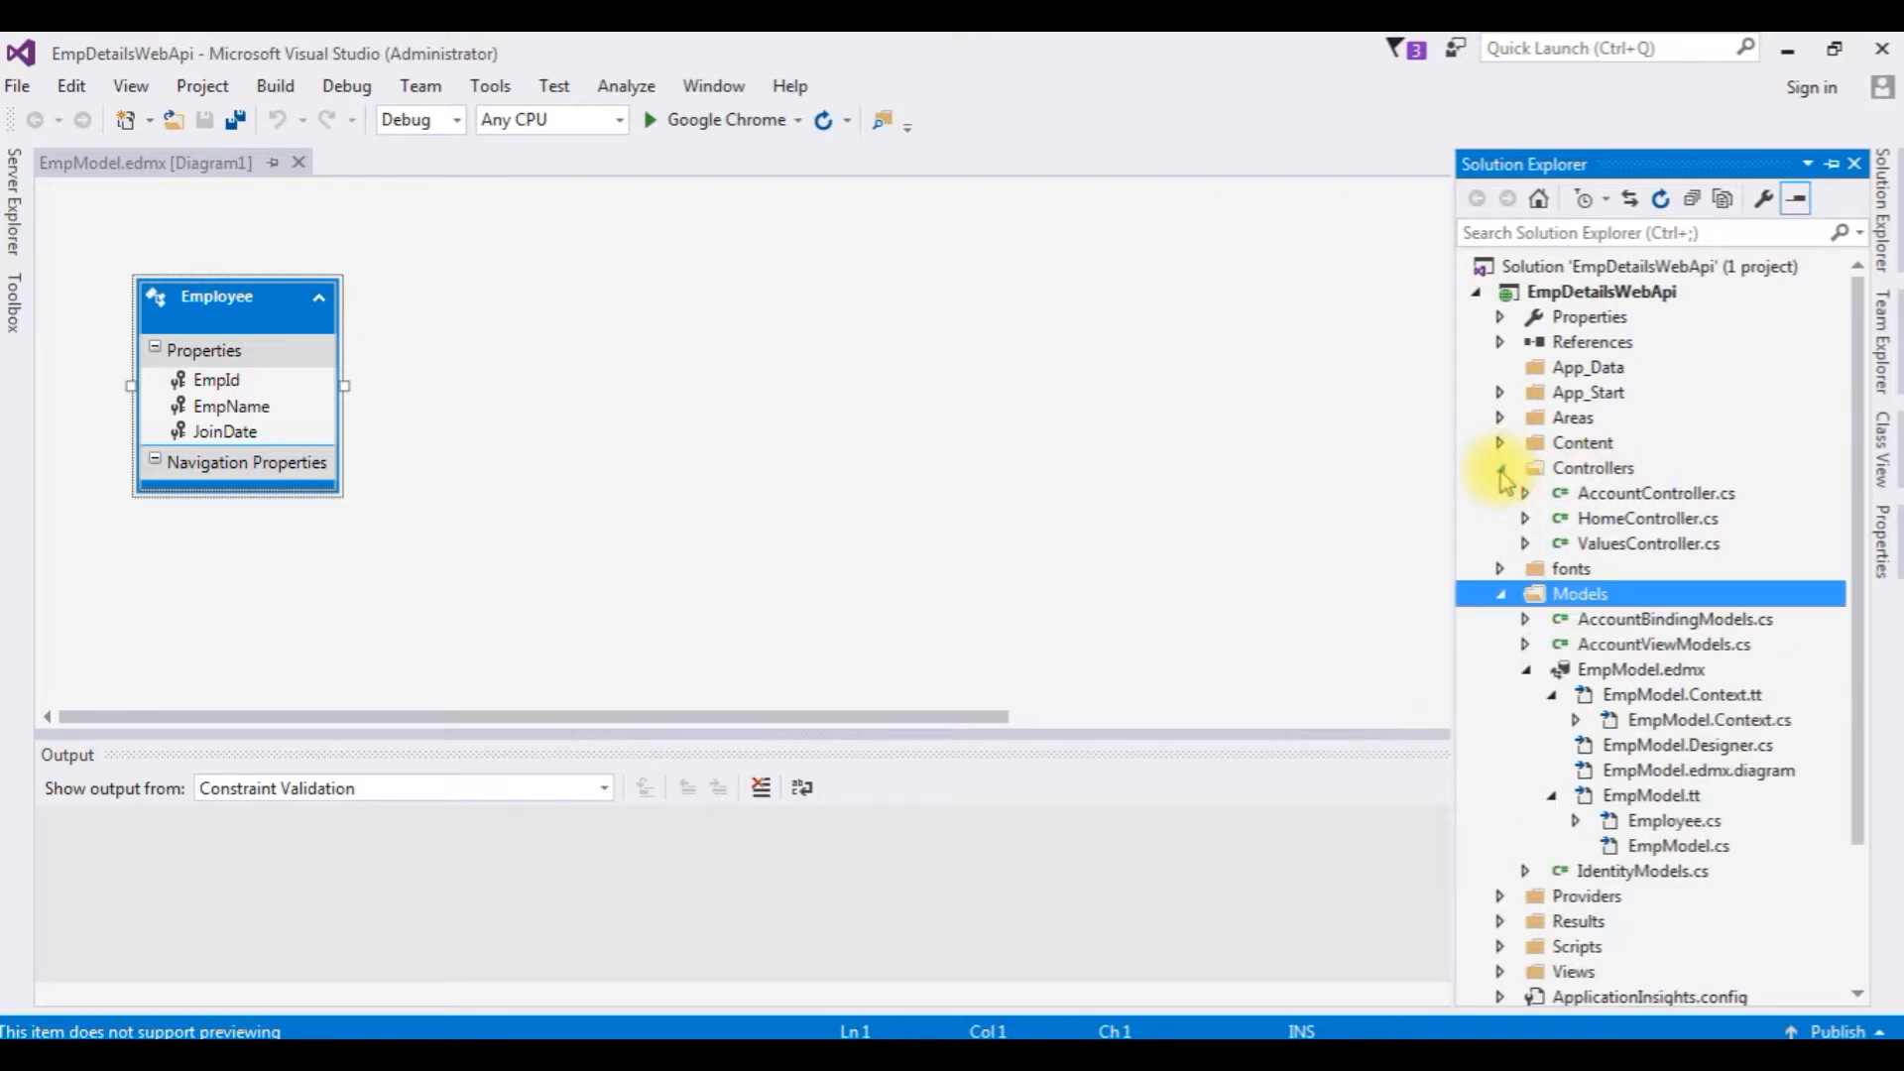
left_click(1646, 517)
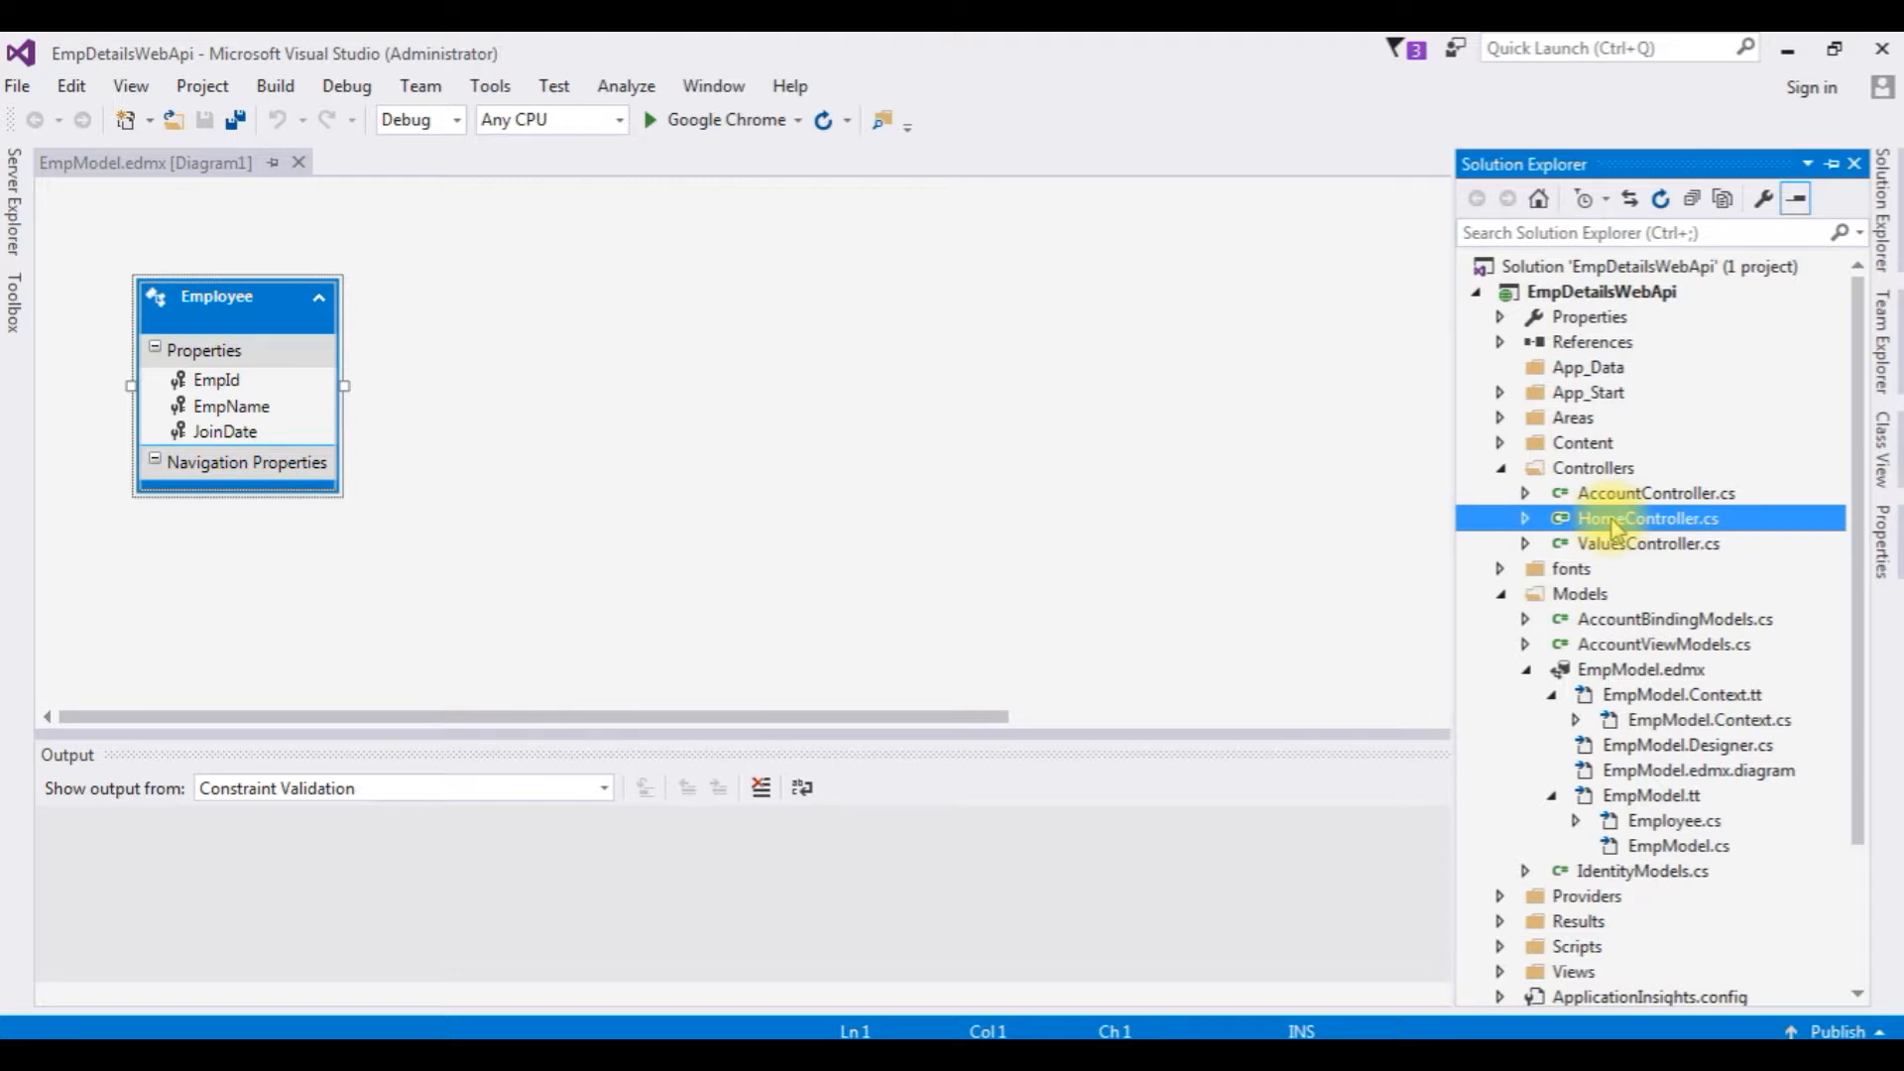
Step: In HomeController.cs, add an EmpDetailsWebApi using and declare SampleDBEntities sdb = new SampleDBEntities()
double_click(1649, 518)
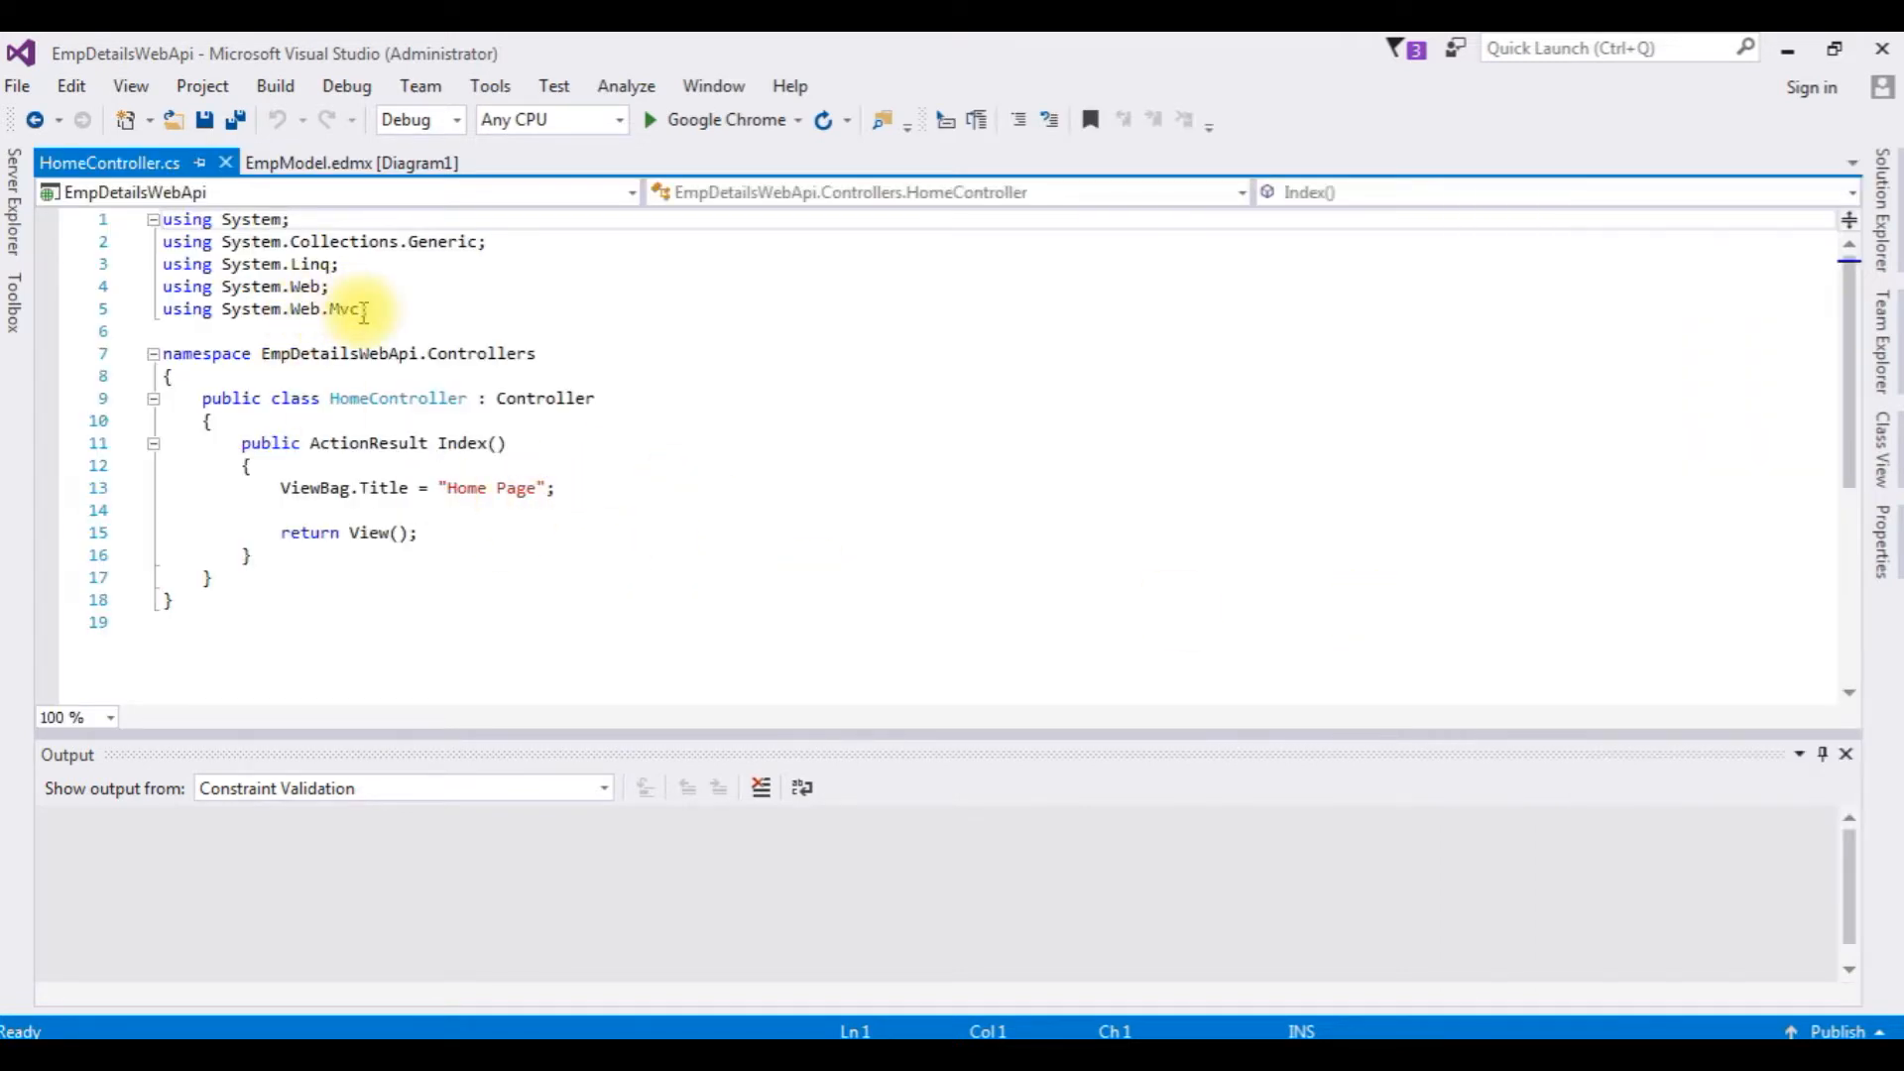
key("enter")
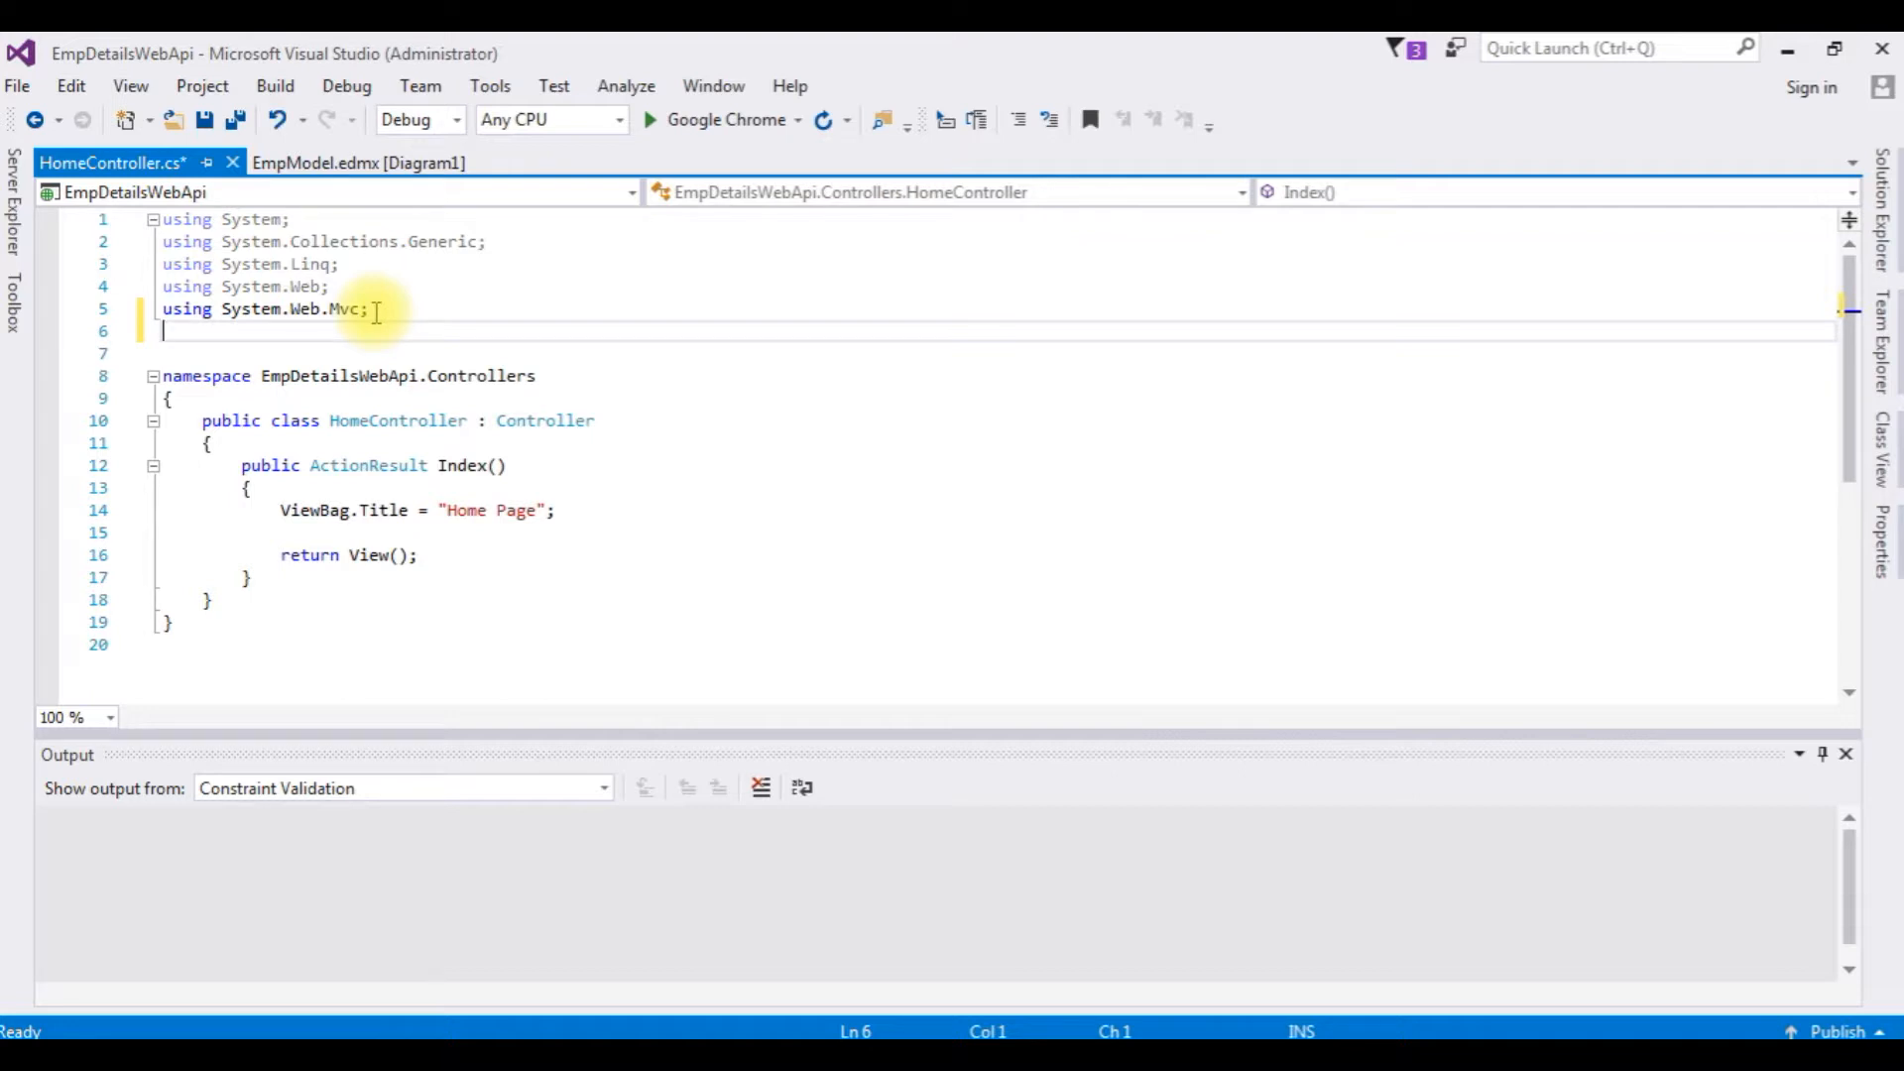
type("using")
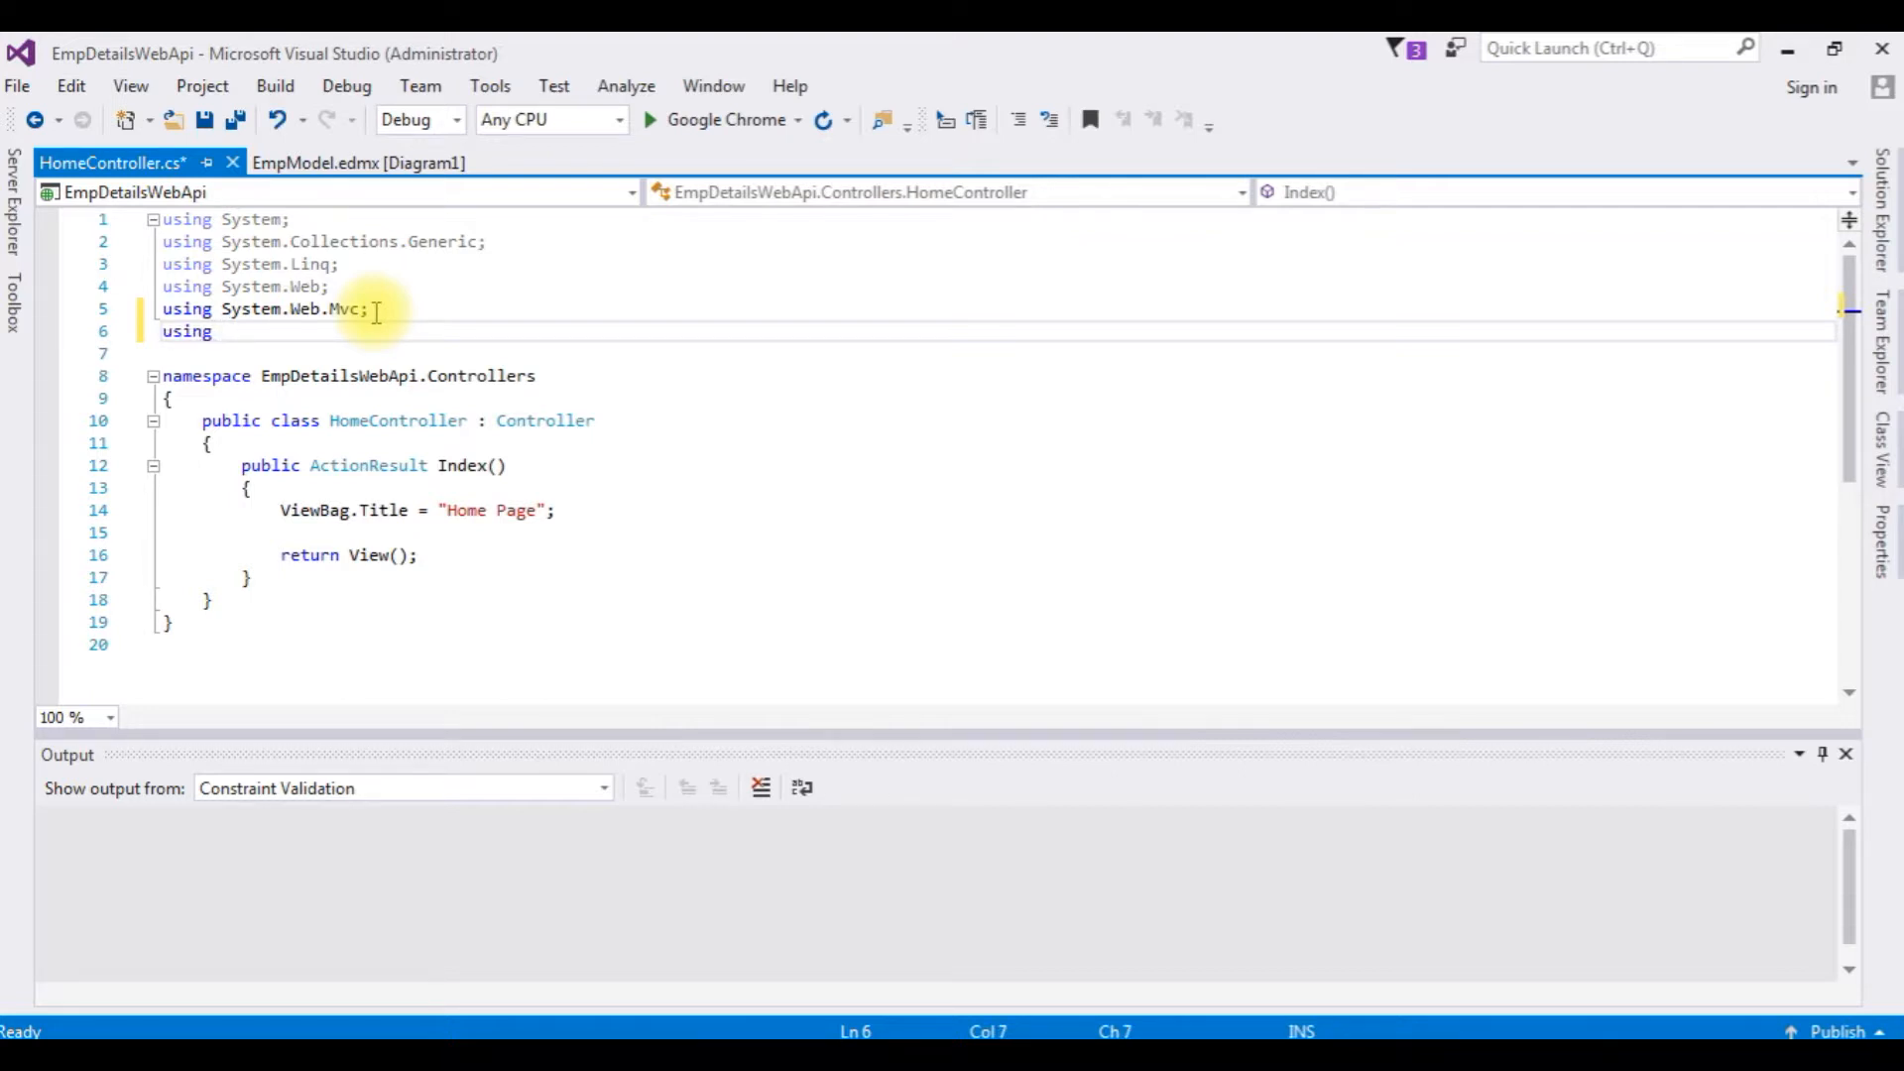
type("em")
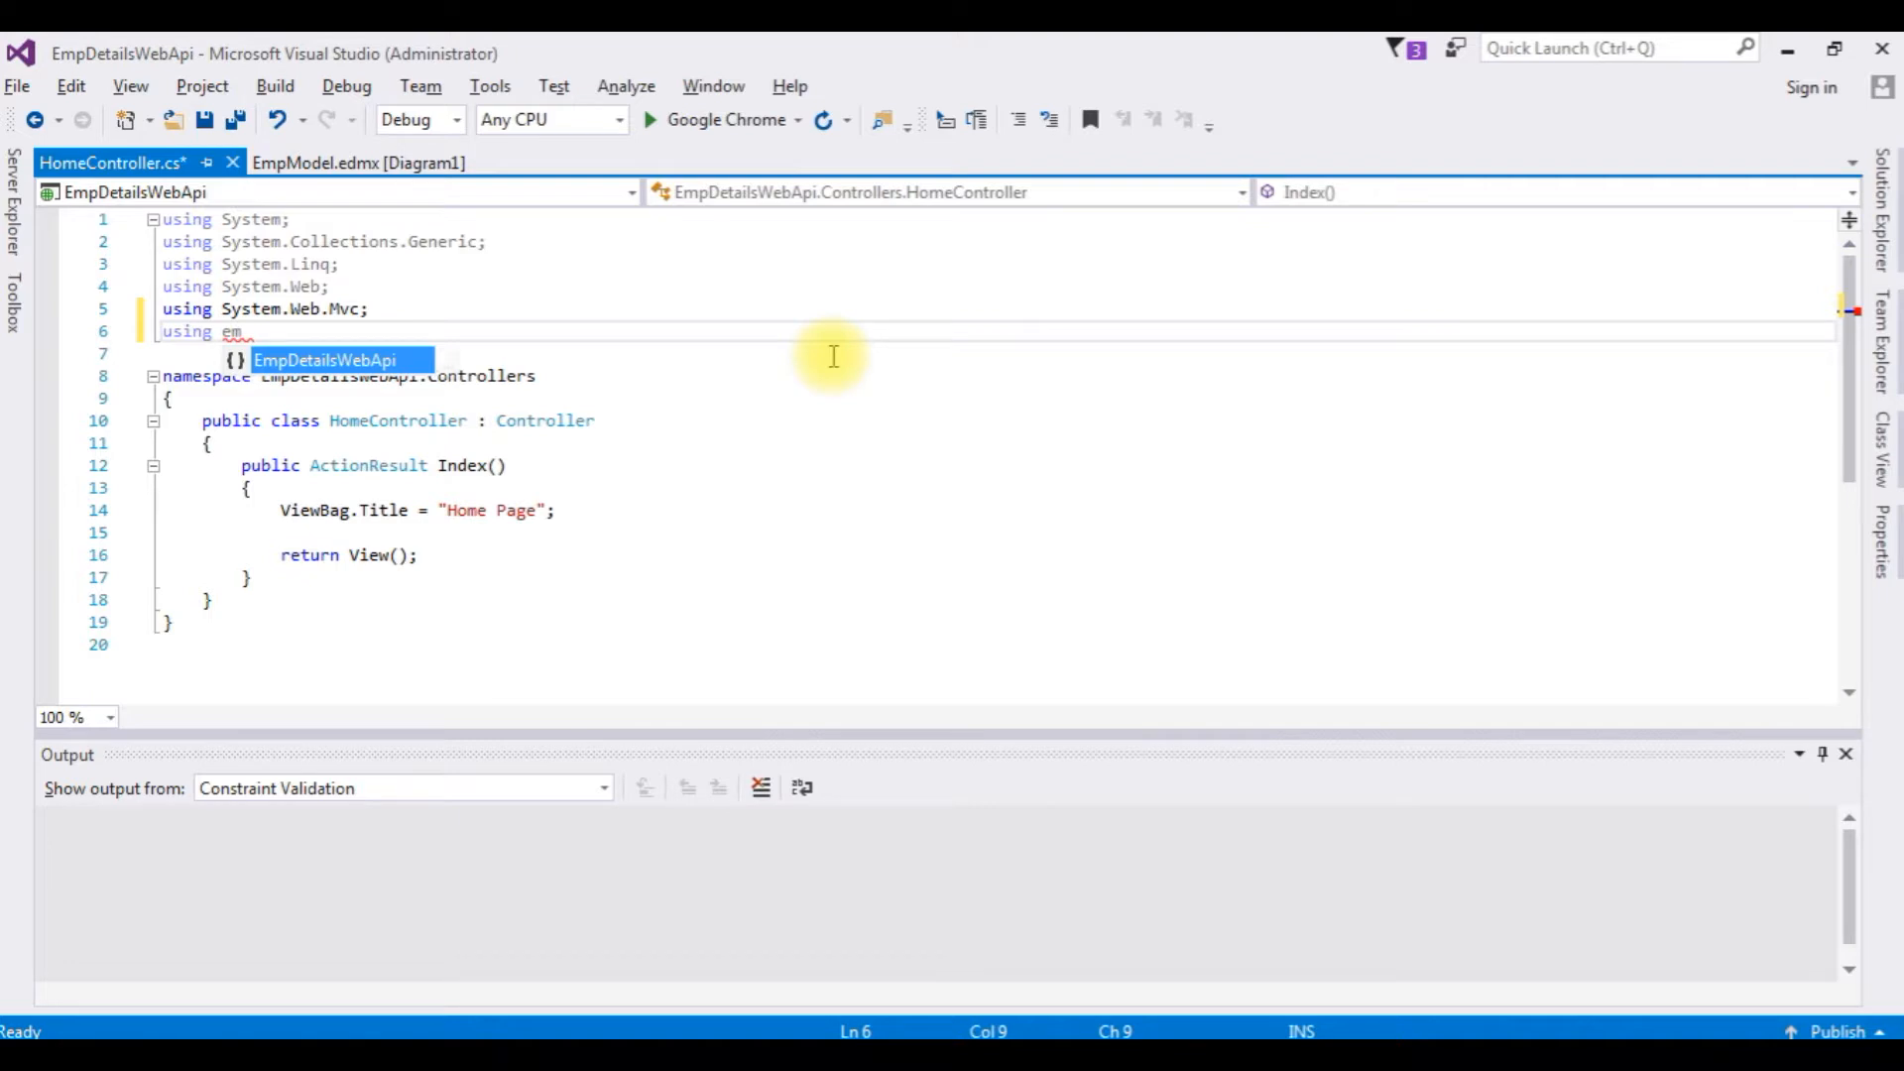
type("EmpDetailsWebApi.Models;")
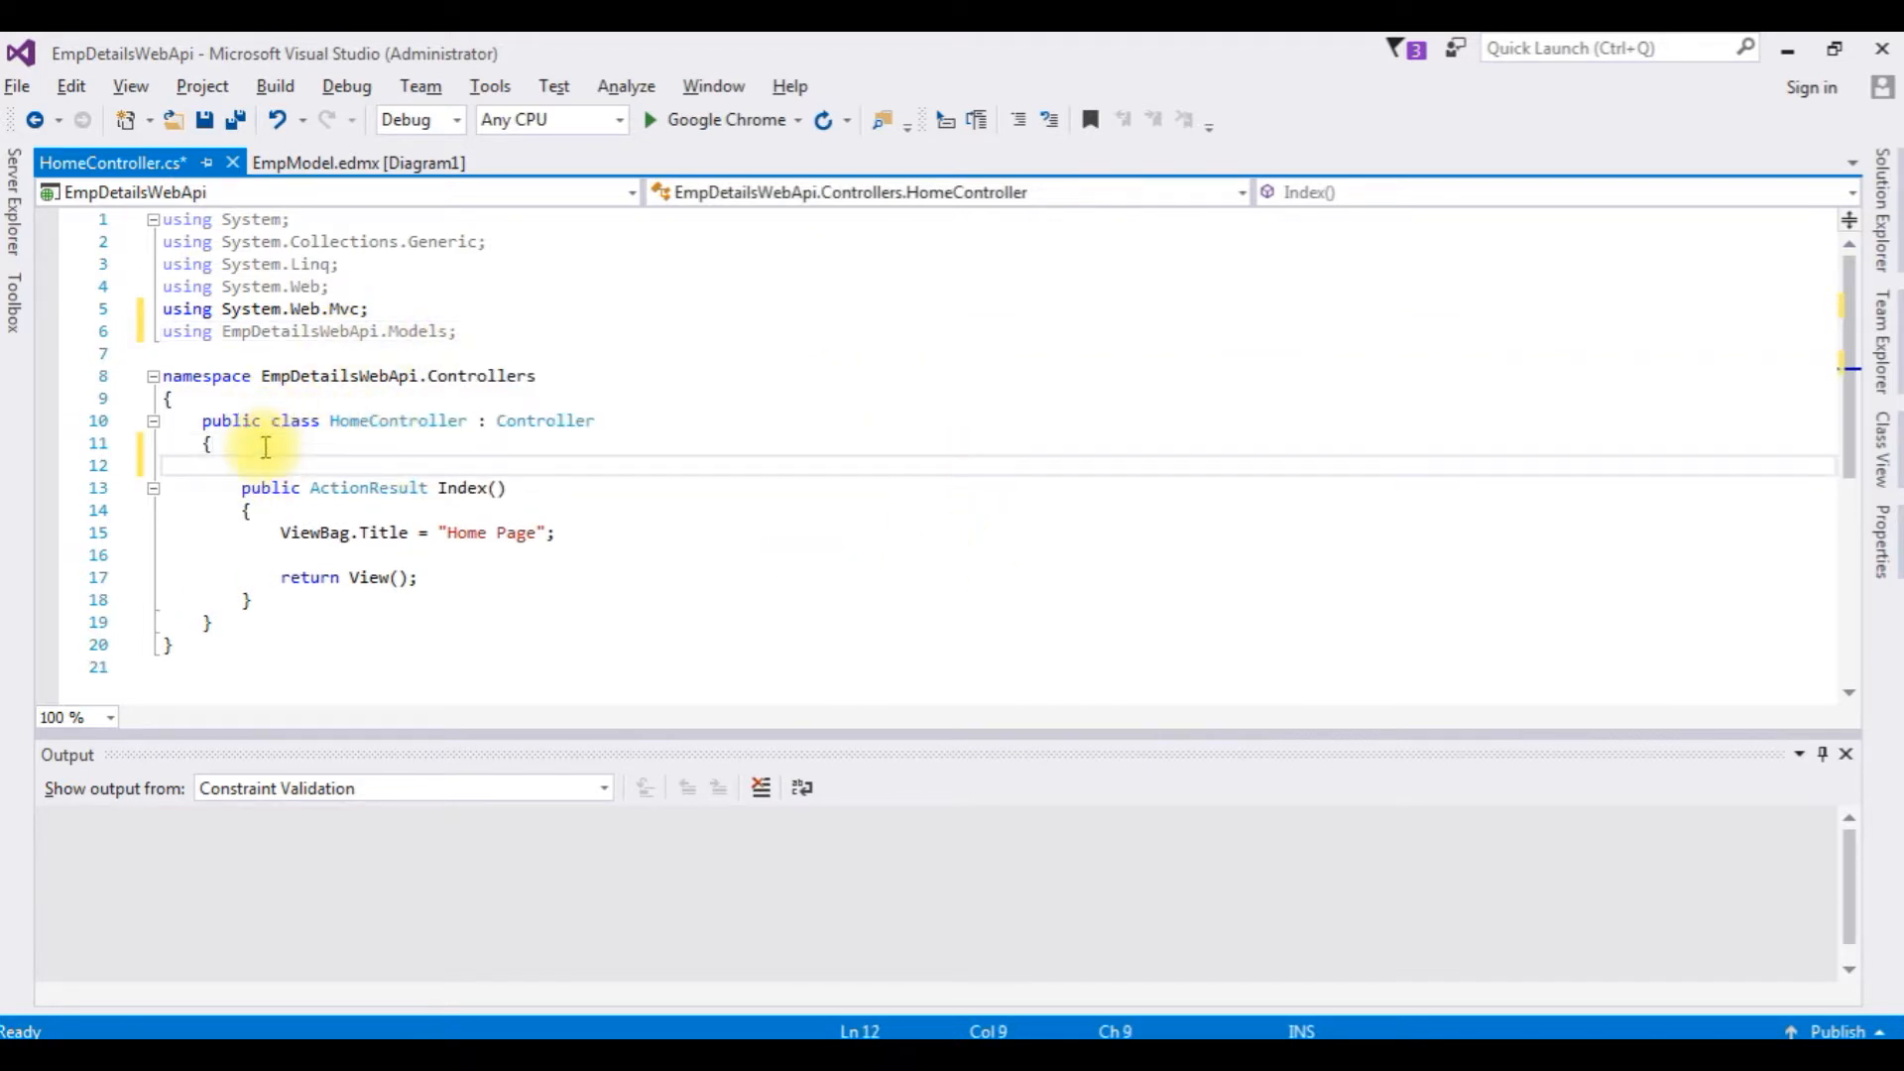
type("s")
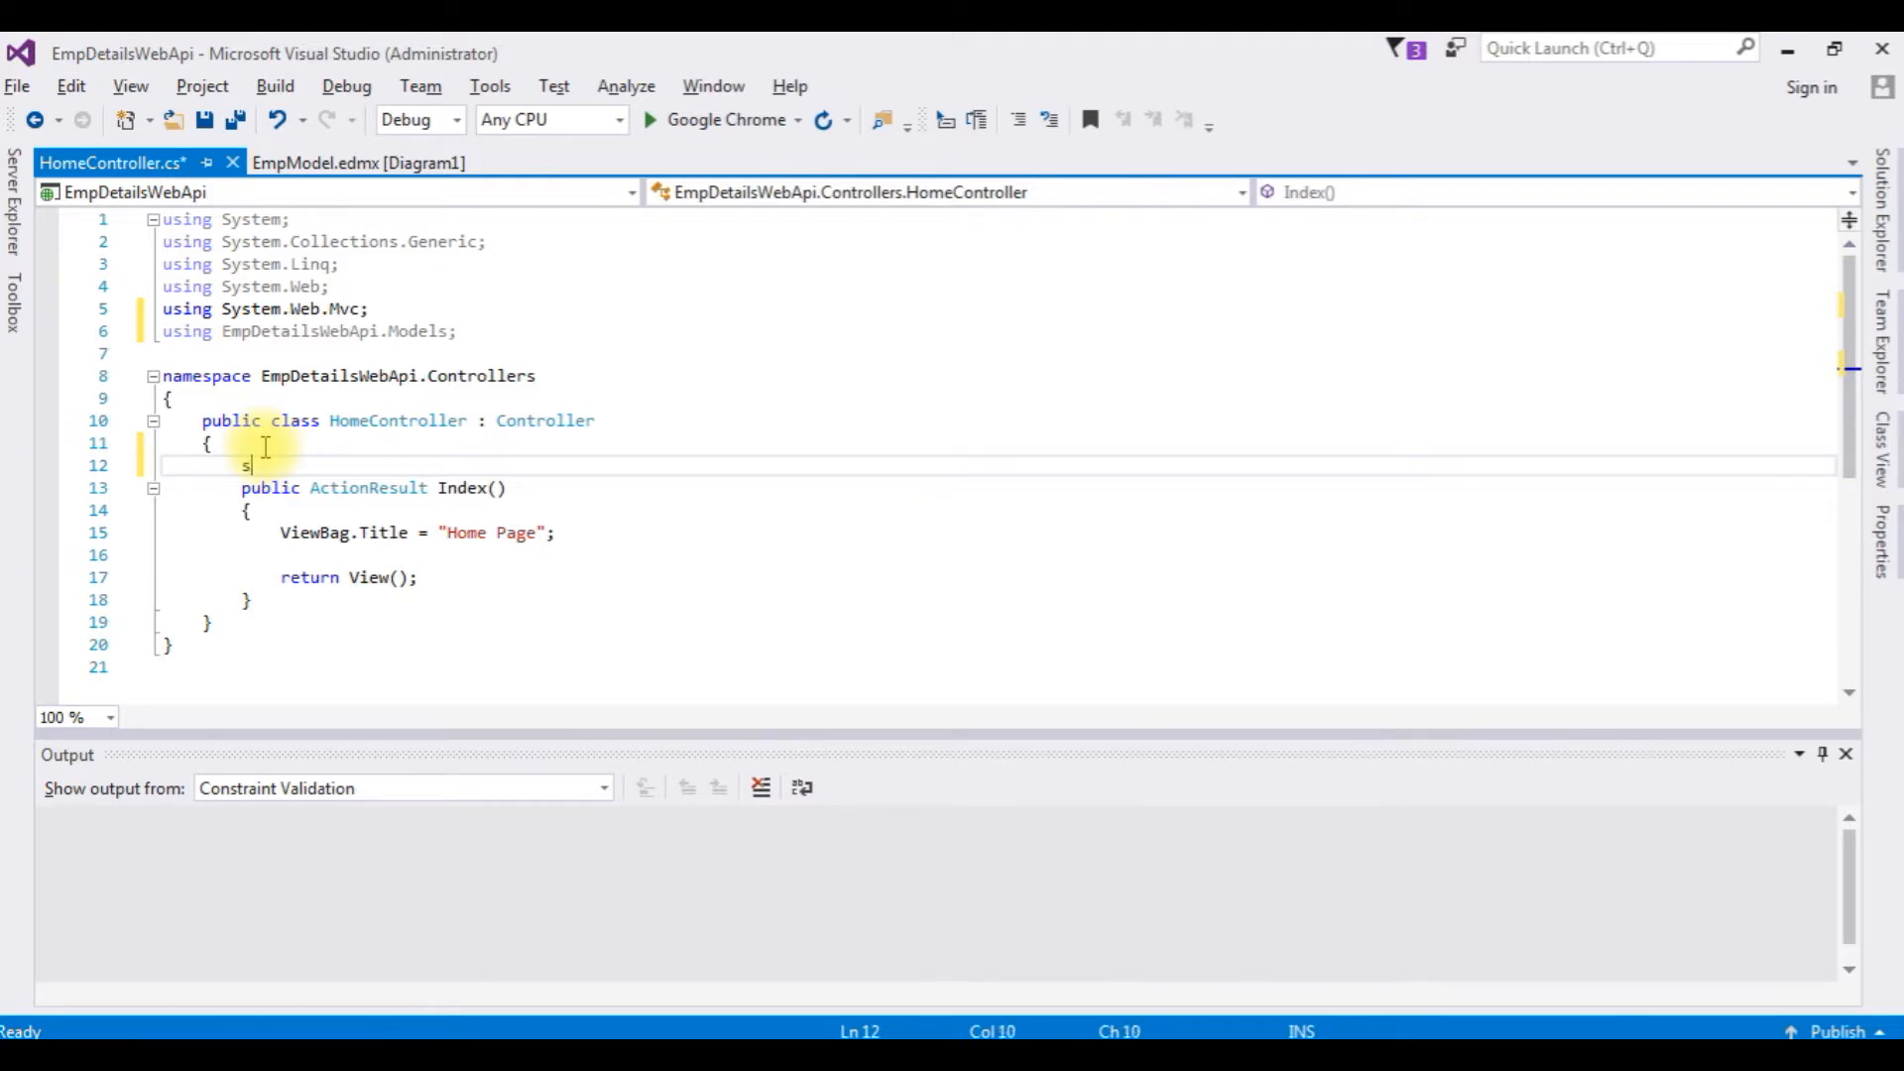
type("ampleDBEntities")
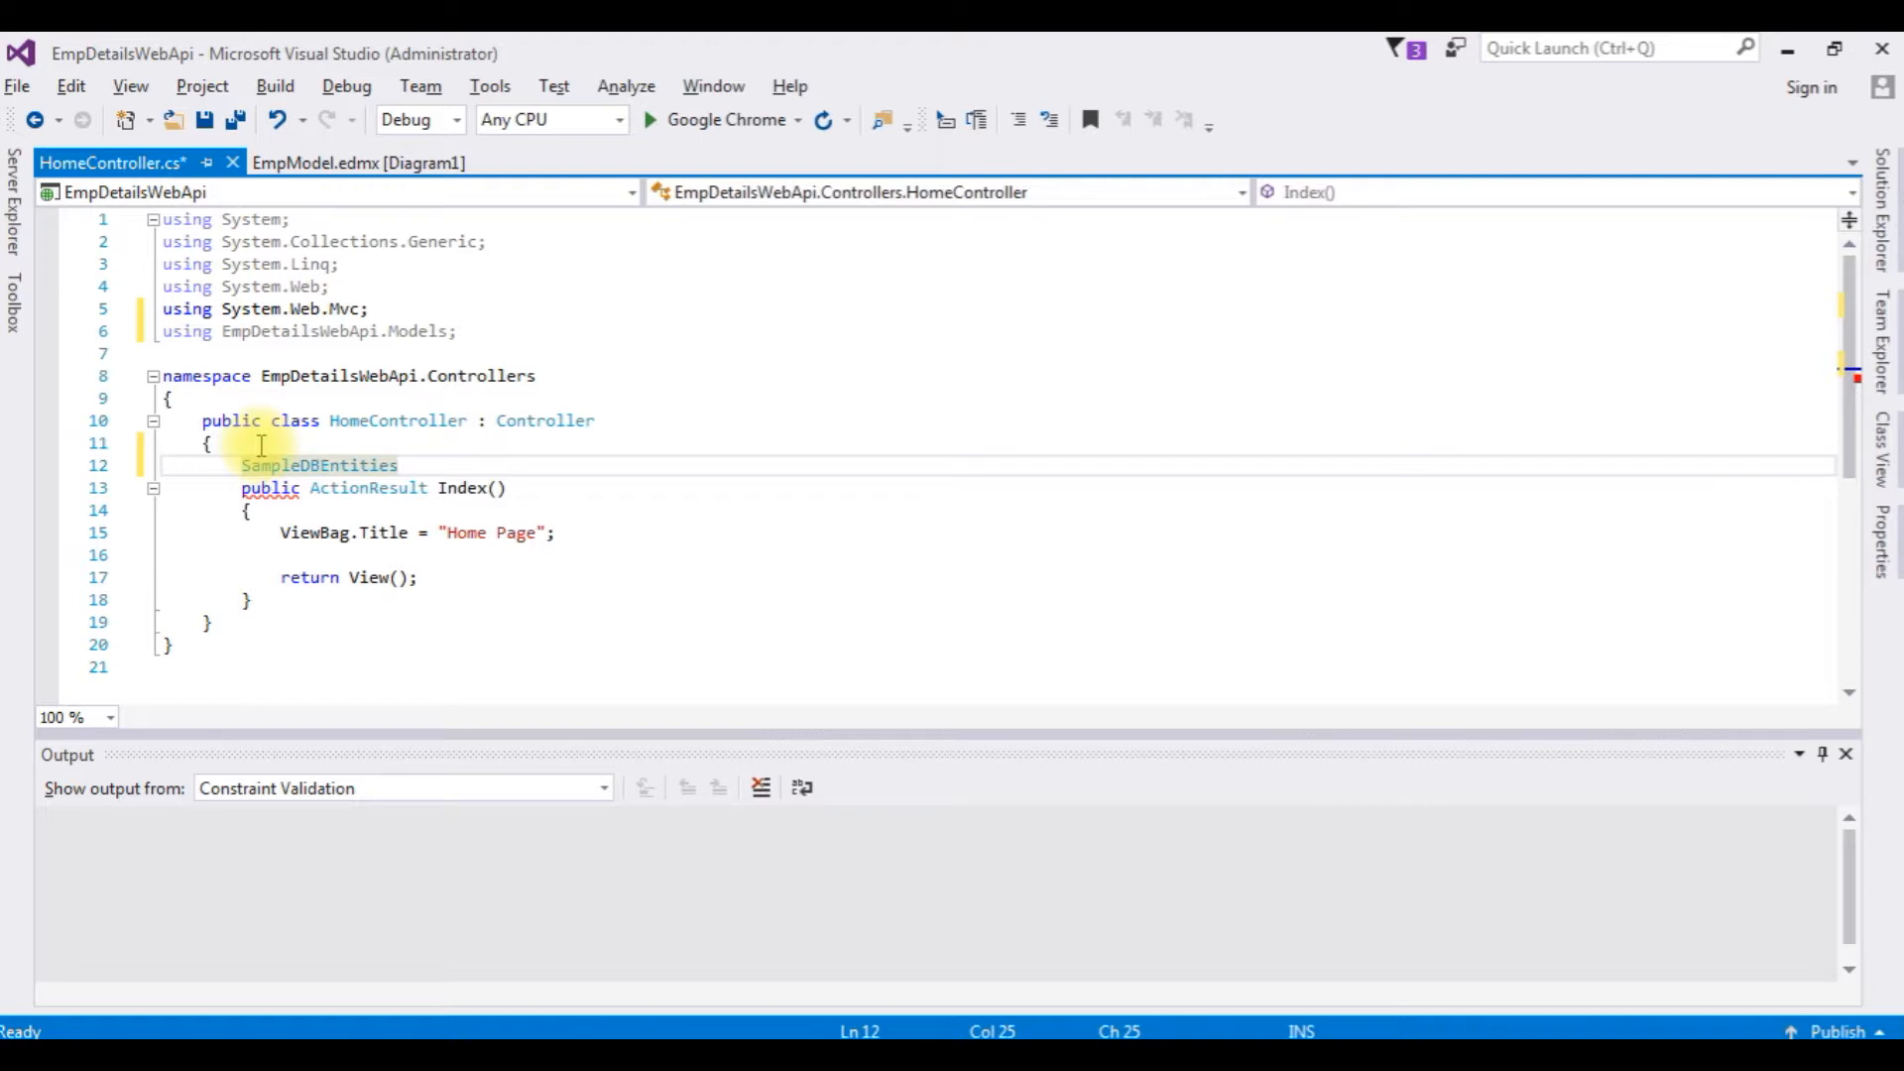
type("sdb")
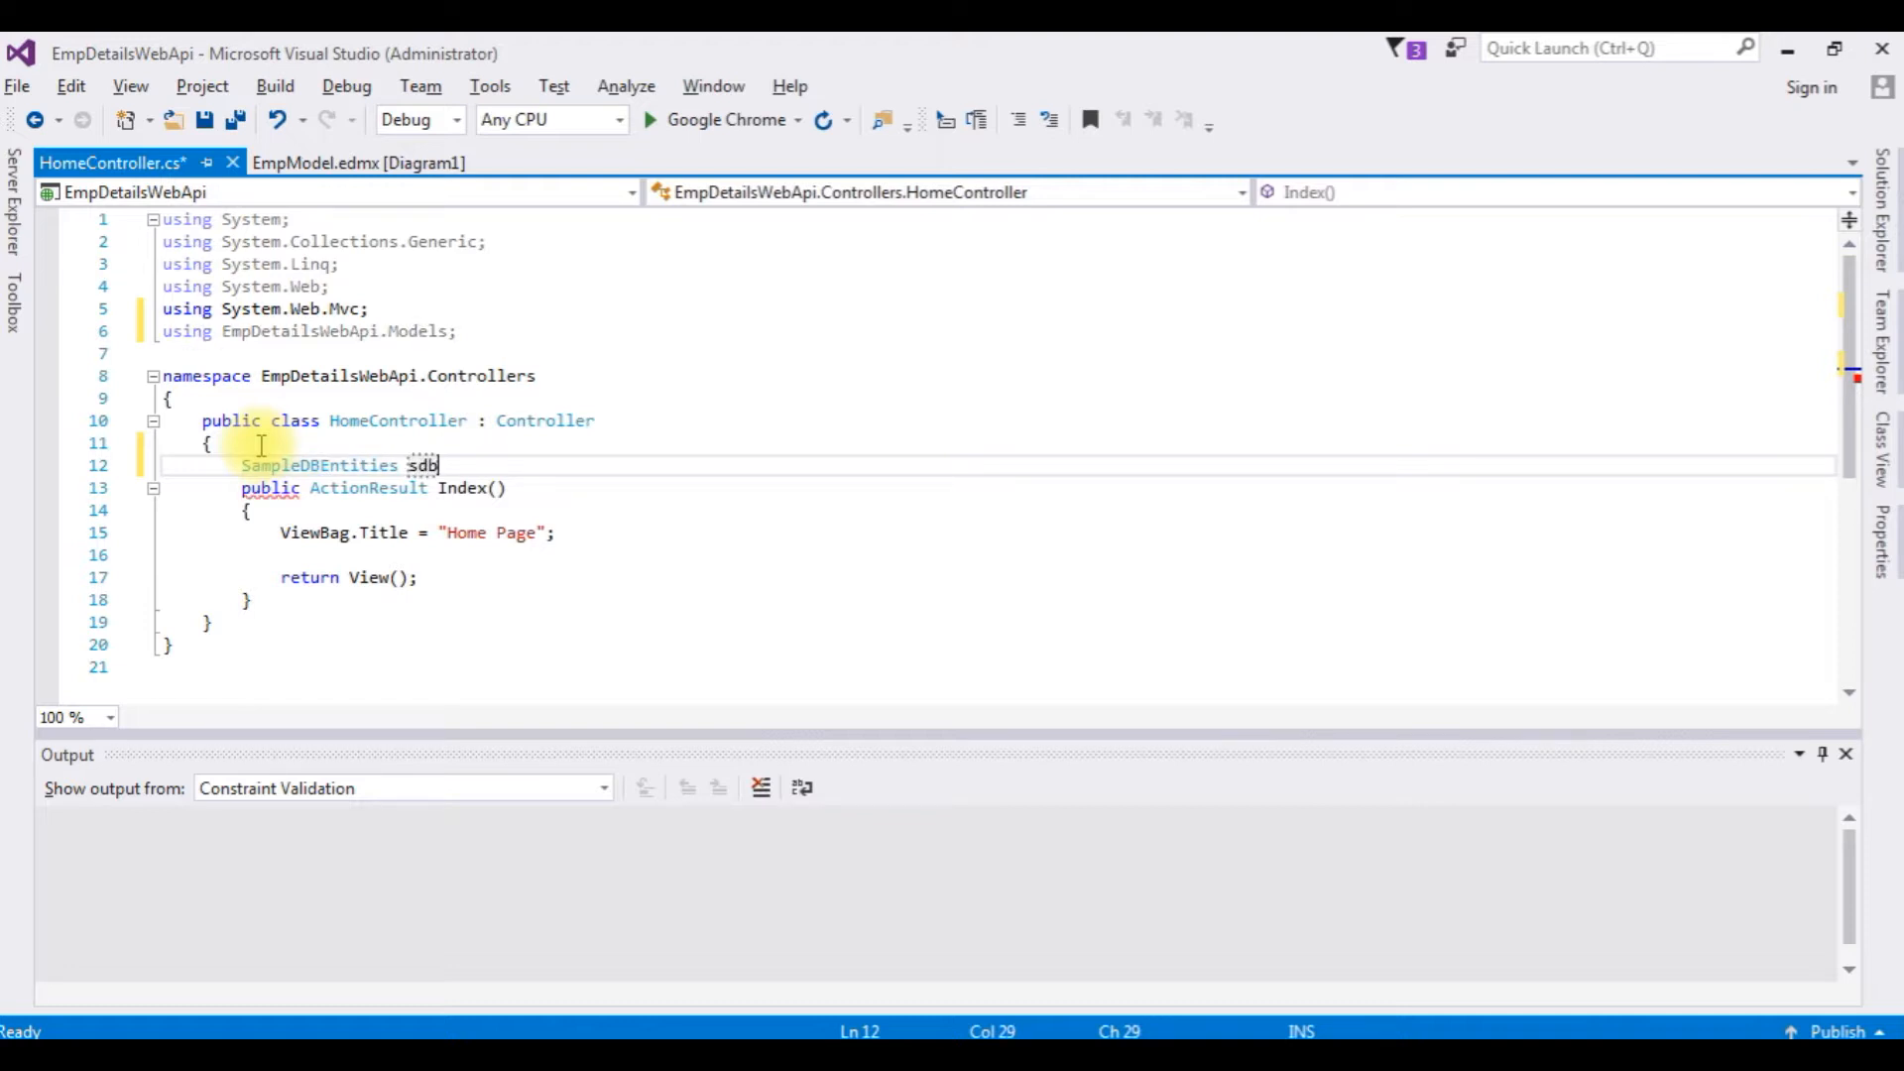
type("=new s")
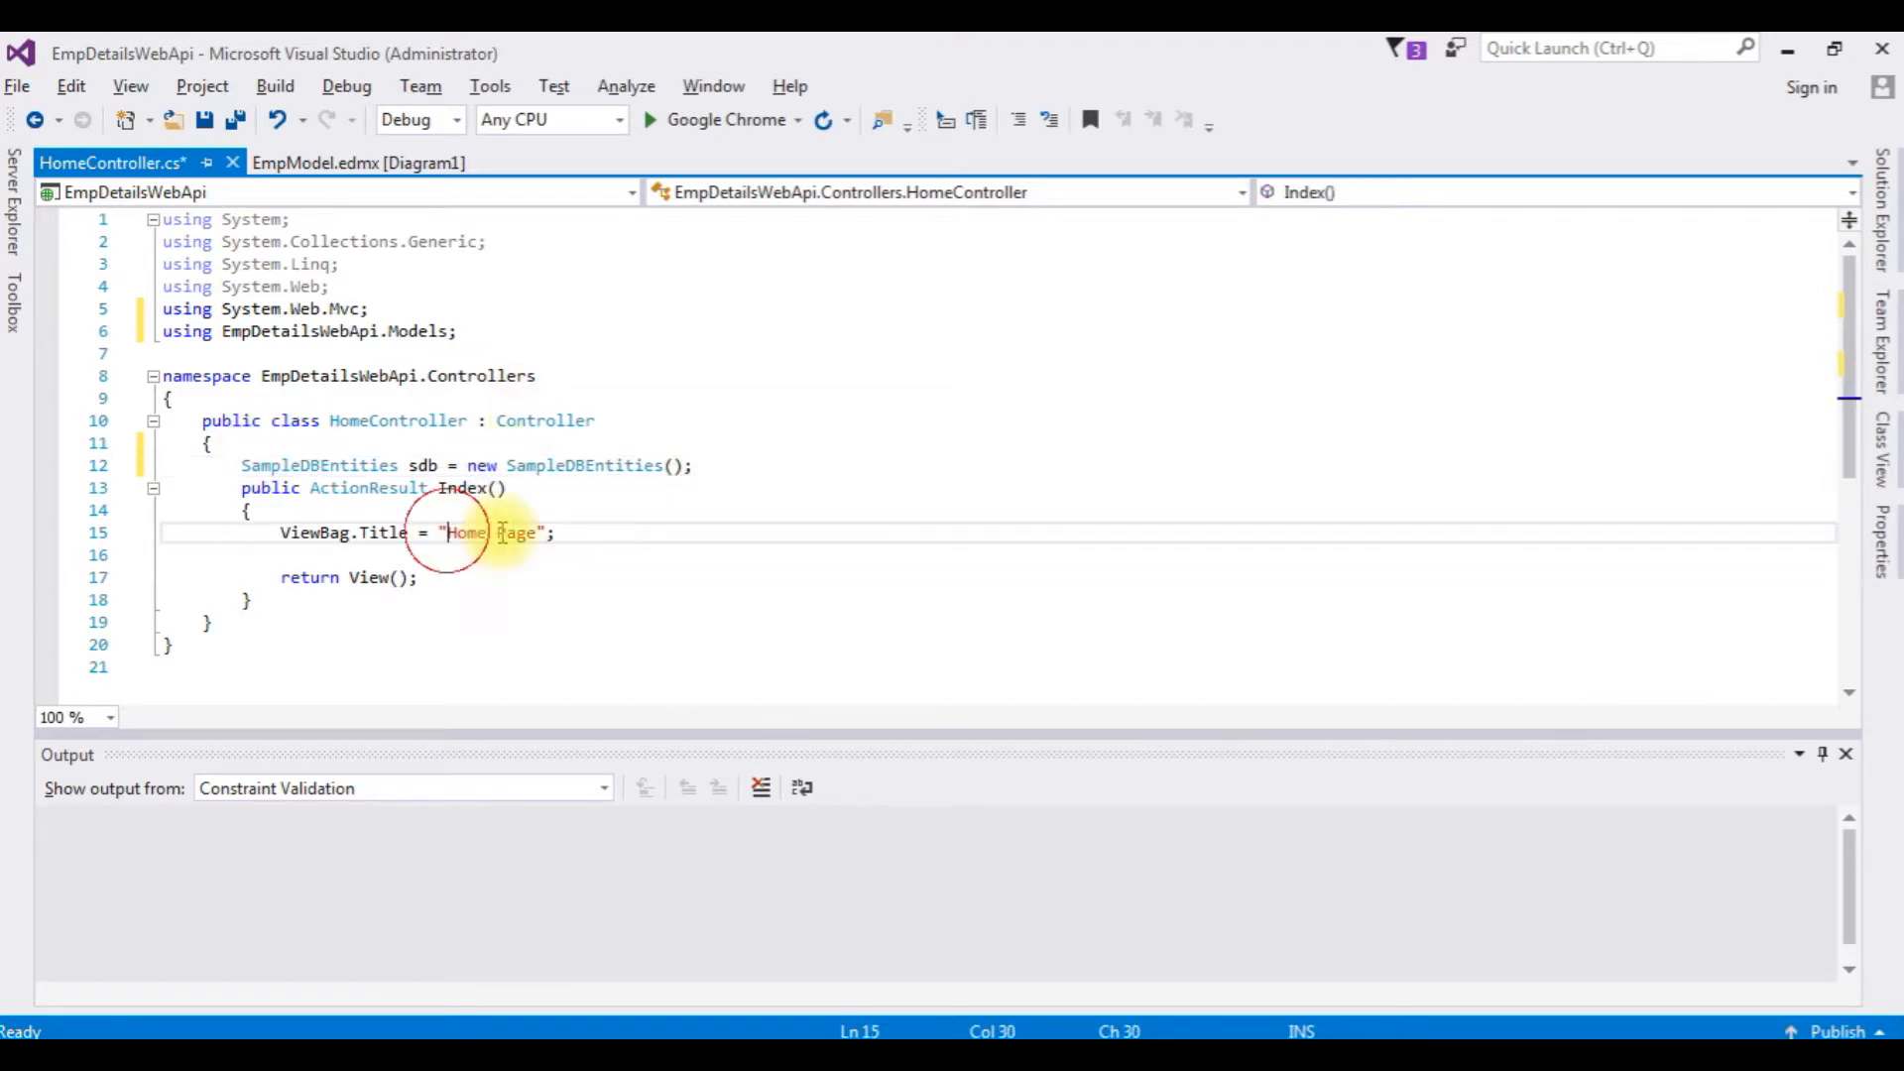
Step: Set the page title to 'Display Emp Records' and make Index return View(sdb)
key("Delete")
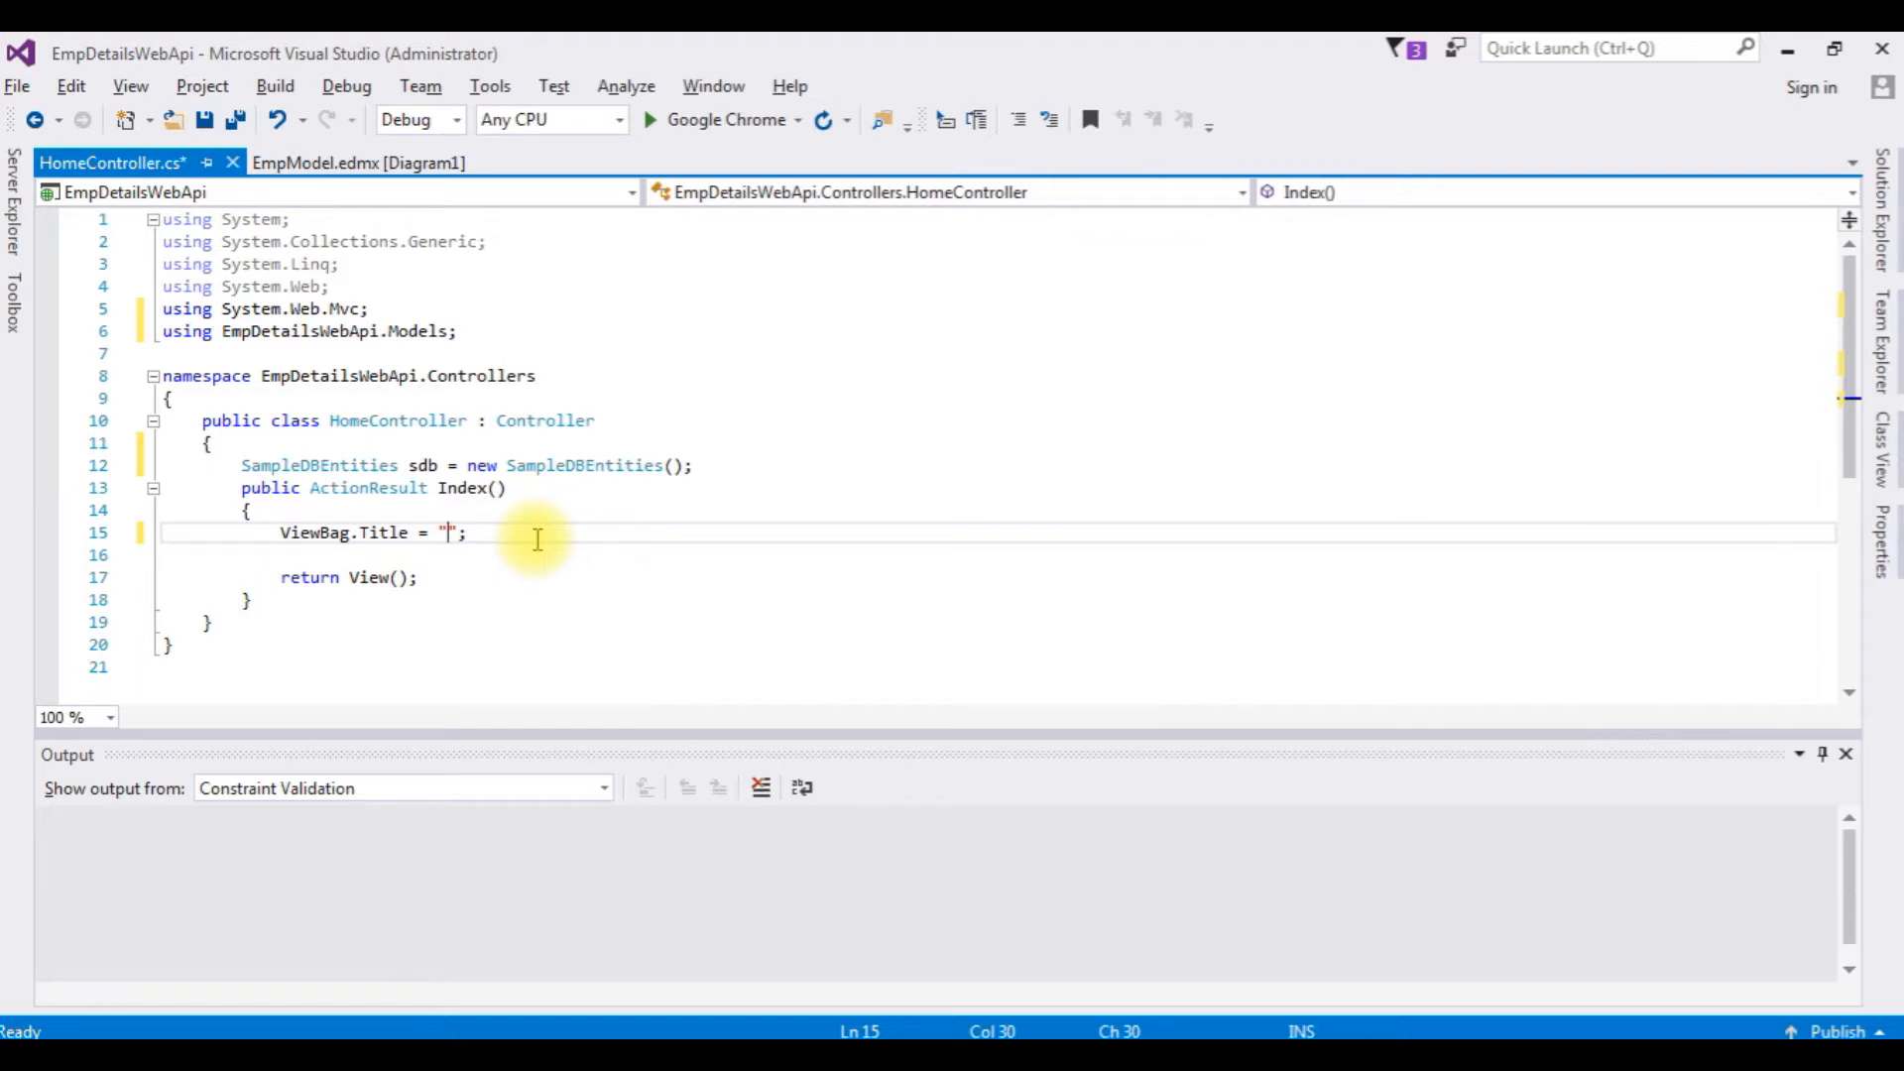
type("Display Emp R")
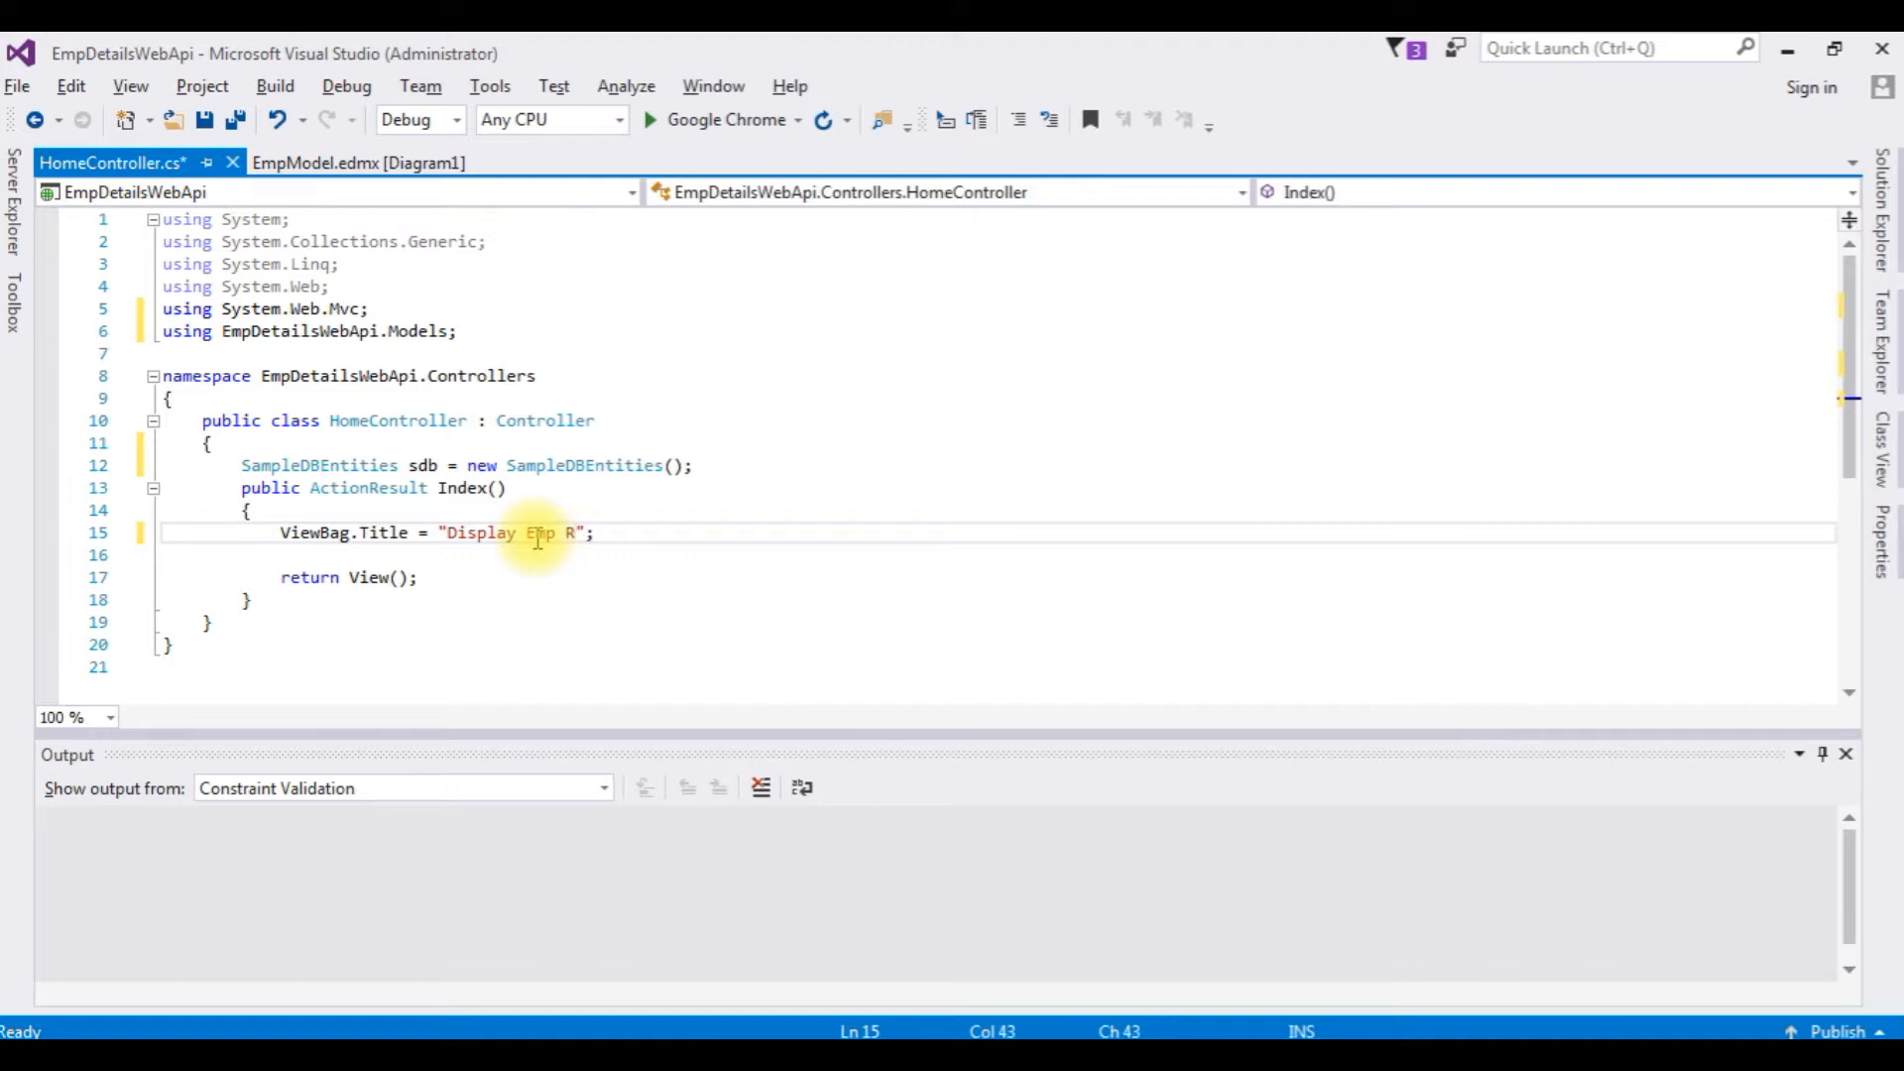
type("ecords")
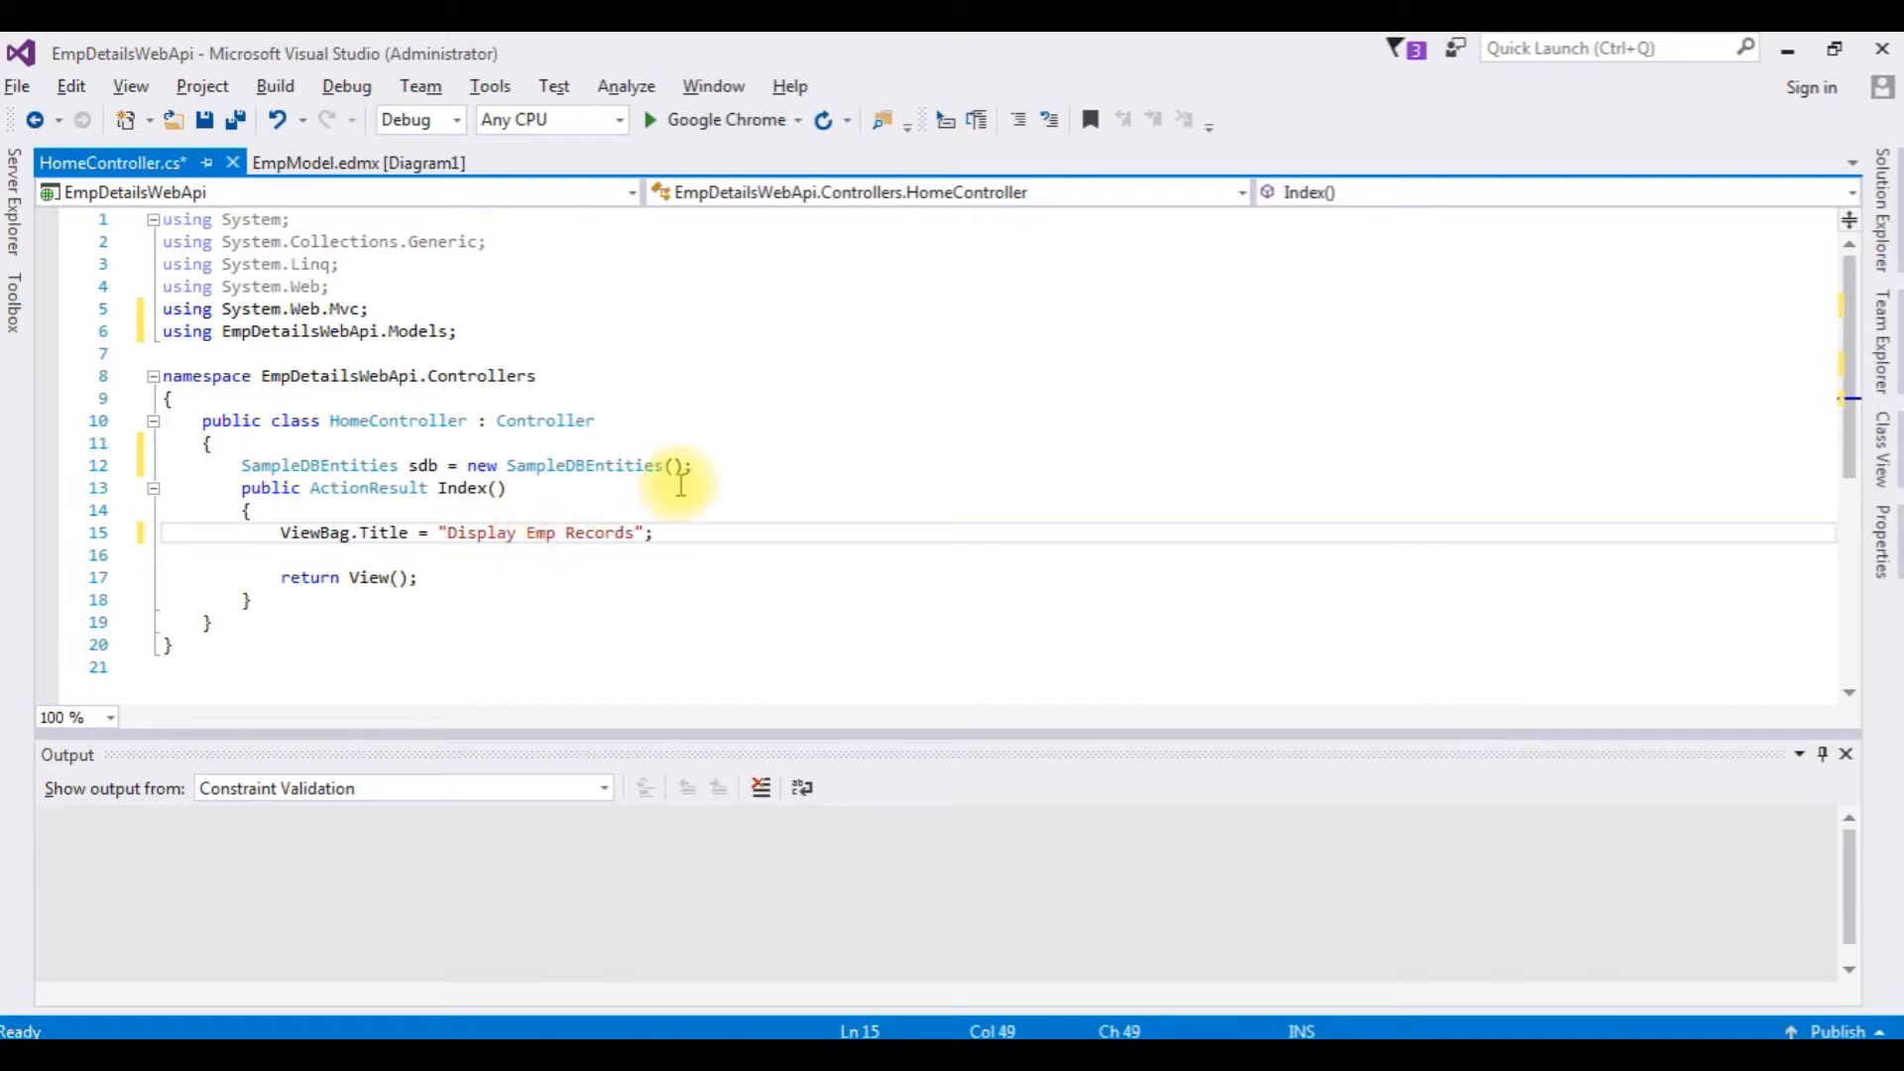
double_click(423, 465)
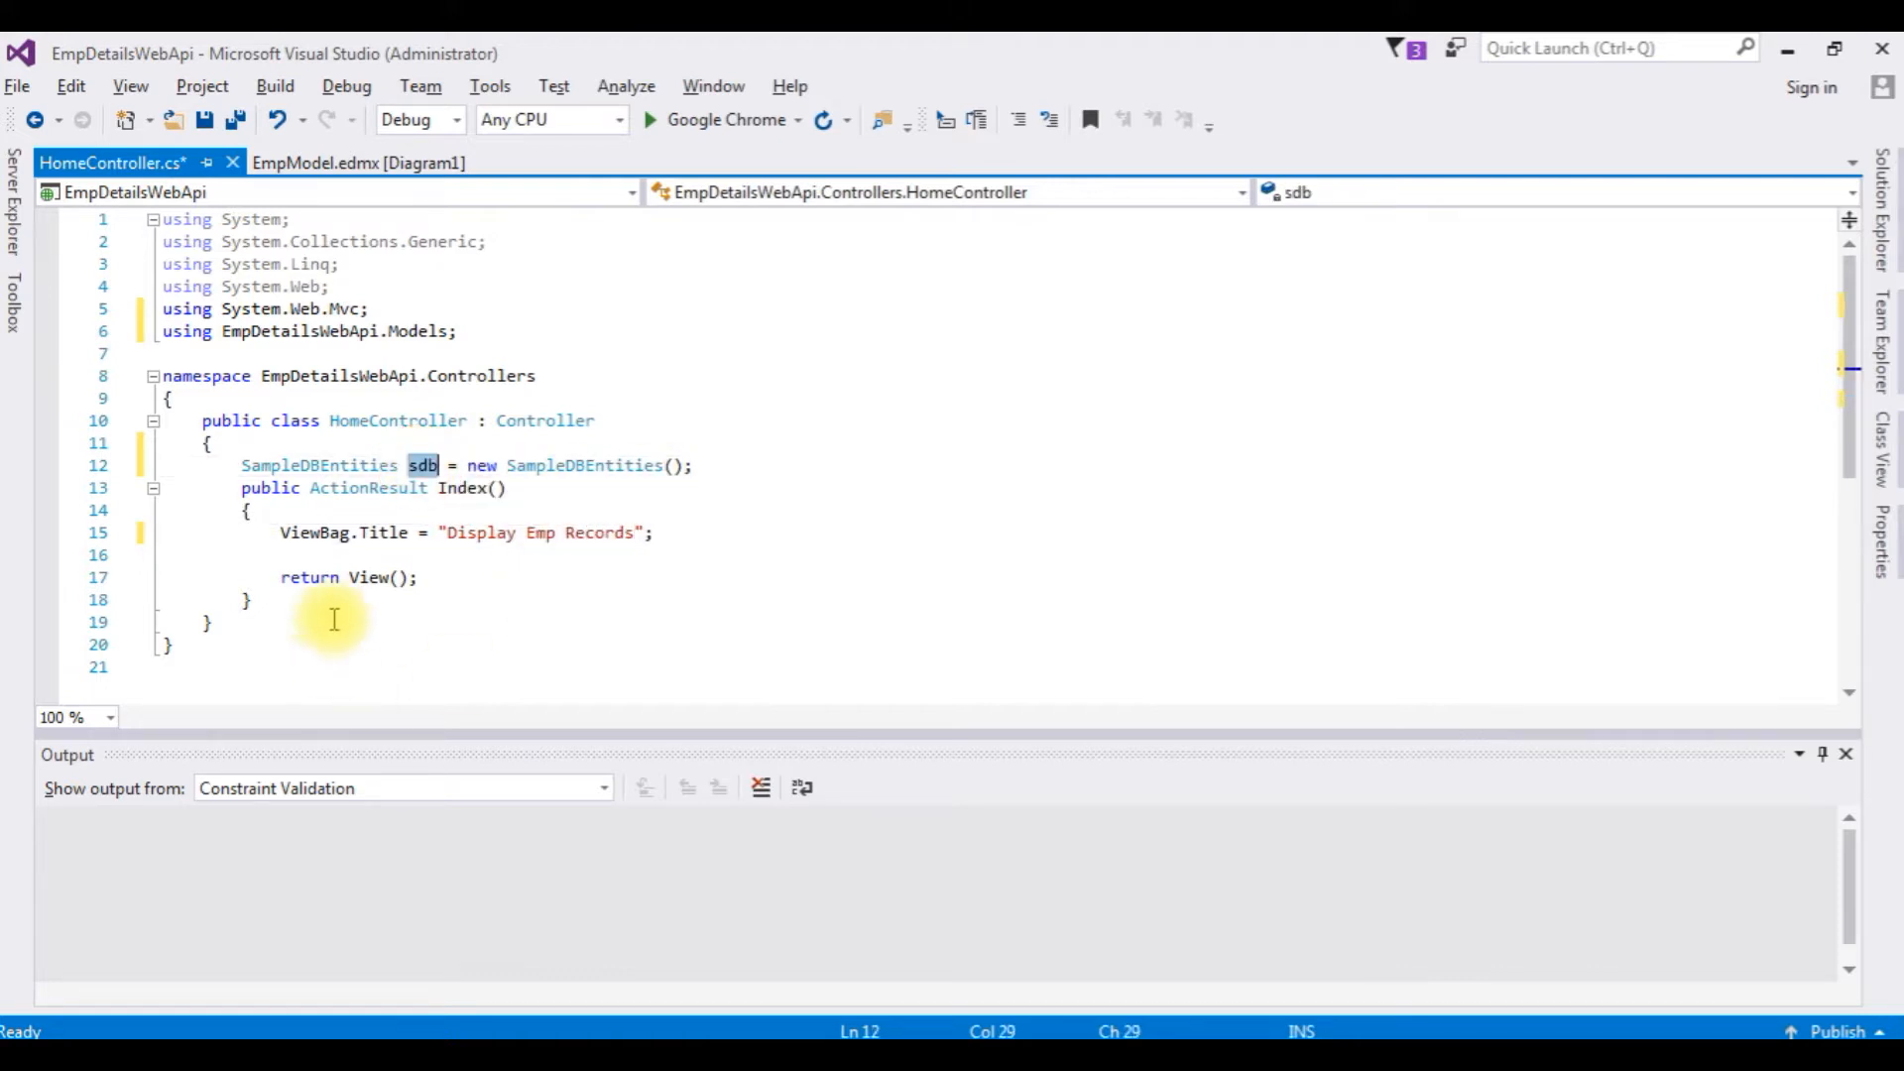
type("sdb")
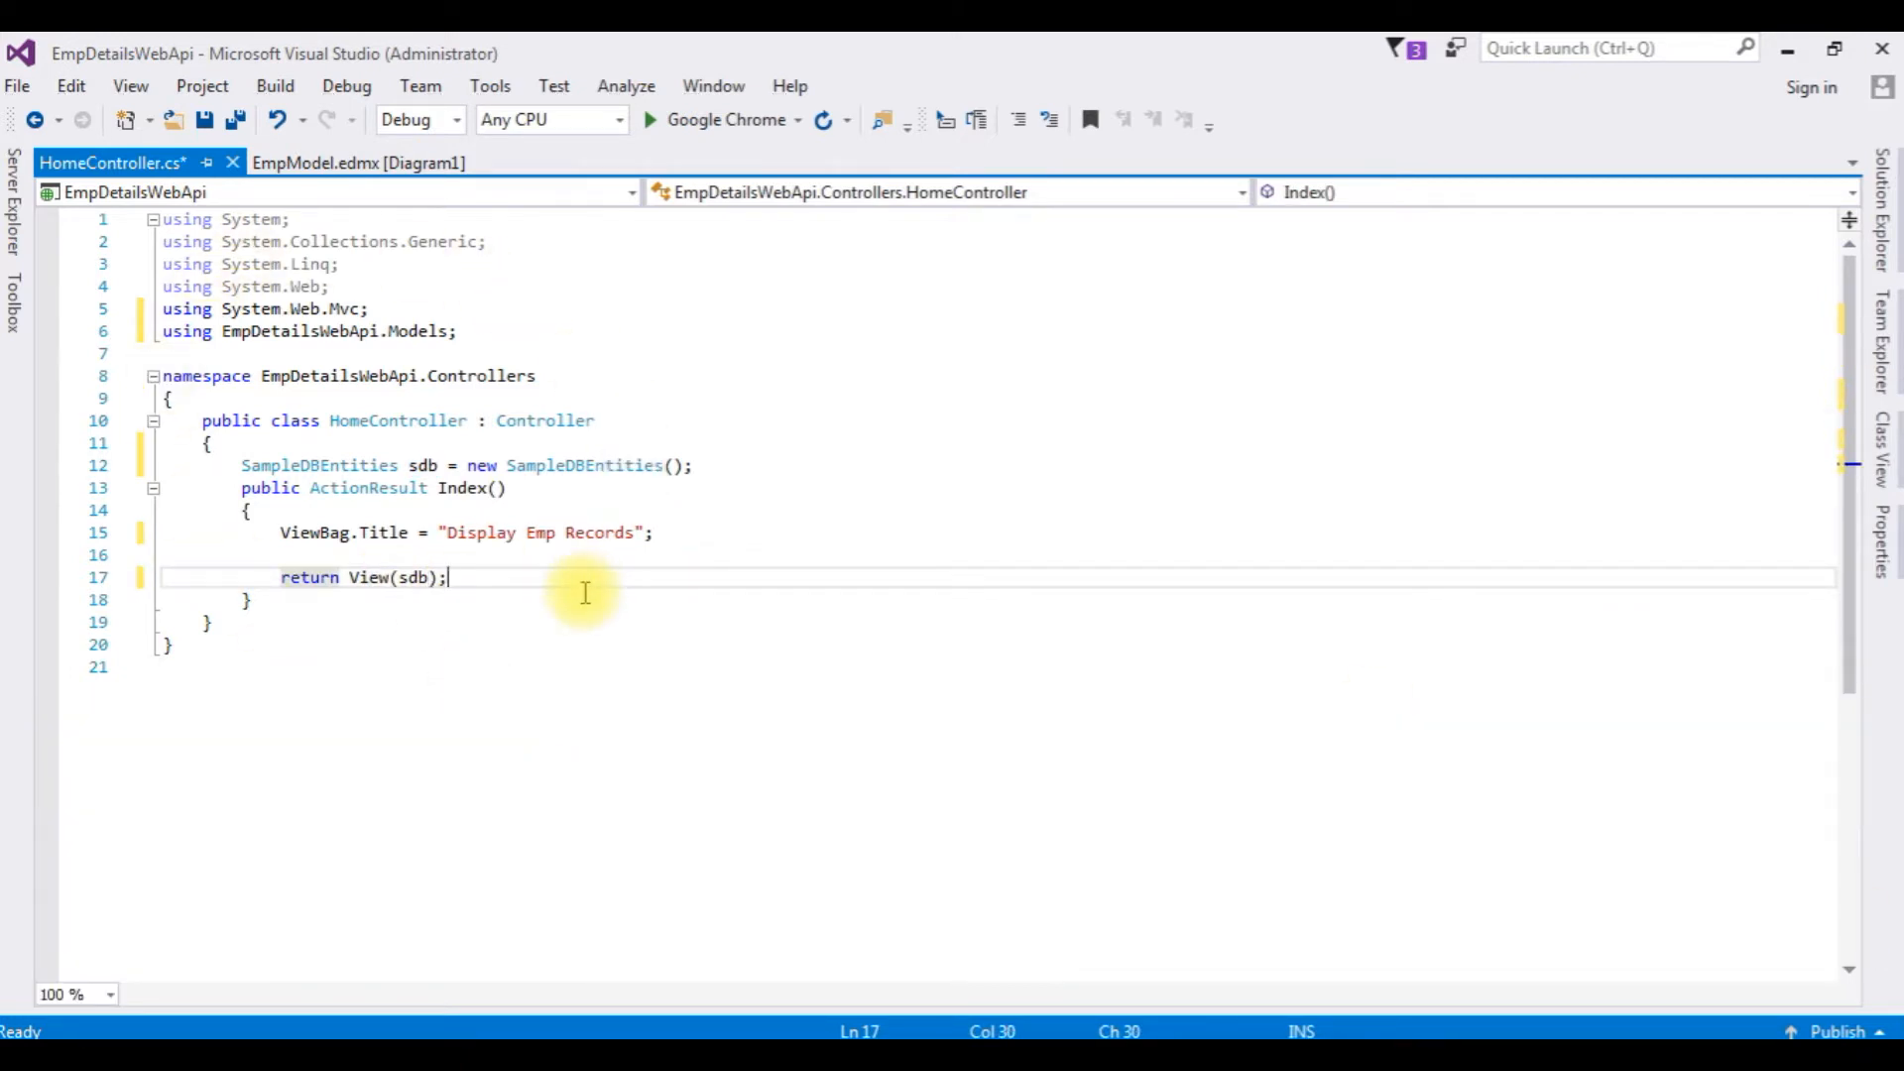
mouse_move(340, 374)
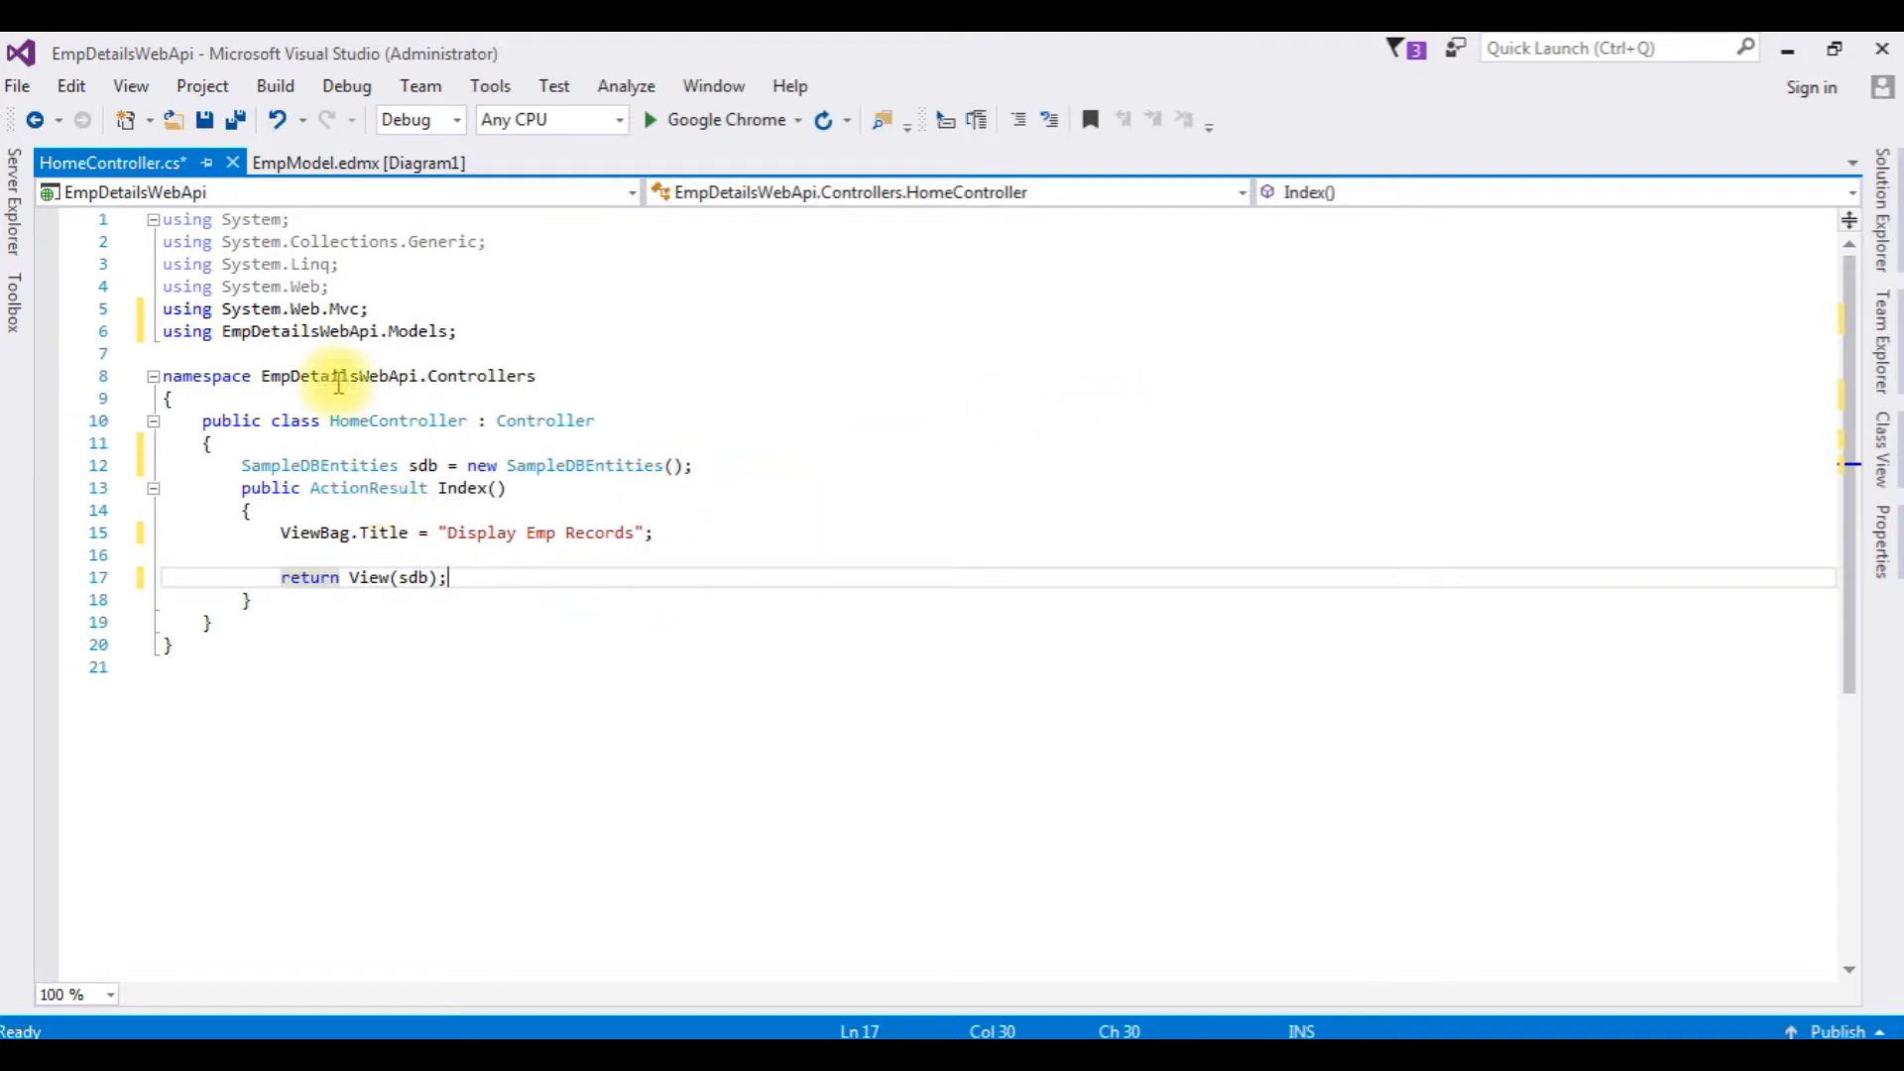
mouse_move(538, 553)
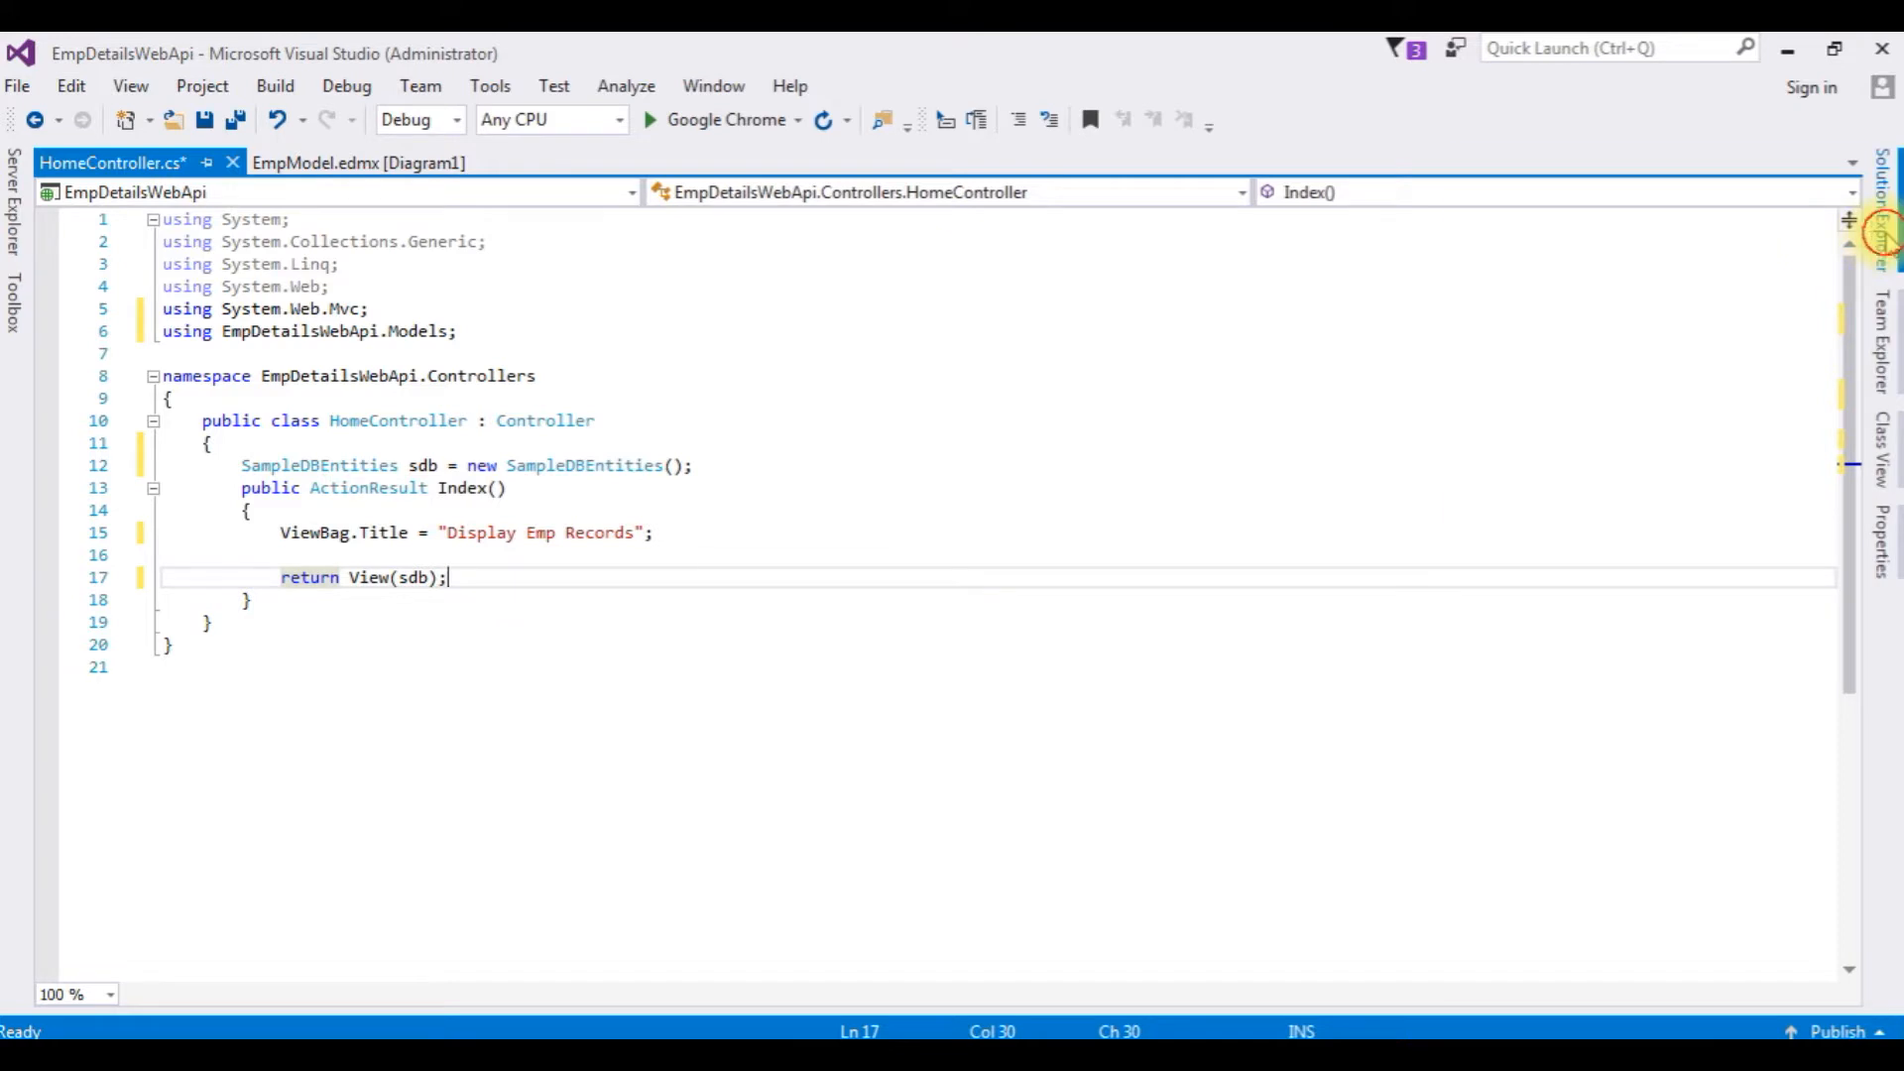
Step: Expand Views > Home in Solution Explorer and open Index.cshtml in the editor
left_click(1884, 237)
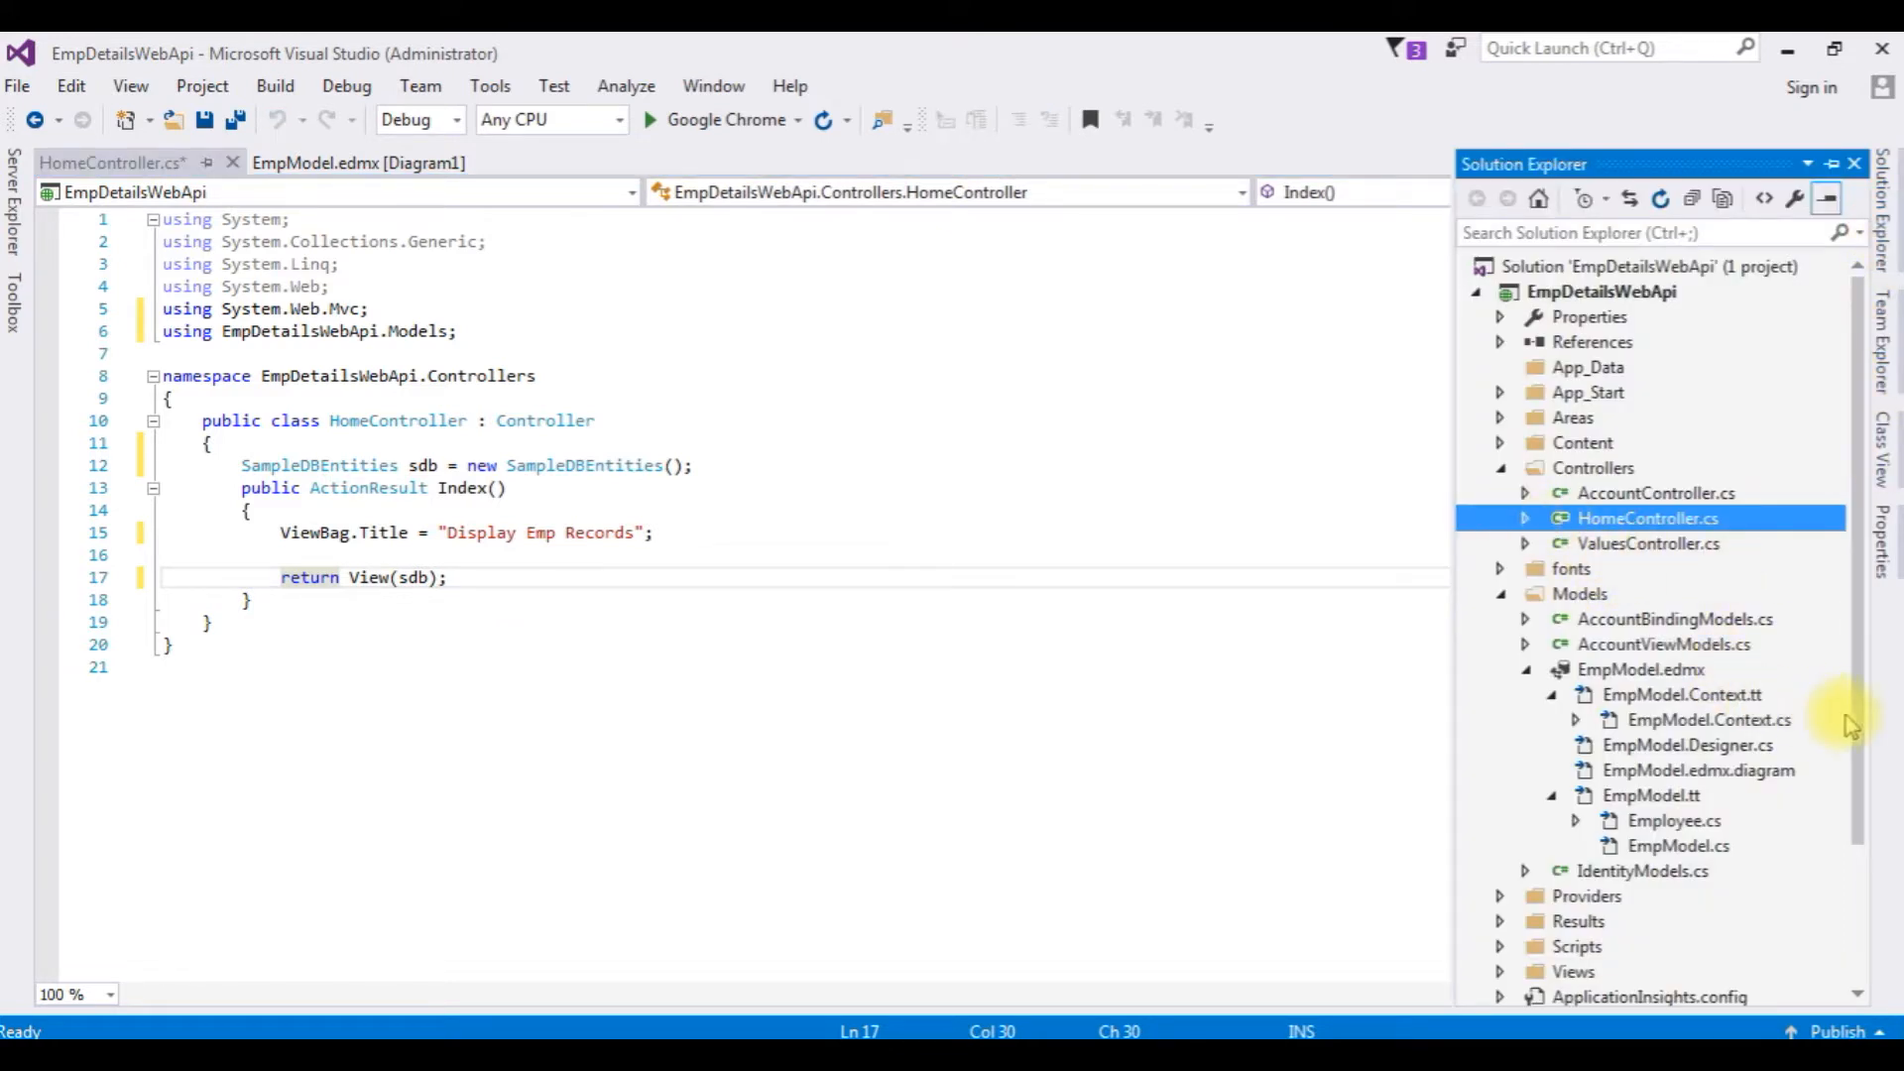
scroll("down", 3)
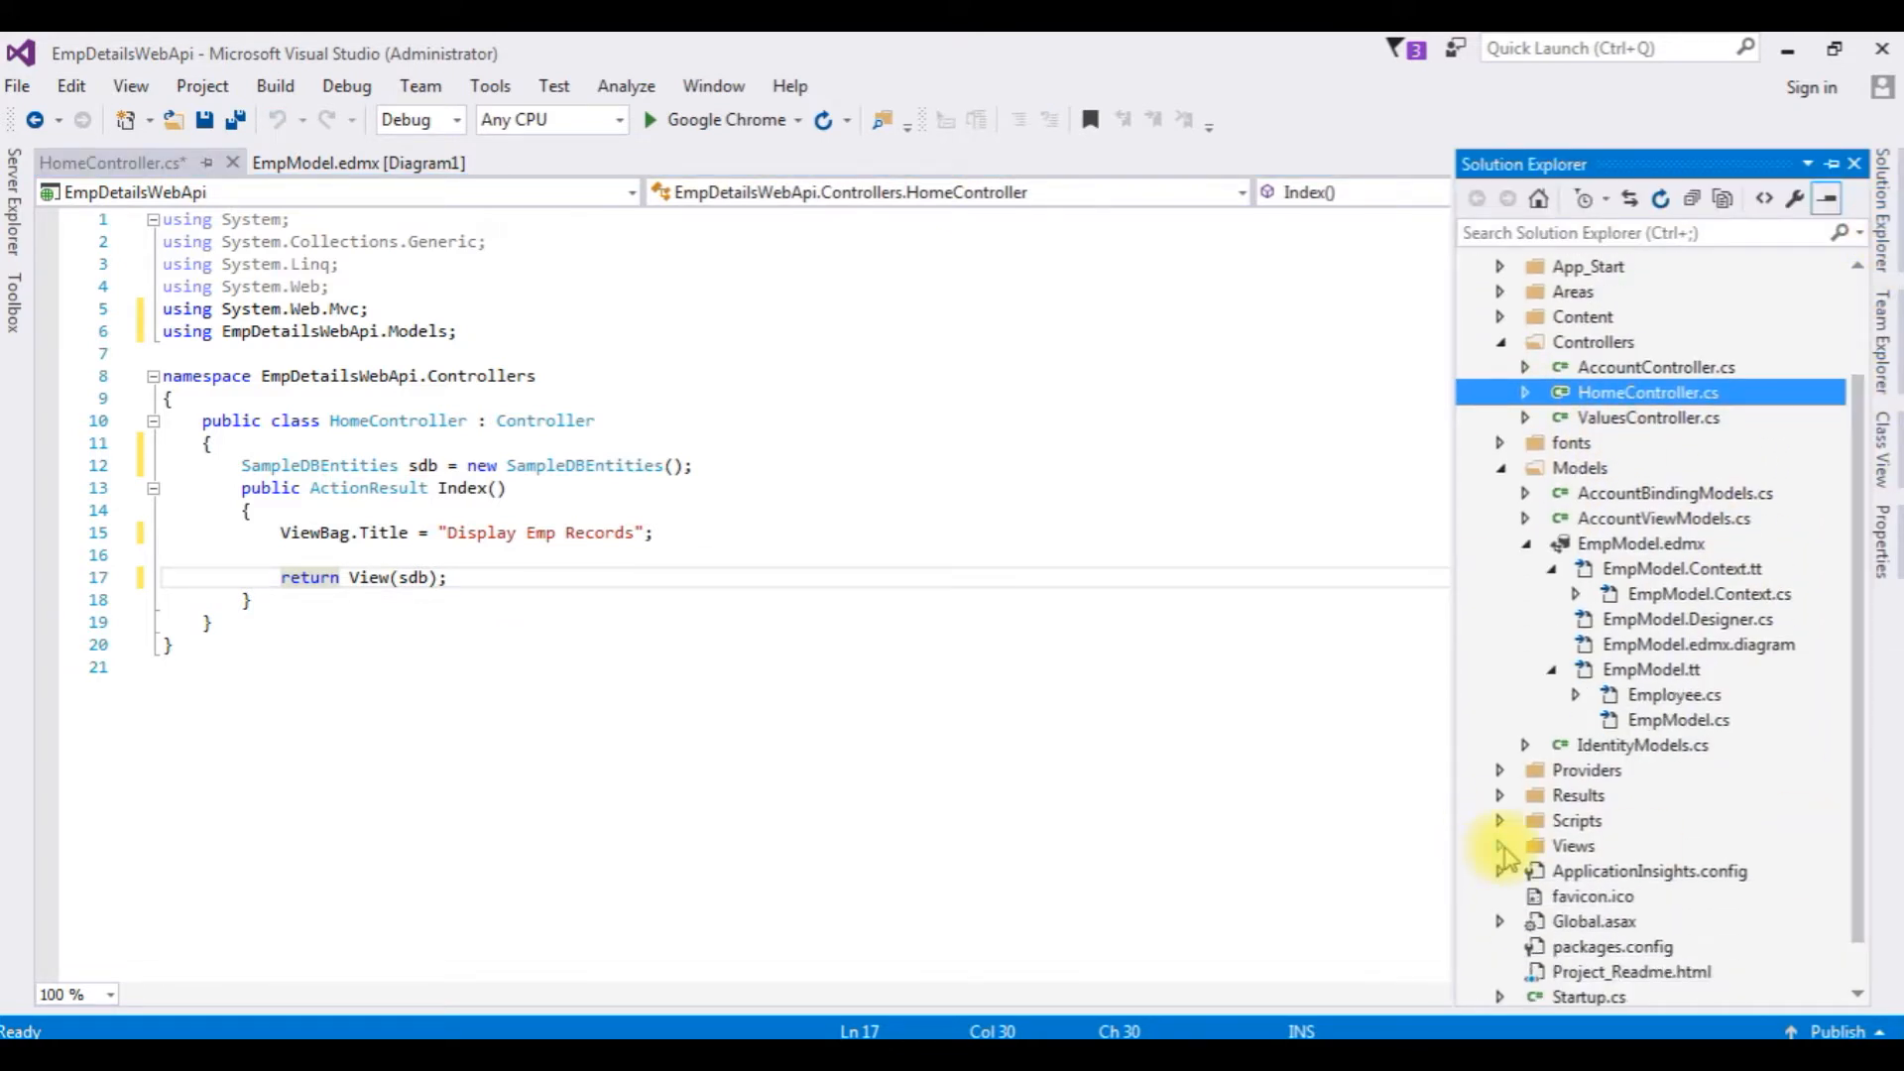
left_click(1505, 846)
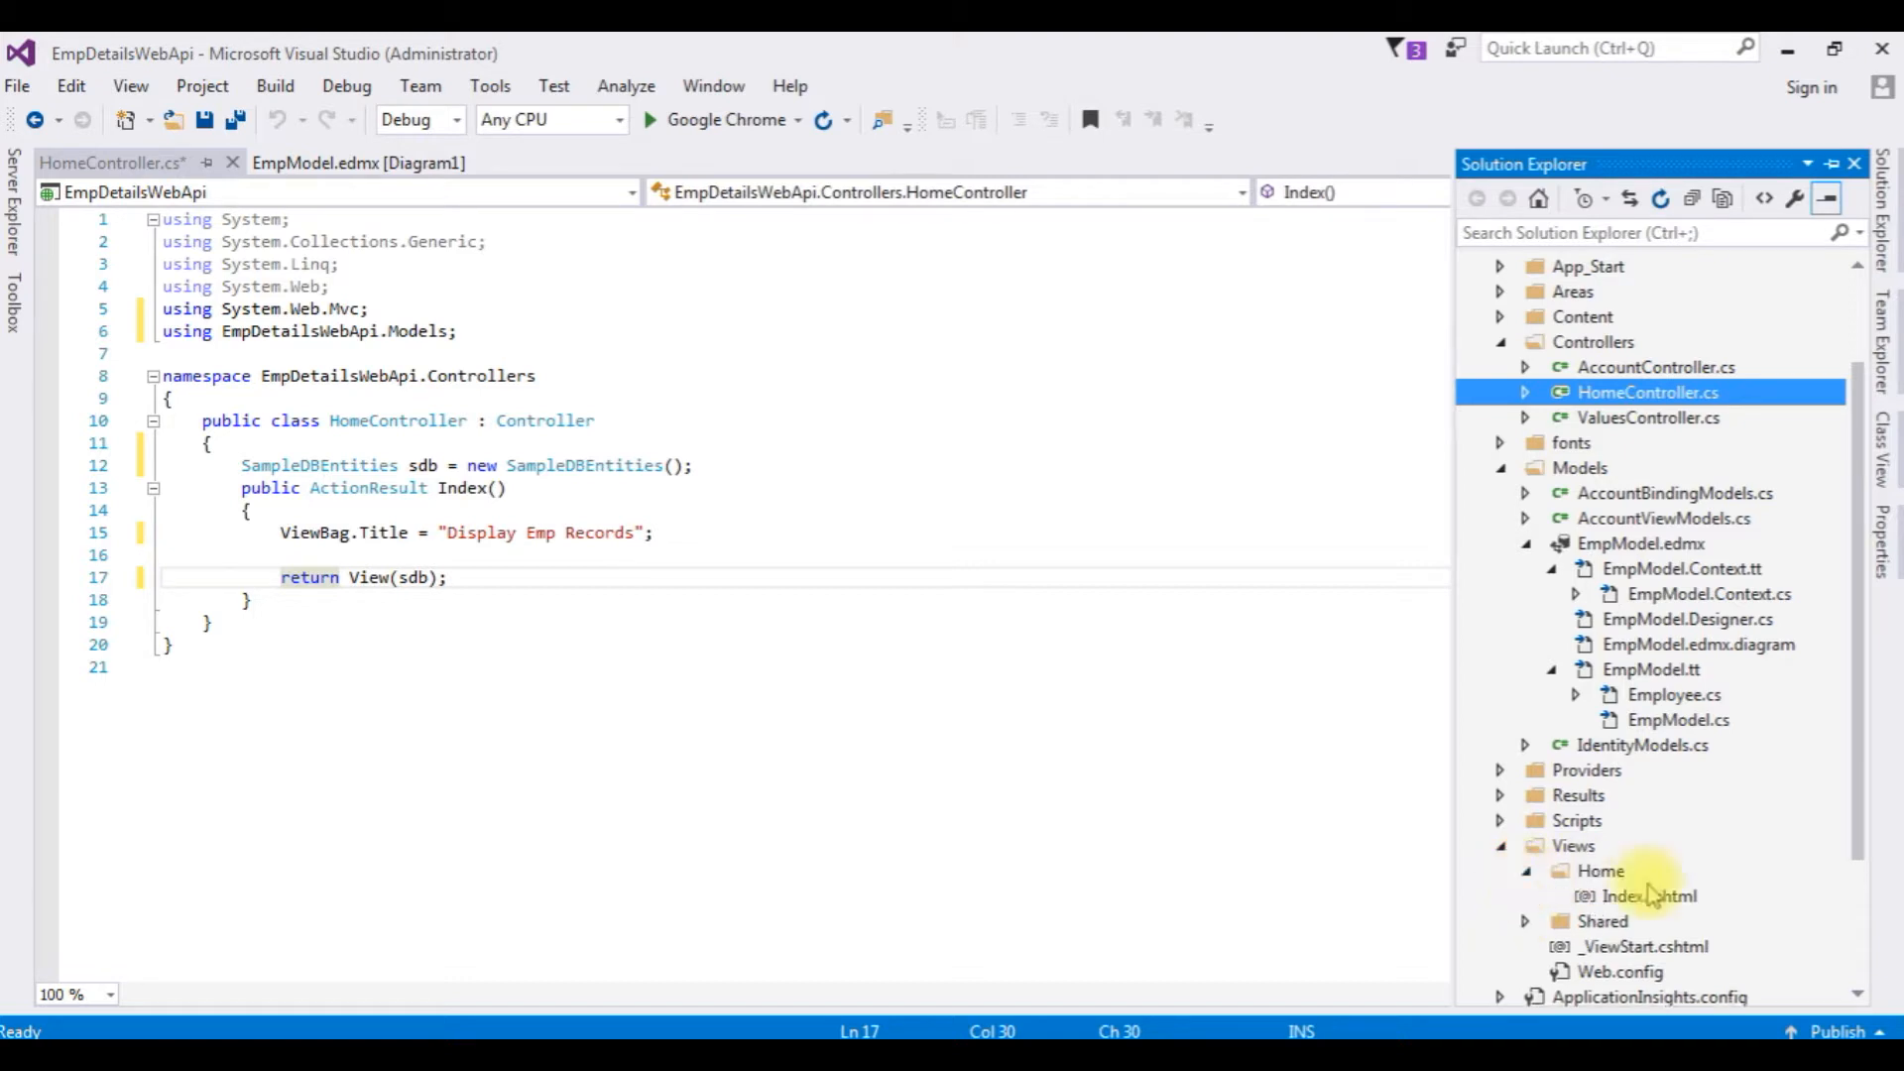
left_click(1648, 895)
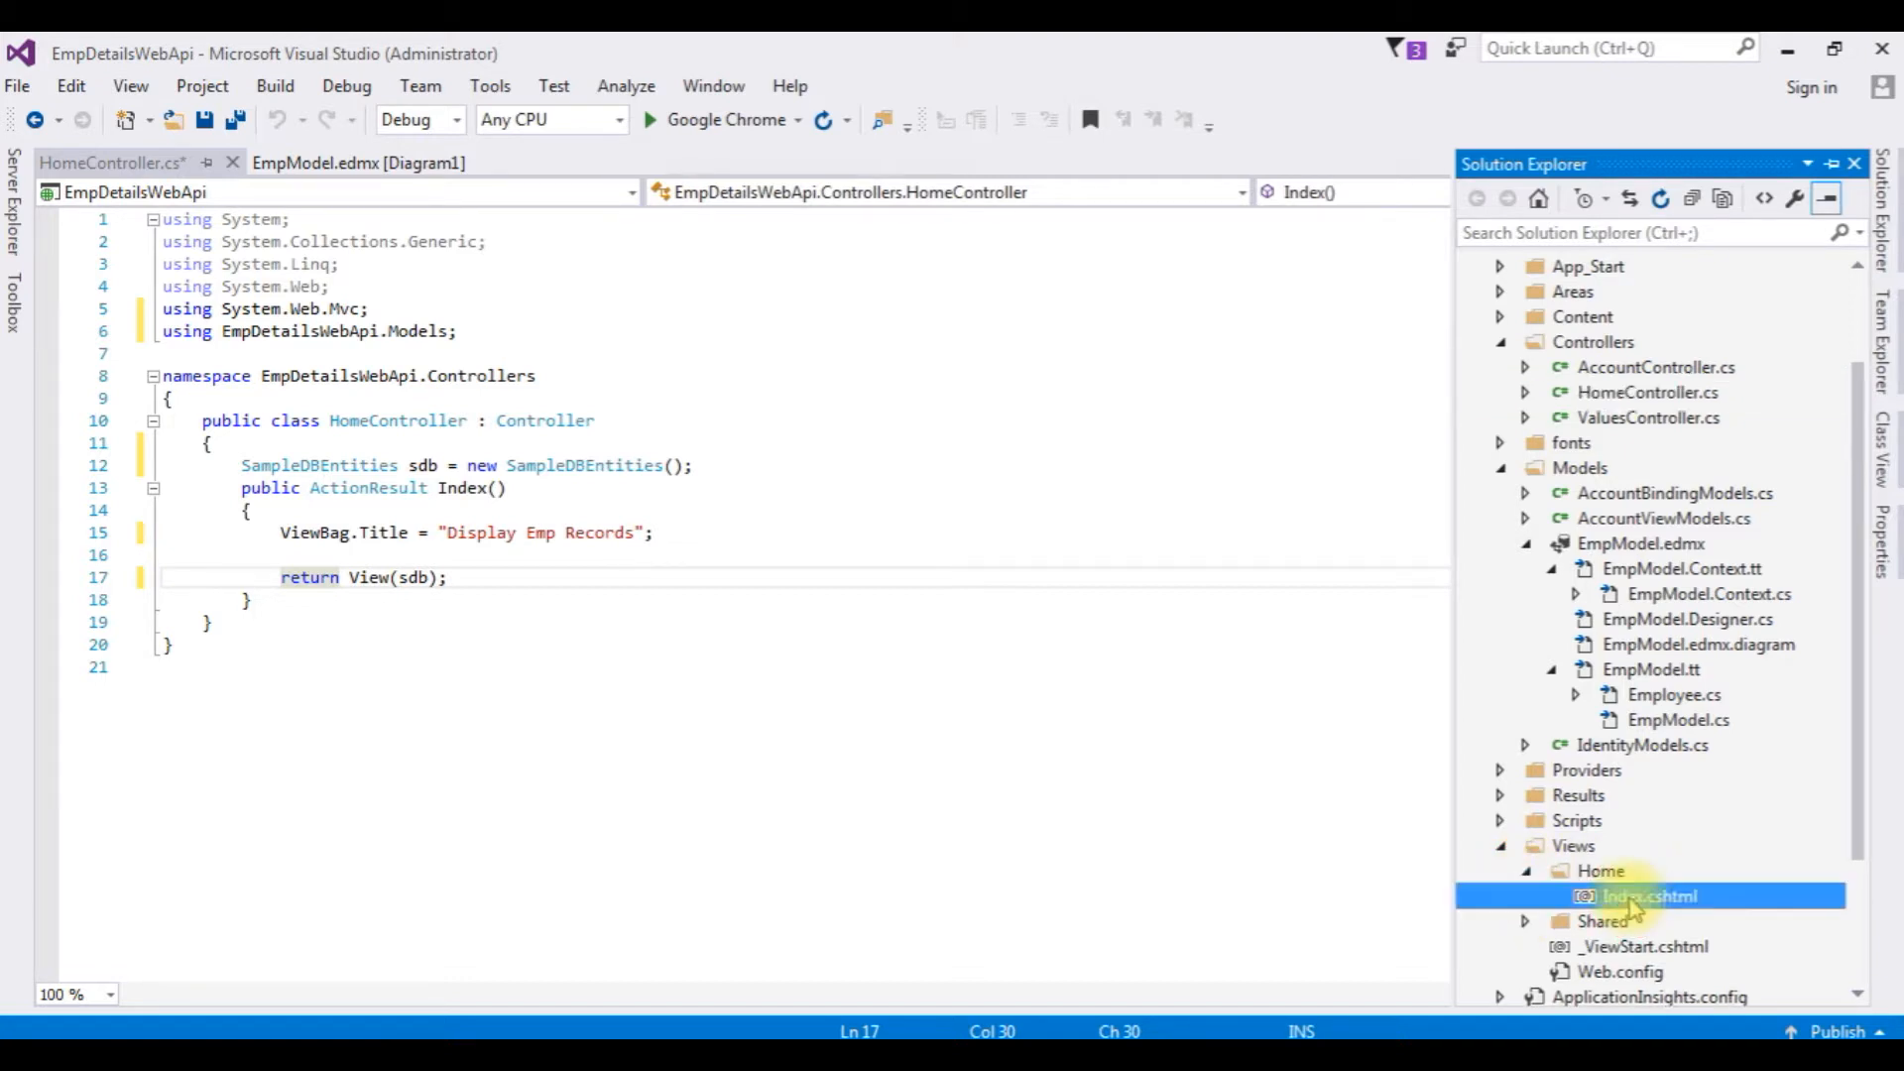
double_click(1648, 894)
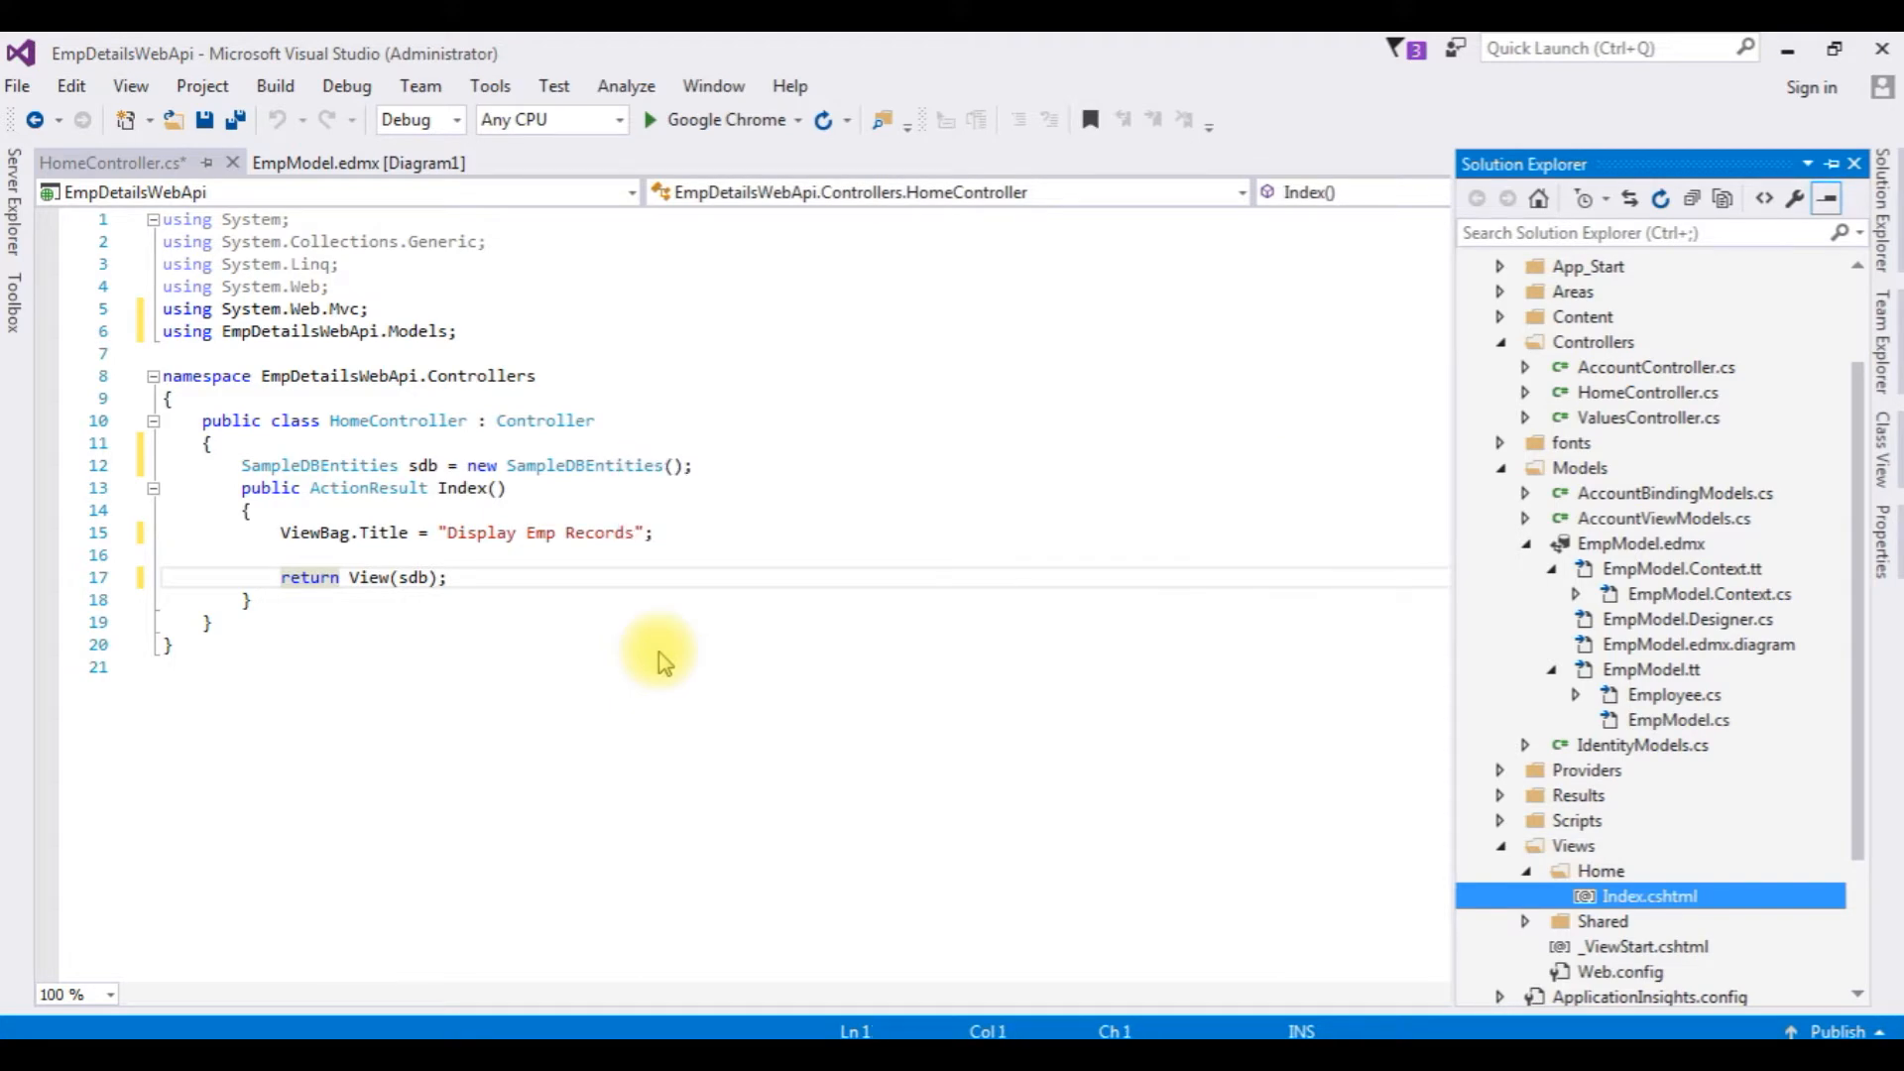
double_click(1650, 894)
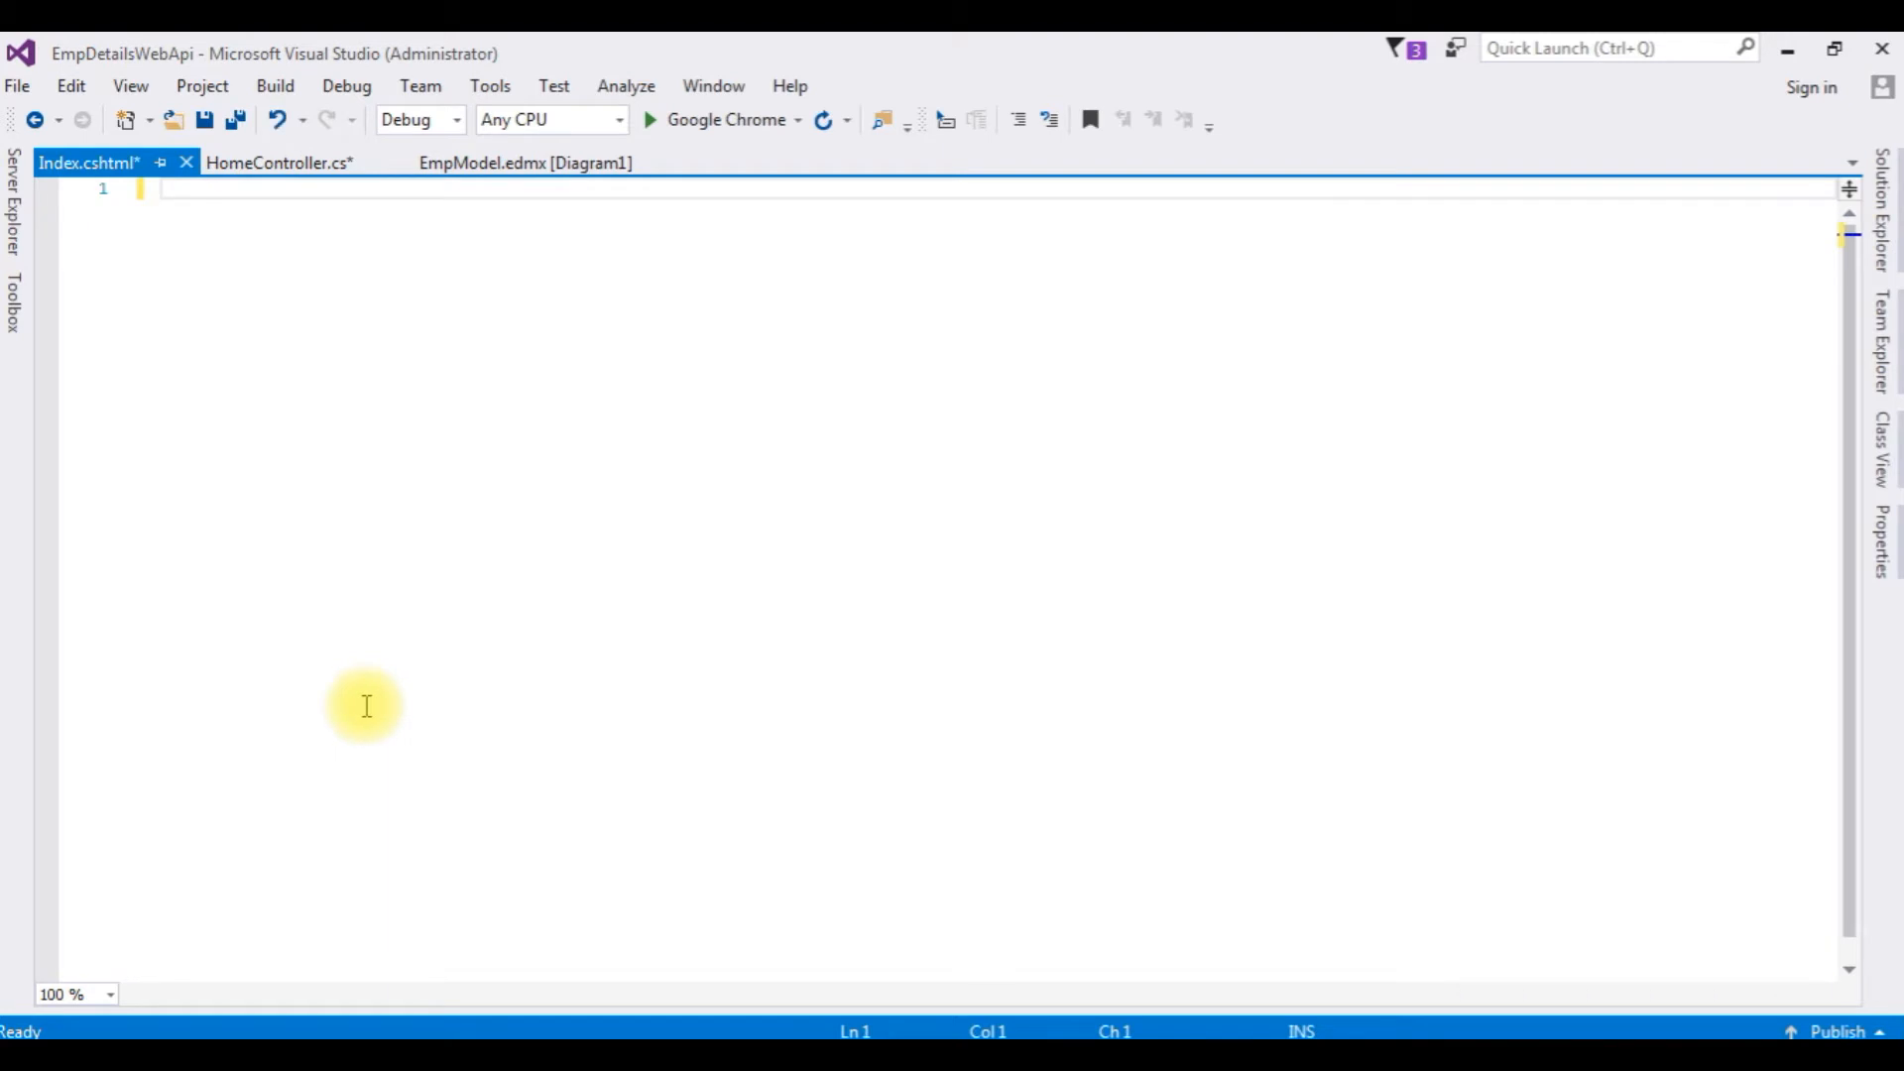
type("@")
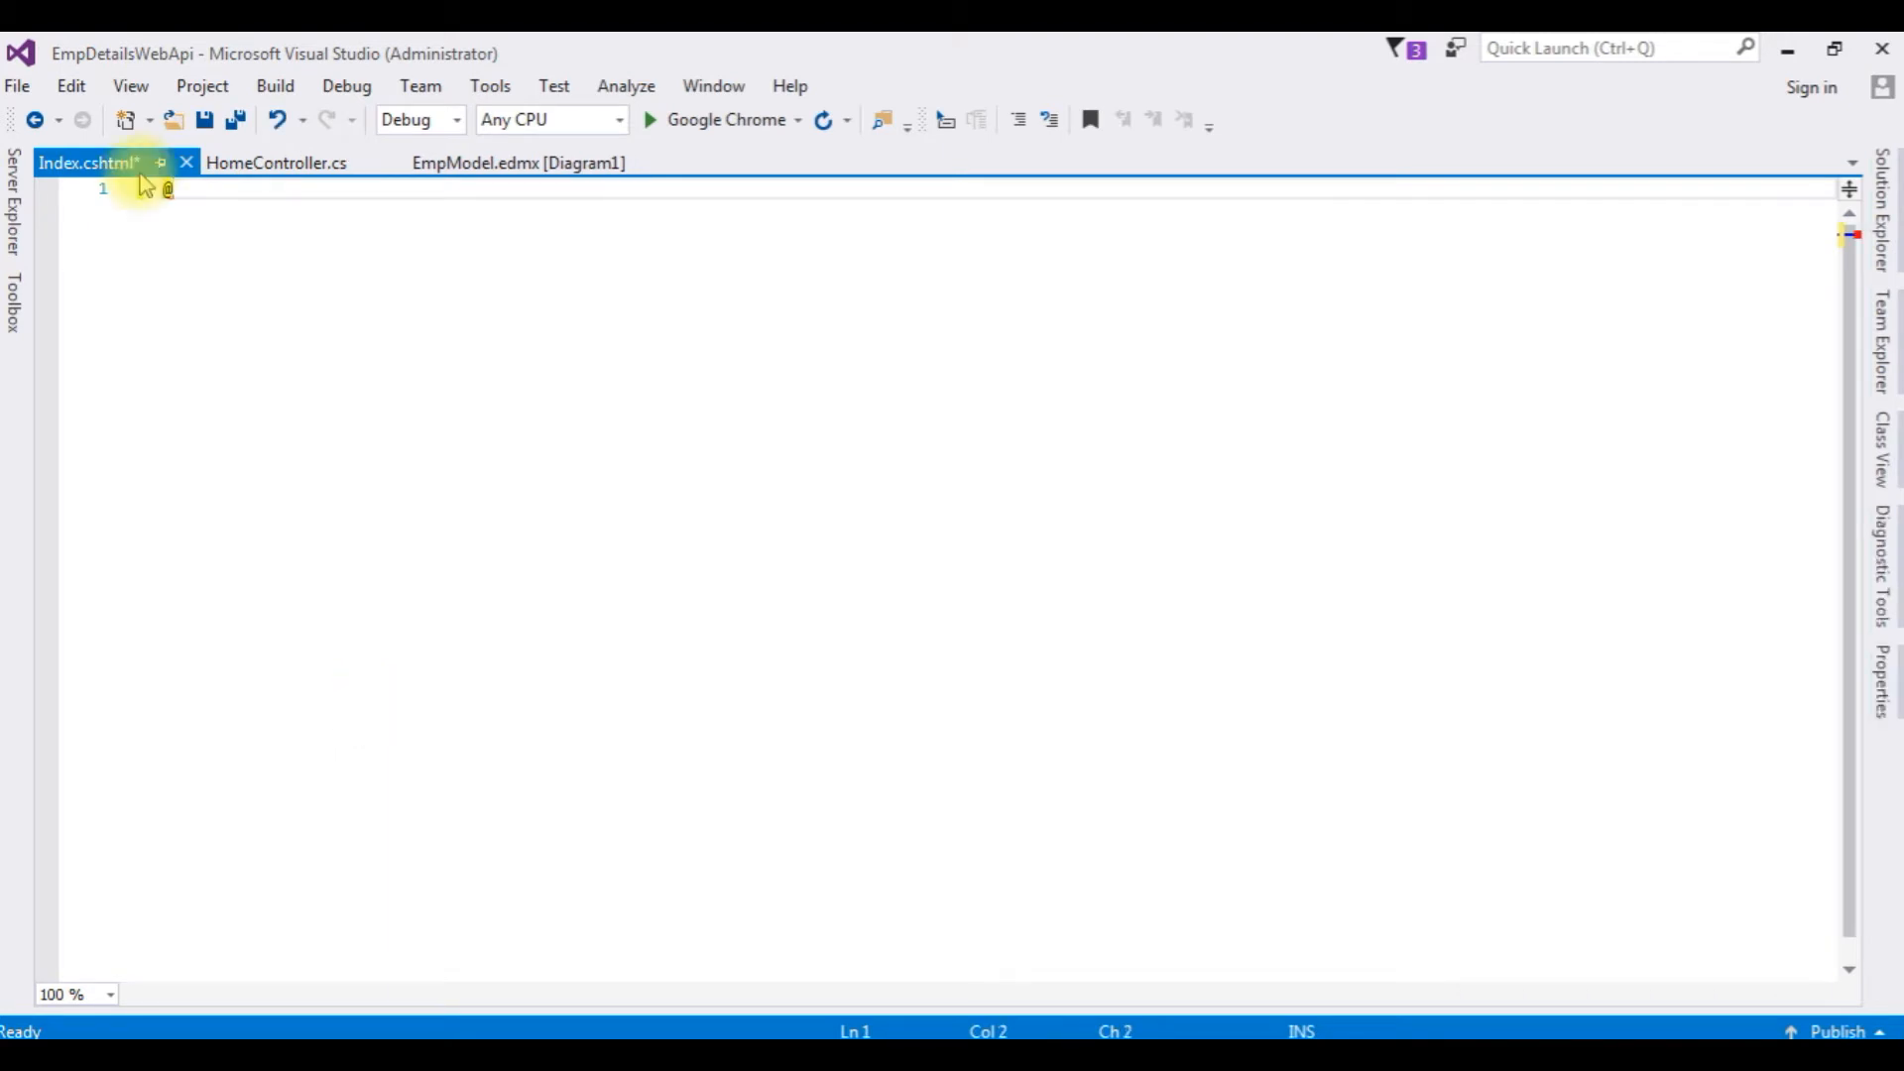
type("model")
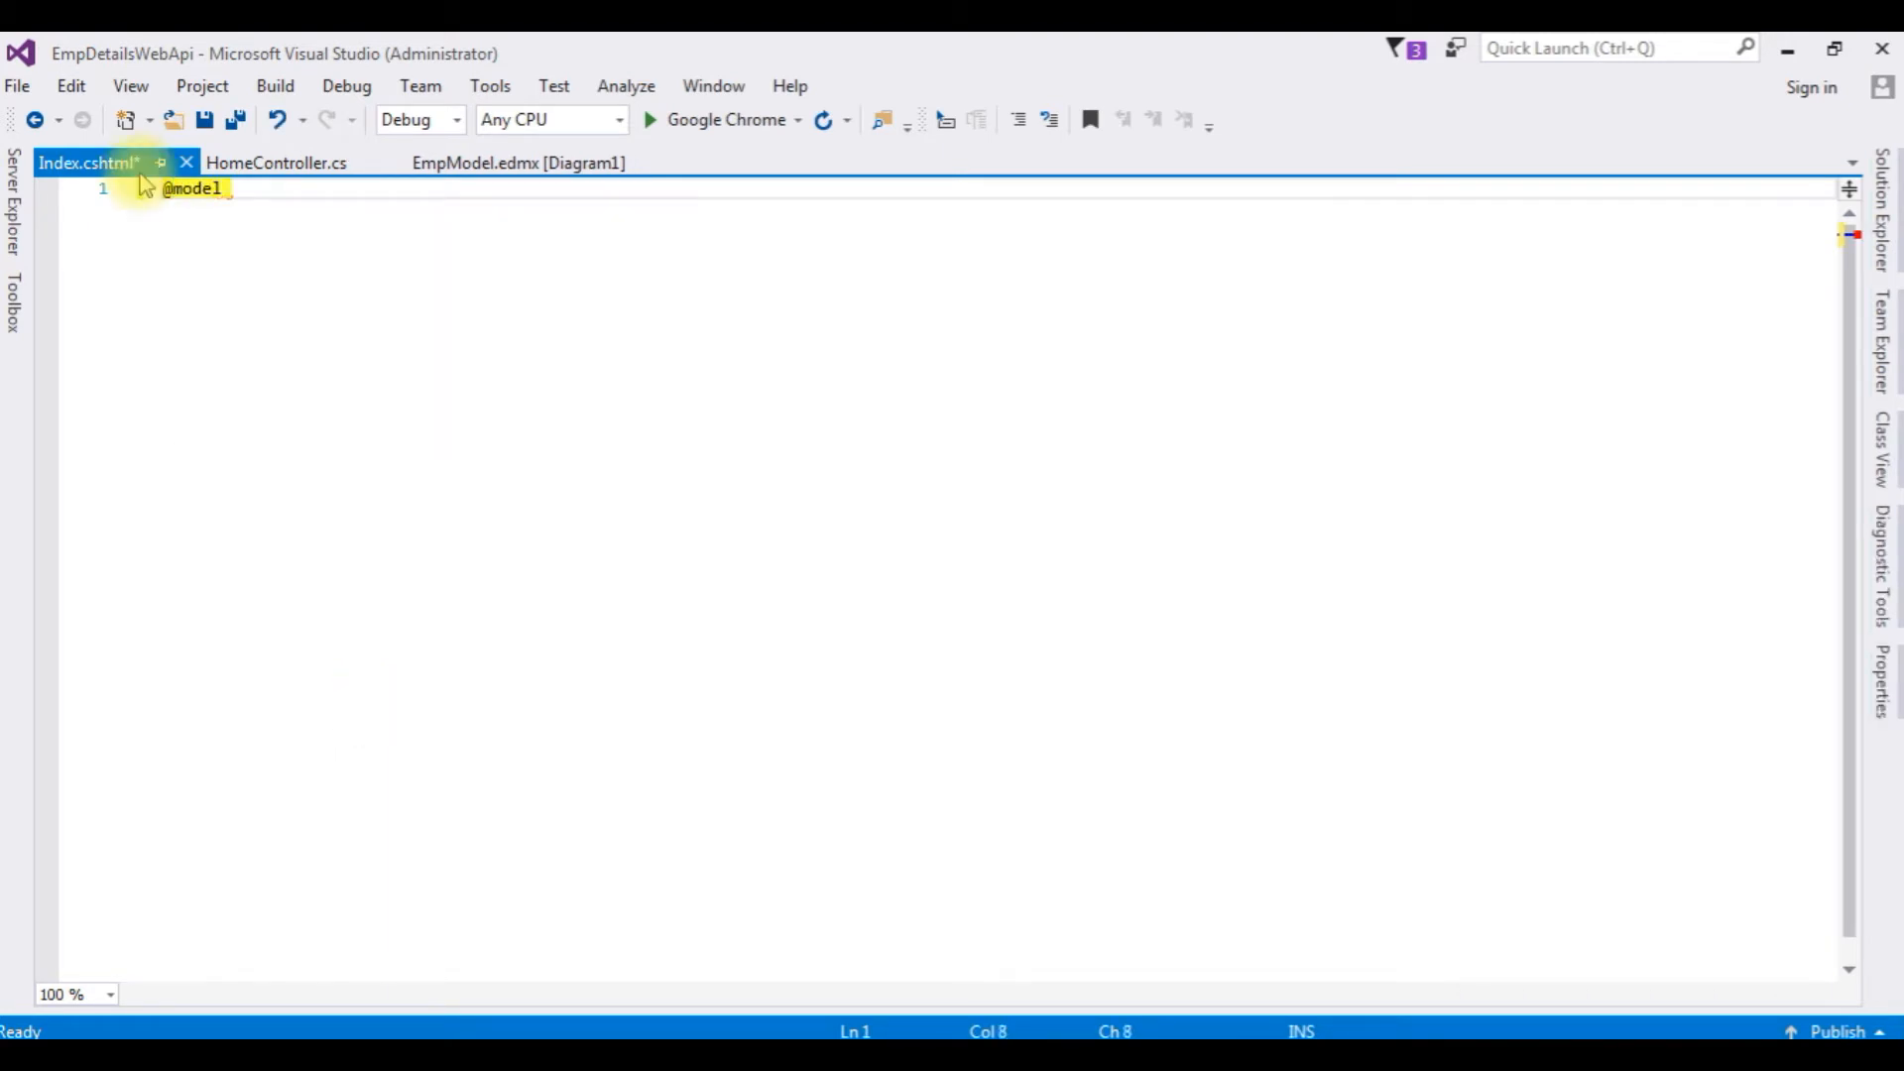
mouse_move(1785, 218)
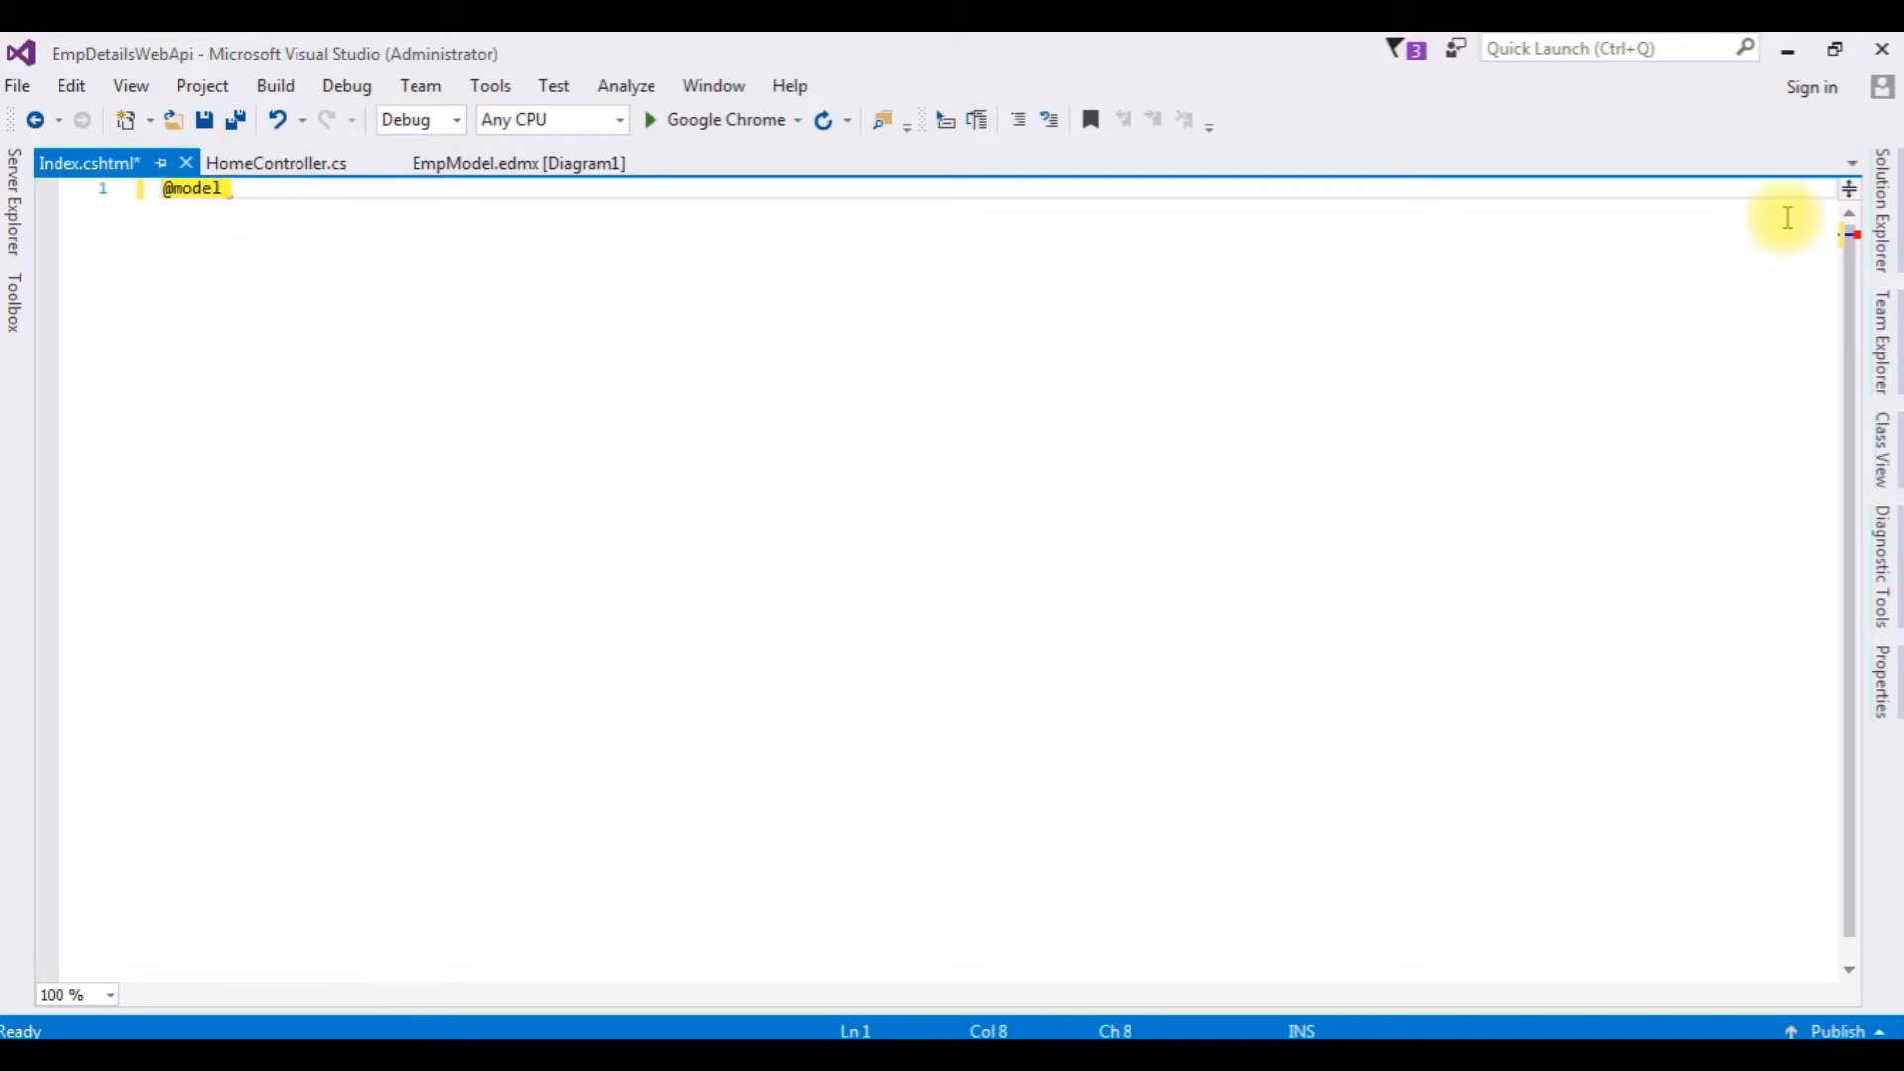
left_click(1889, 225)
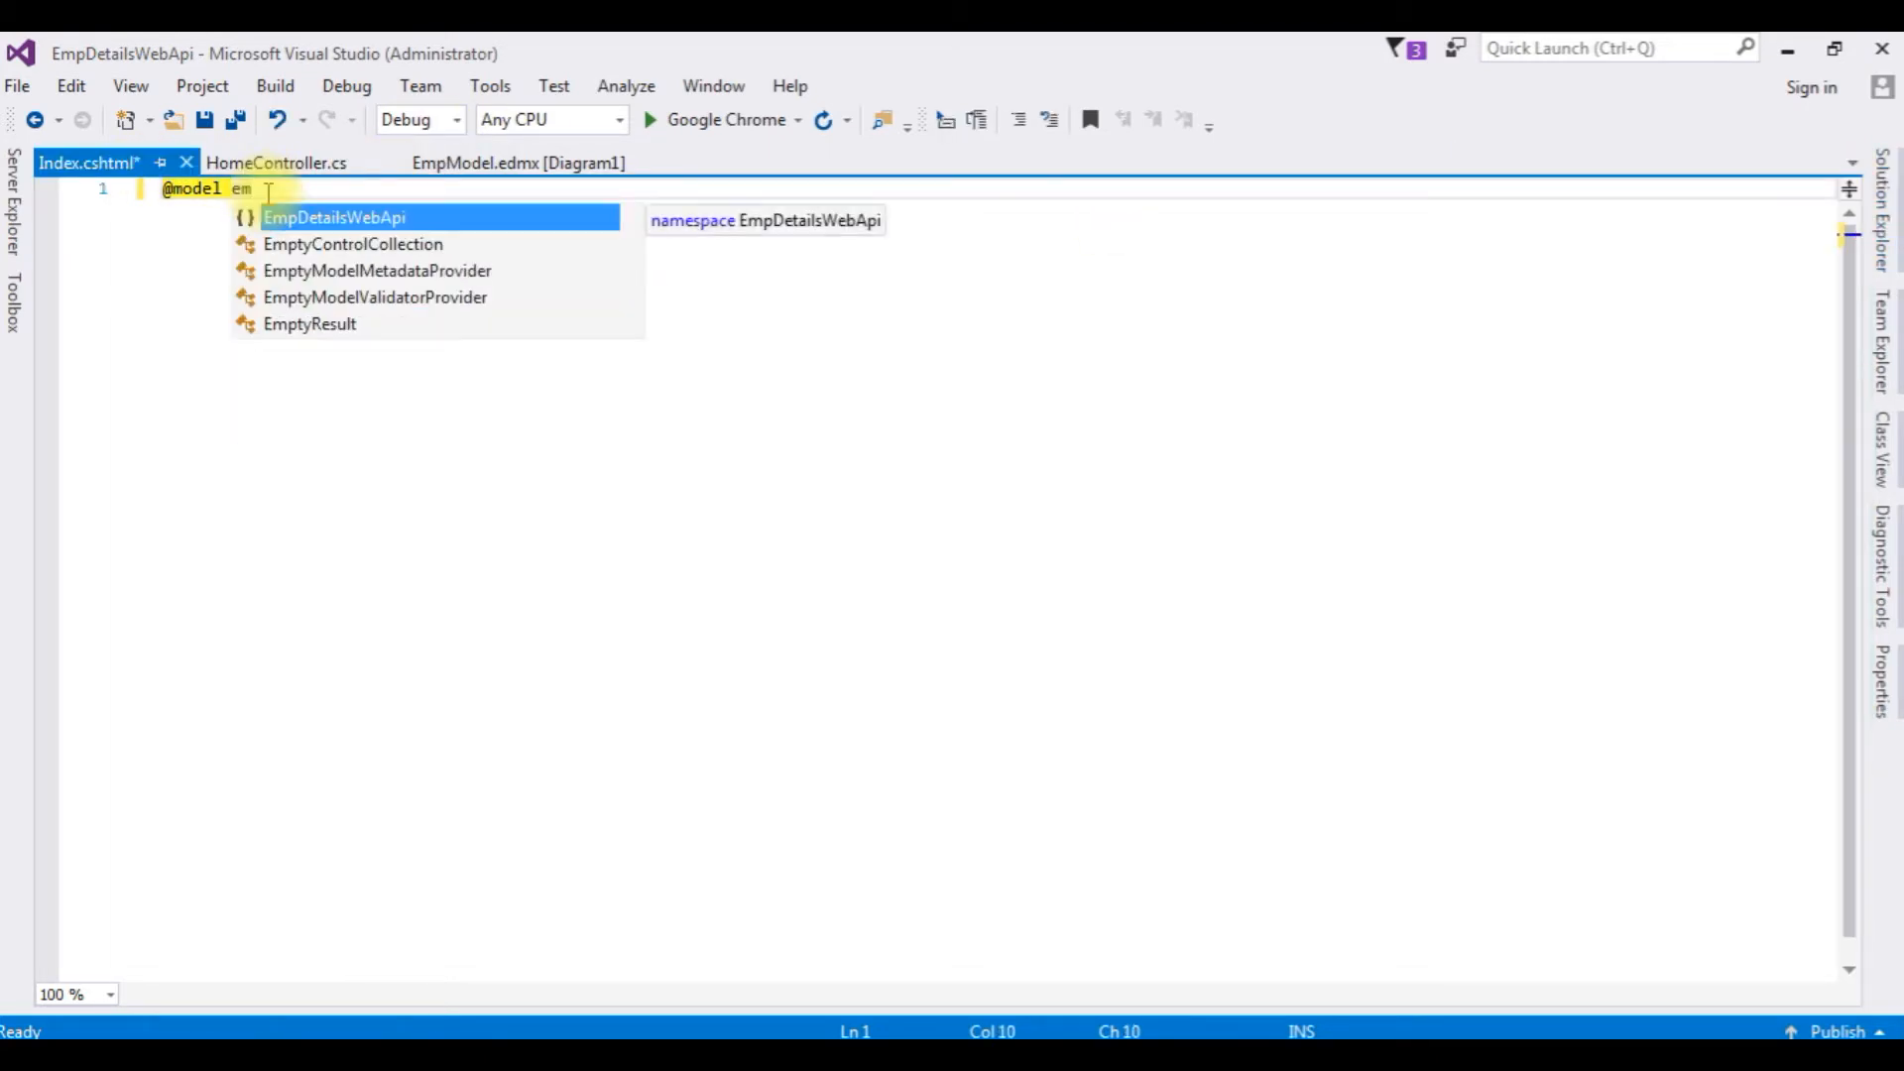
key("Tab")
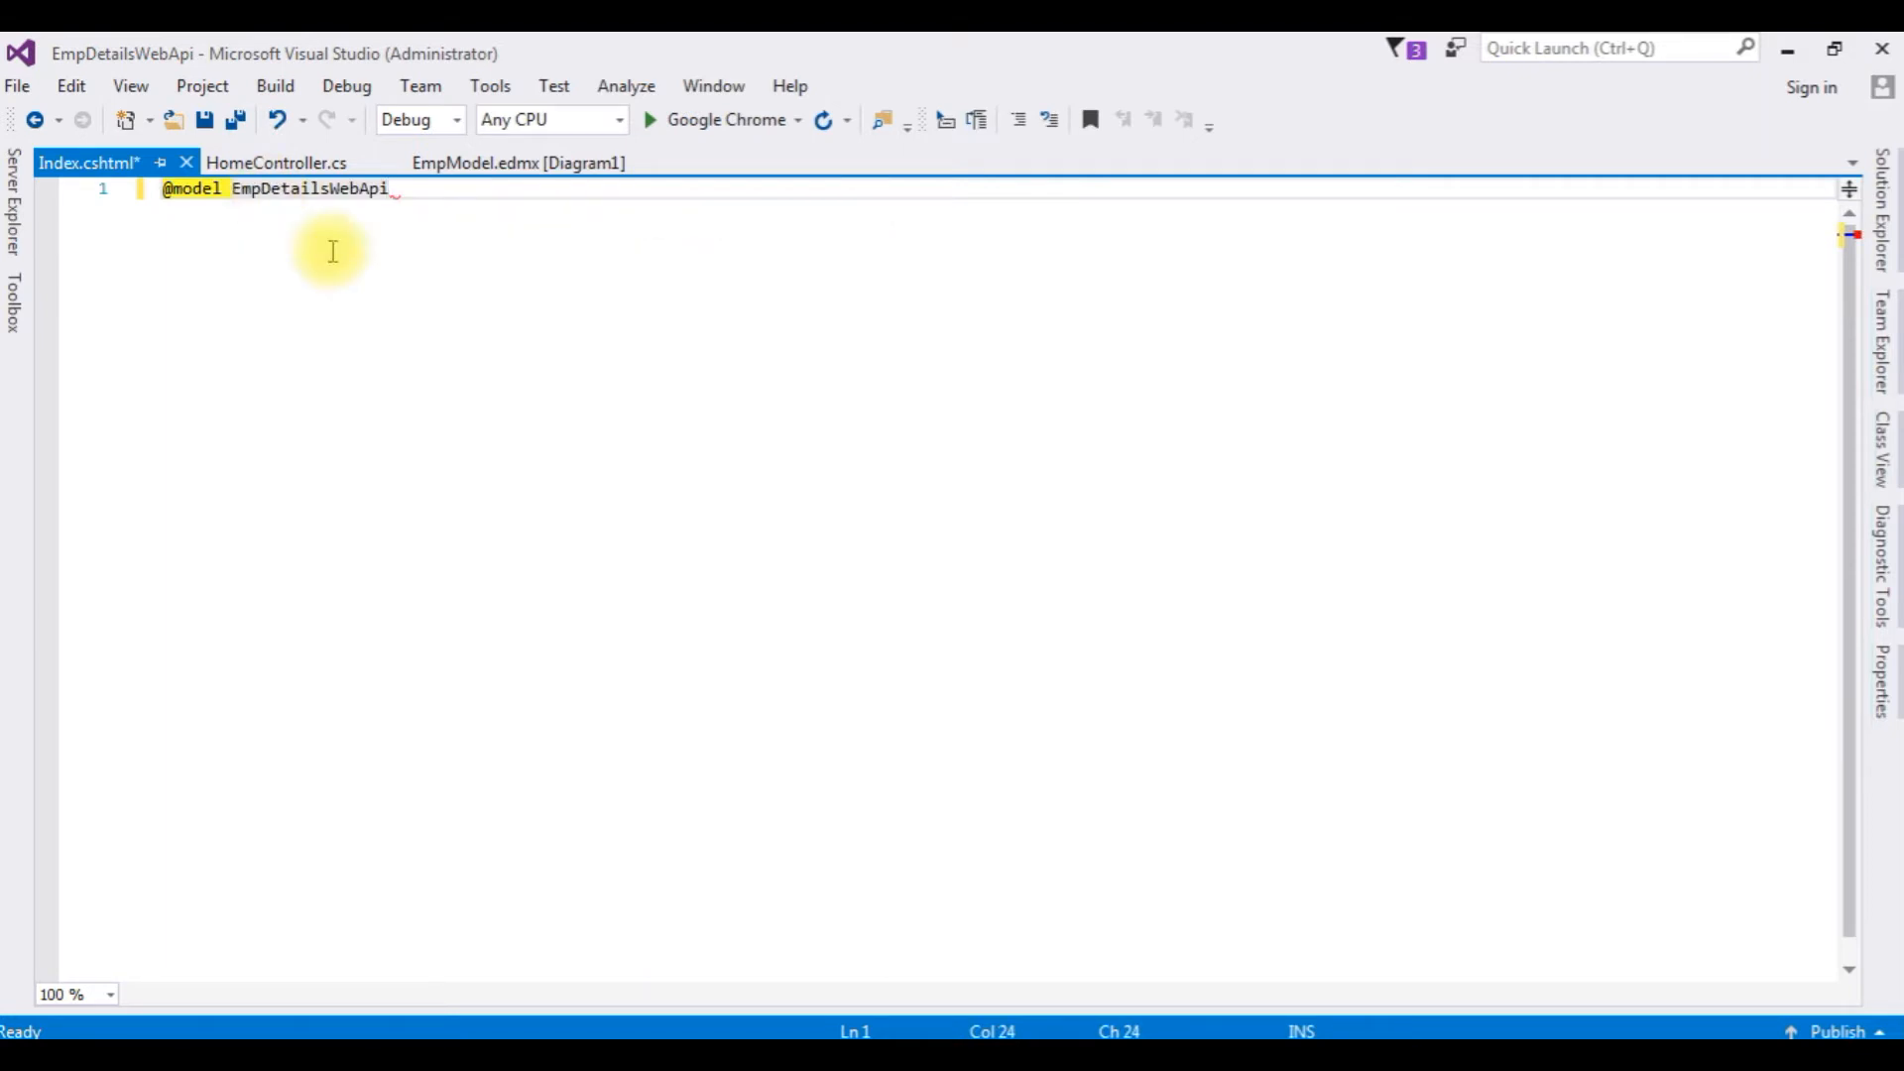
type(".Models")
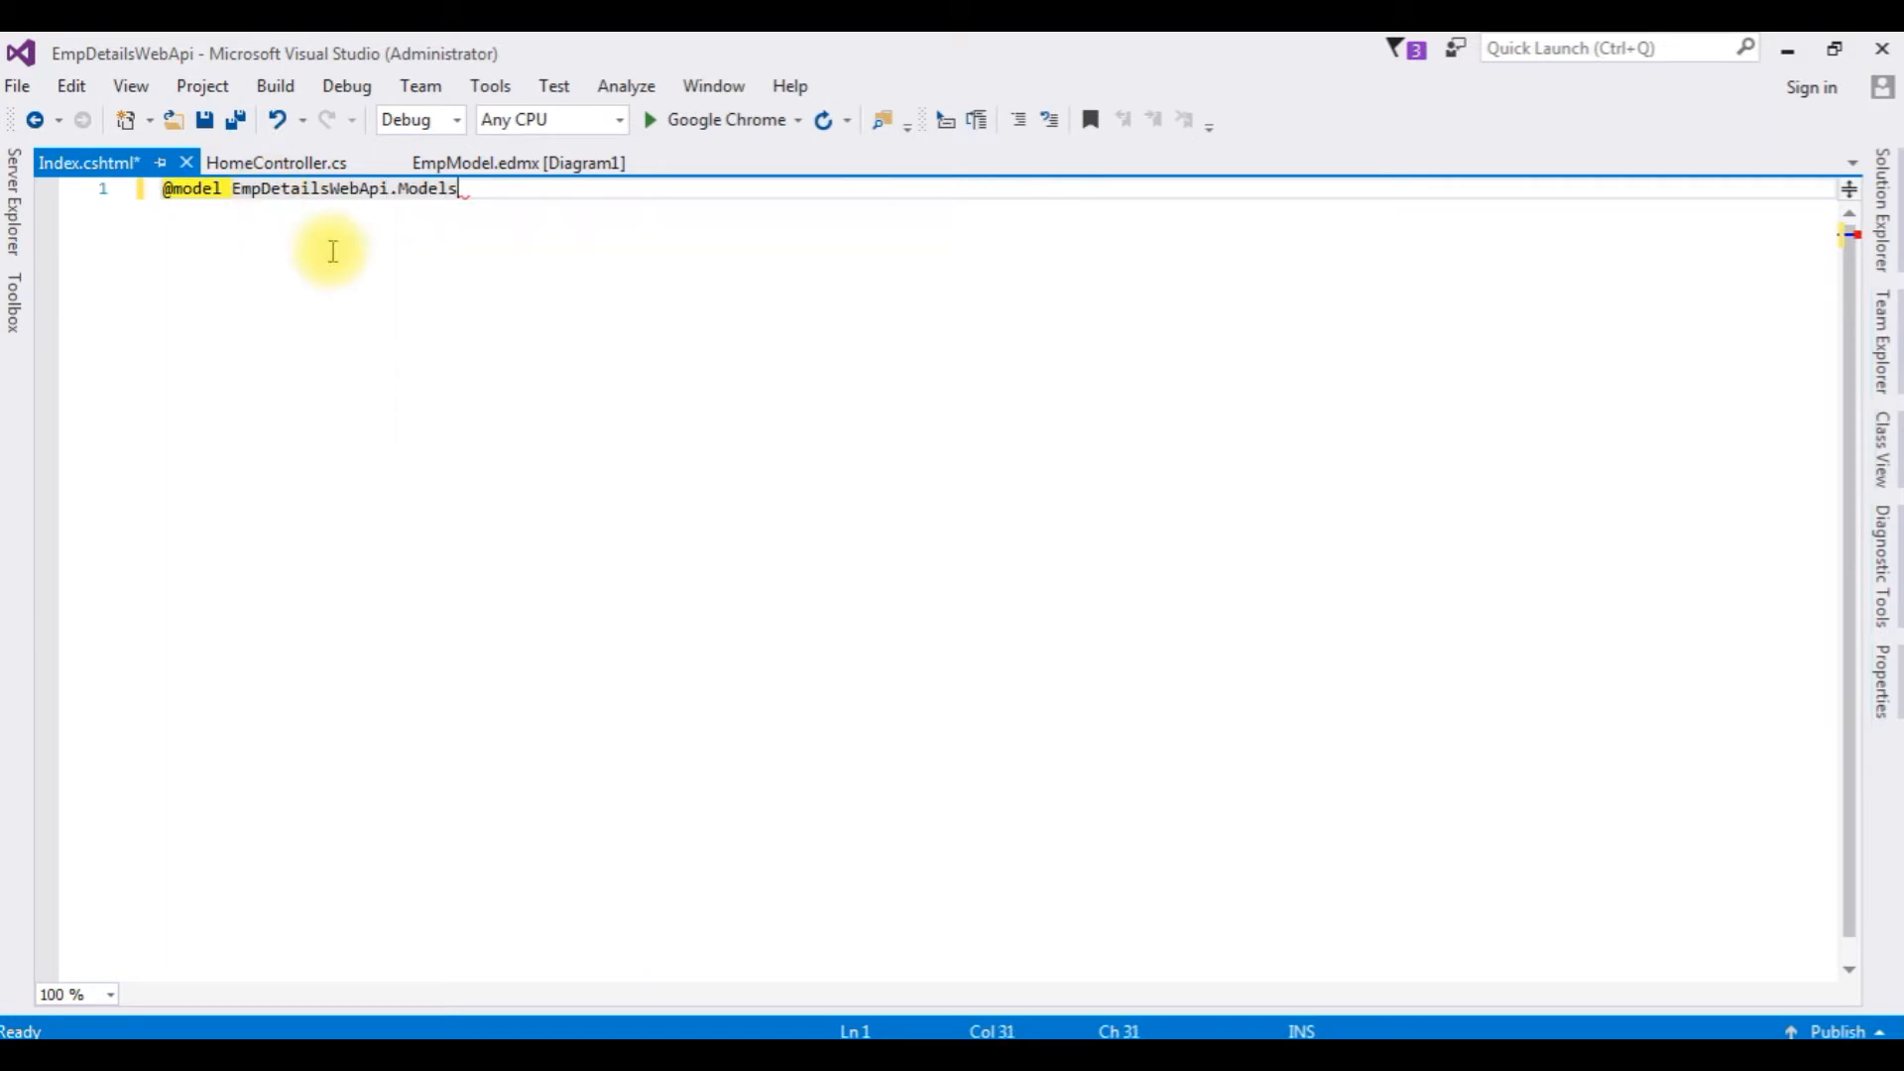
type(".SampleDBEntities")
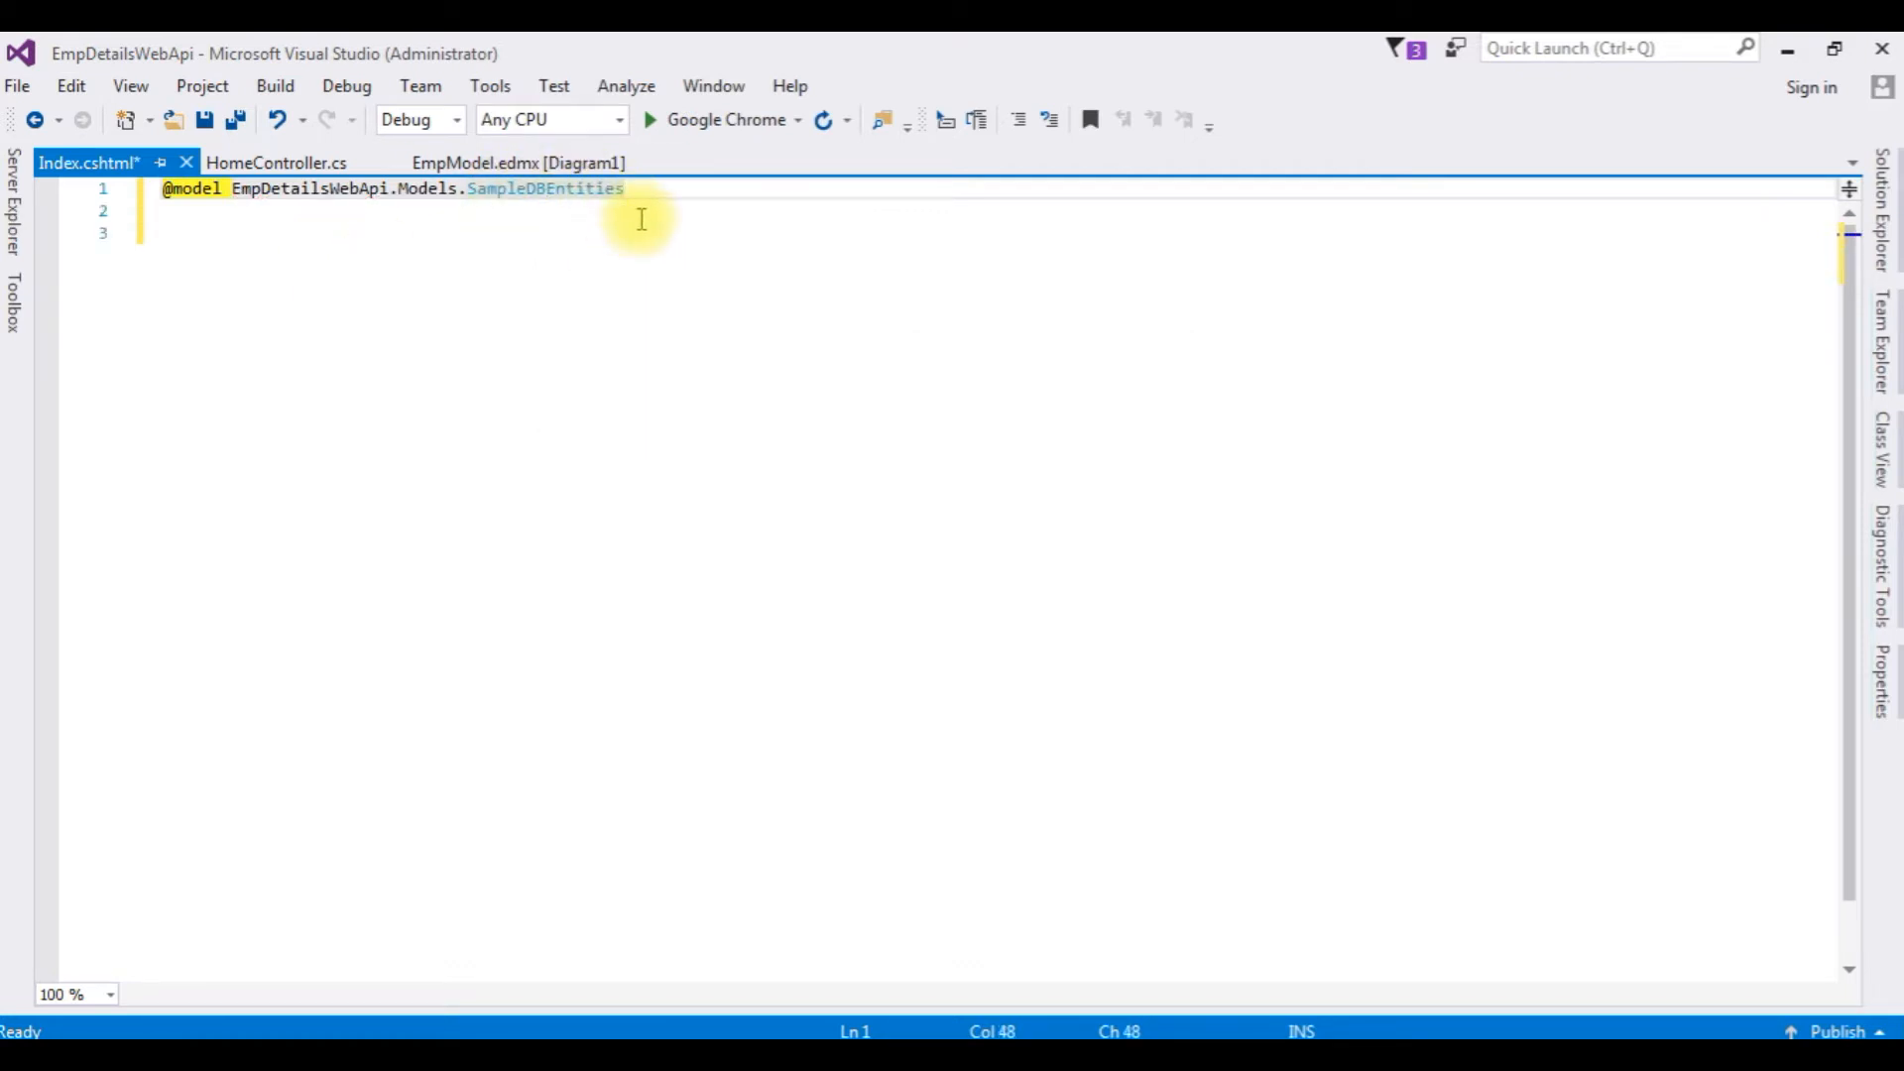
type("<h1")
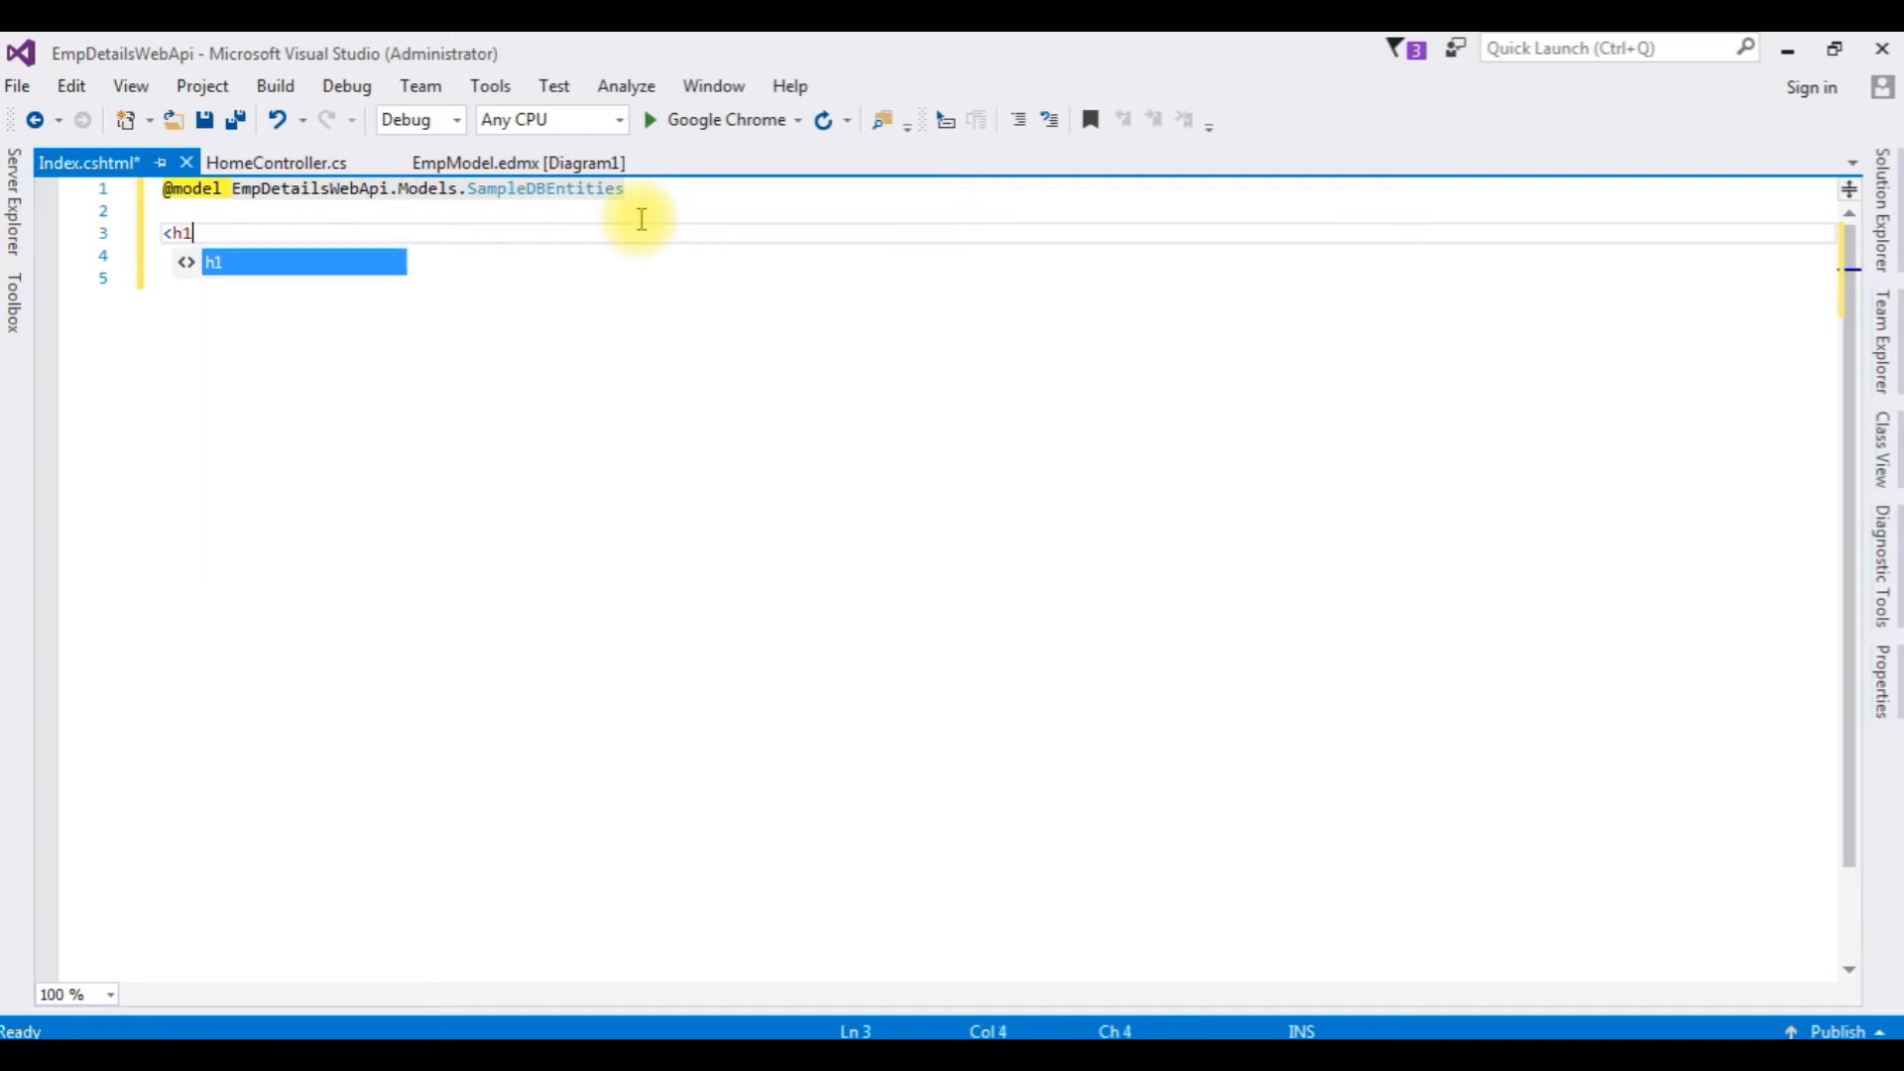
Step: Add an 'Employee Table' heading and a table with Employee ID, Employee Name, Join Date headers
type(">Employee Table</h1>")
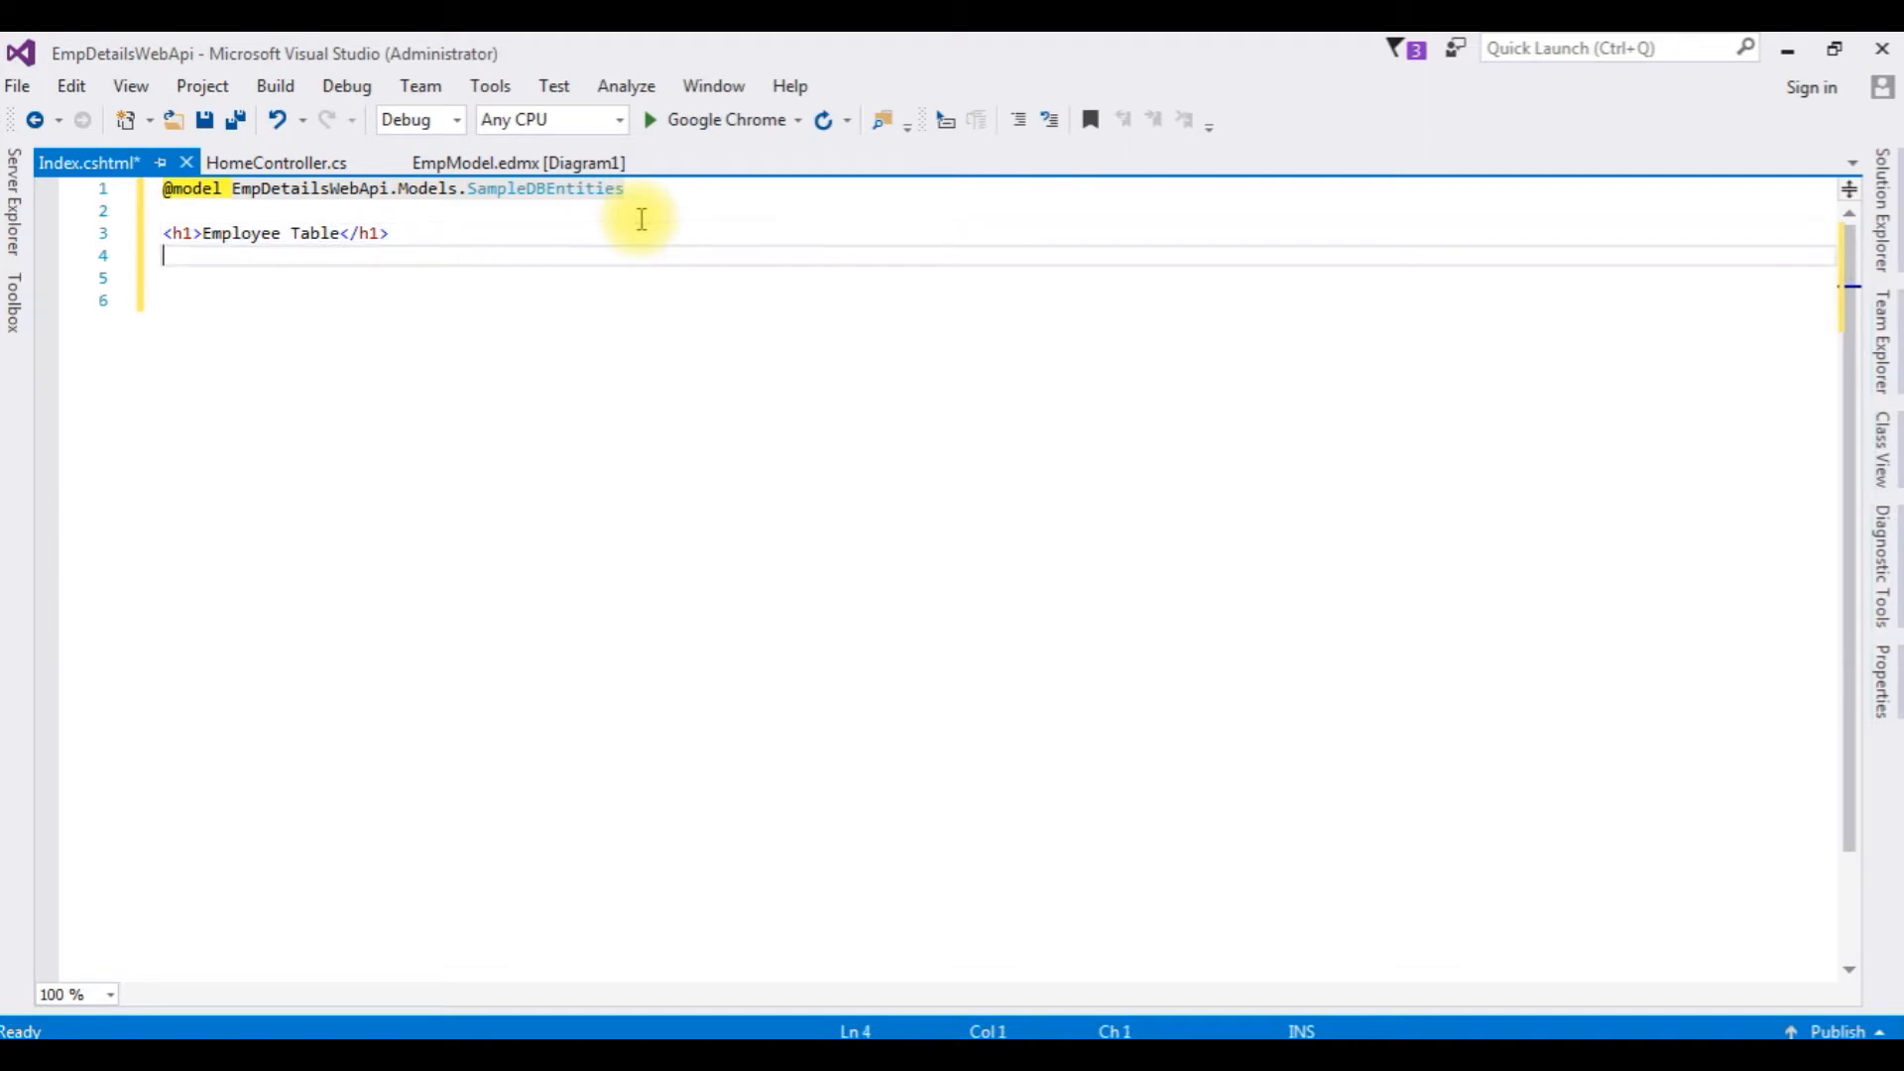
type("<table>")
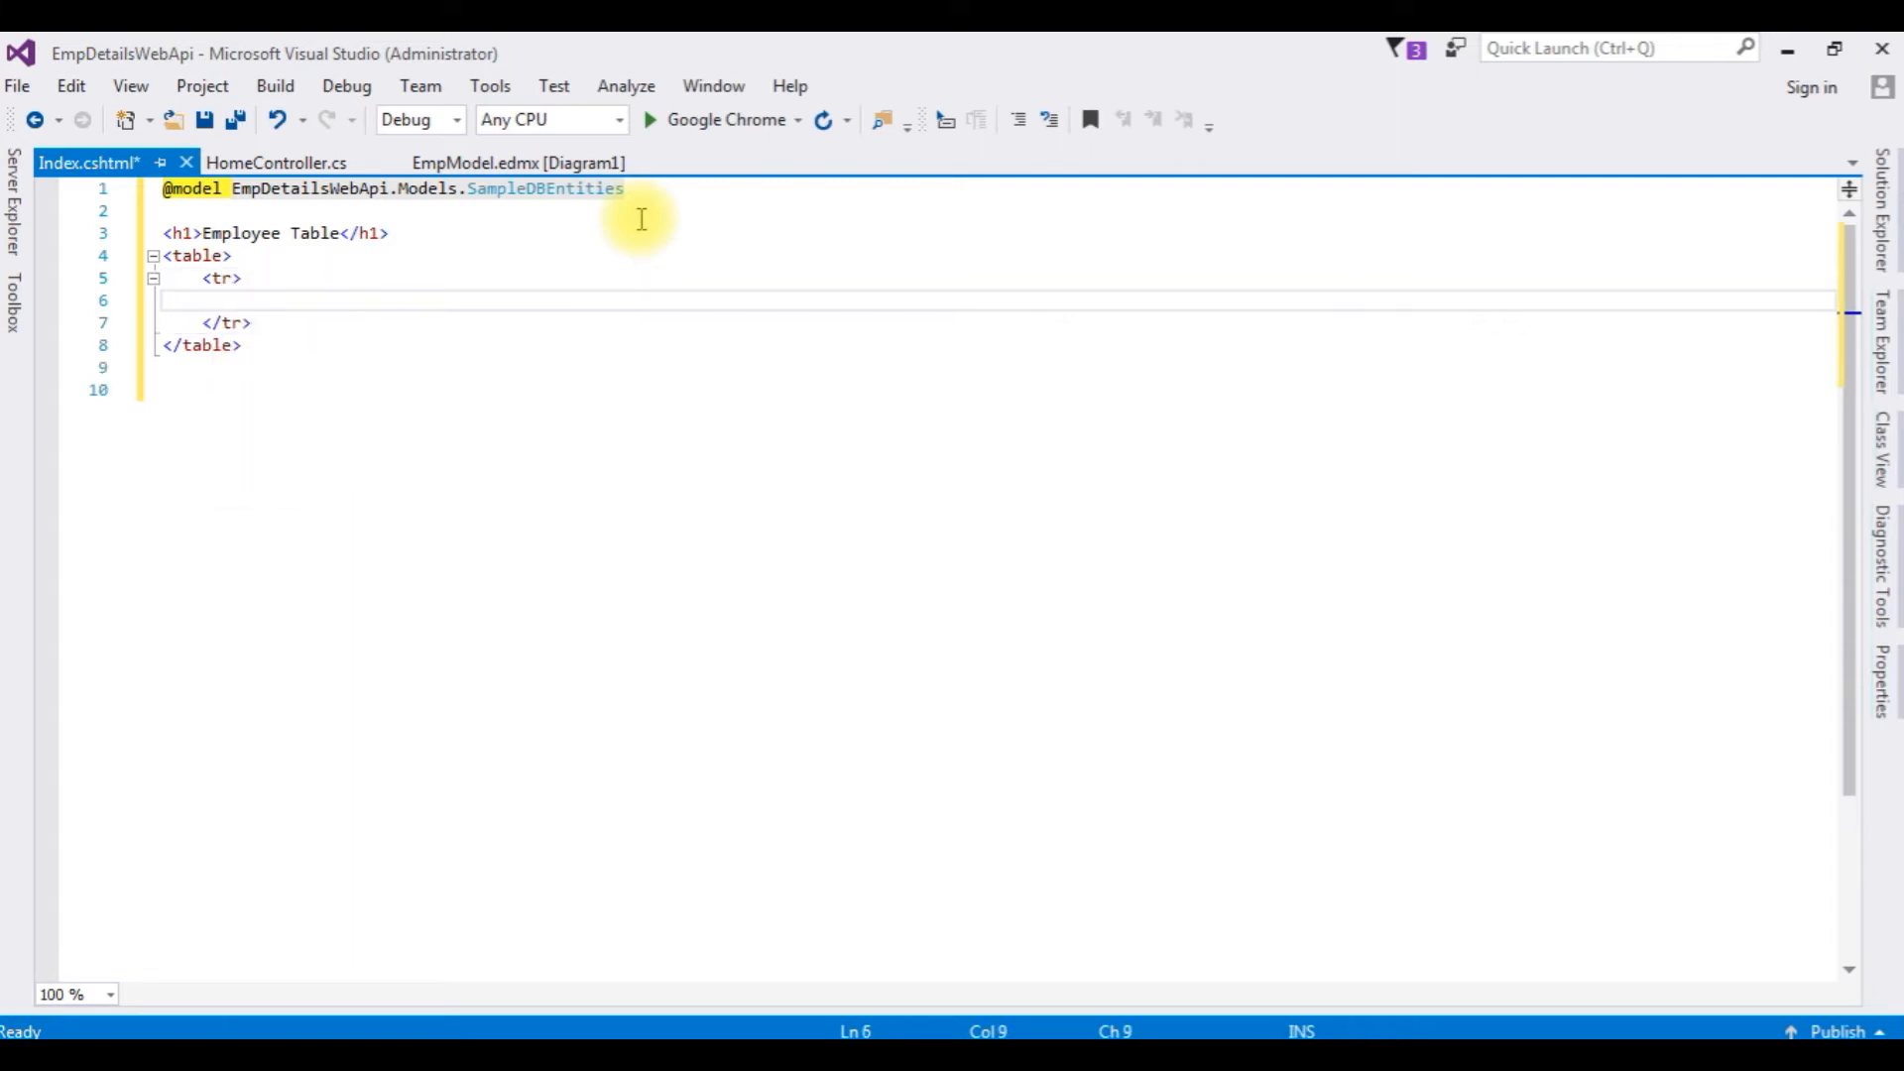
type("<th></th>")
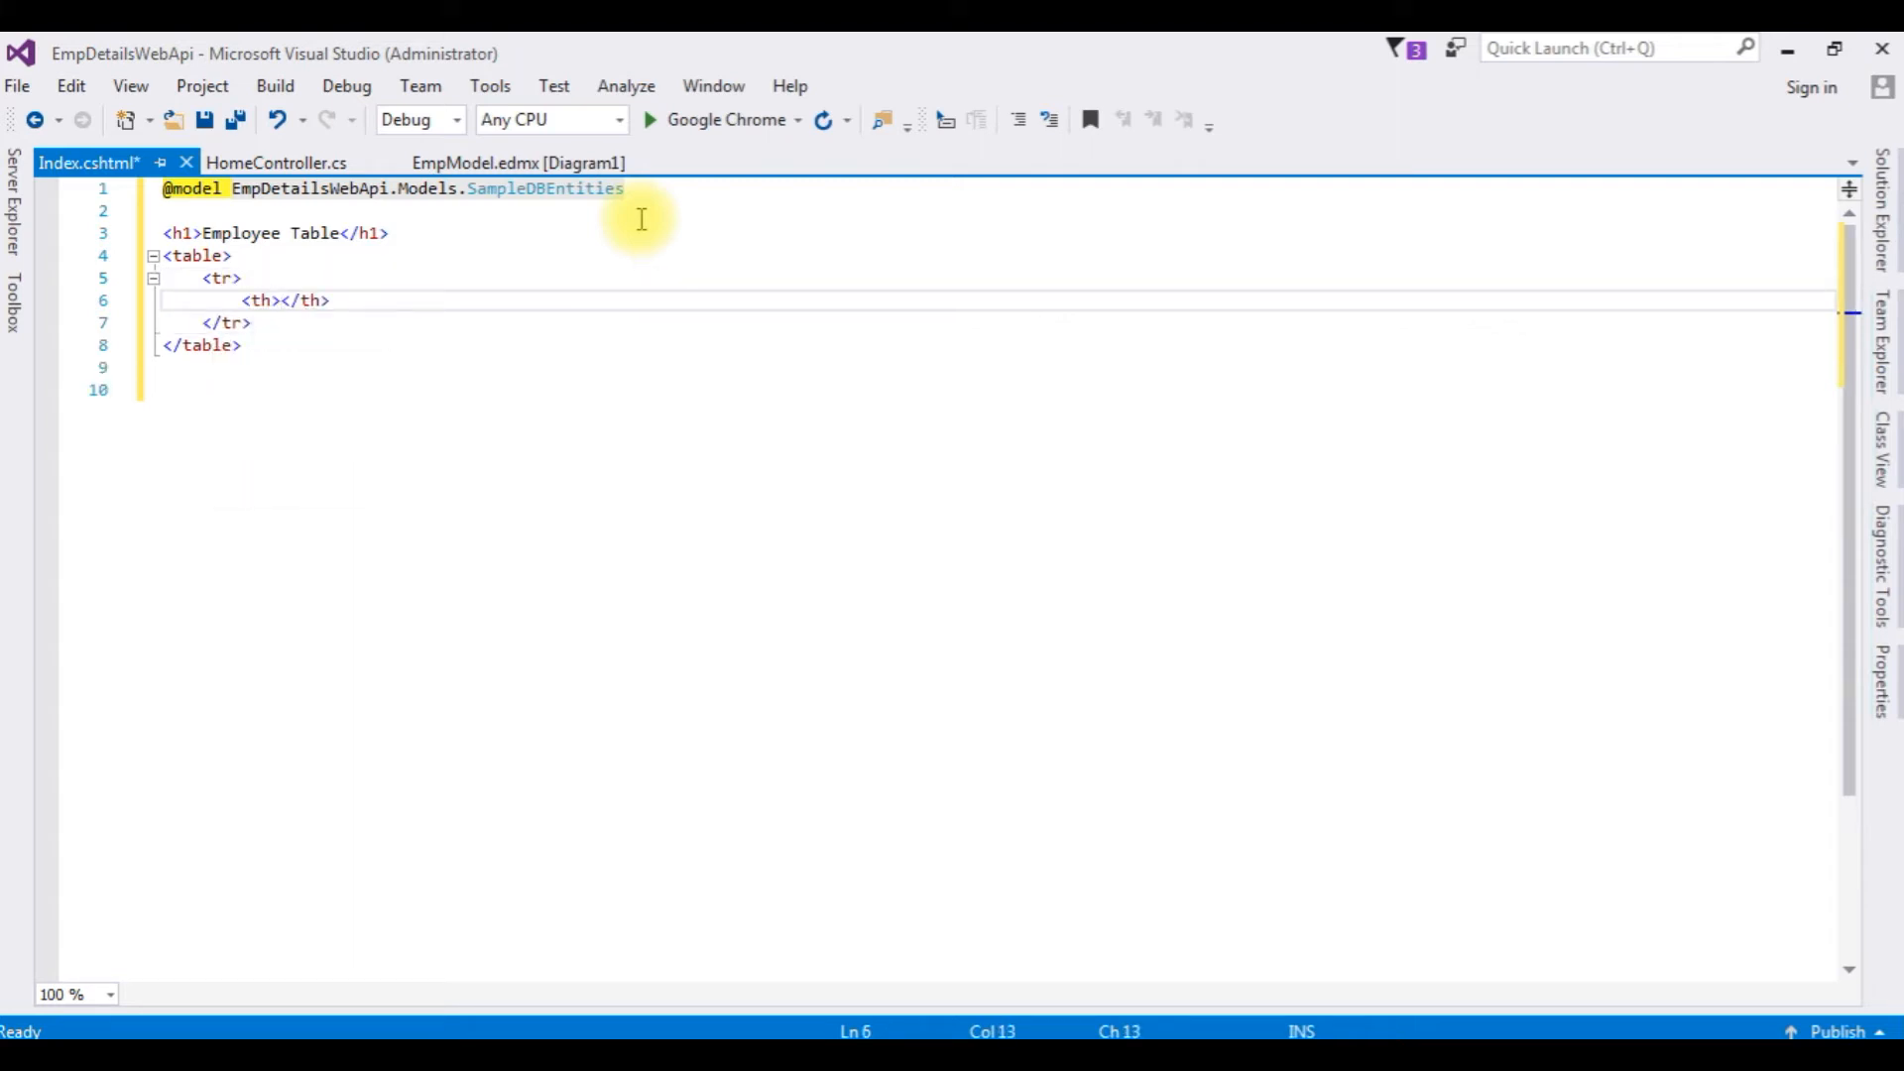
type("Employee ID")
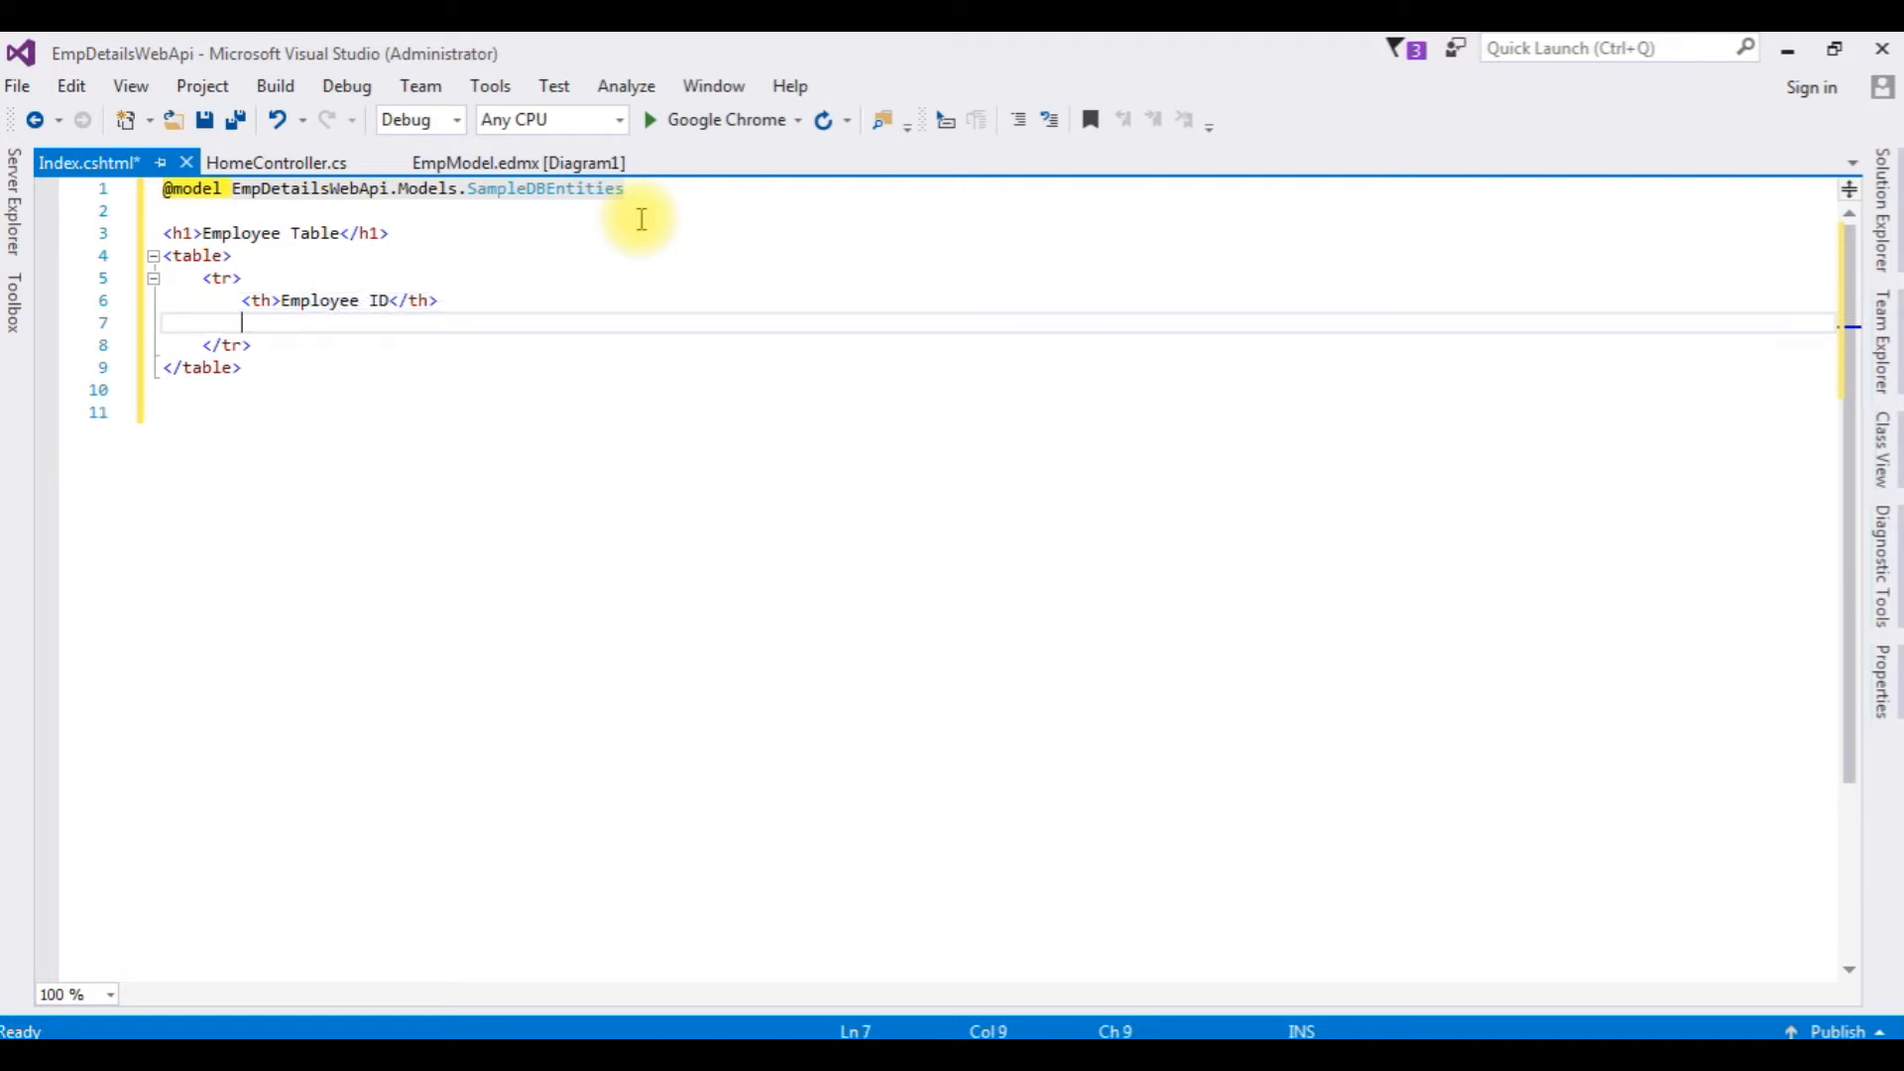
type("<th")
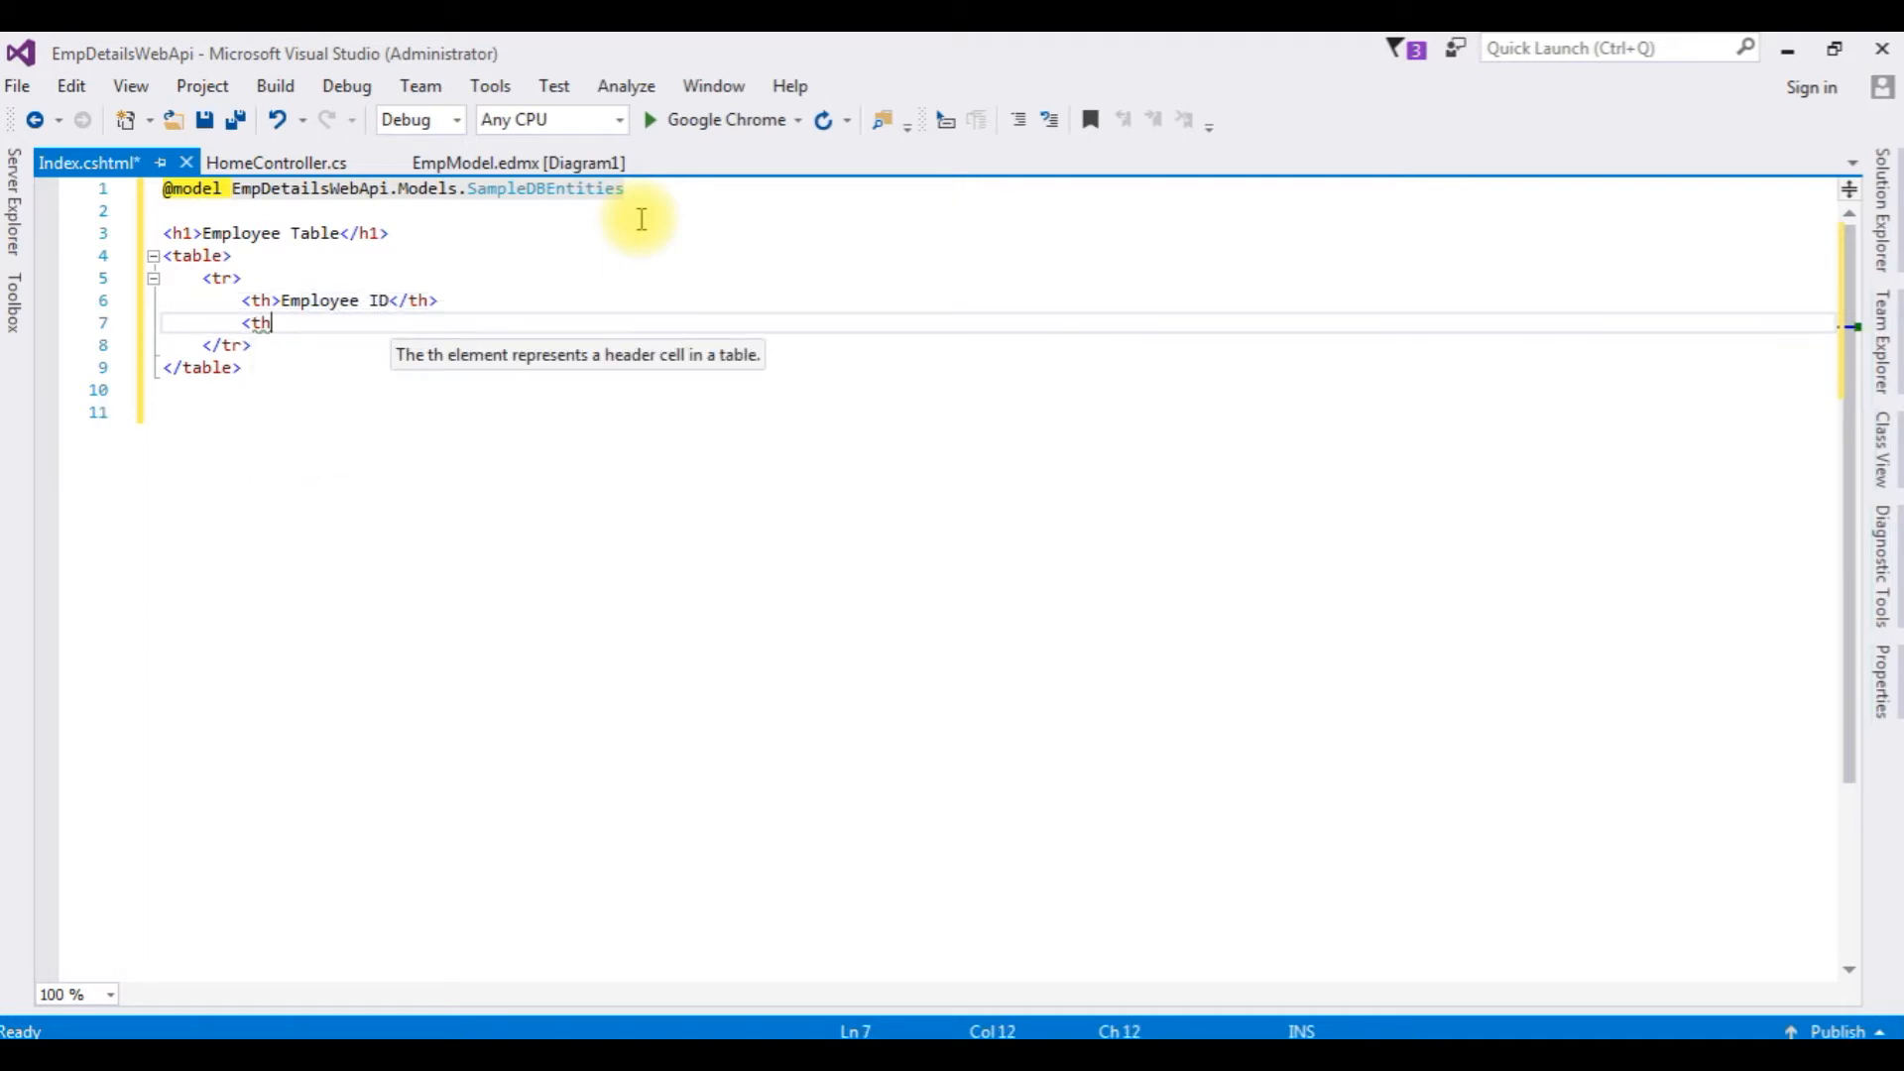
type(">Employee Name</th>")
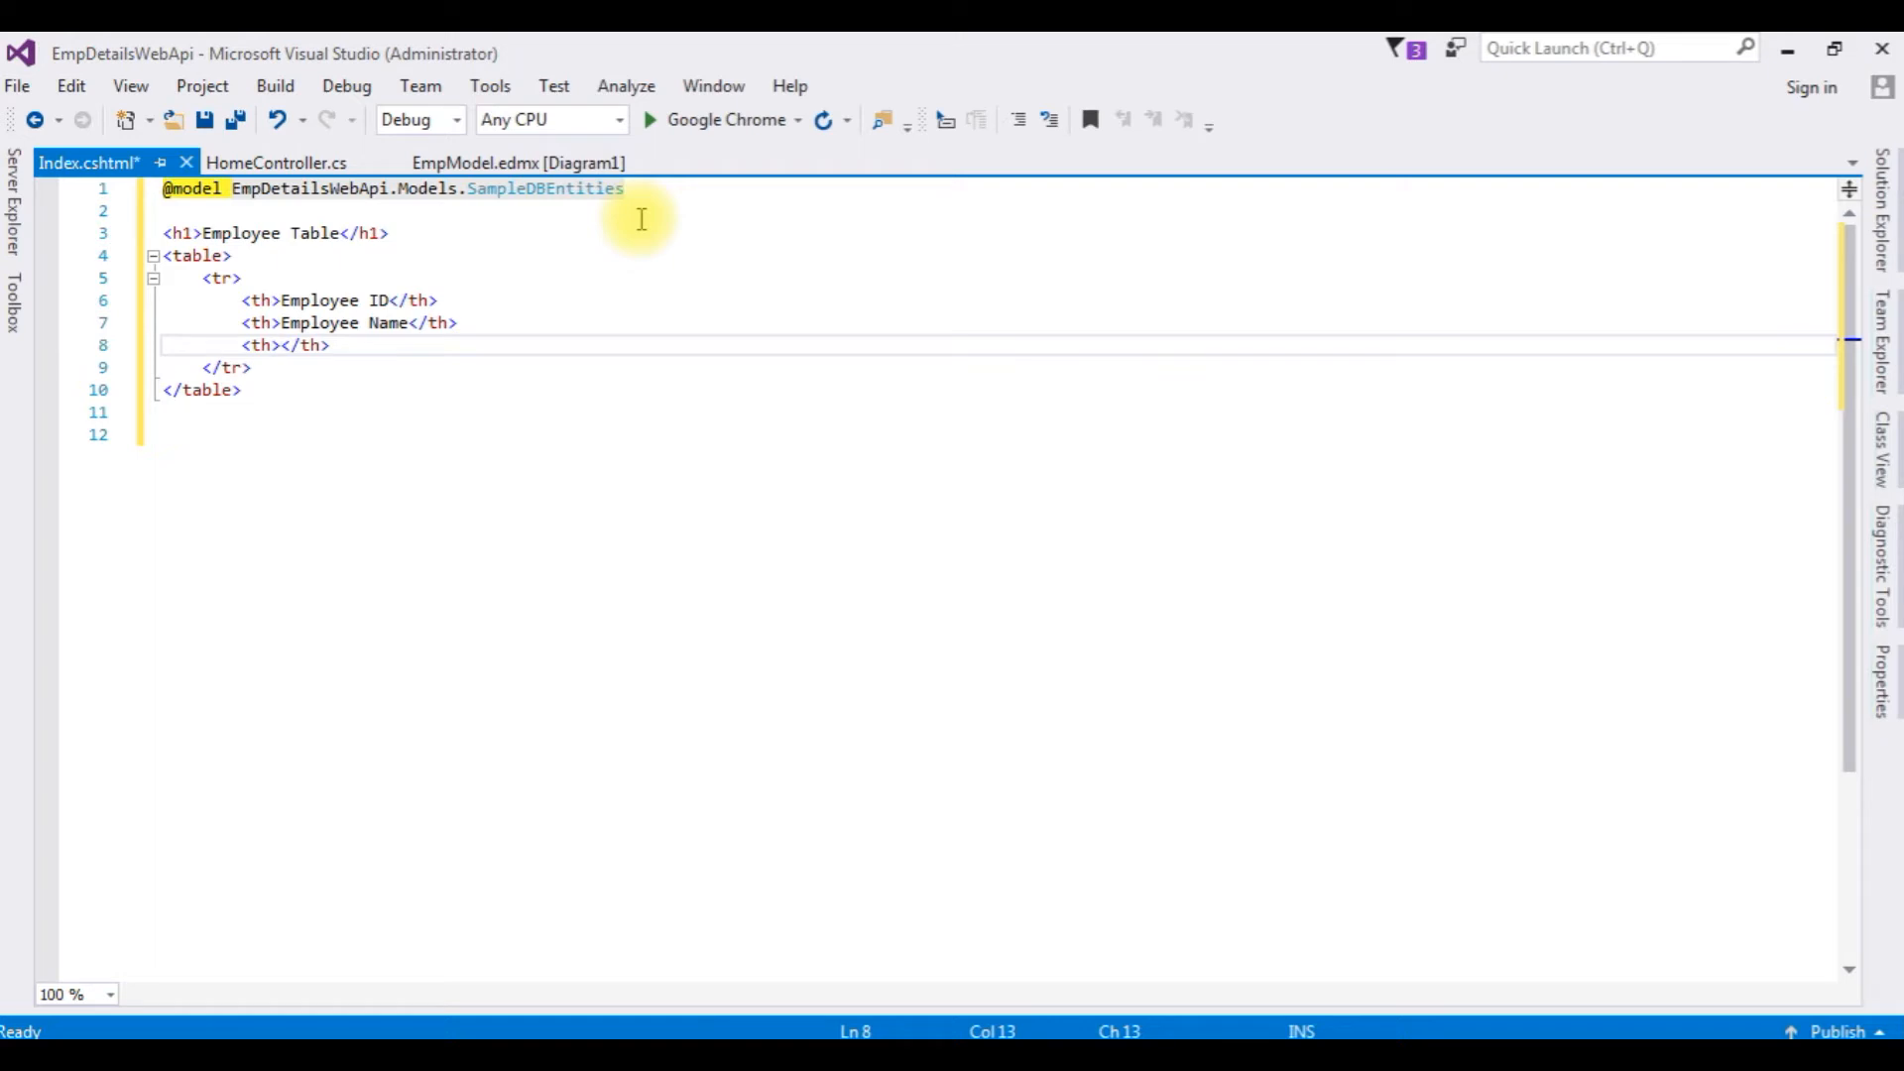
type("Join Date")
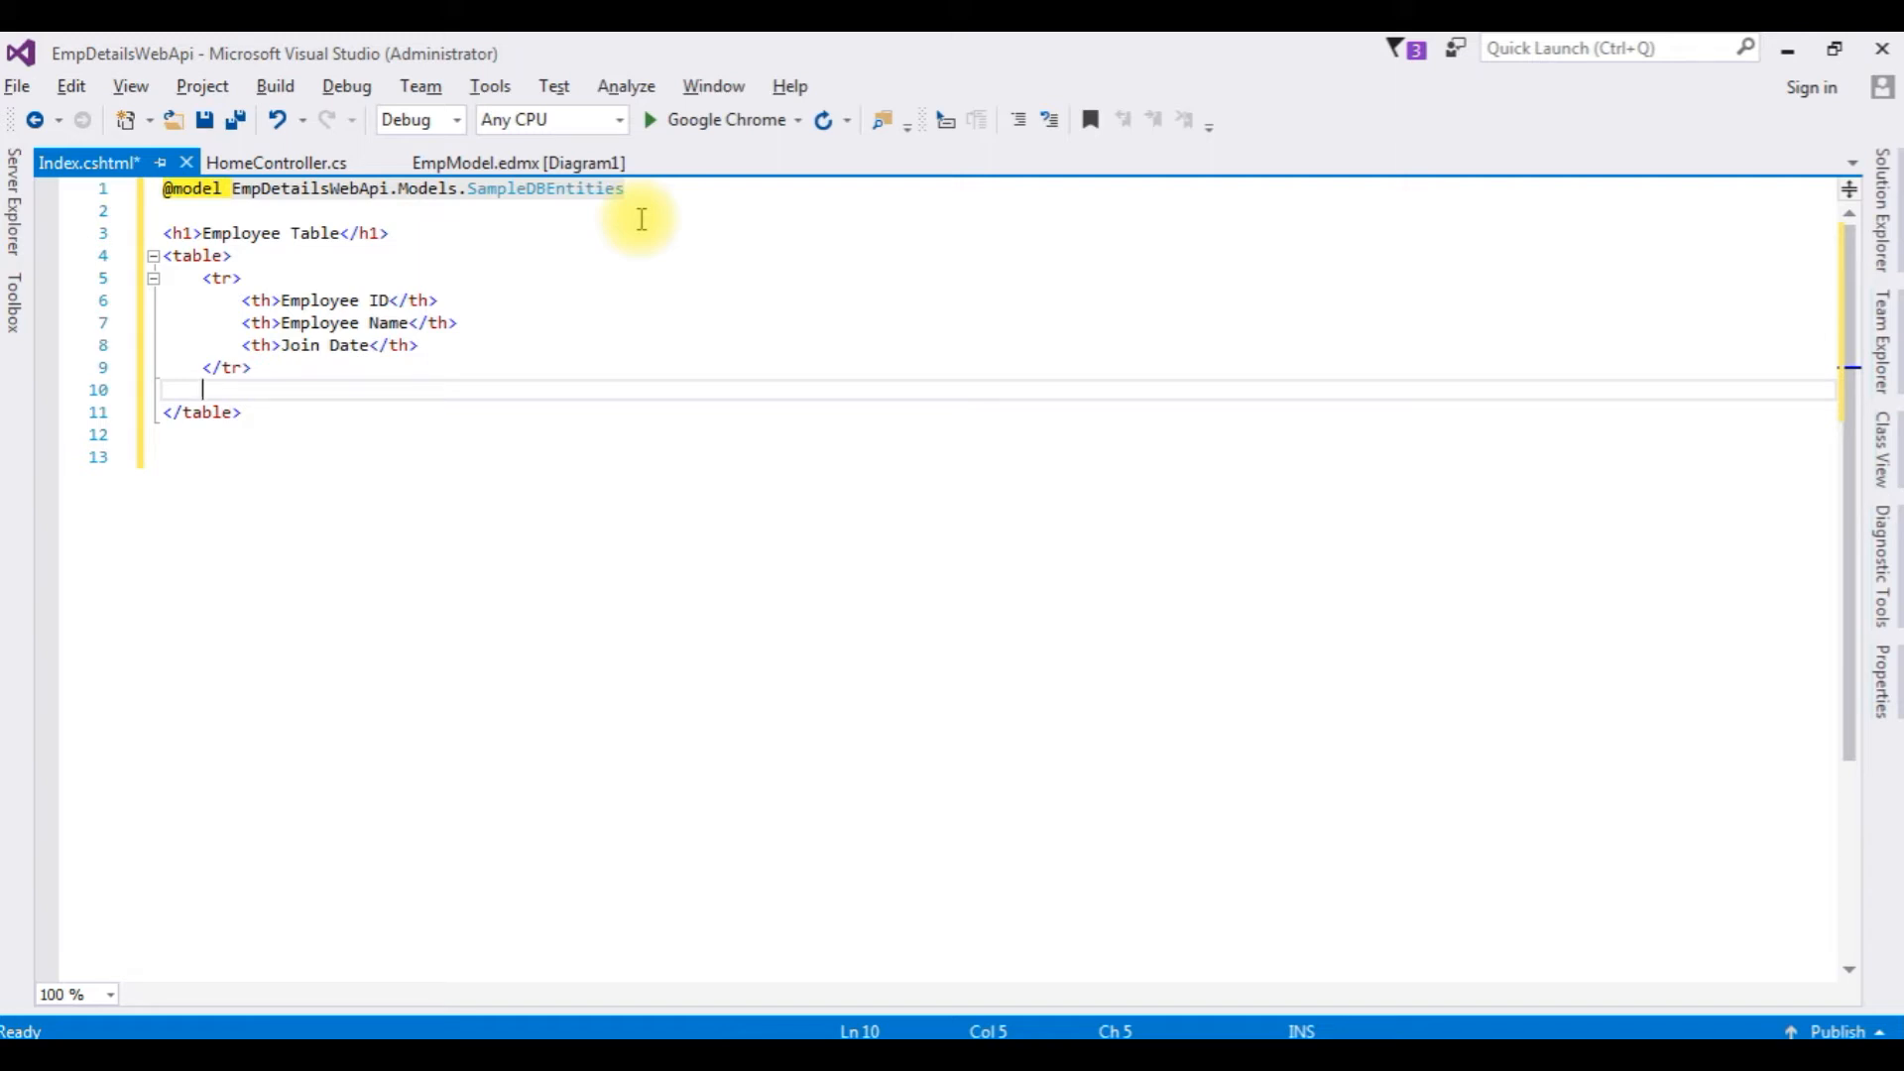
type("@forea")
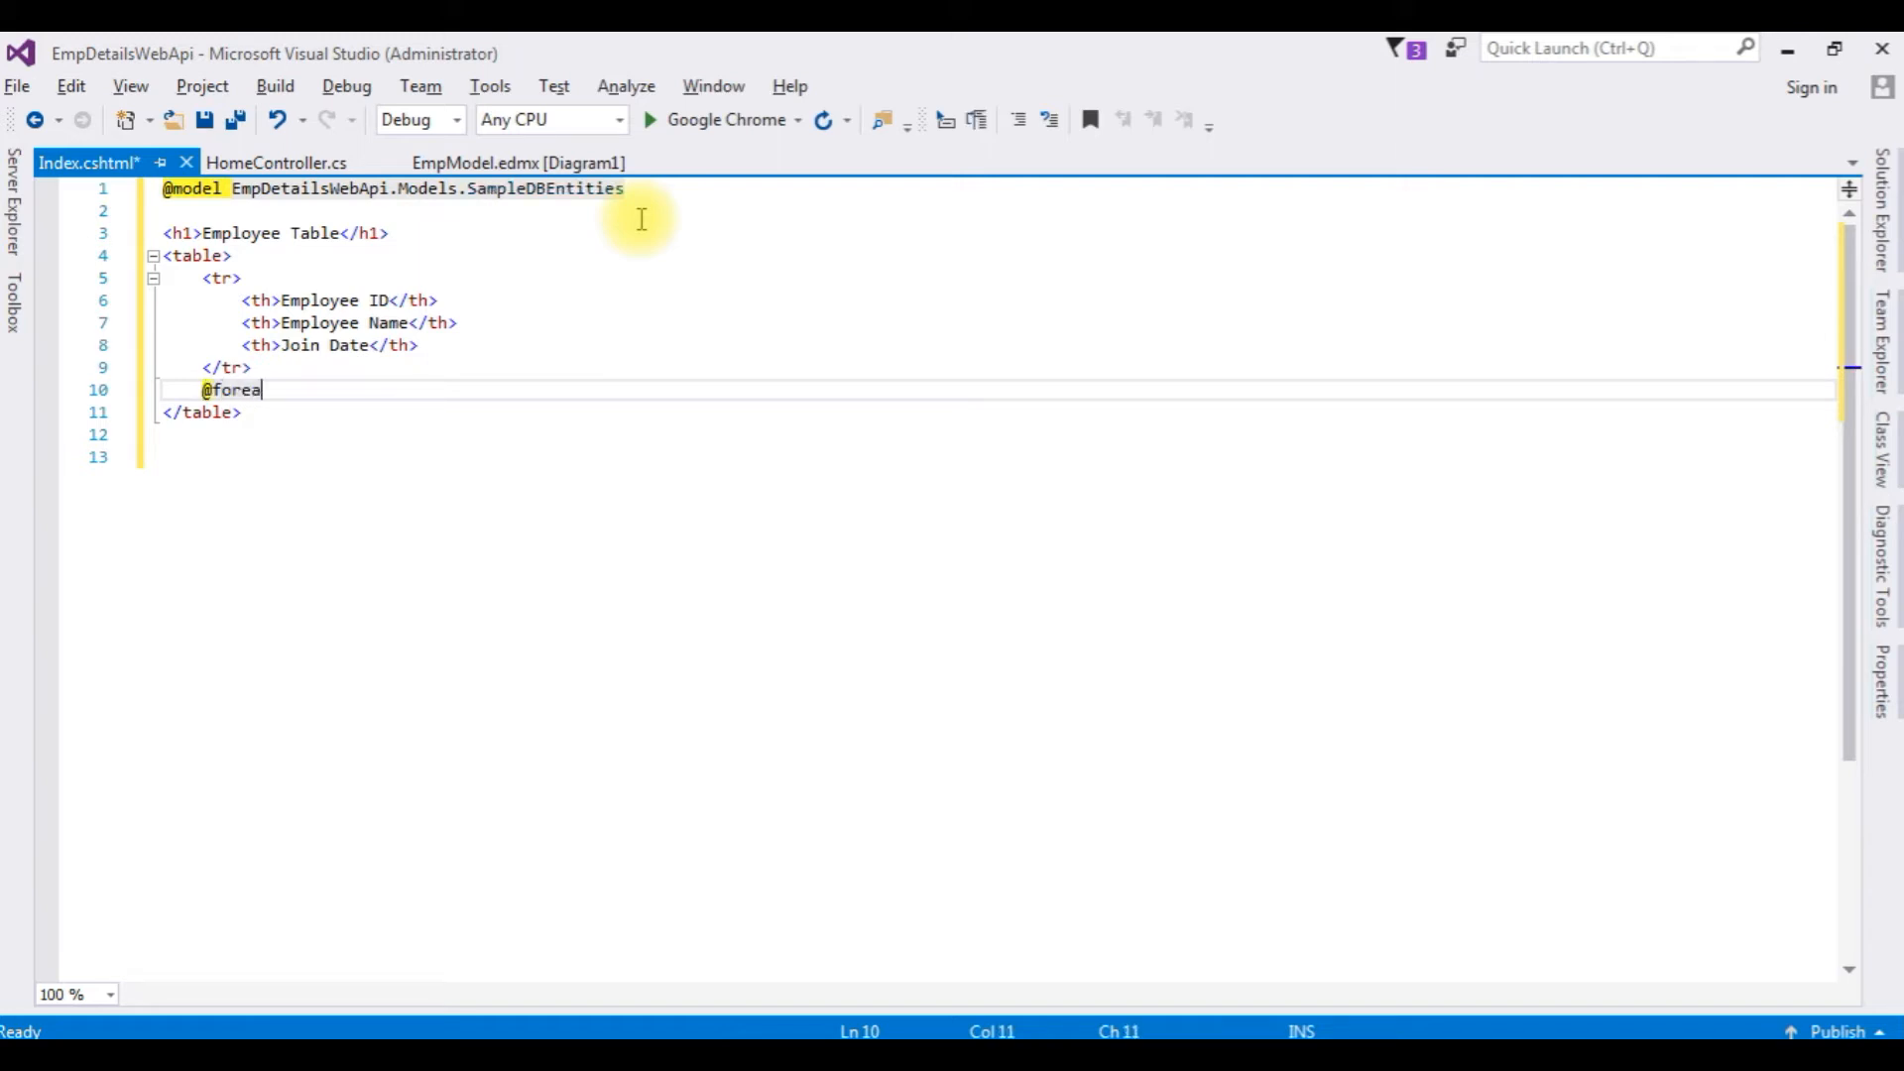
type("ch()")
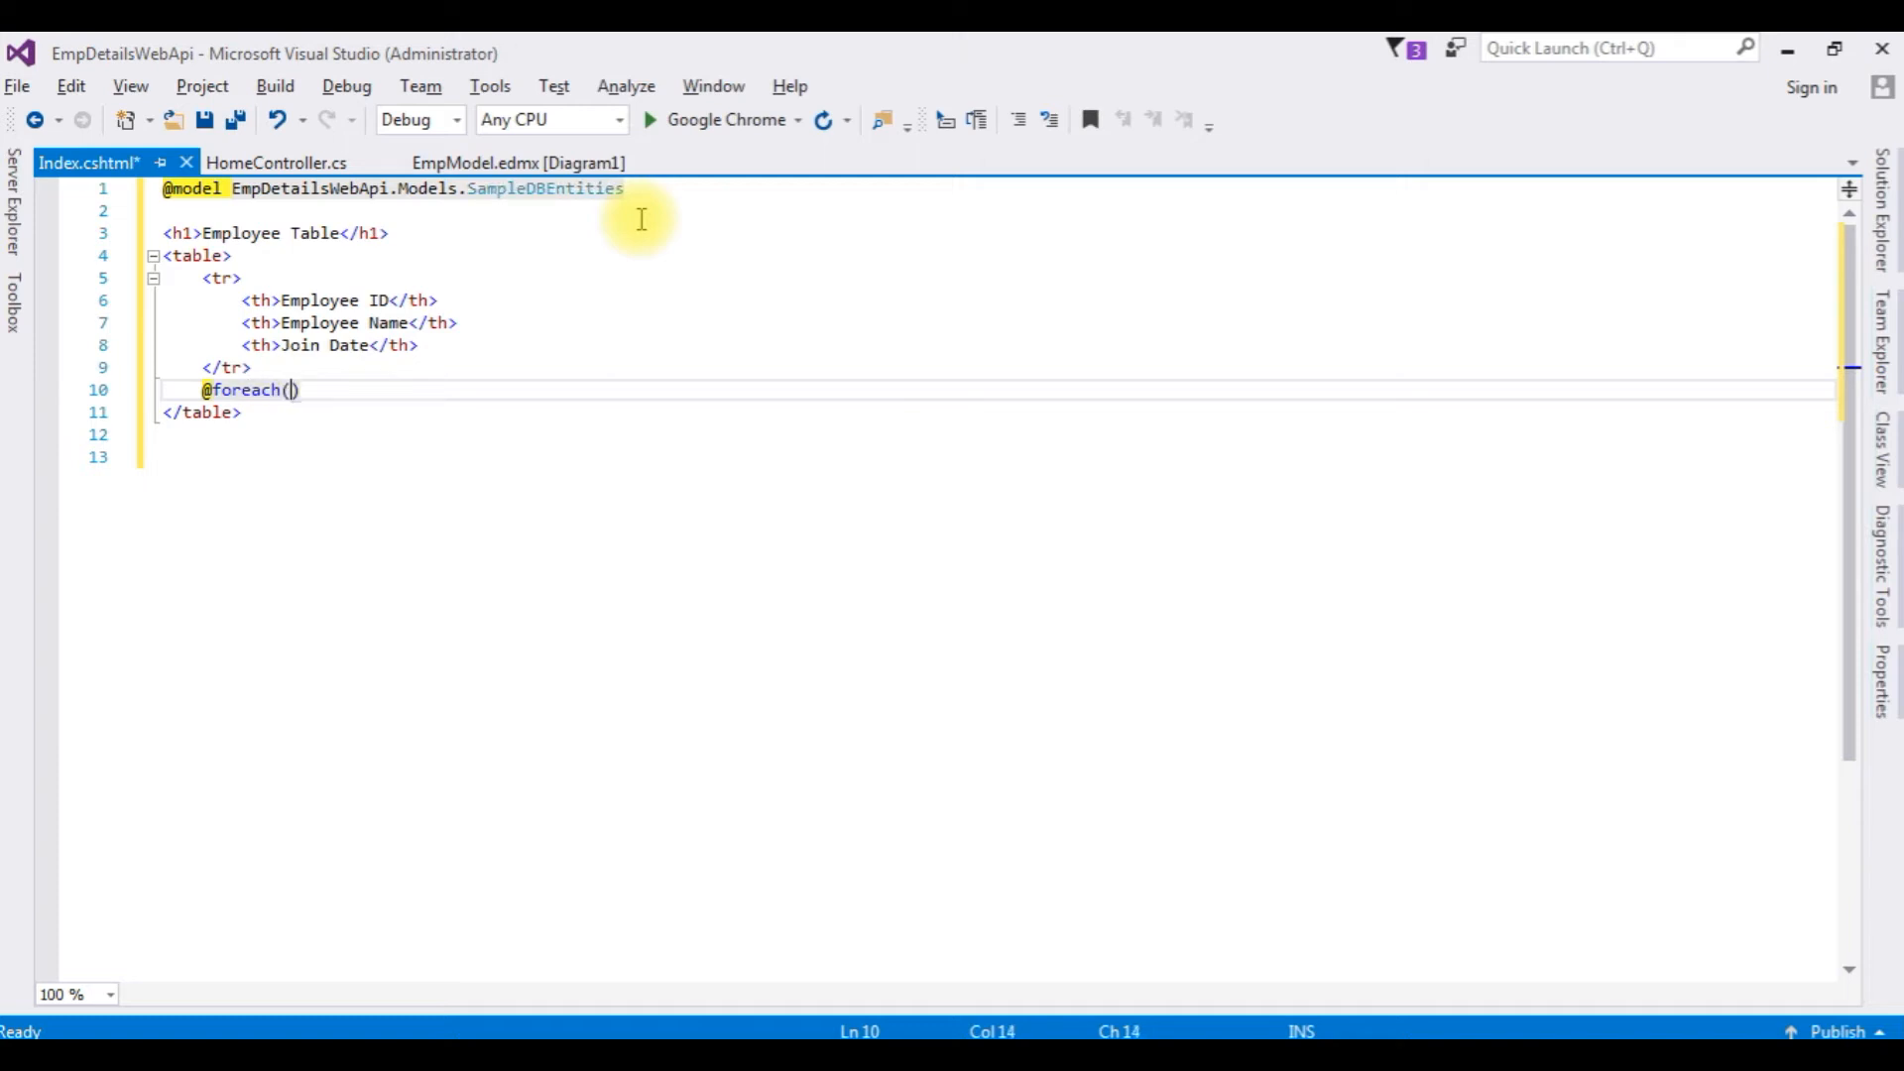
type("v")
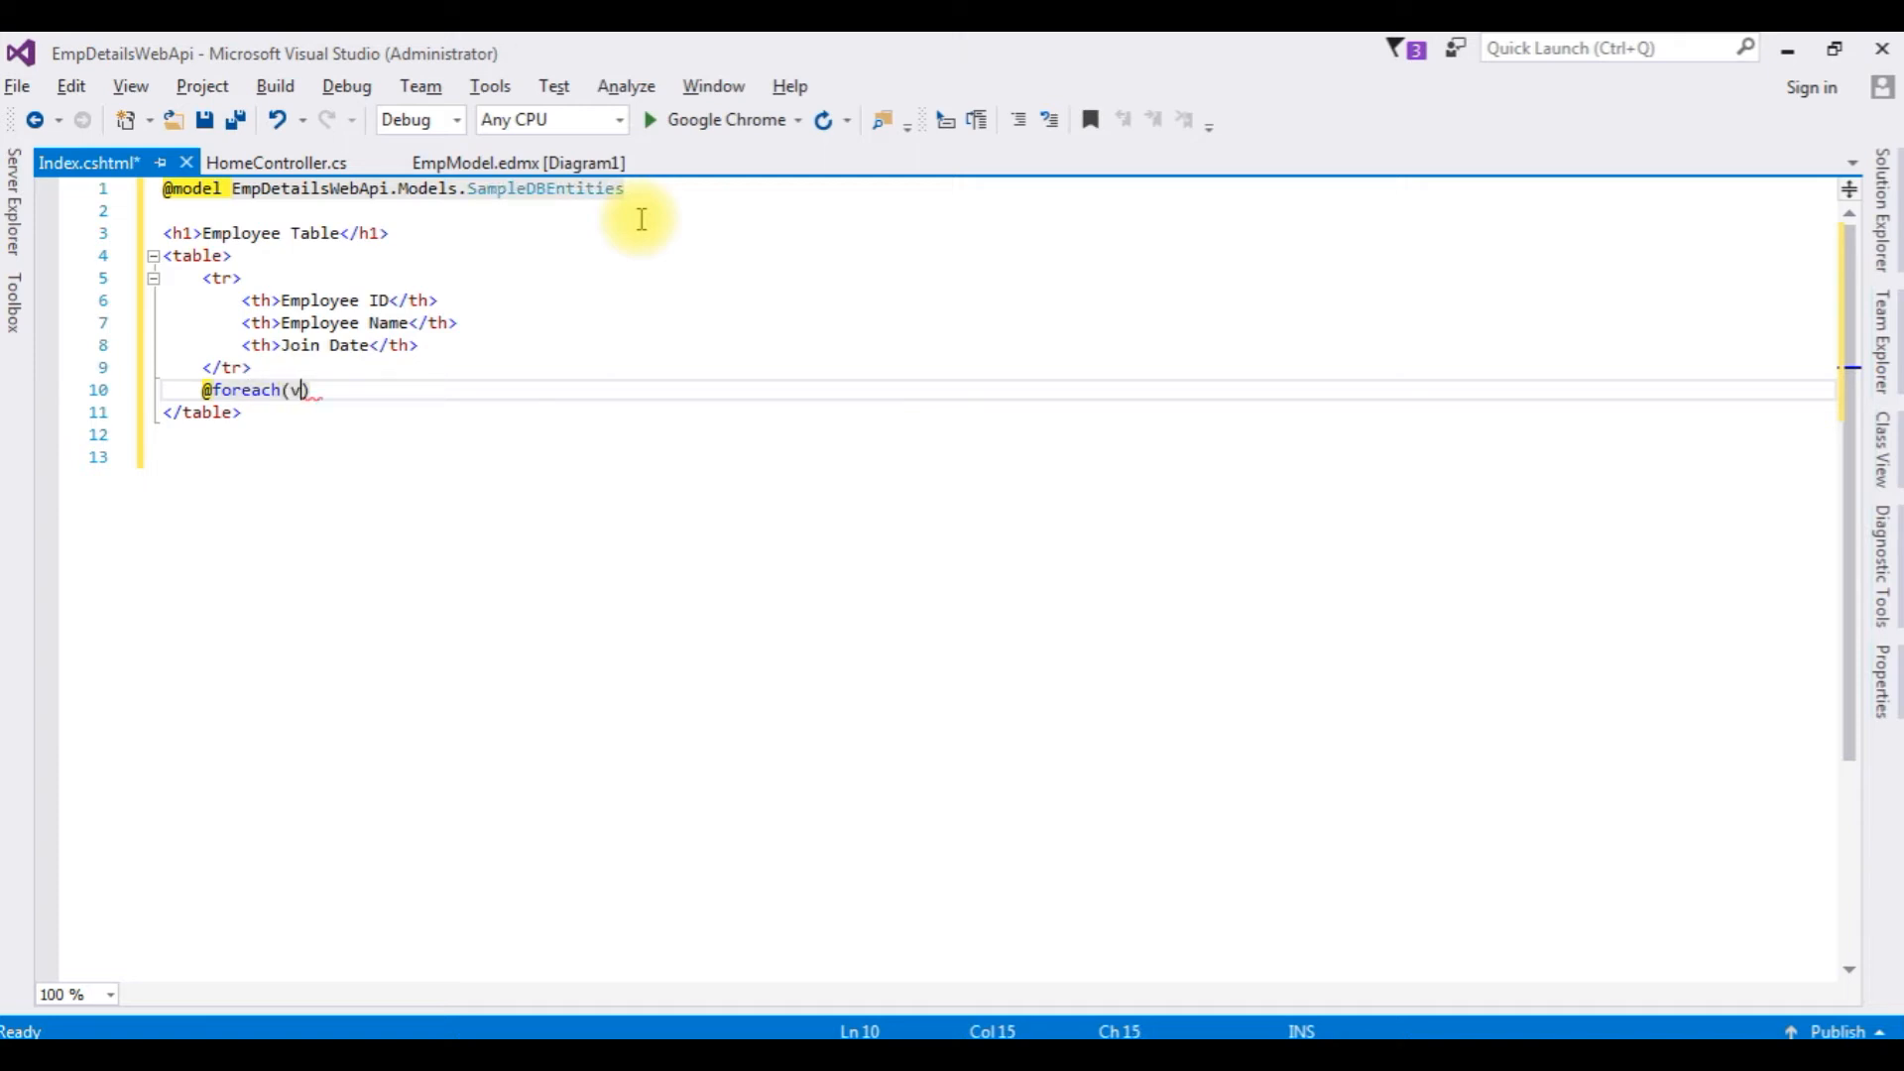
type("ar result in m")
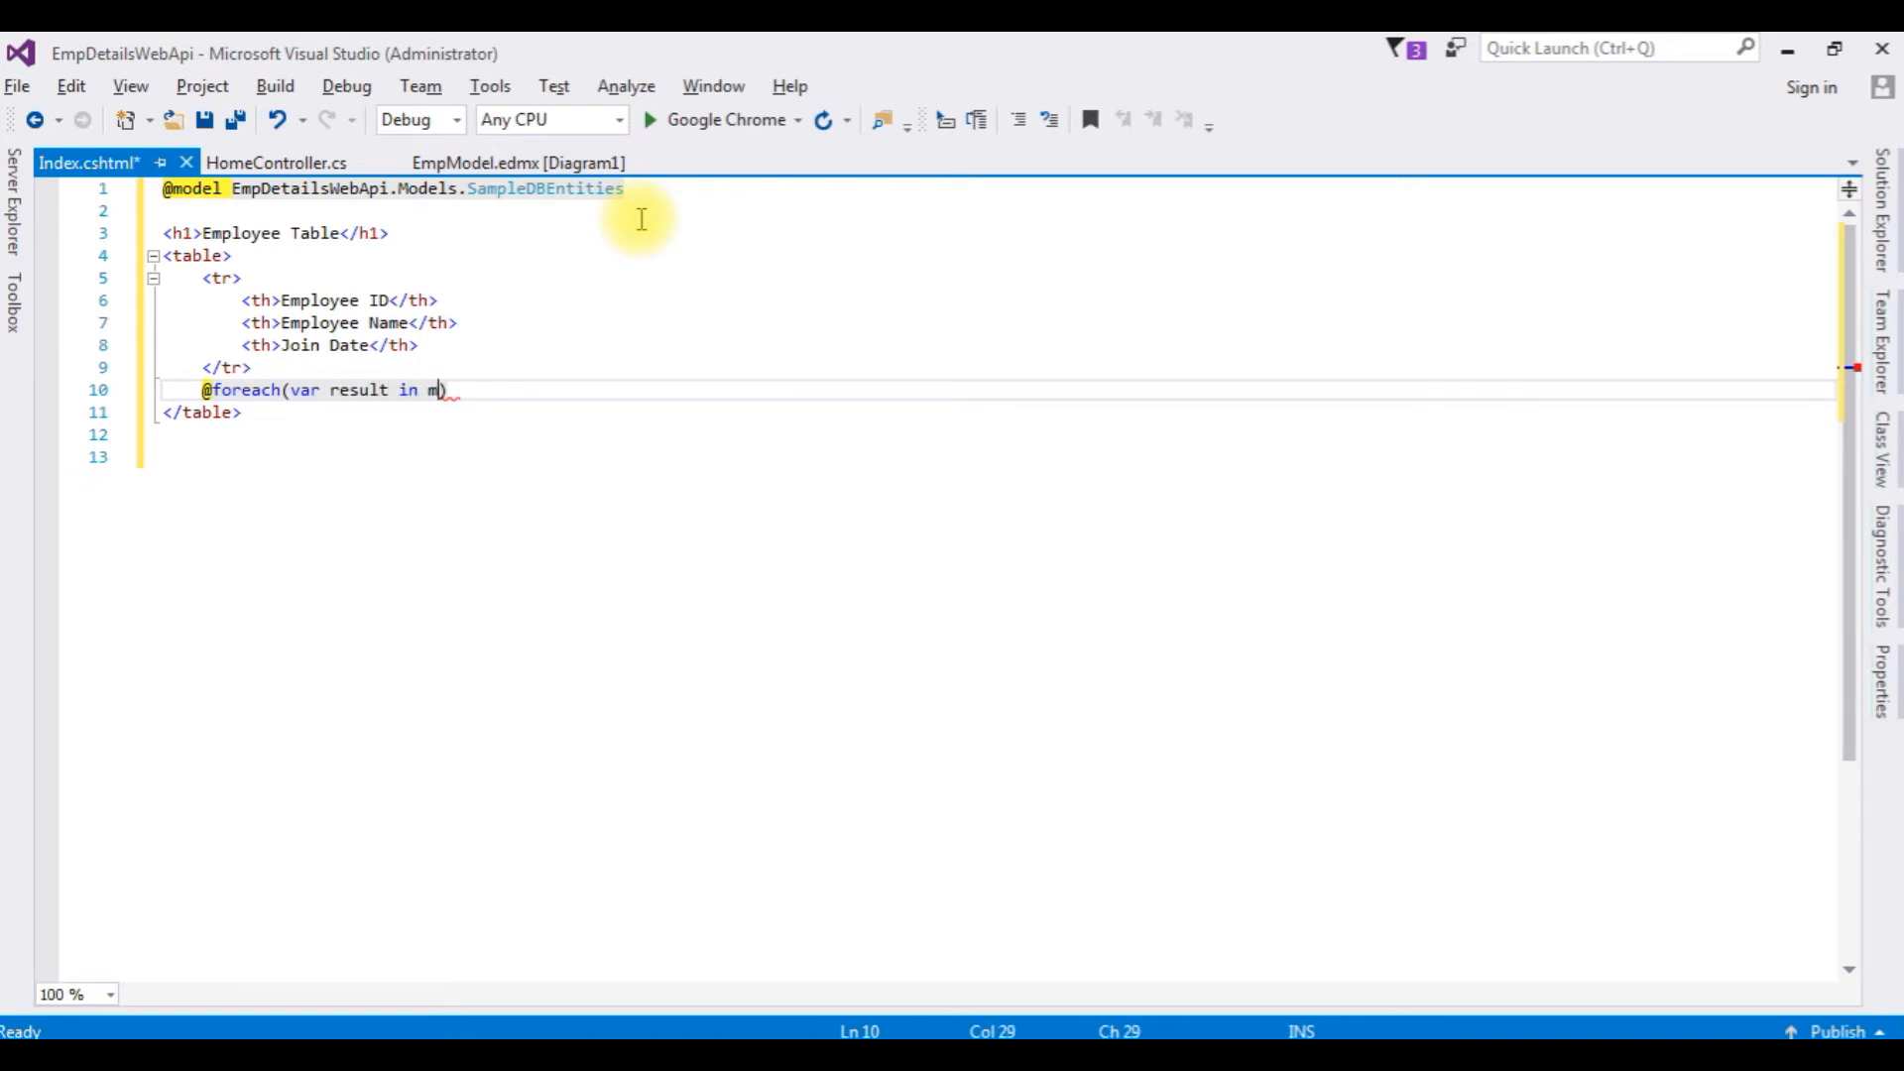
type("odel.Employees")
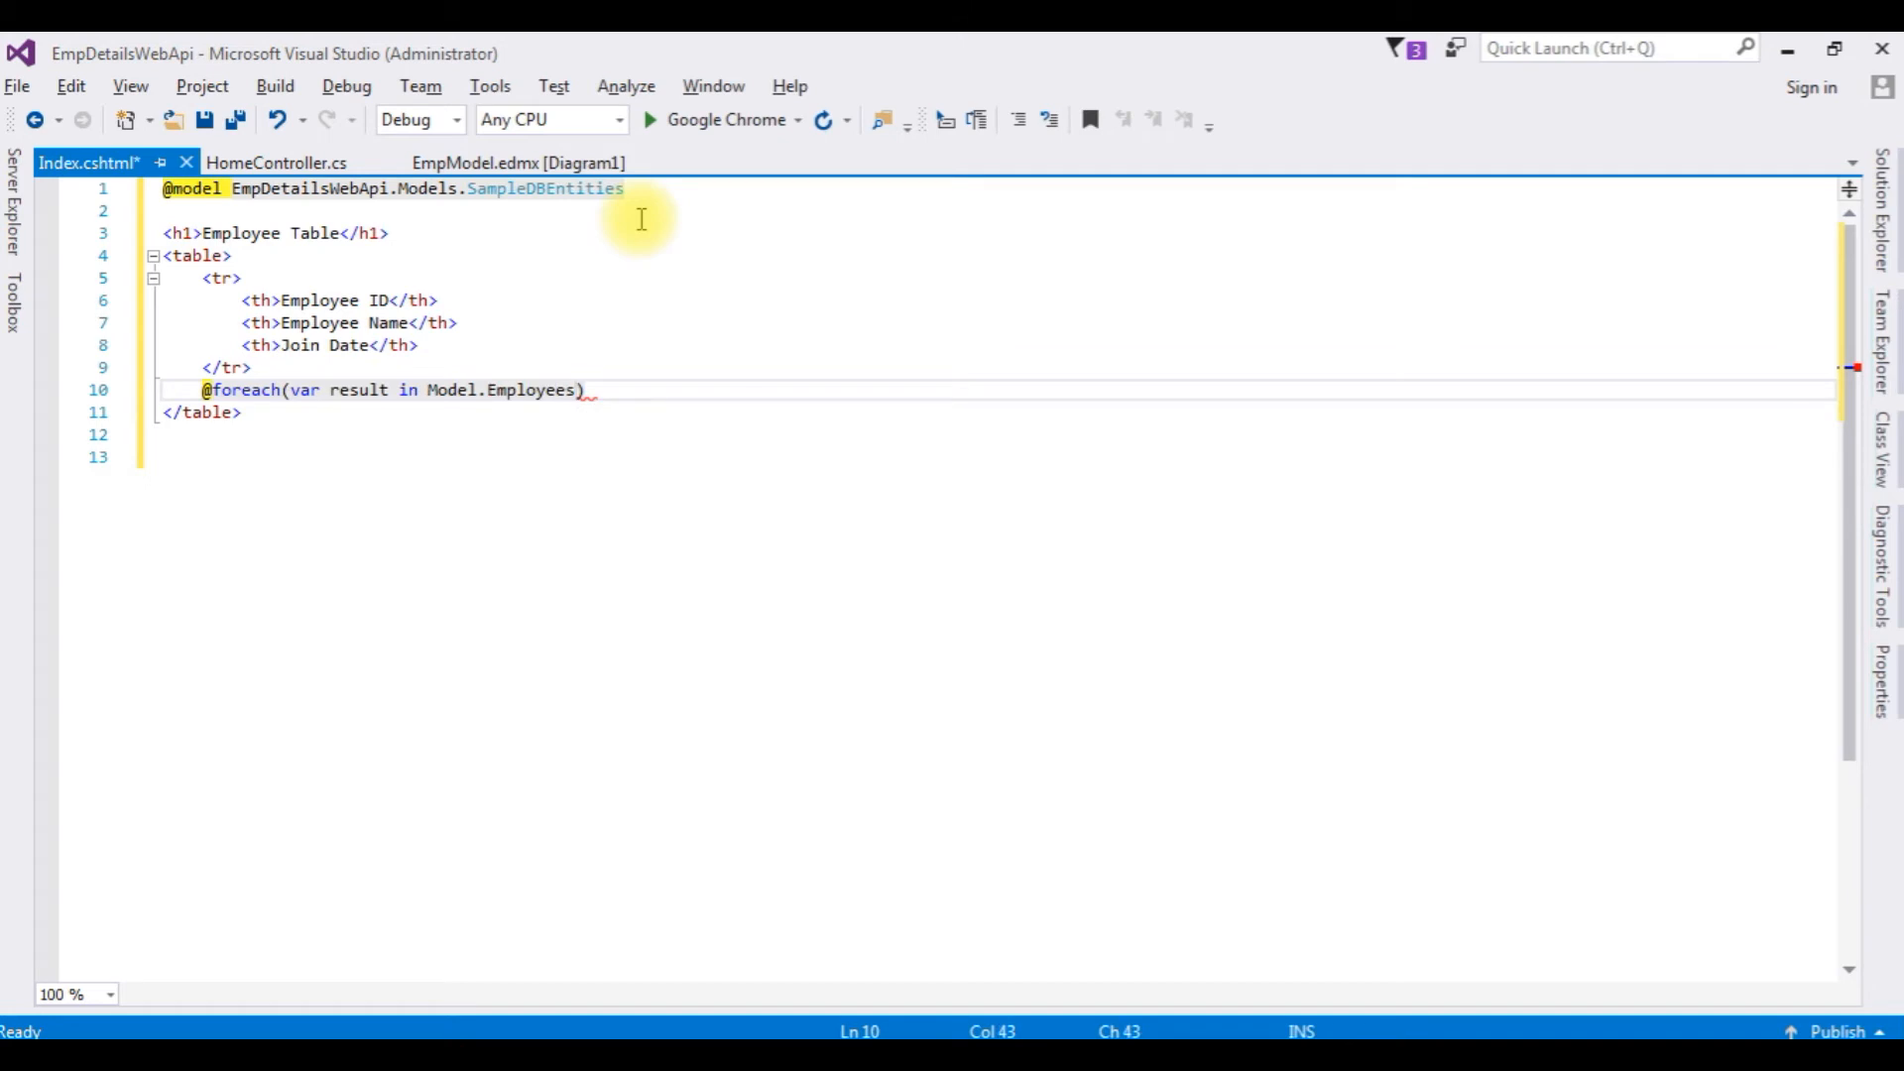
mouse_move(588, 389)
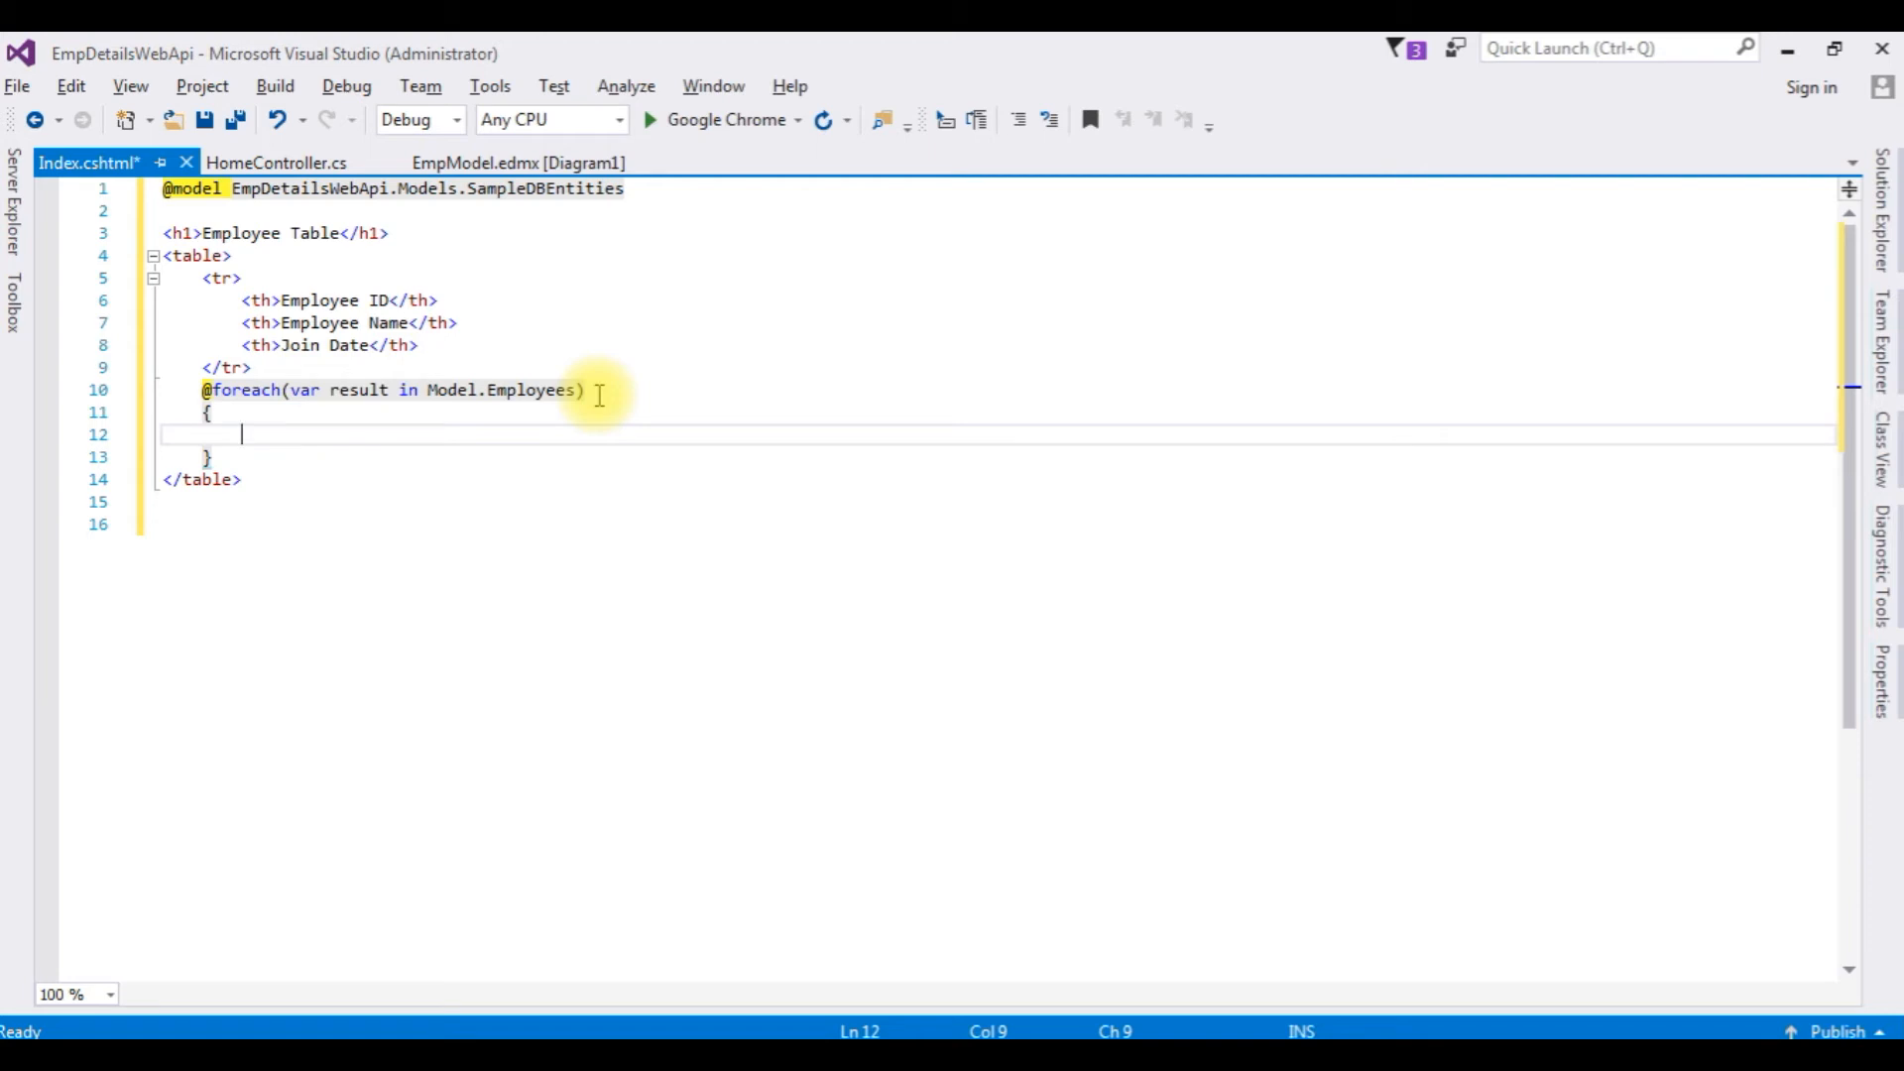
type("<")
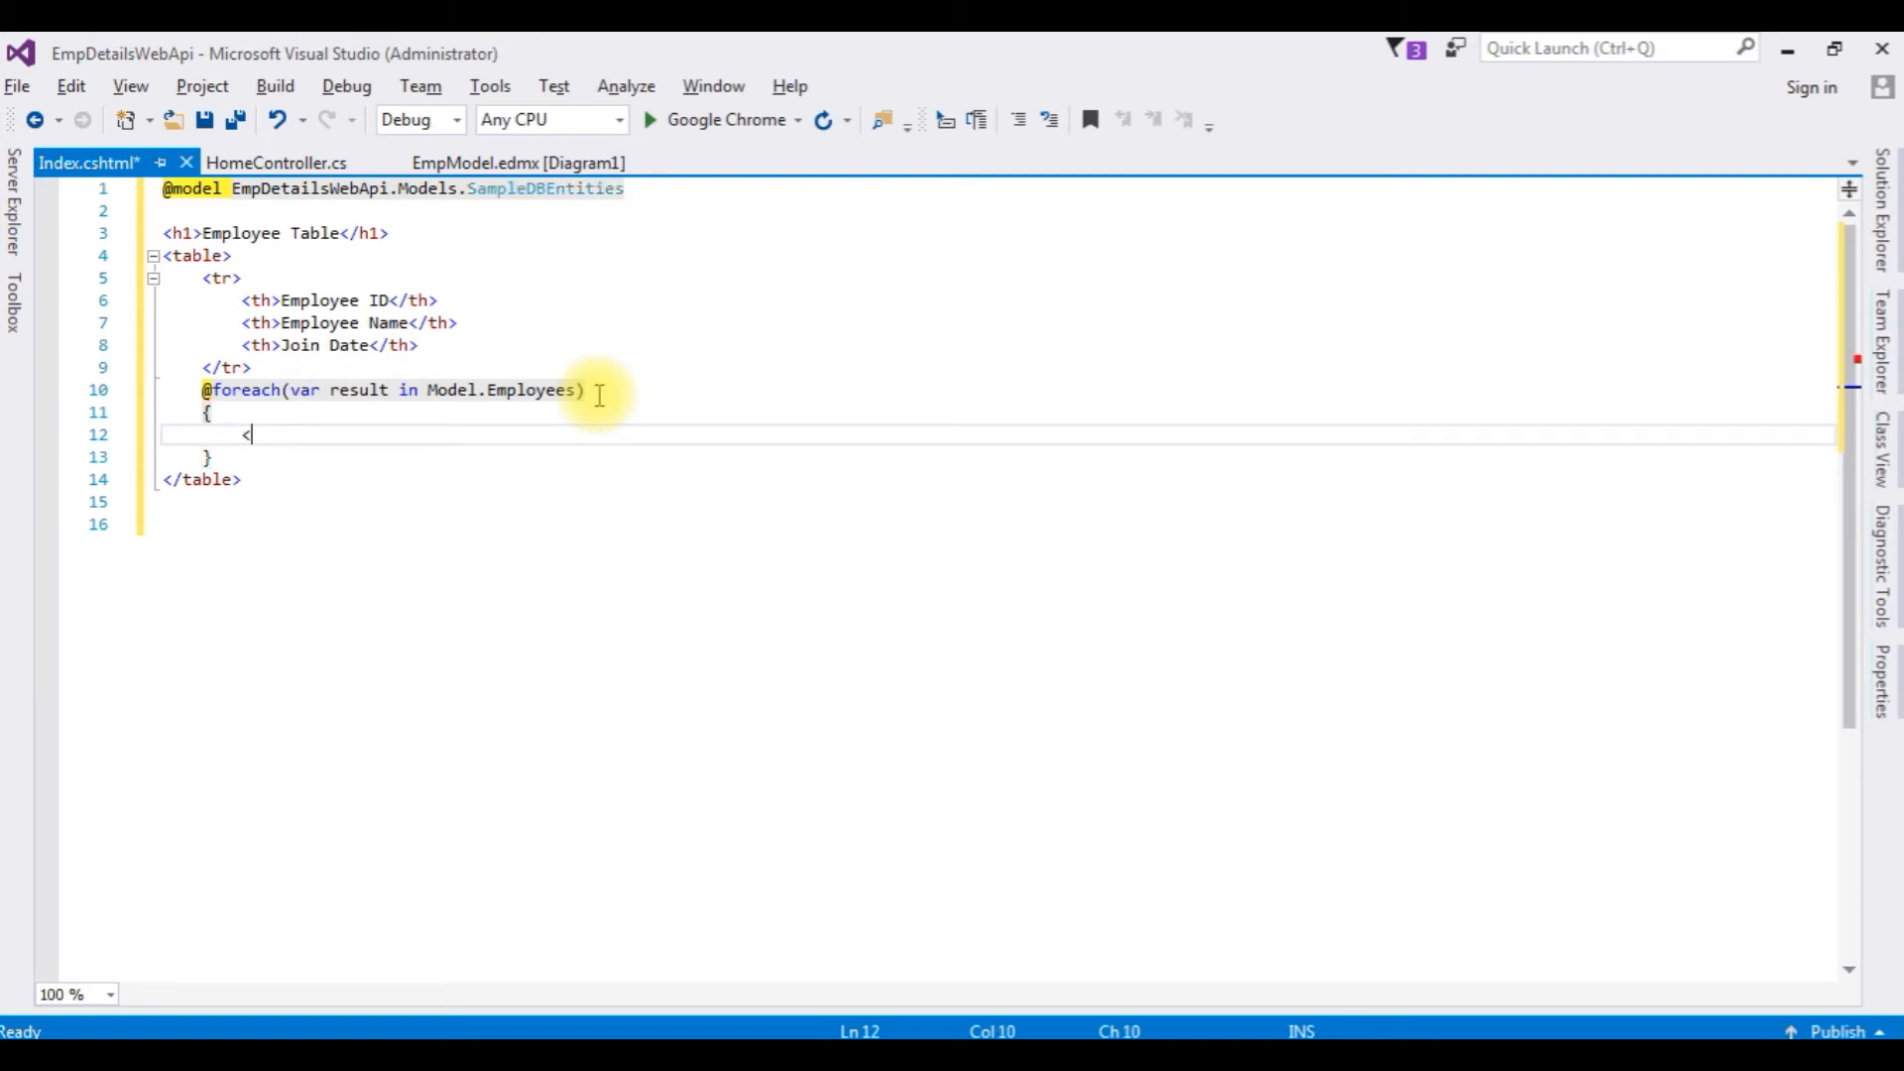
type("tr>")
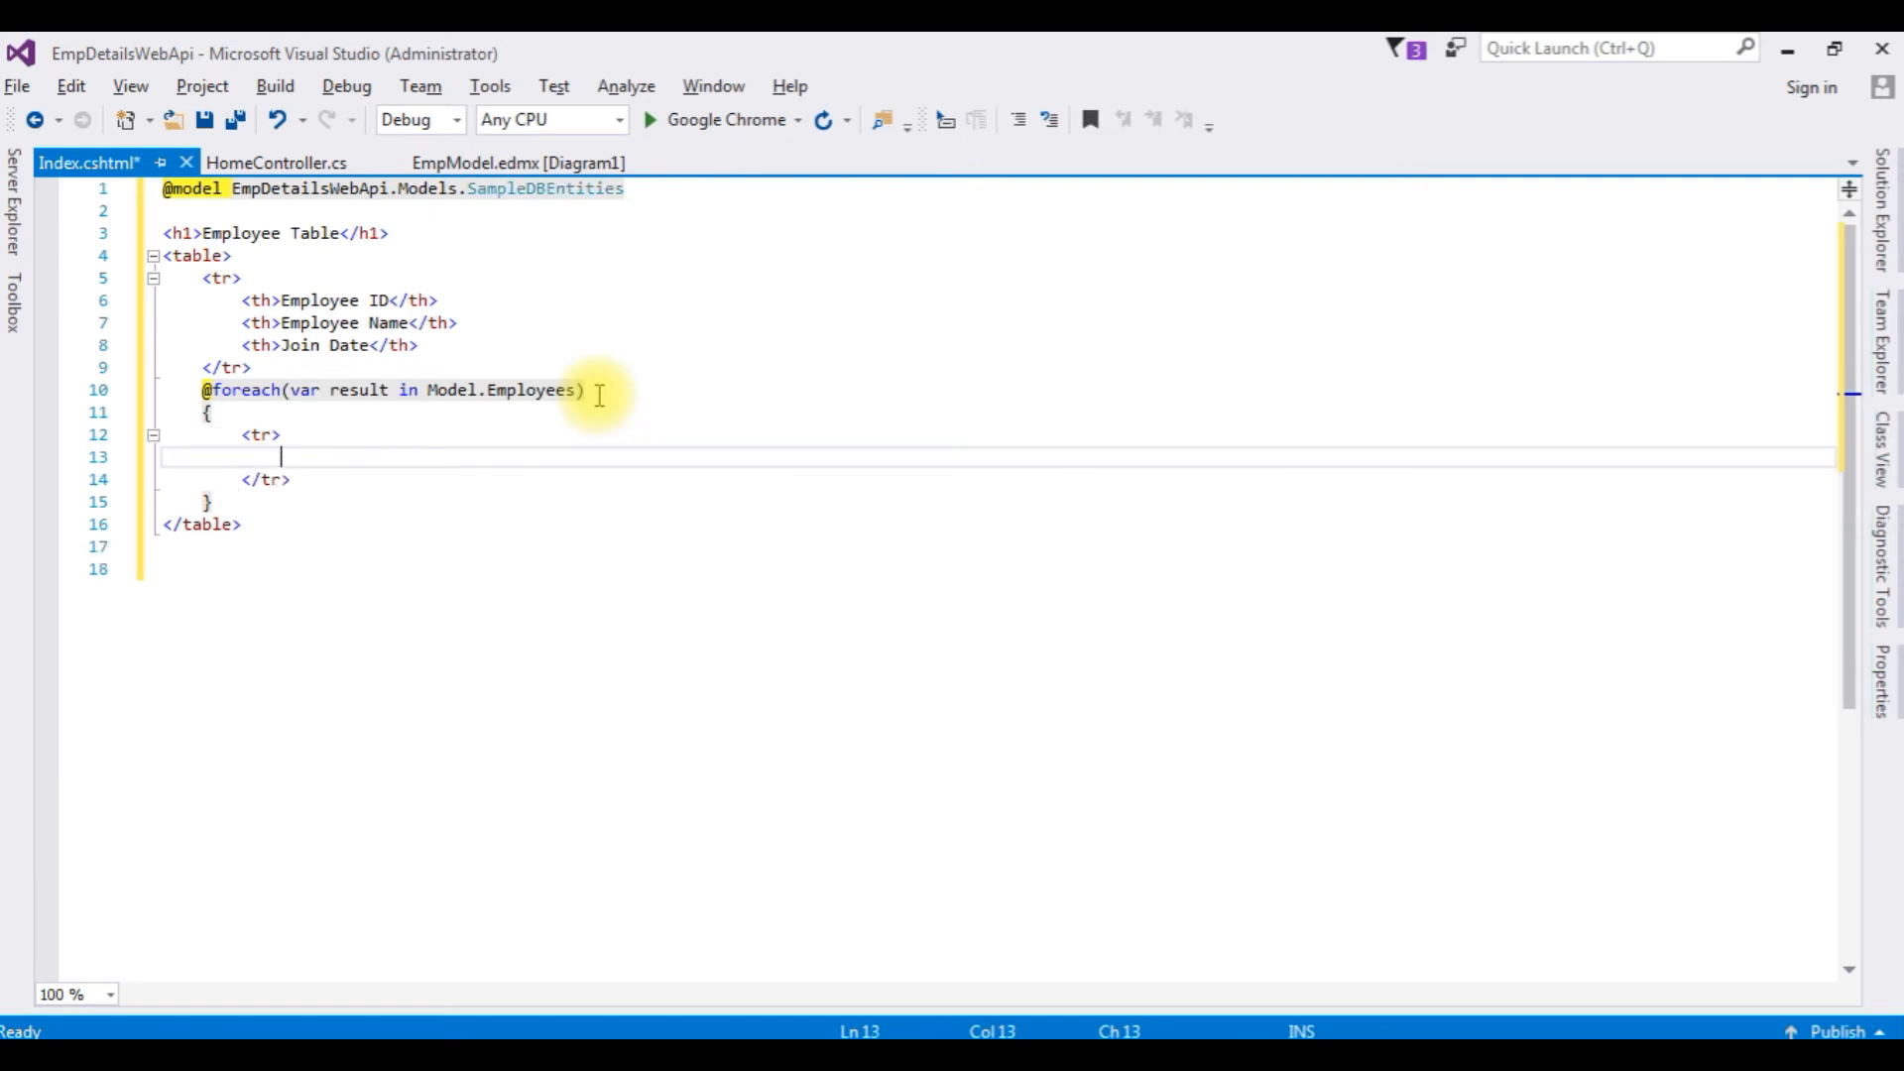
type("<td>@</td>")
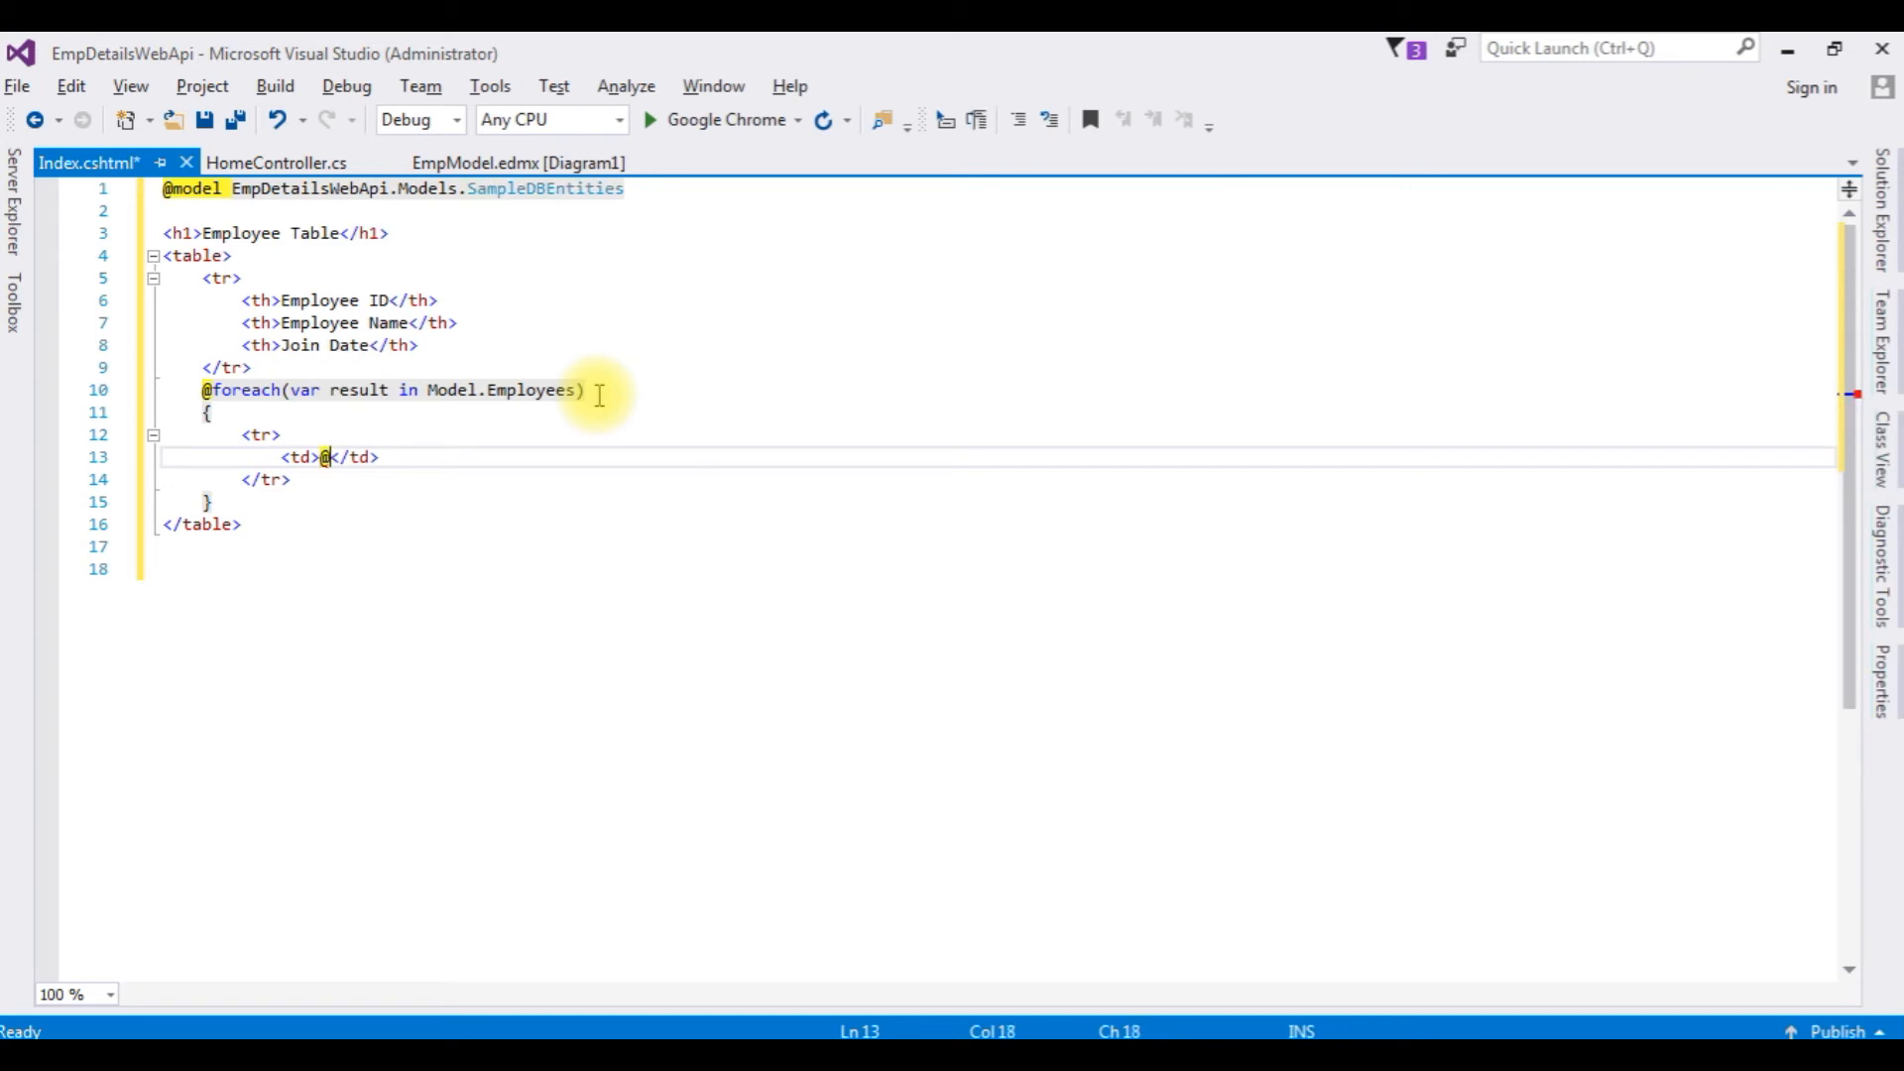
type("result.")
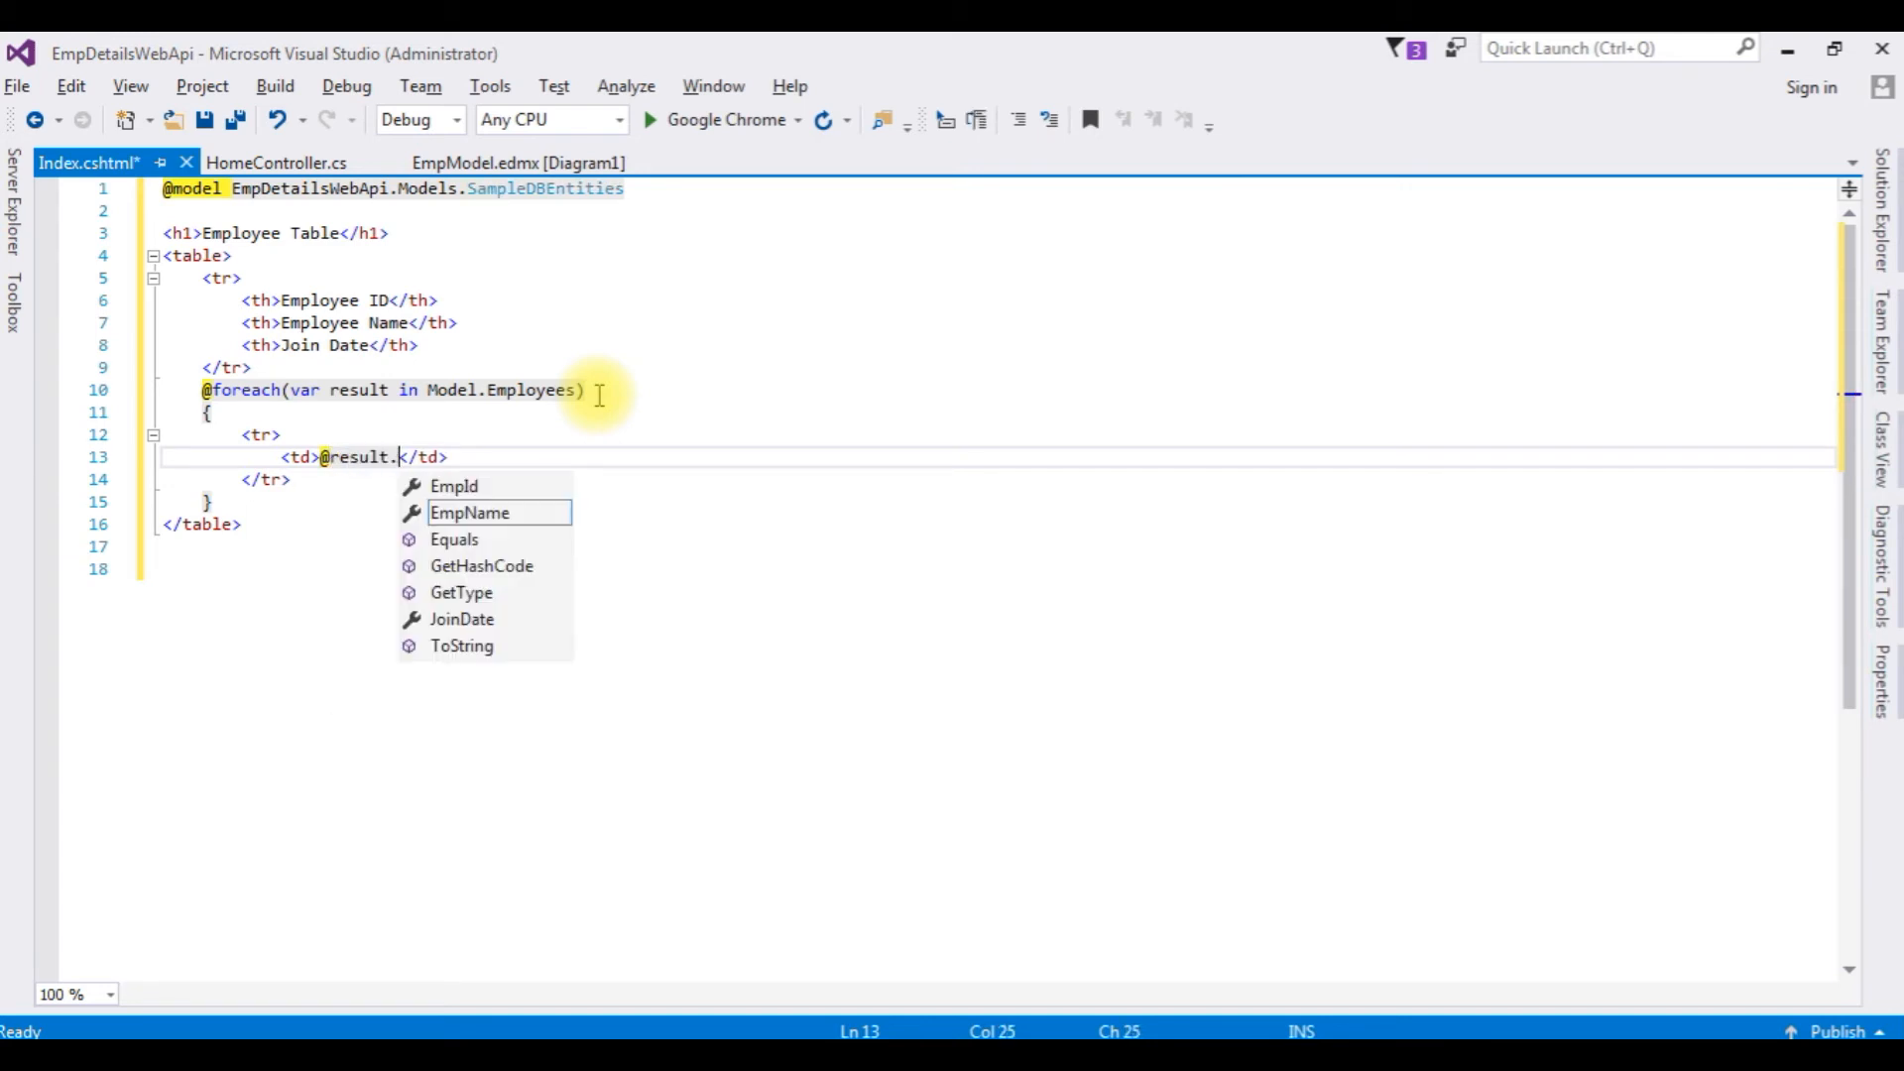
type("EmpId")
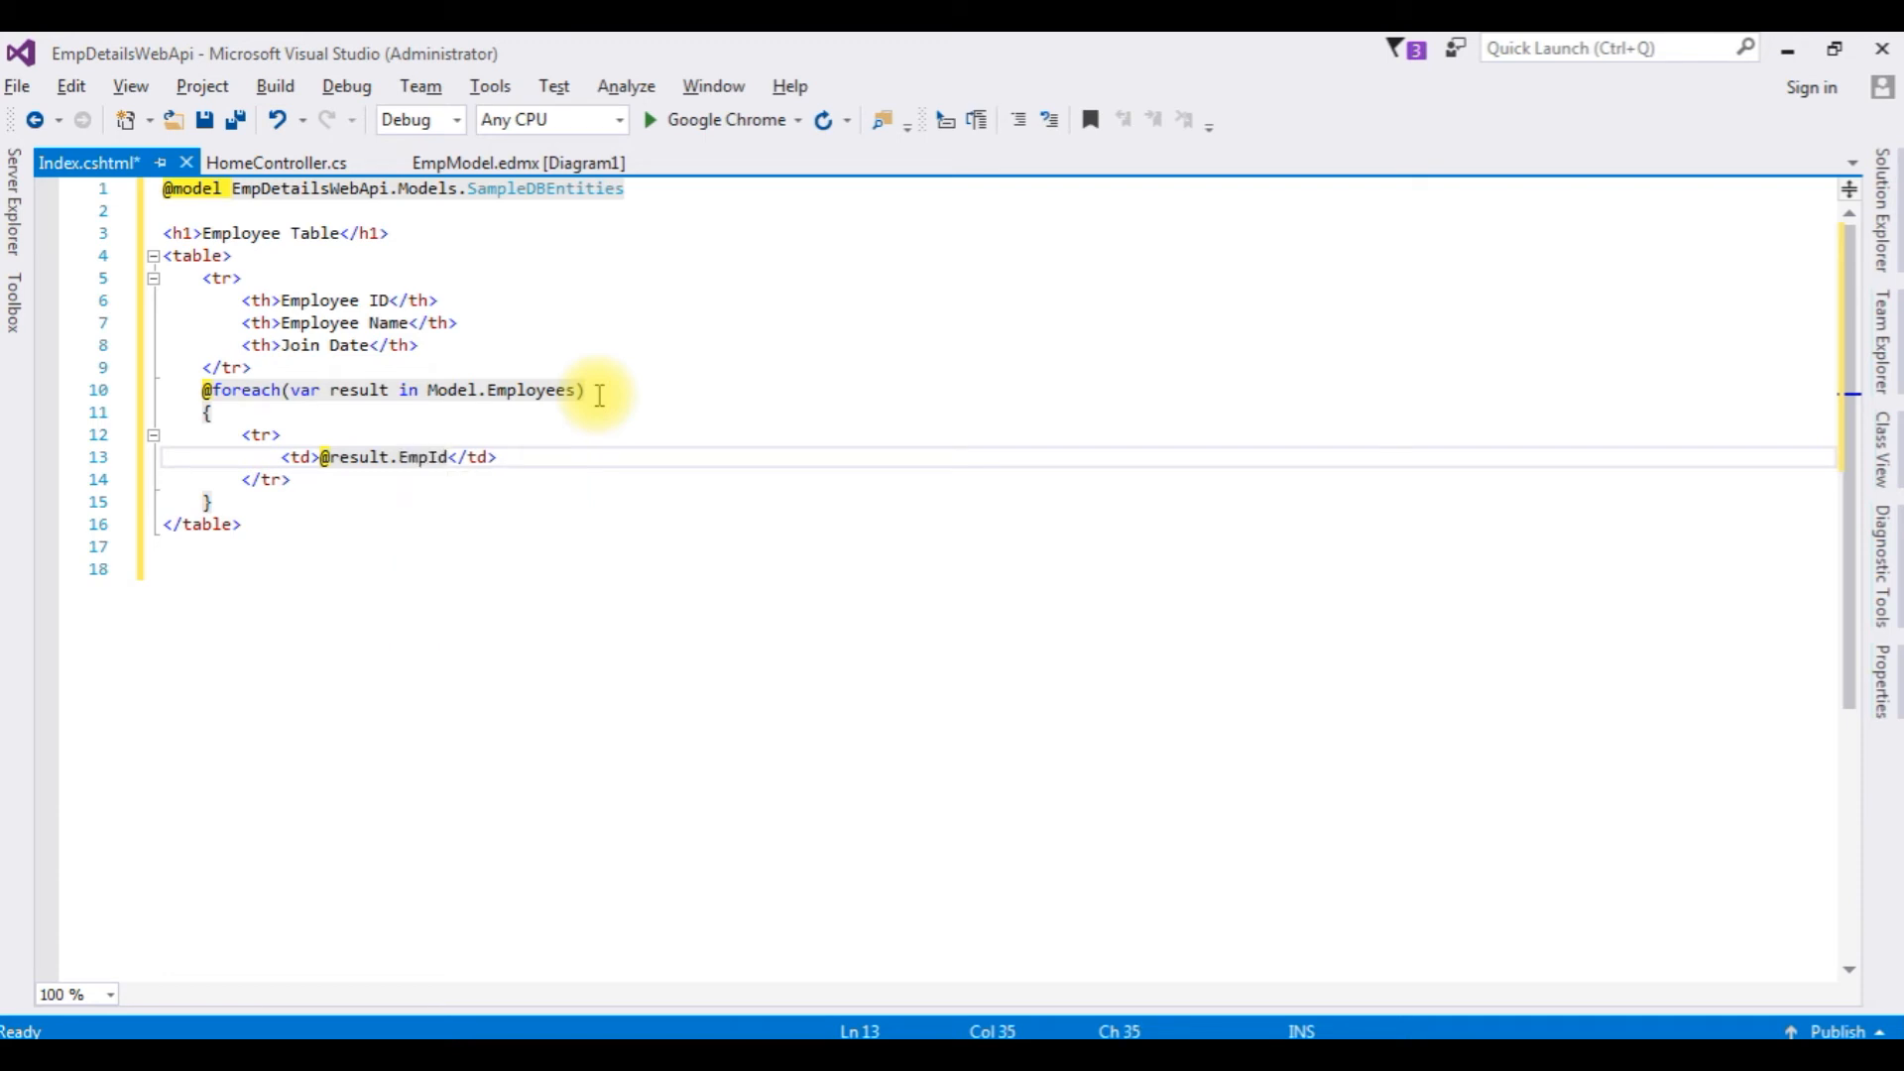
type("<br/>")
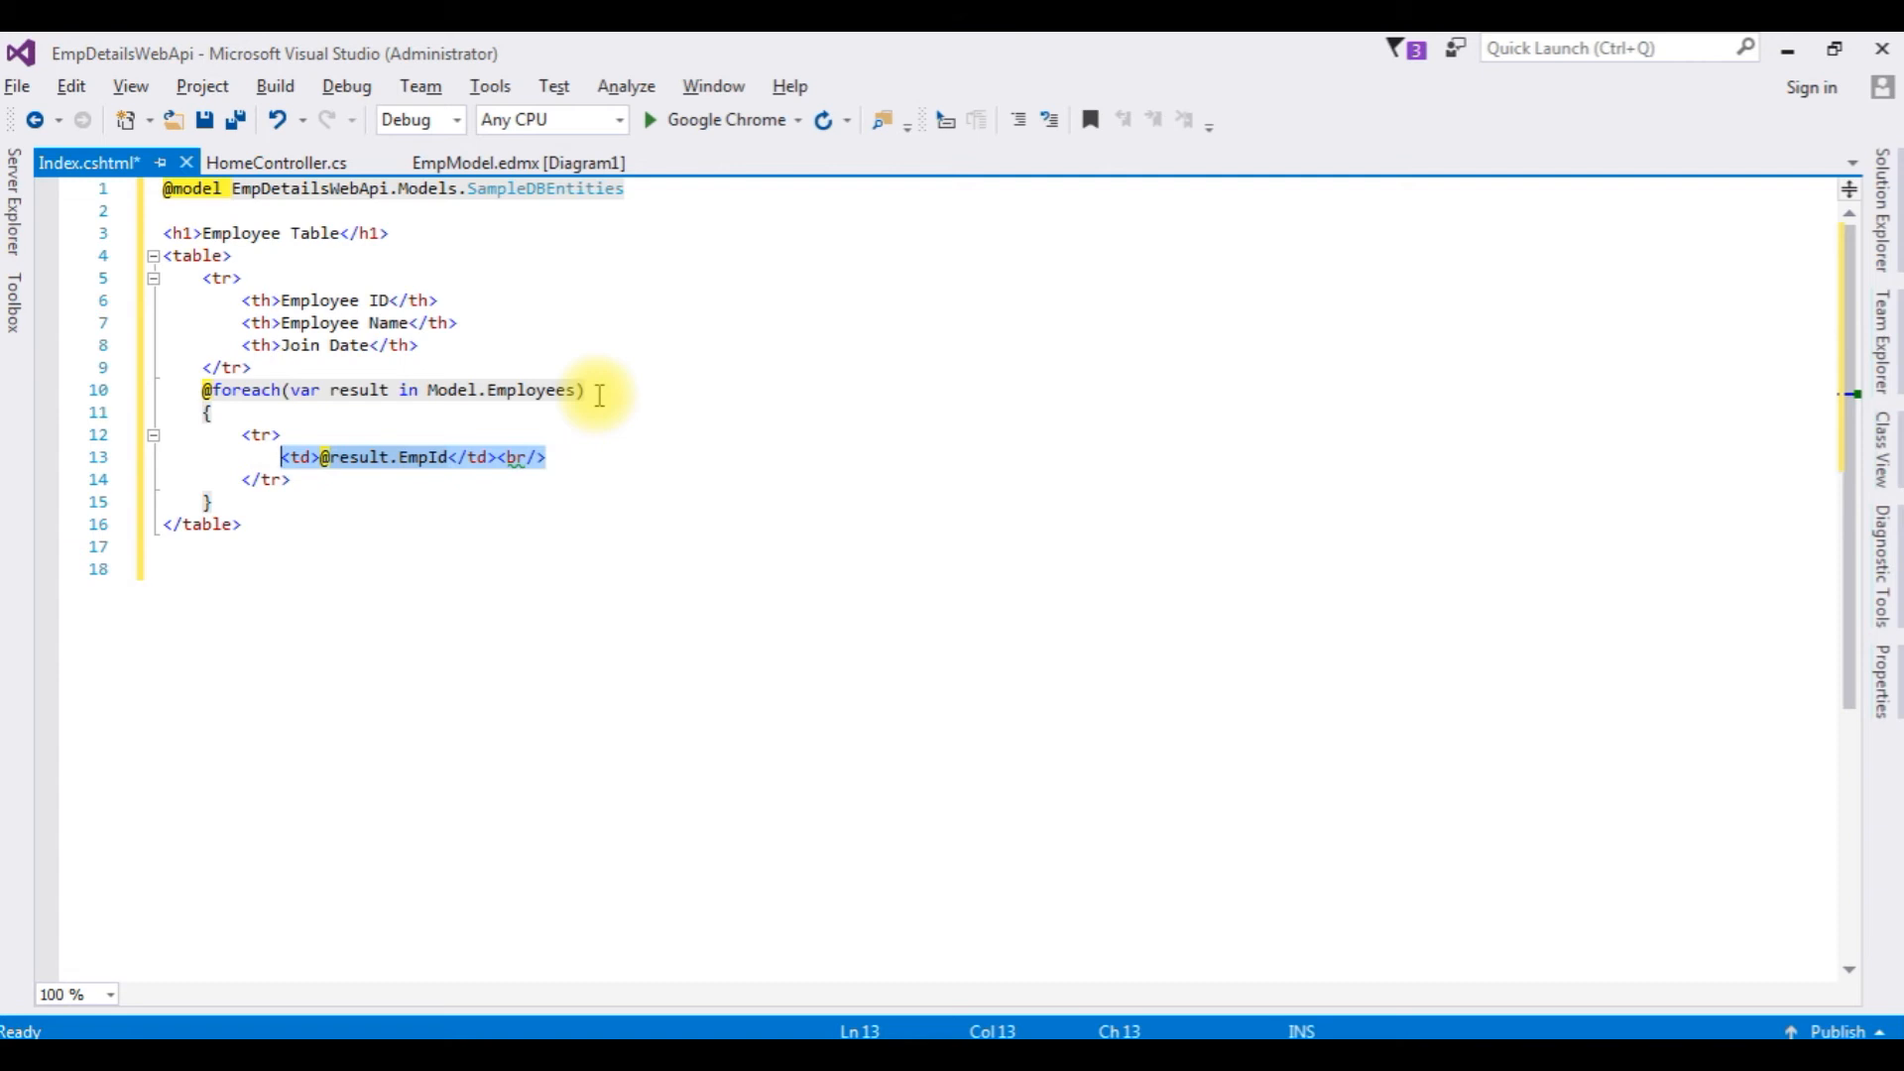
type("<td>@result.EmpId</td>")
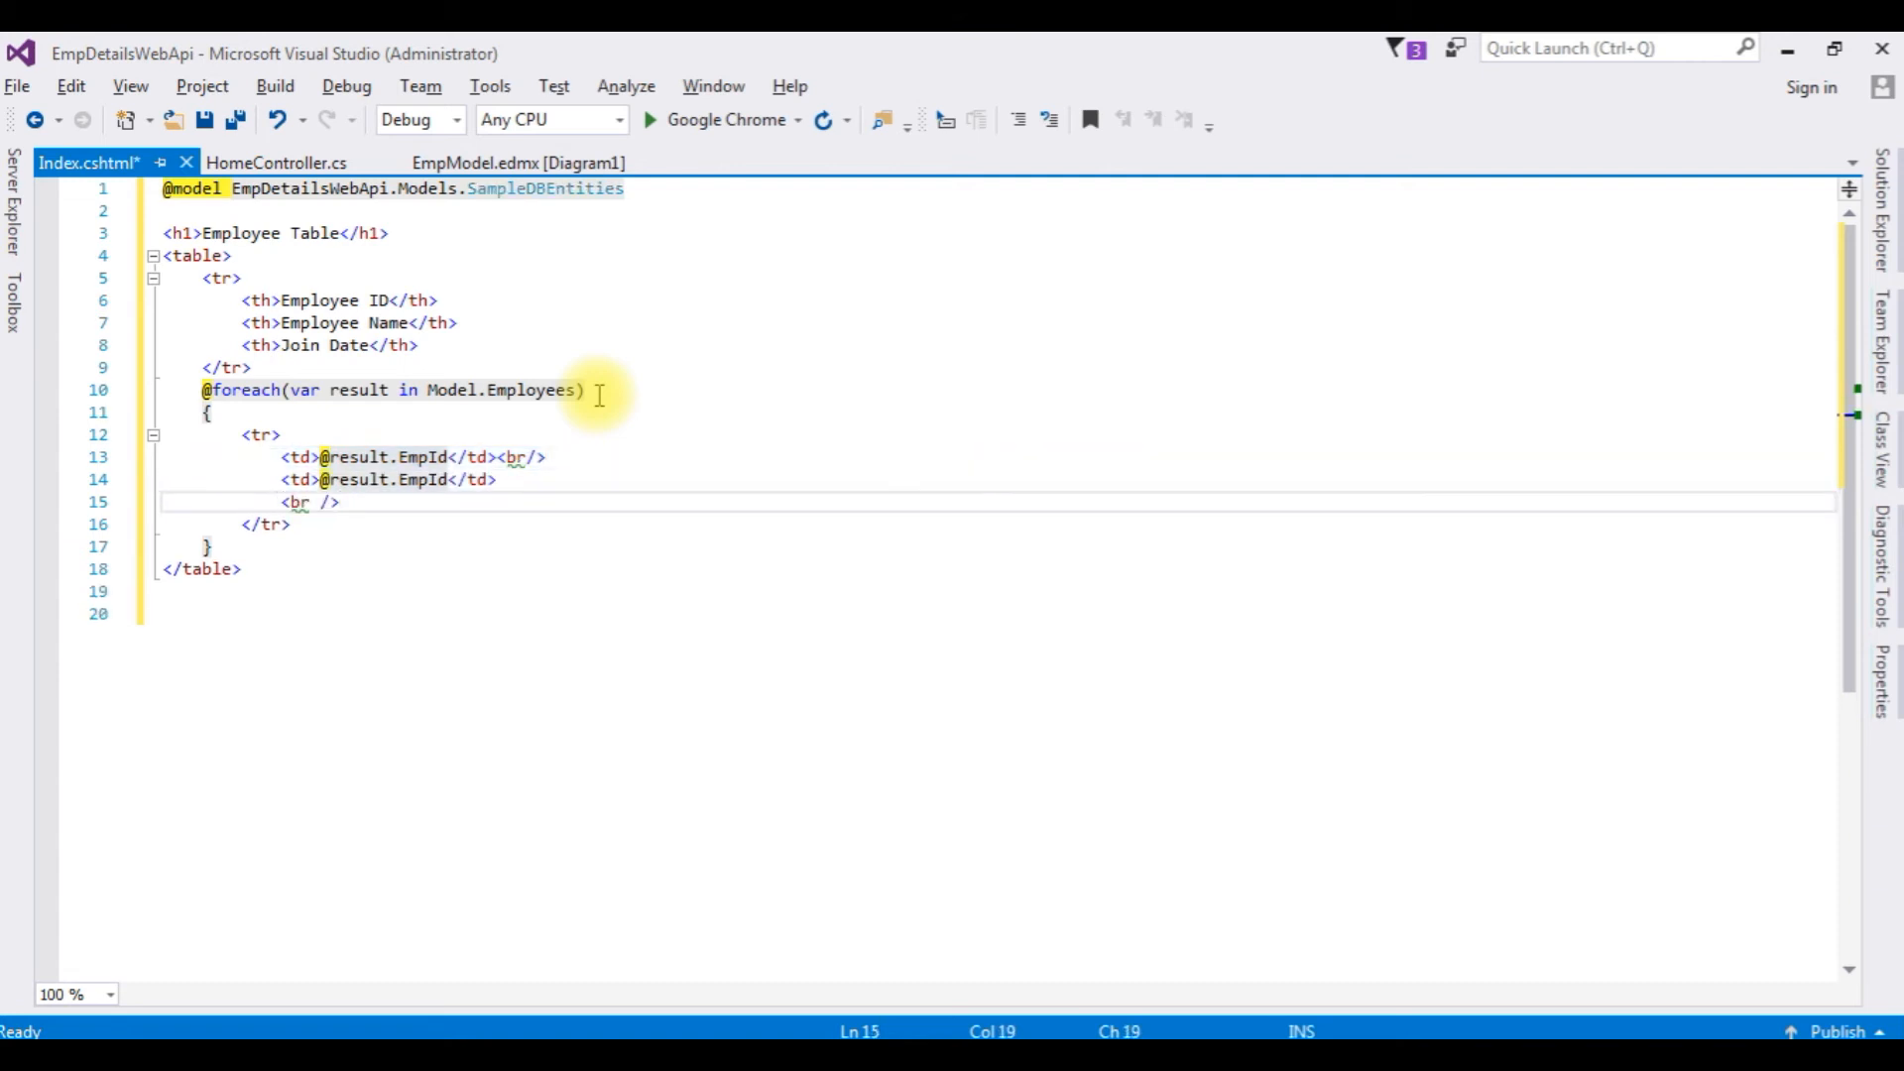
type("<td>@result.EmpId</td>")
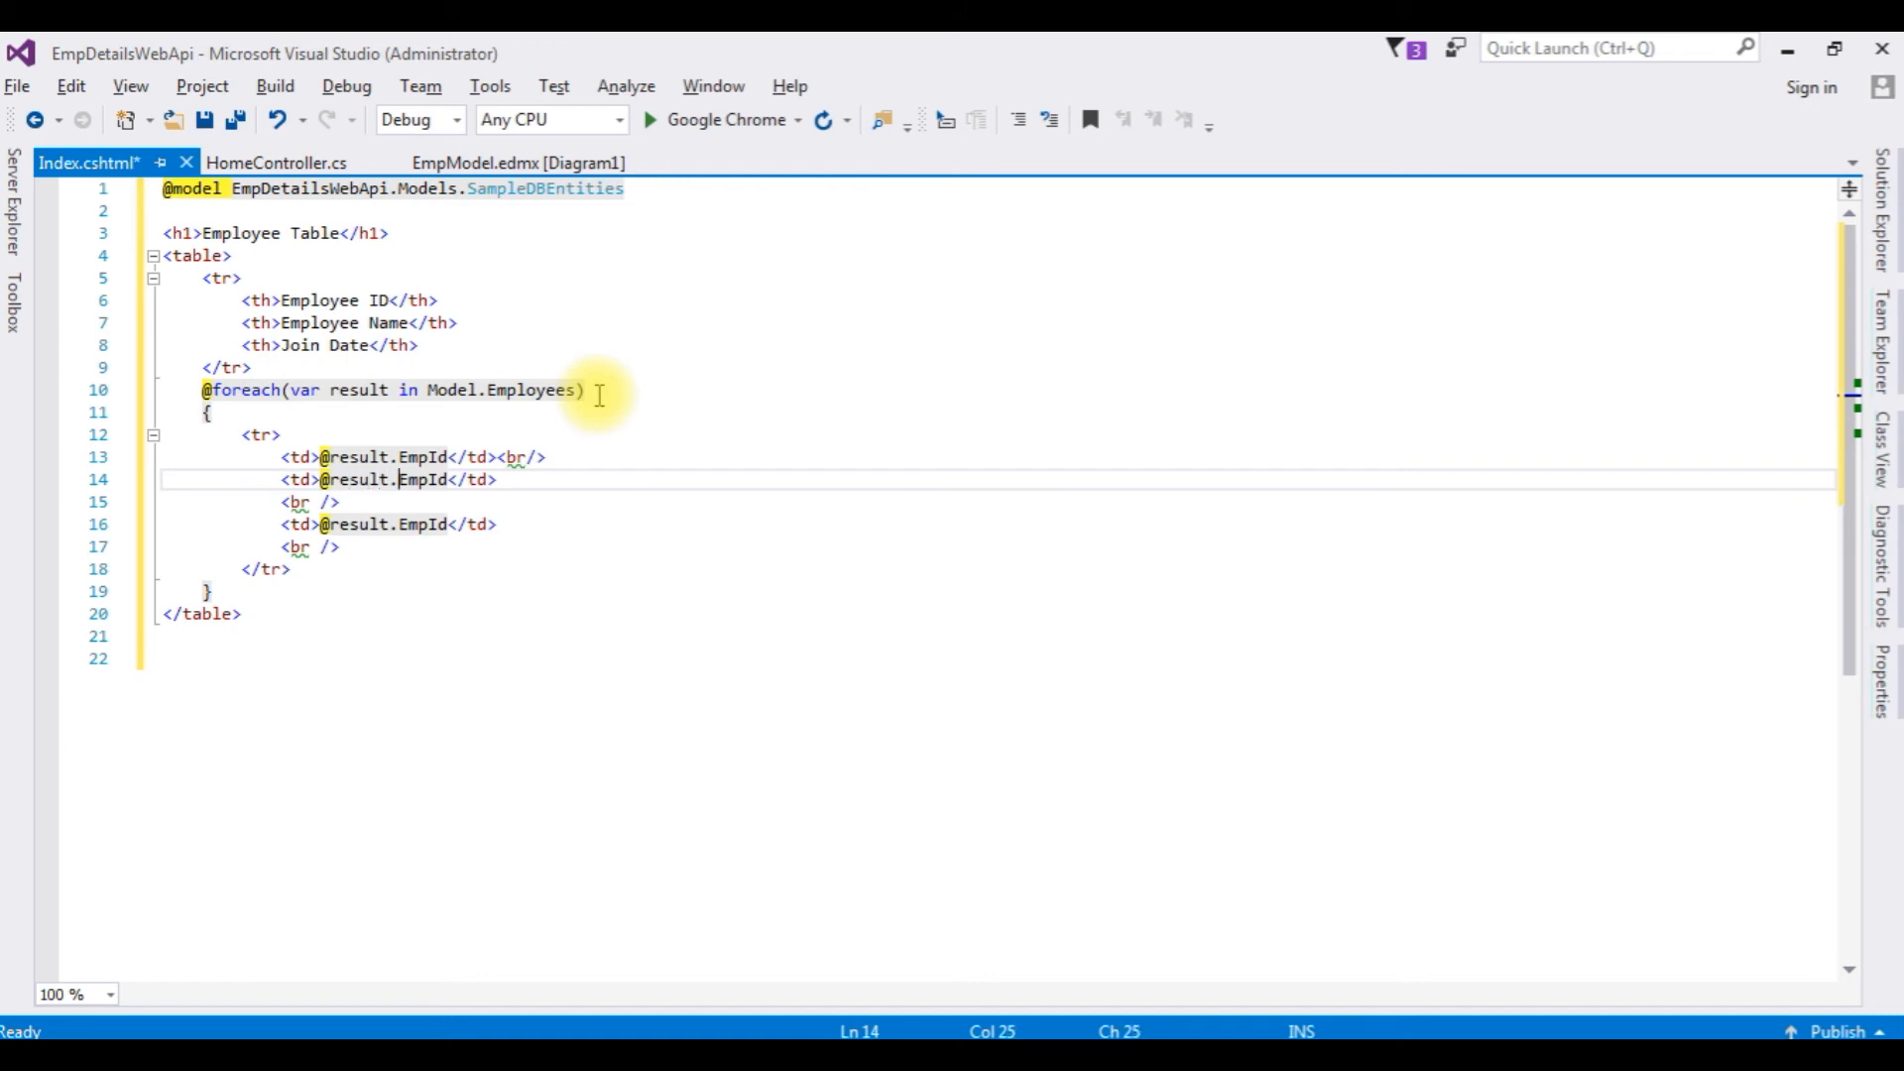
key("BackSpace")
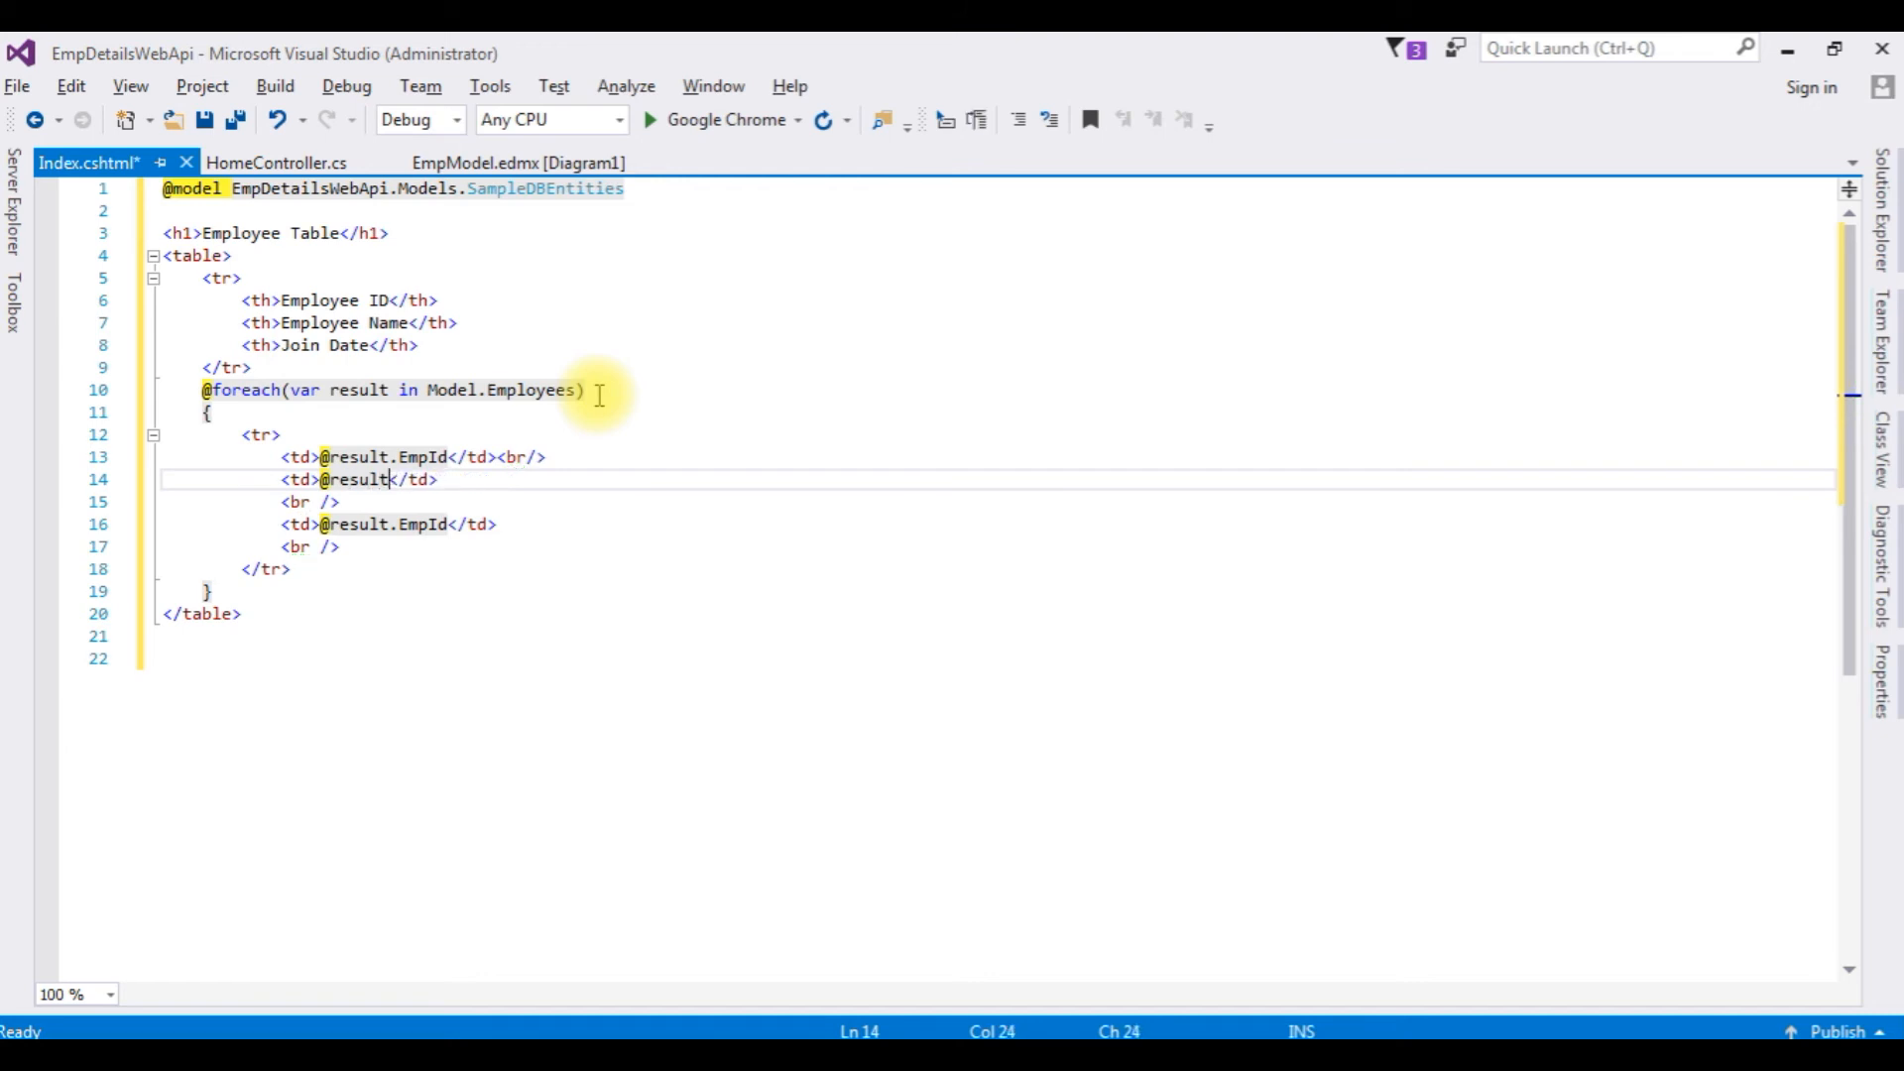
type(".EmpName")
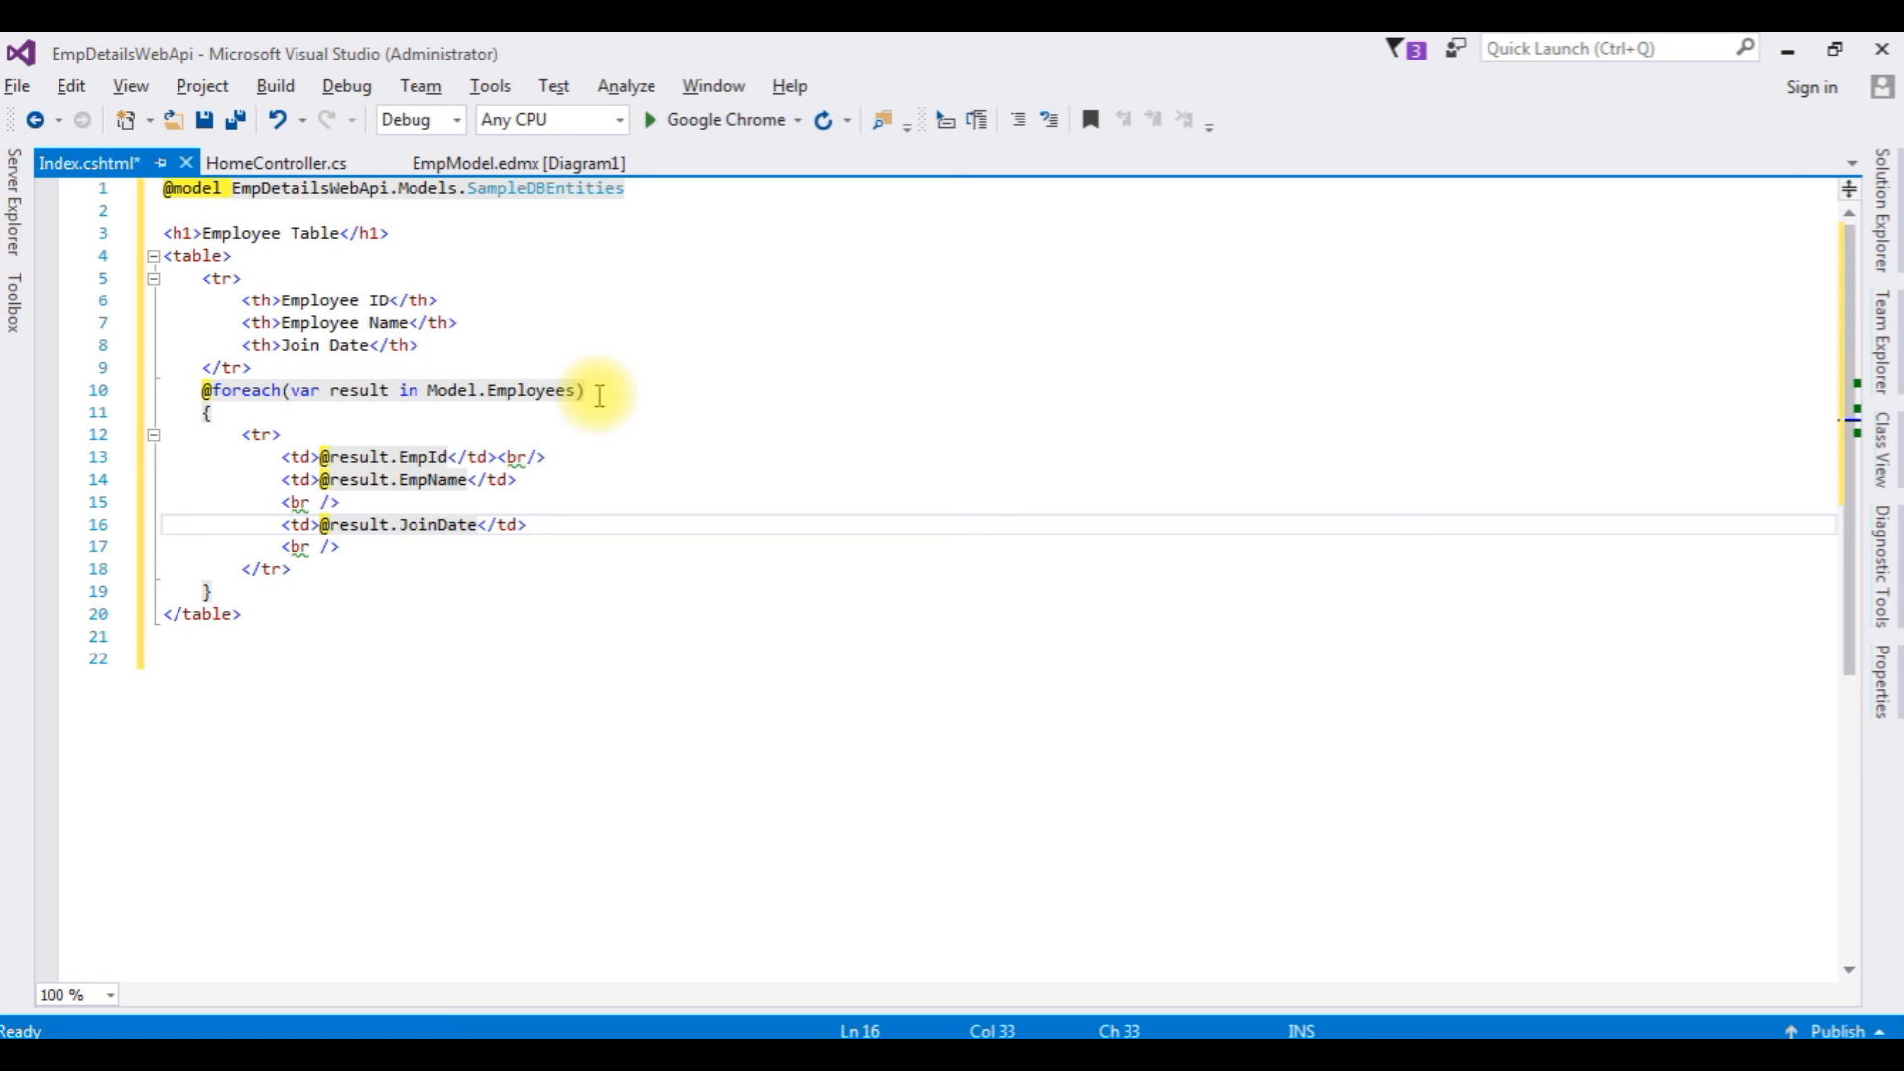
mouse_move(667, 538)
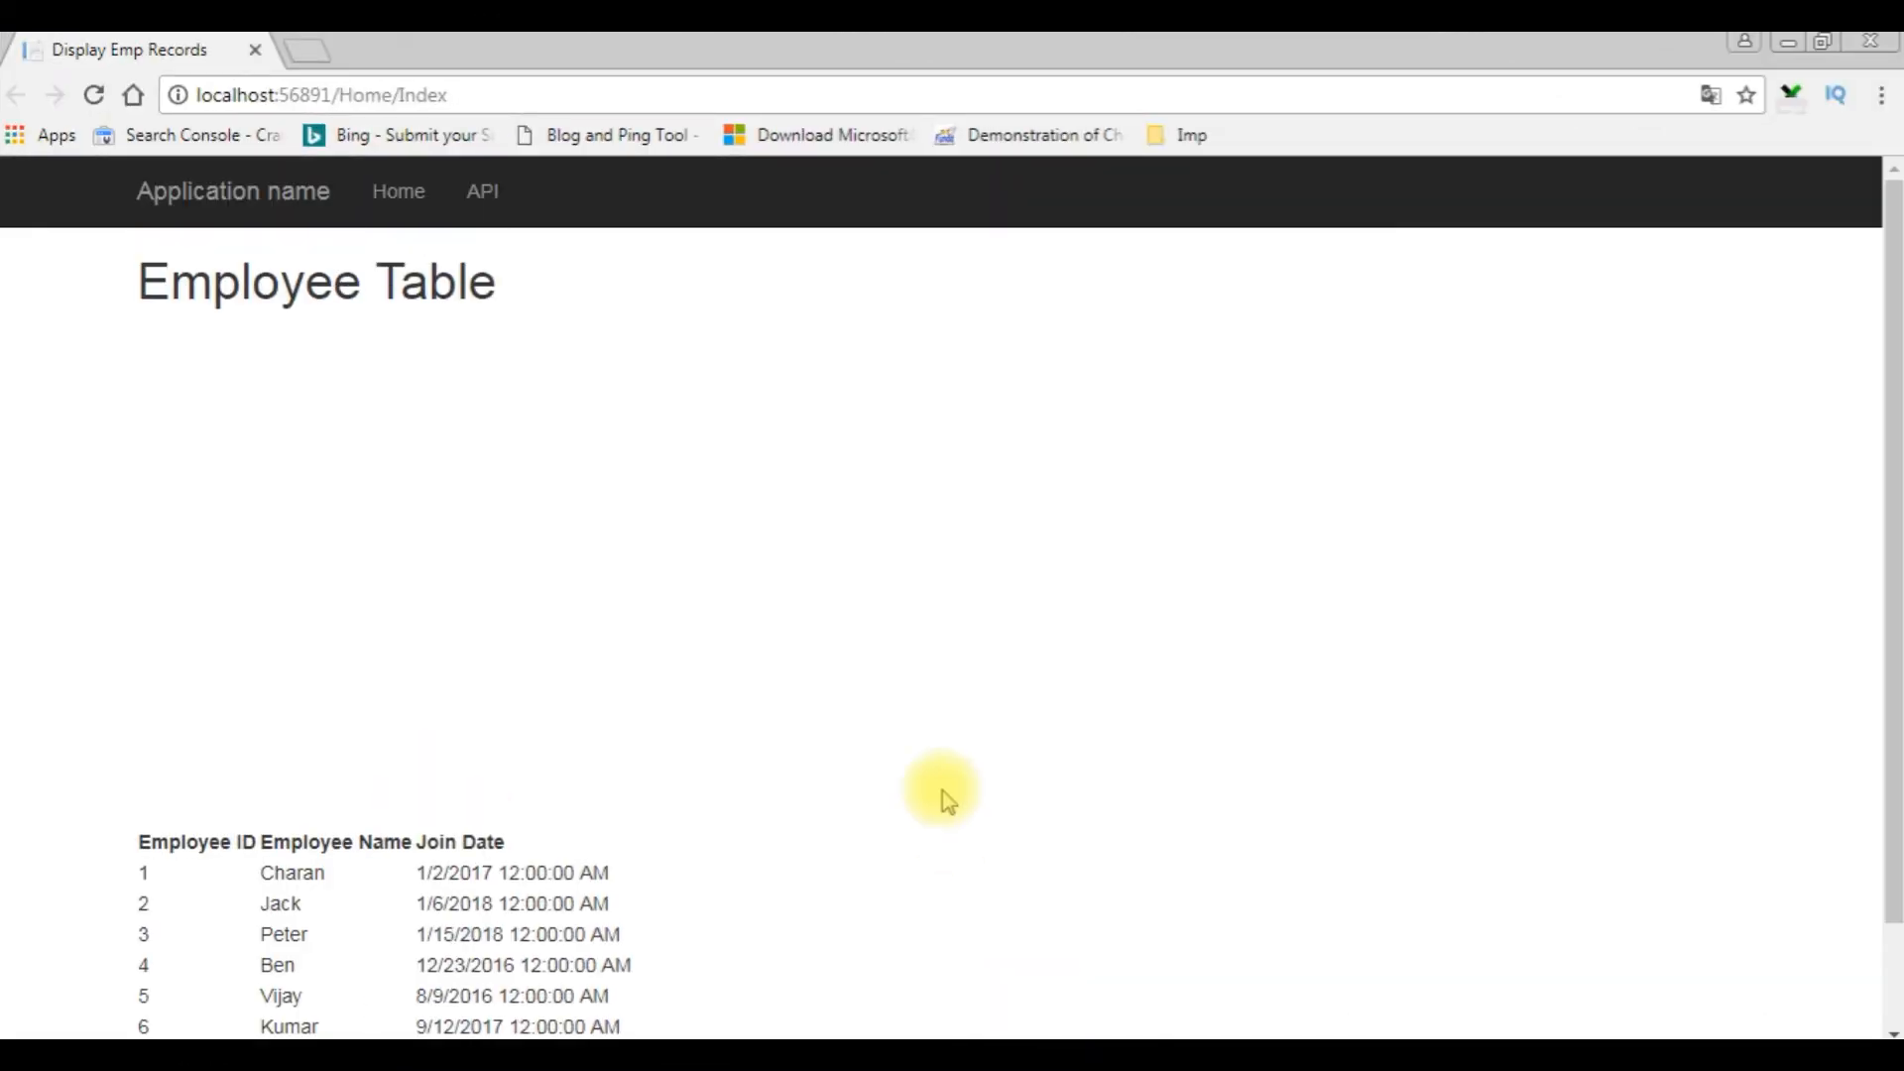
Step: Scroll down the Home/Index page in Chrome to view the six employee rows
scroll("down", 3)
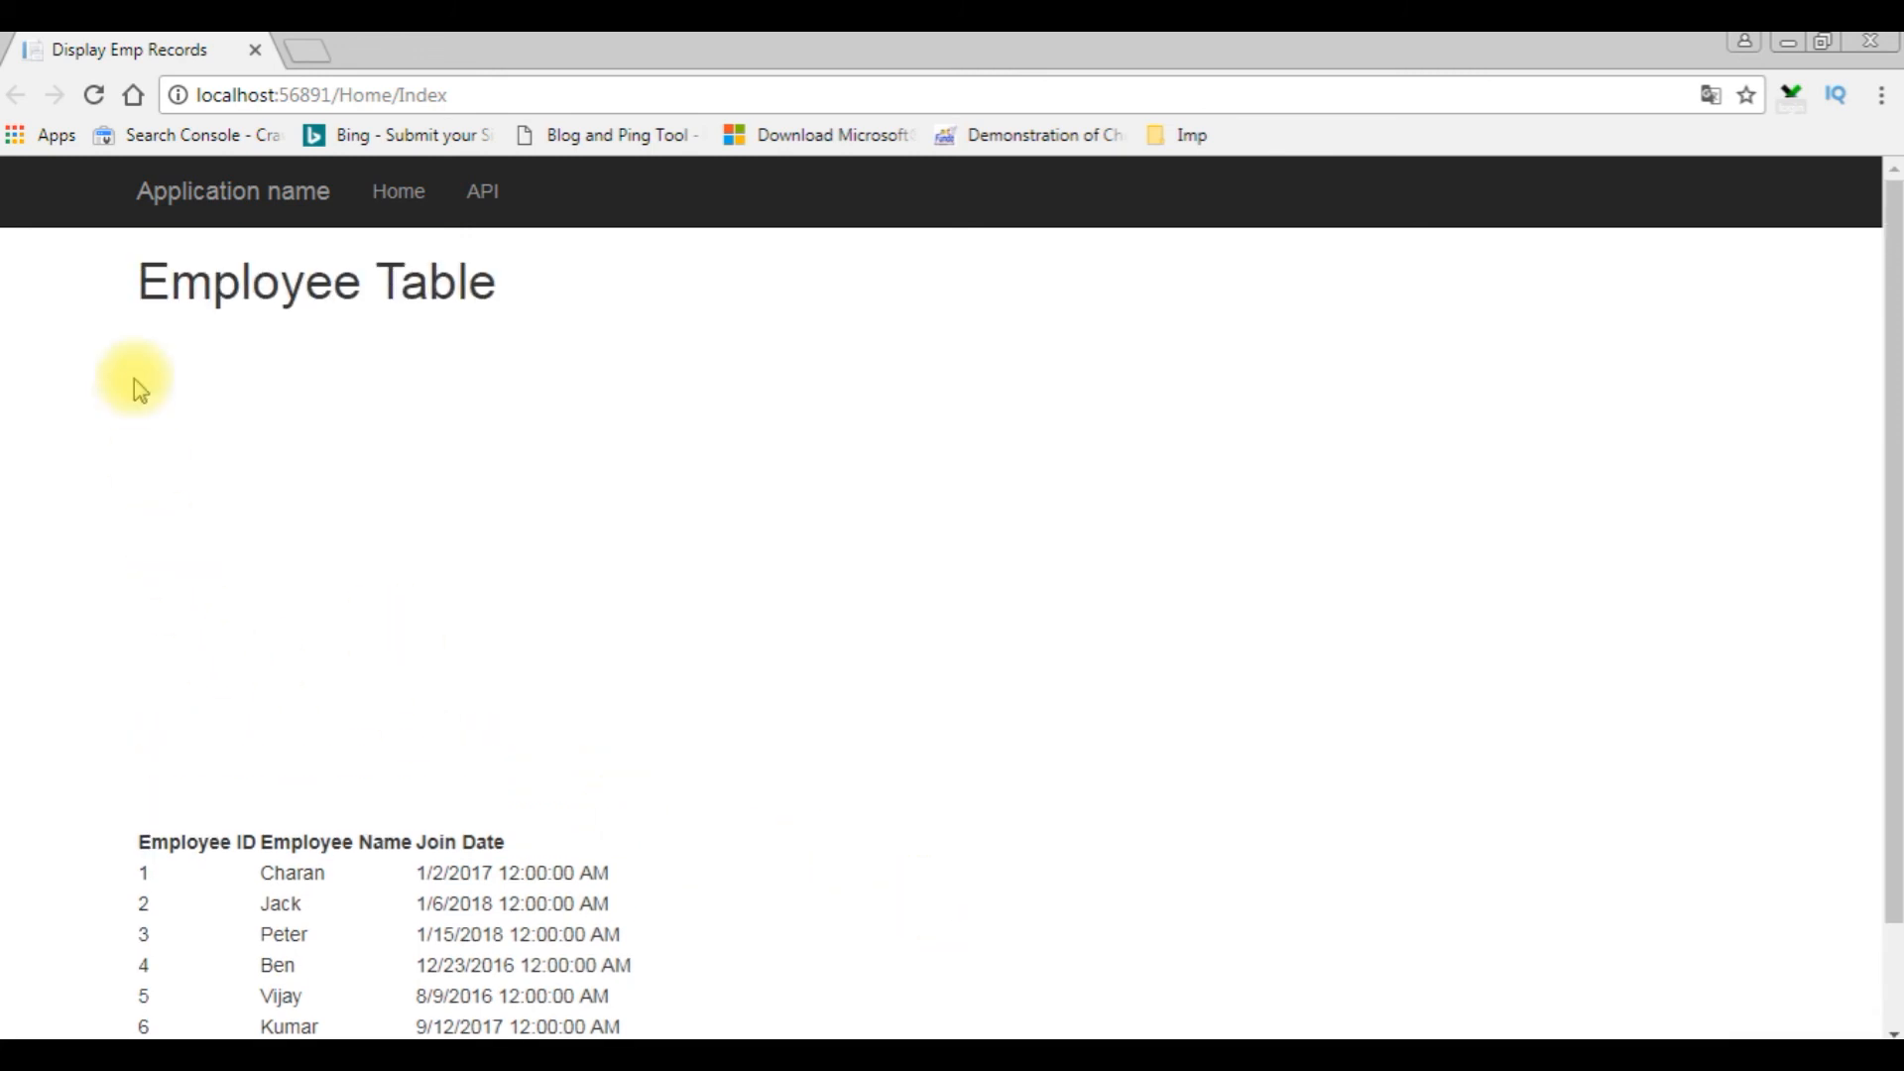
mouse_move(1754, 399)
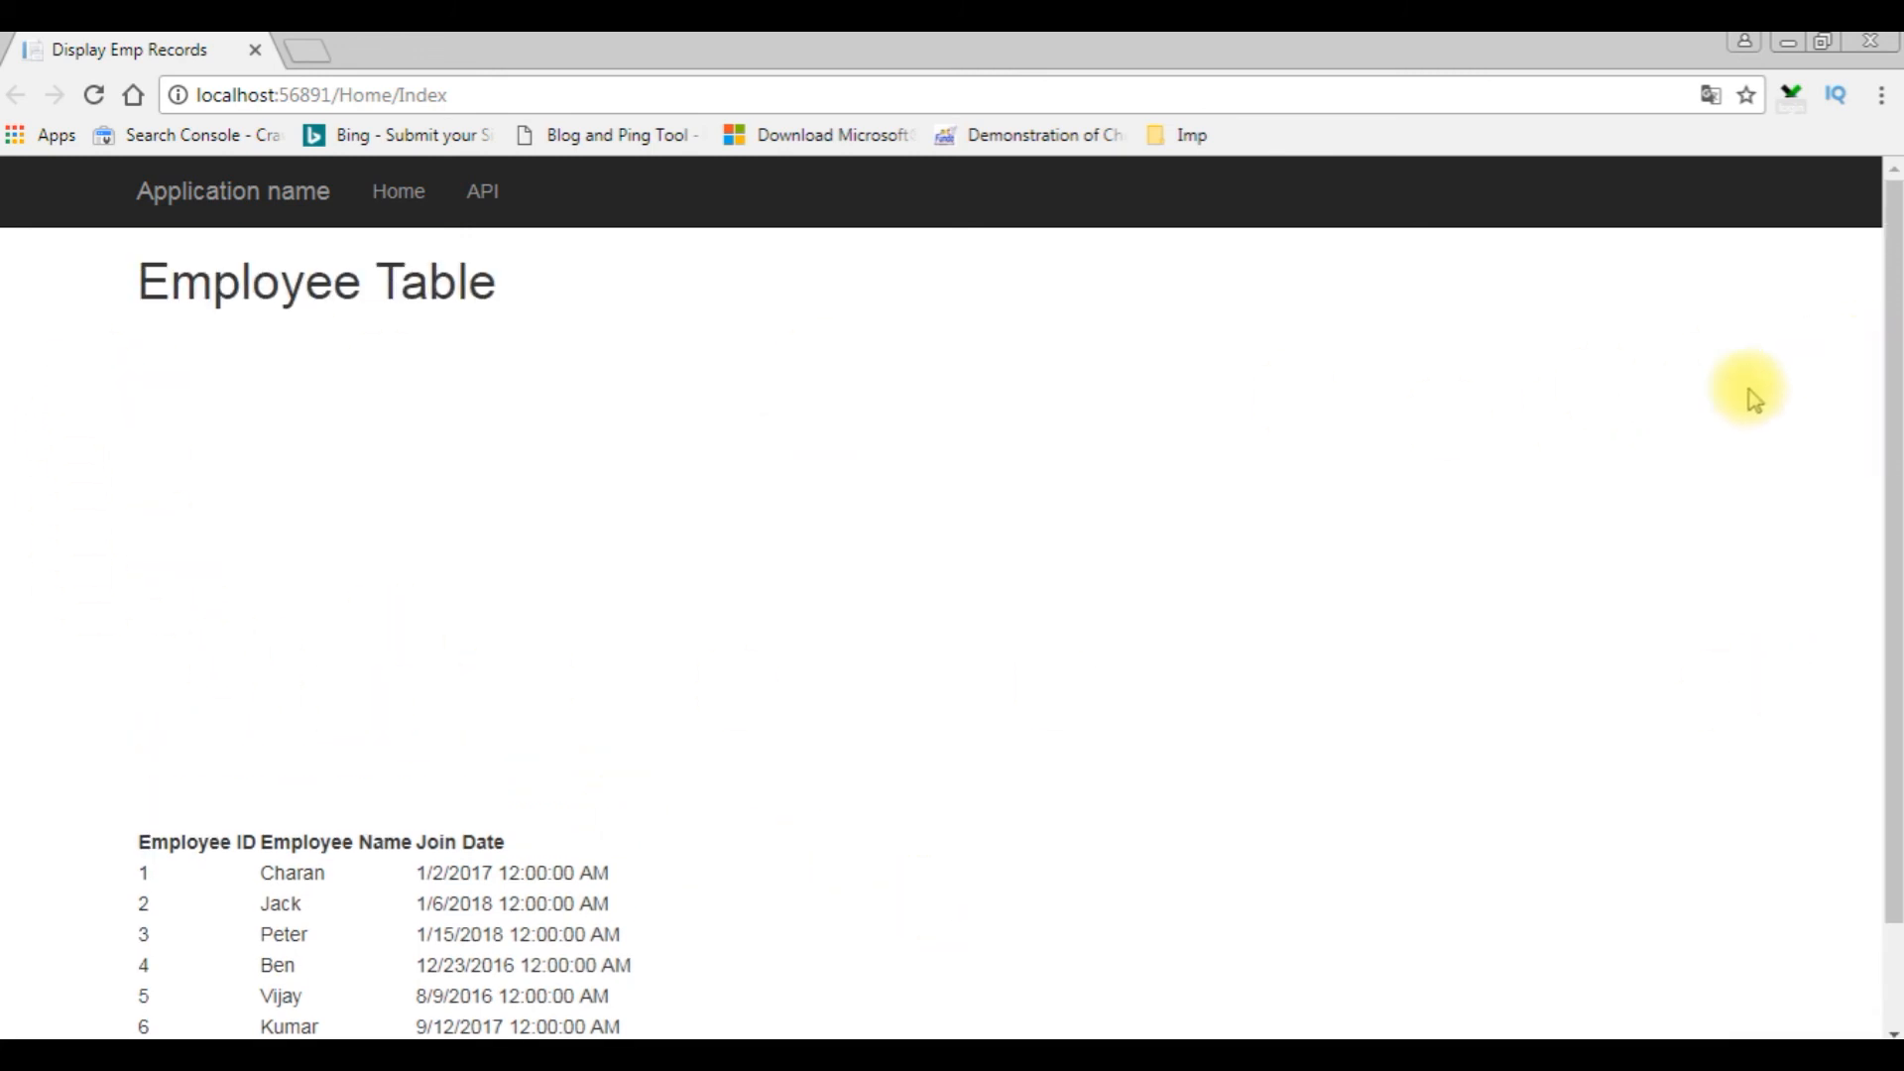
mouse_move(610, 612)
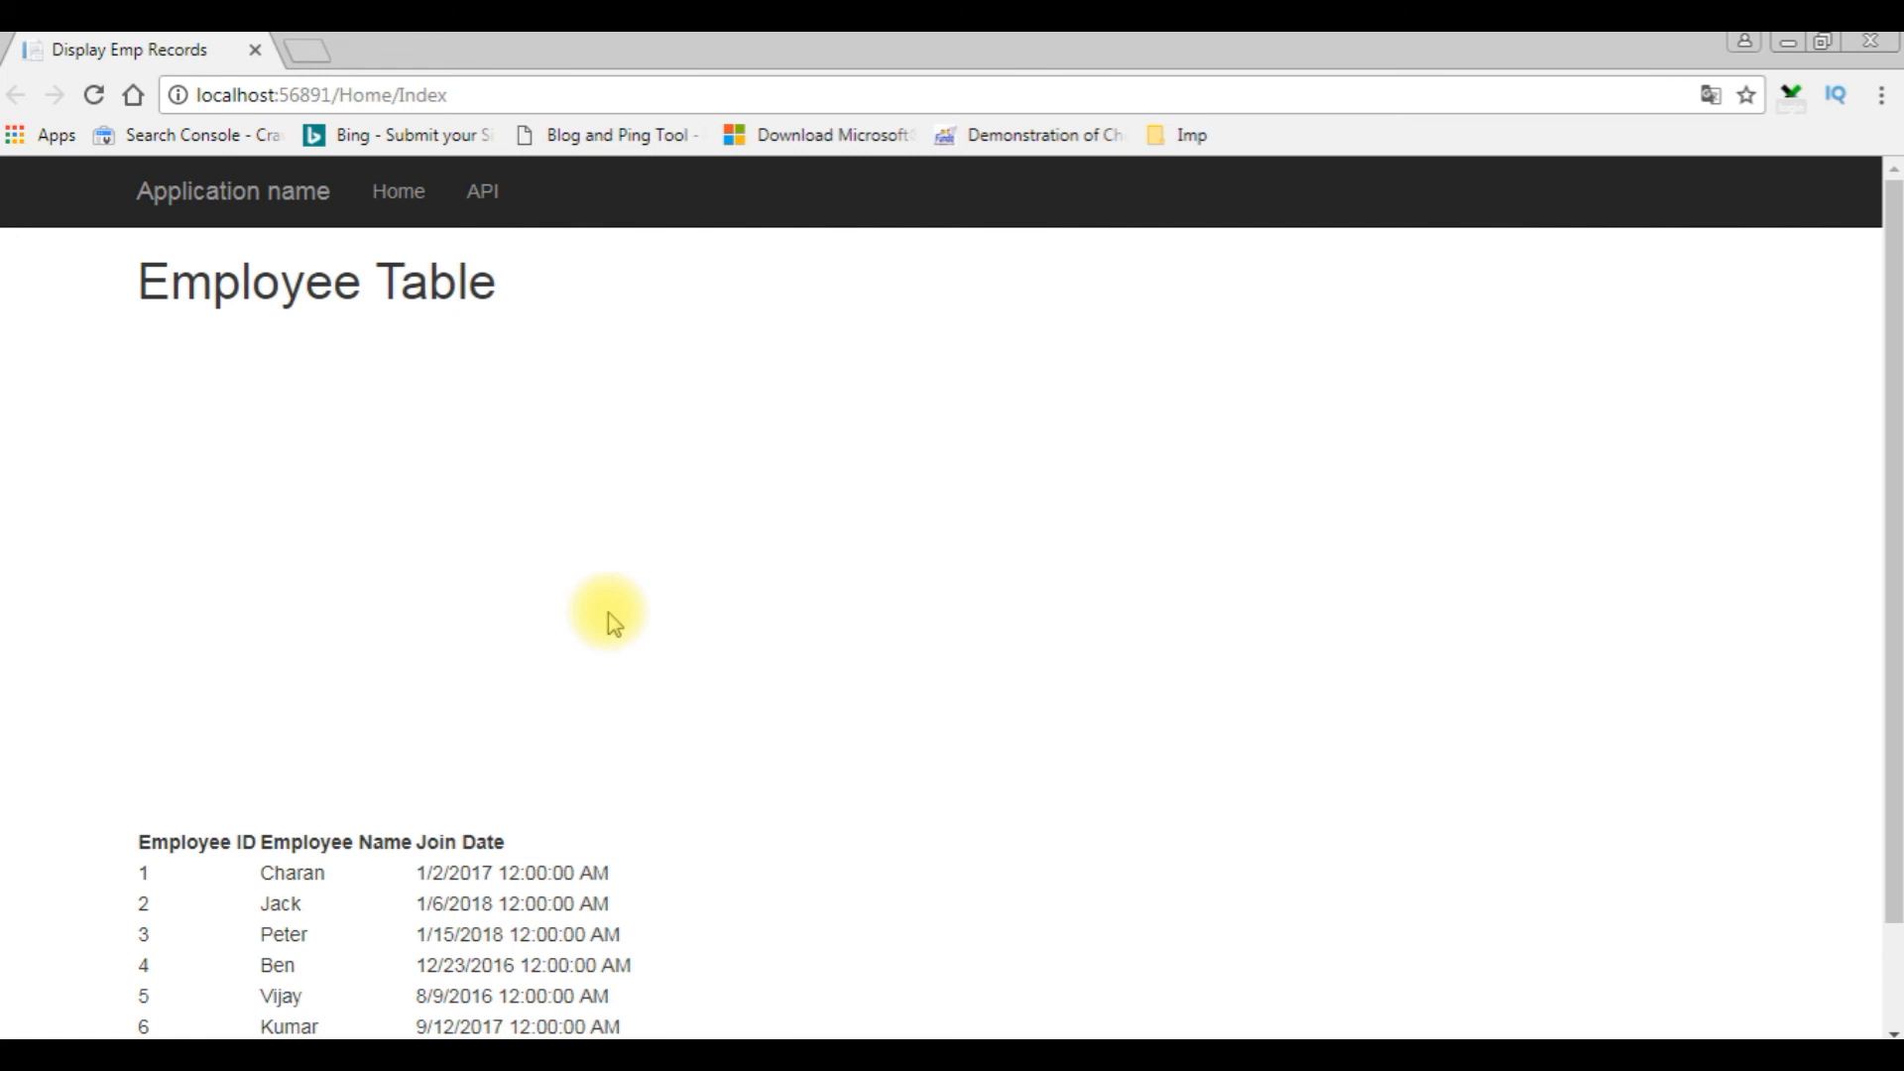
scroll("down", 3)
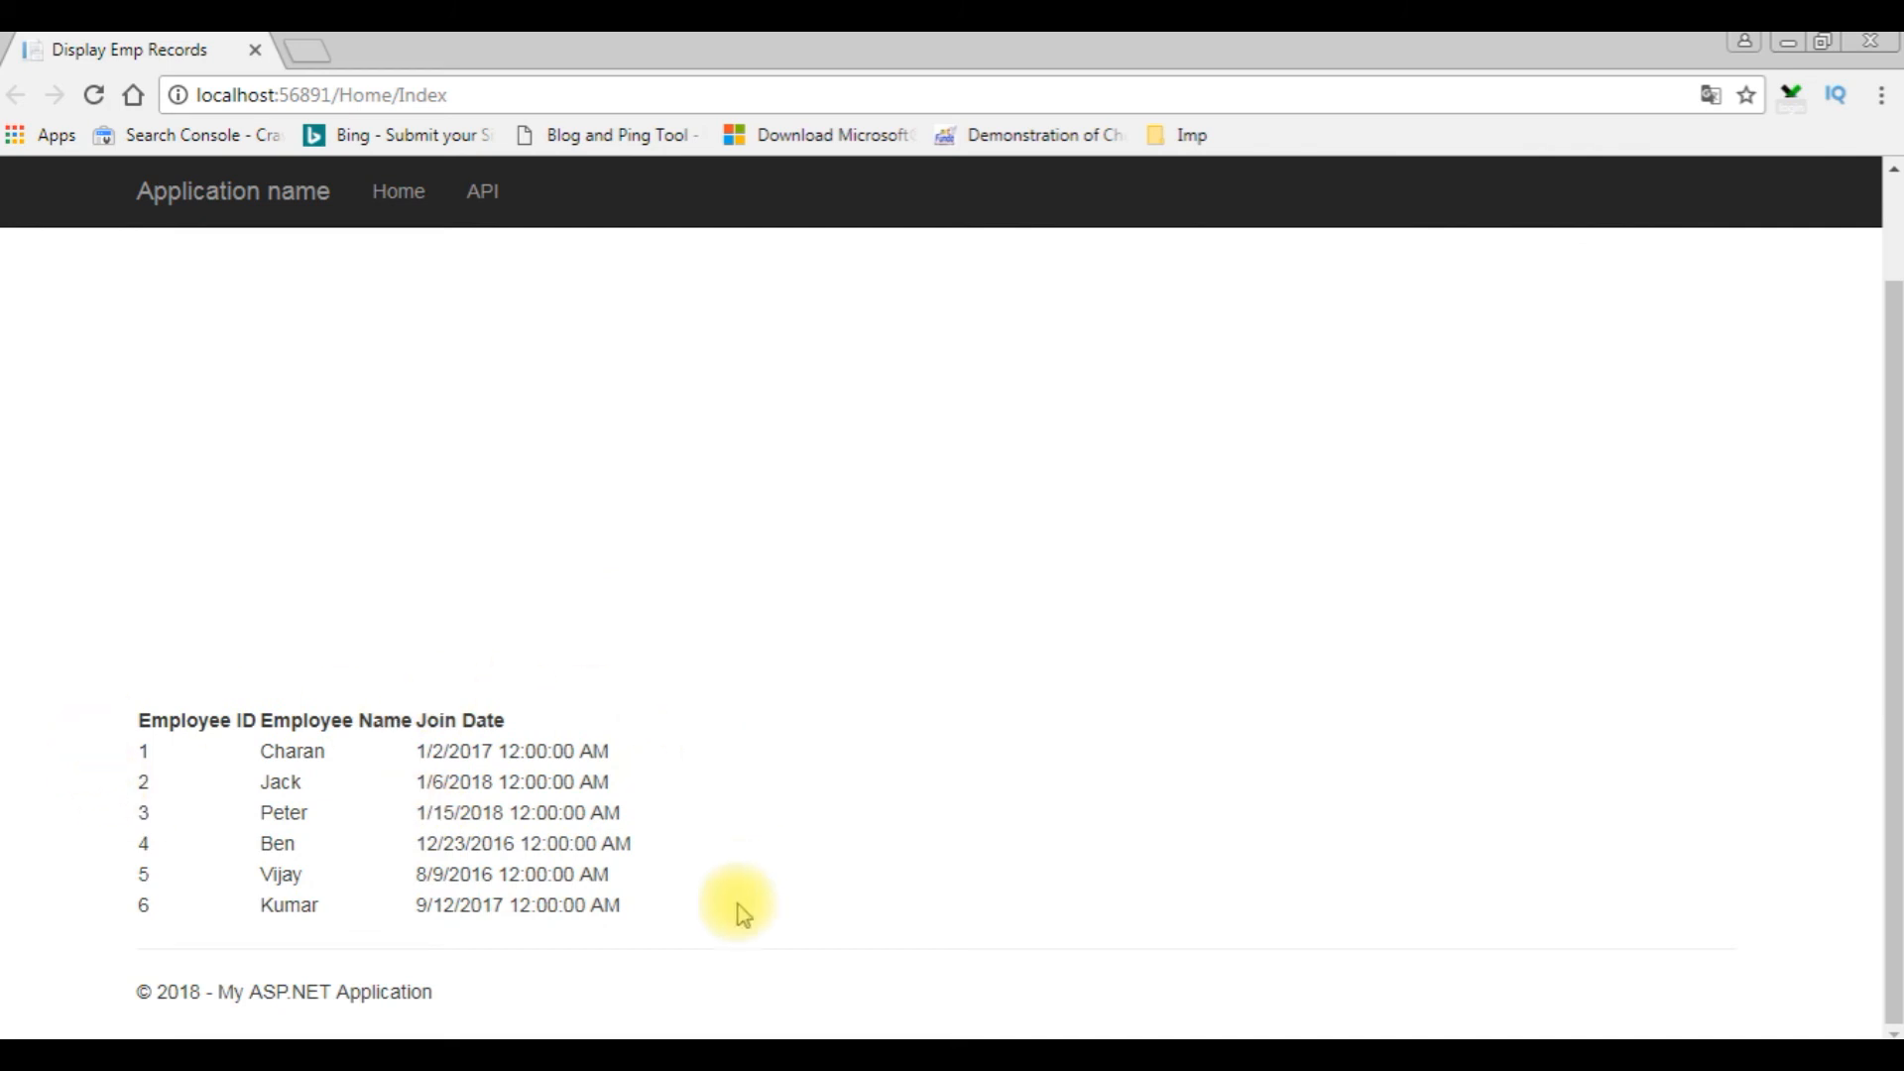
mouse_move(196, 945)
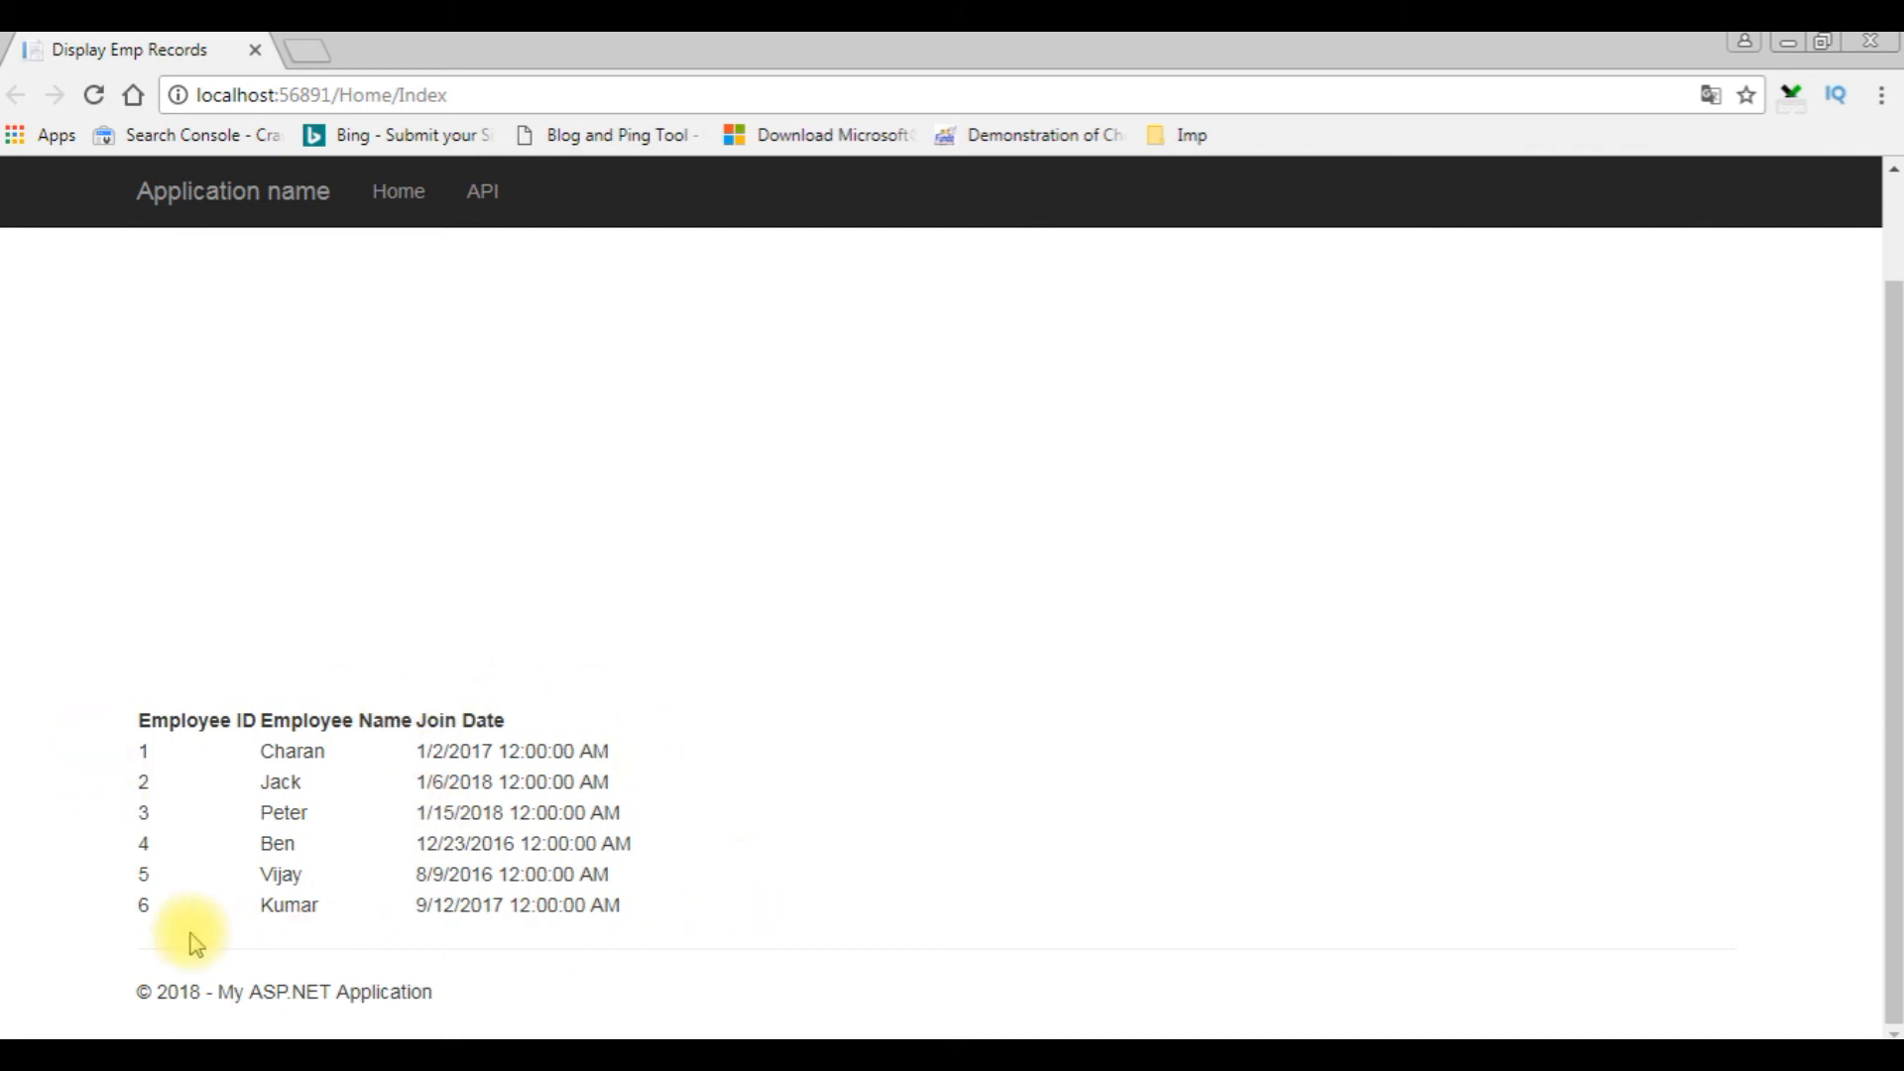